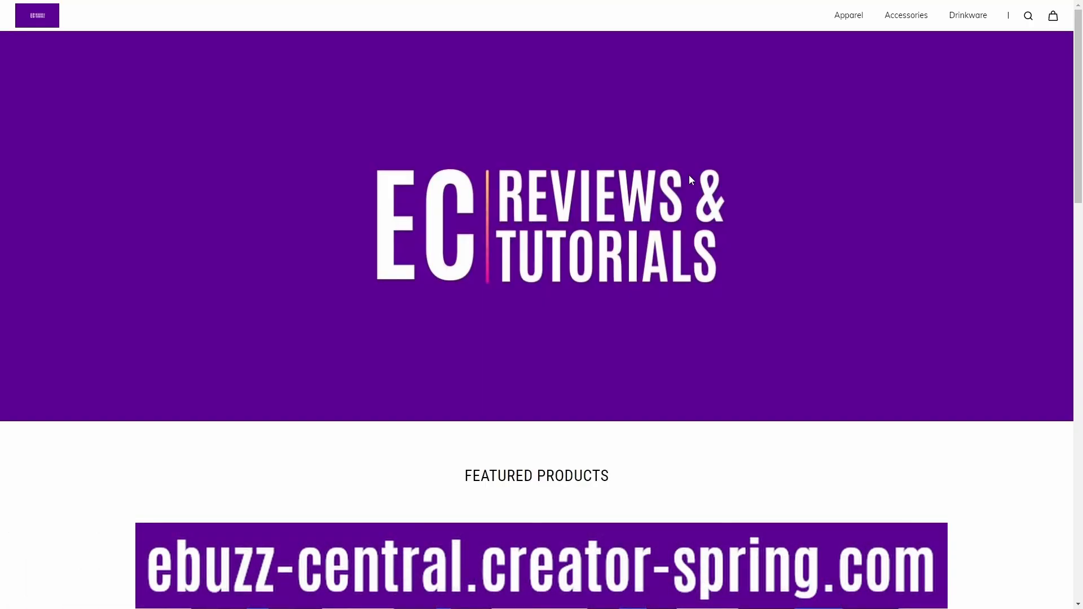
Scroll the featured products, then browse the Hoodies & Sweatshirts collection from the Apparel menu.
scroll(down, 3)
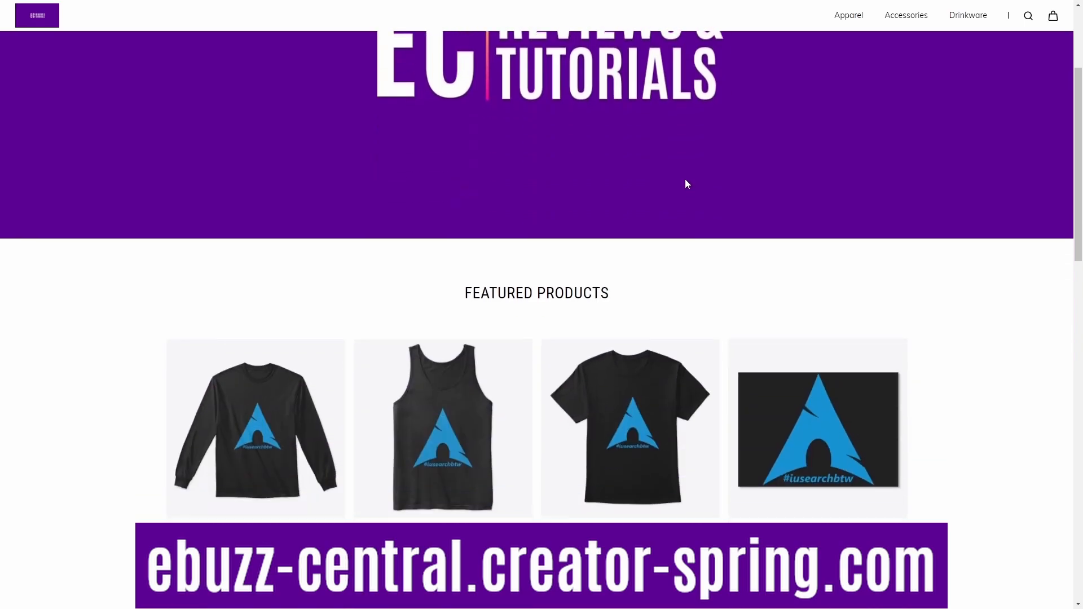
scroll(down, 3)
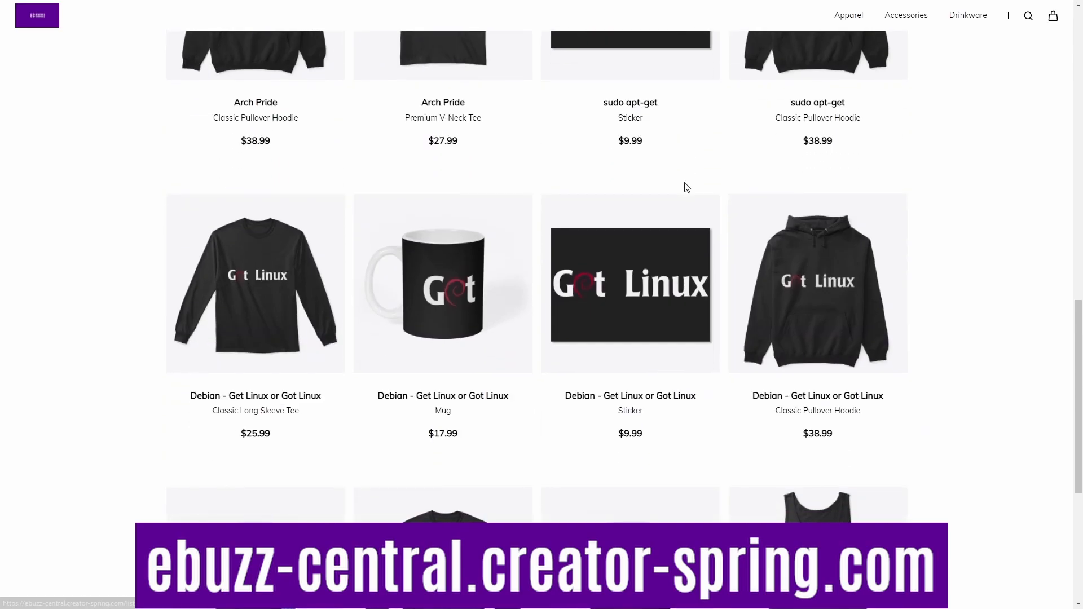
scroll(up, 3)
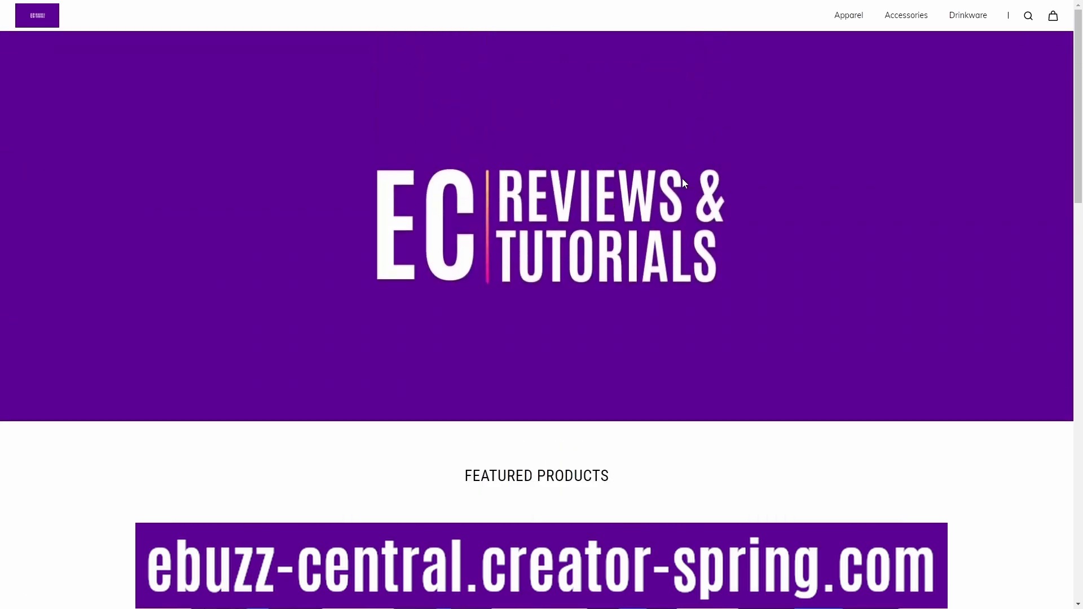
mouse_move(853, 35)
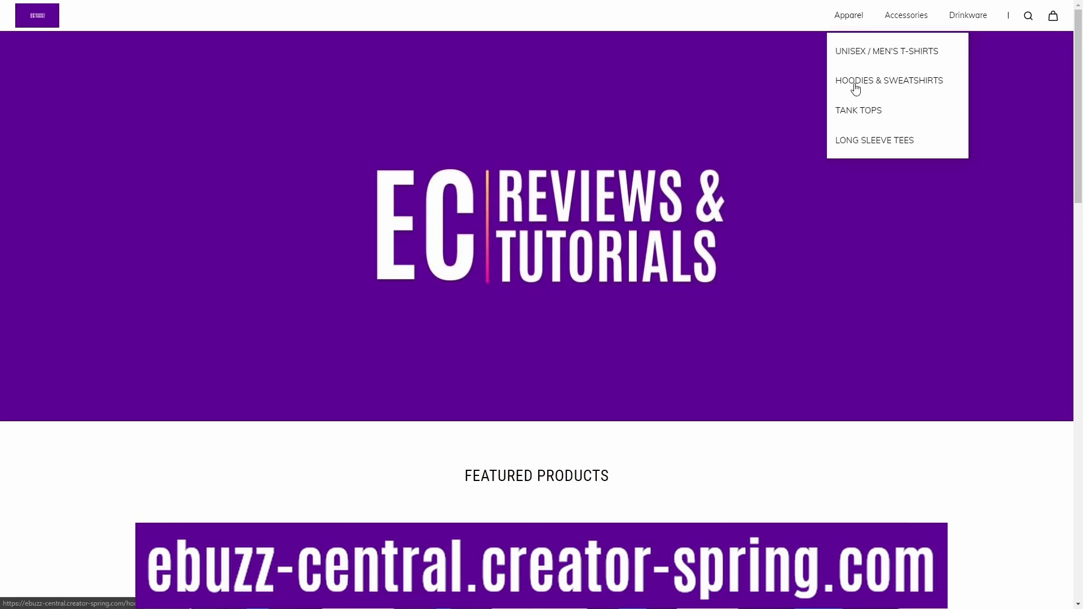
click(889, 80)
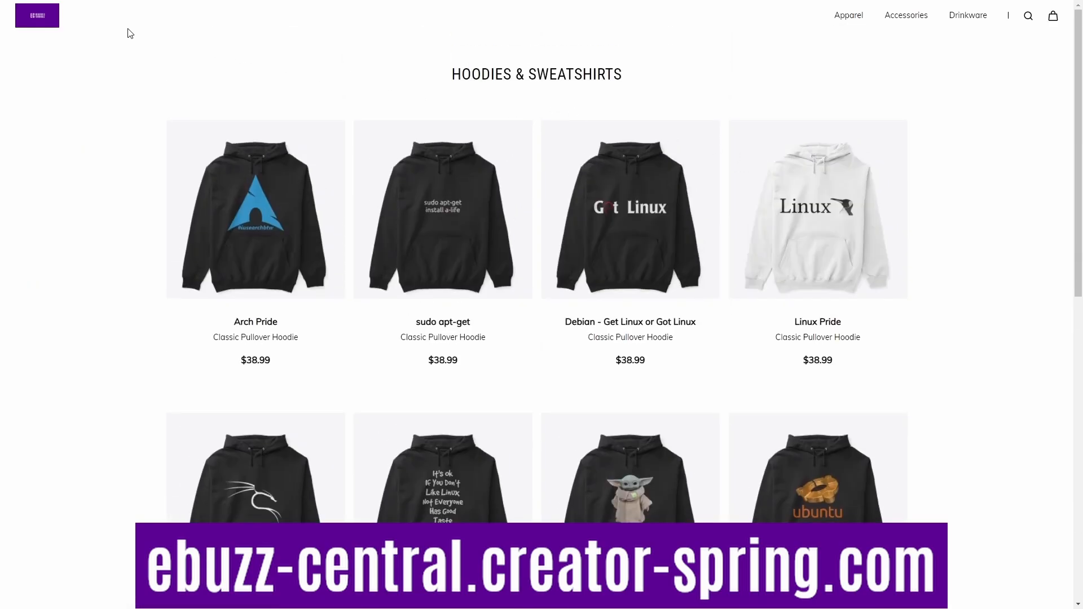
scroll(up, 3)
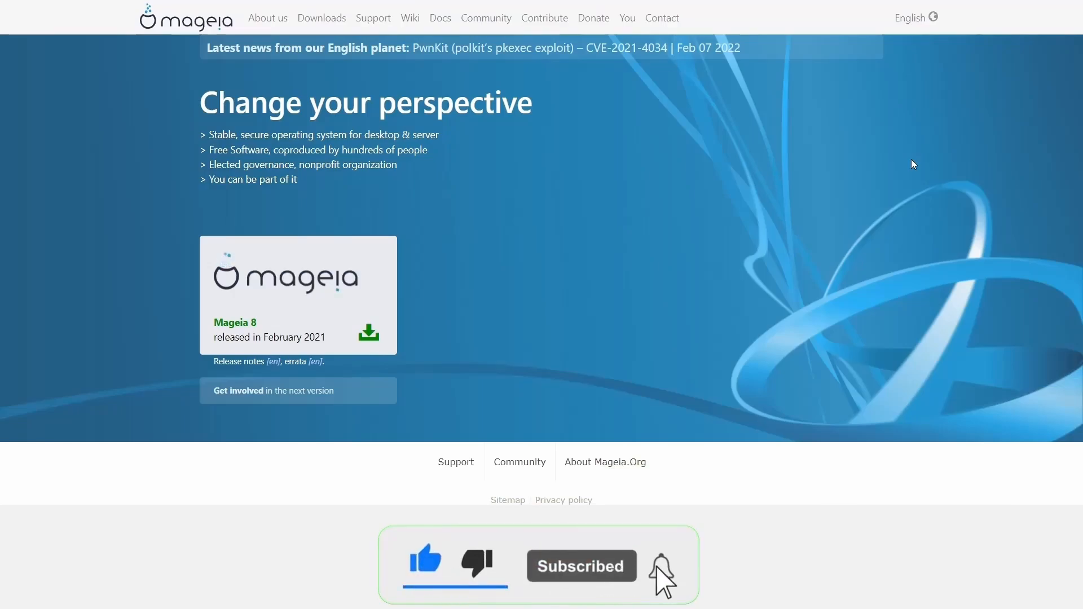
Read the About us page on the Mageia project, then go to the Downloads page.
click(660, 565)
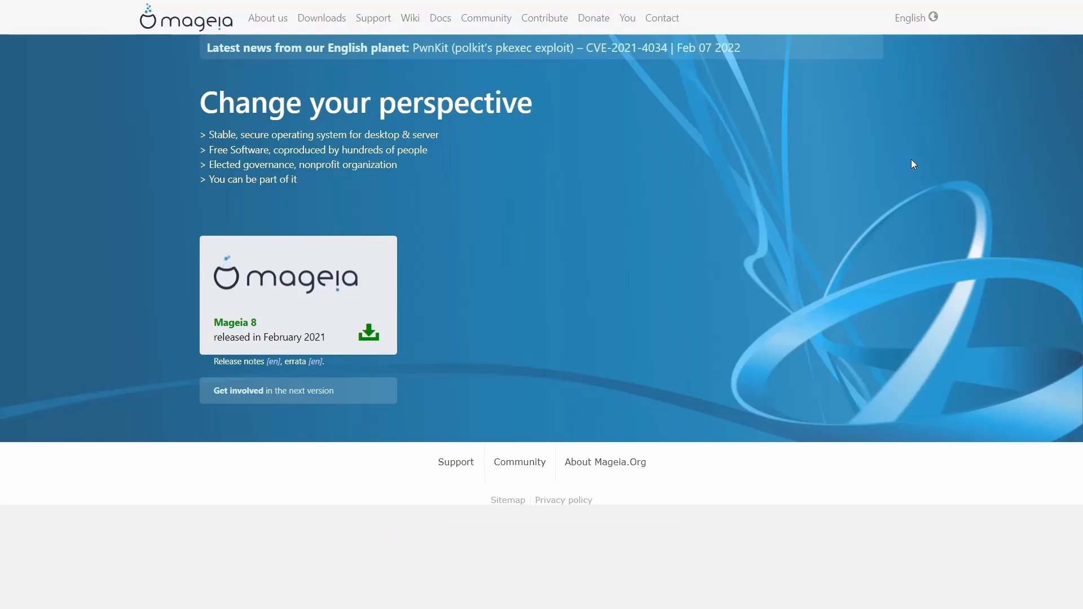
mouse_move(521, 194)
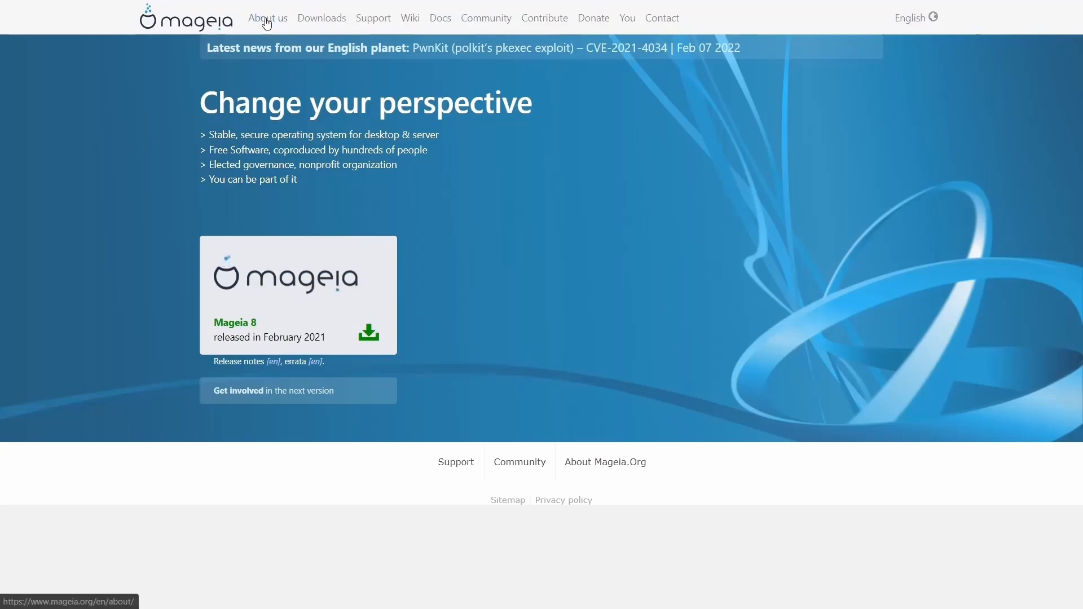
click(267, 17)
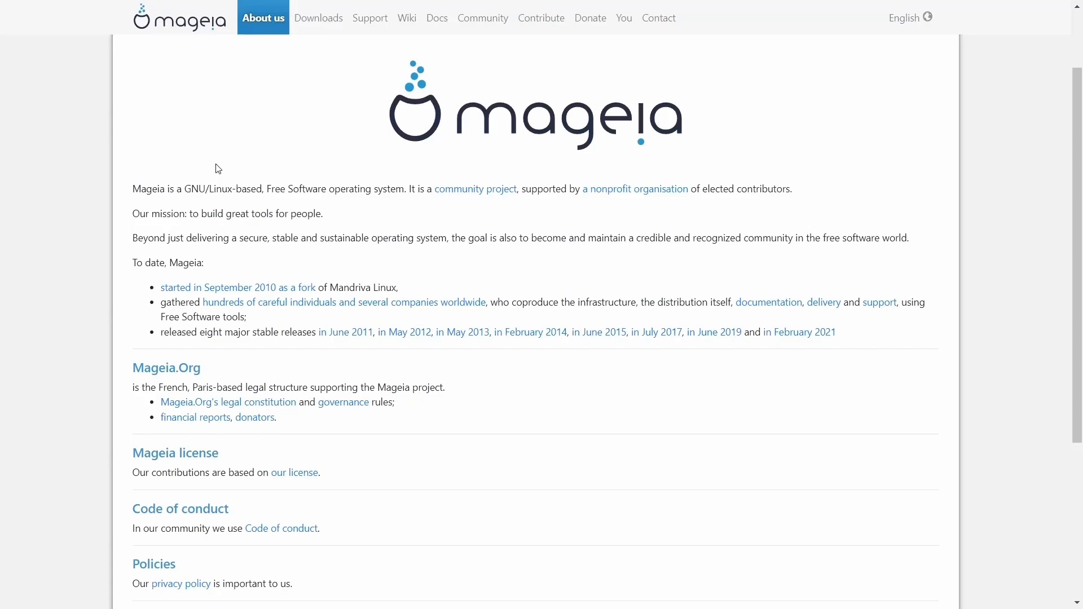
click(324, 17)
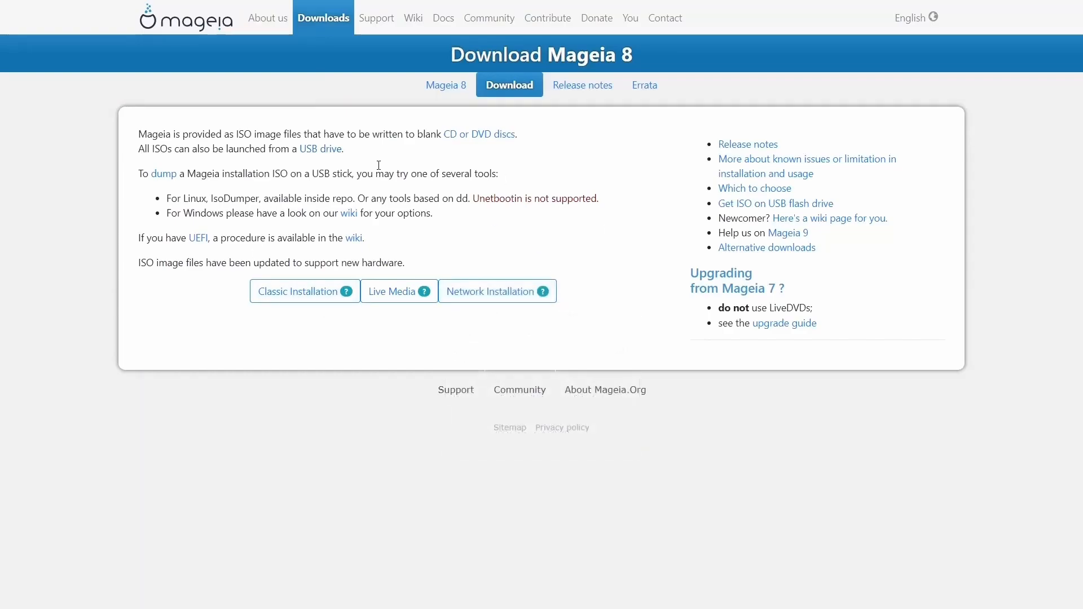
mouse_move(371, 368)
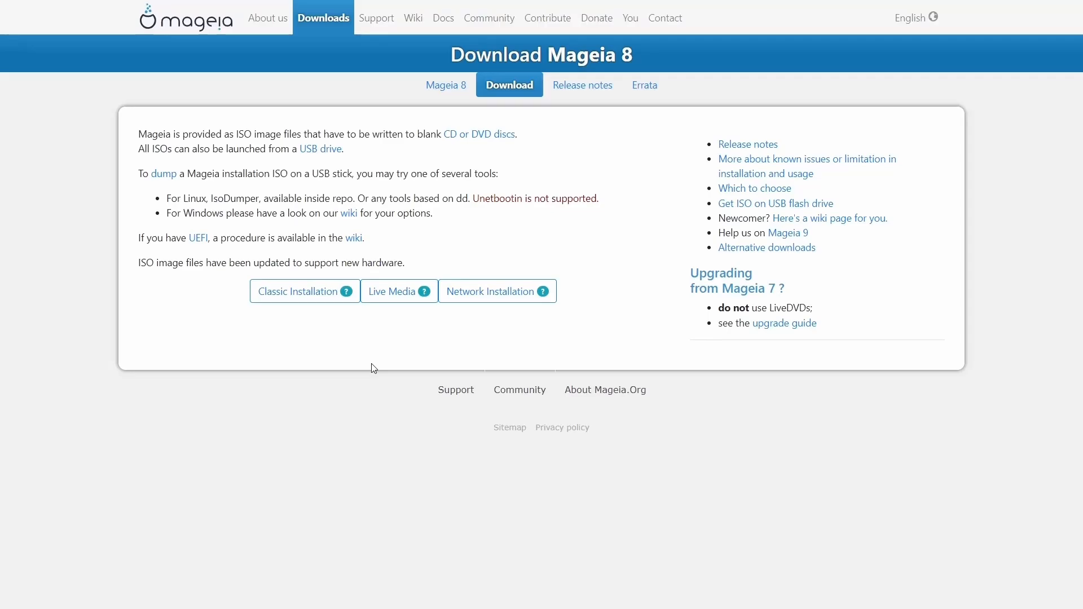
Choose Live Media and the Xfce desktop edition for the Mageia 8 download.
click(393, 291)
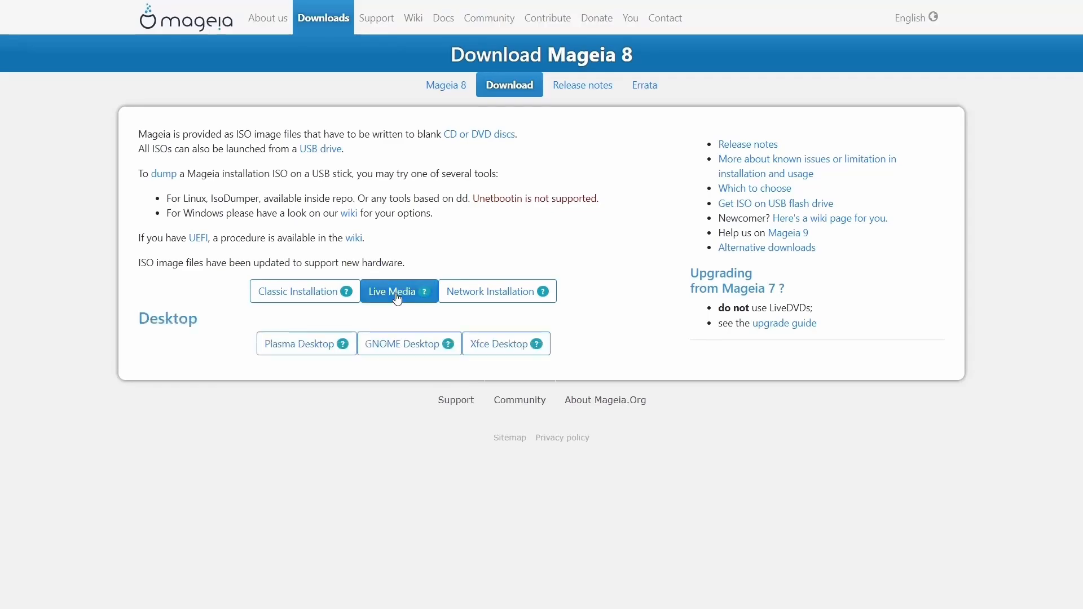
mouse_move(309, 404)
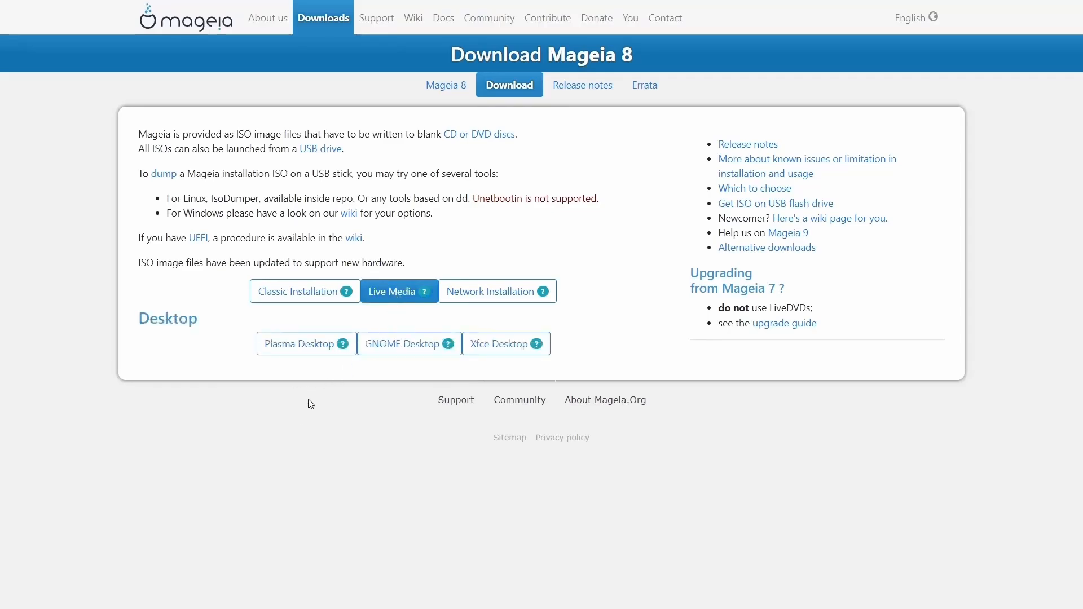
click(300, 343)
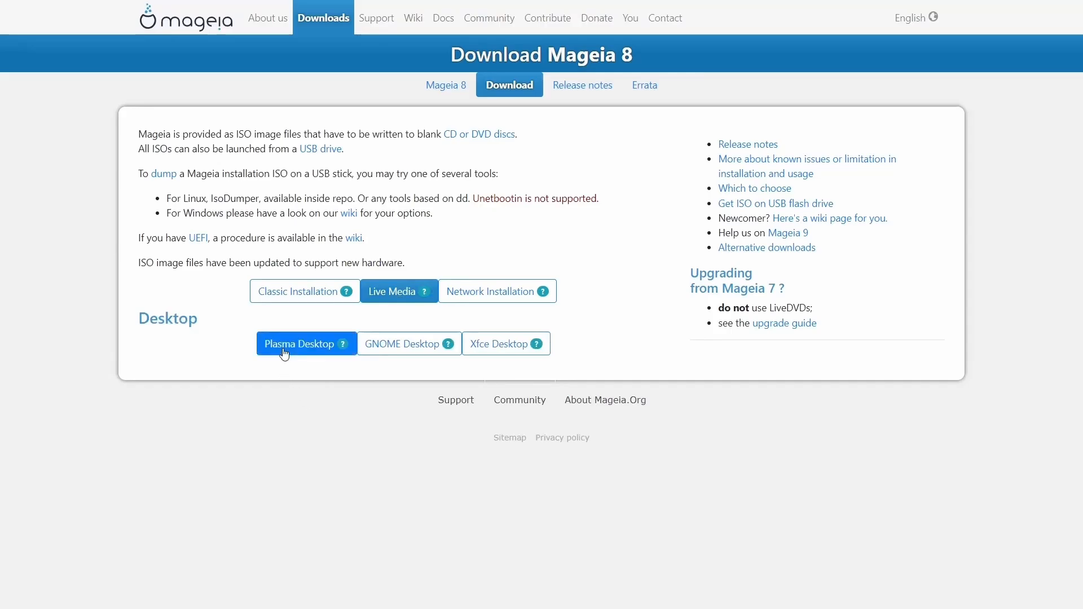
click(499, 343)
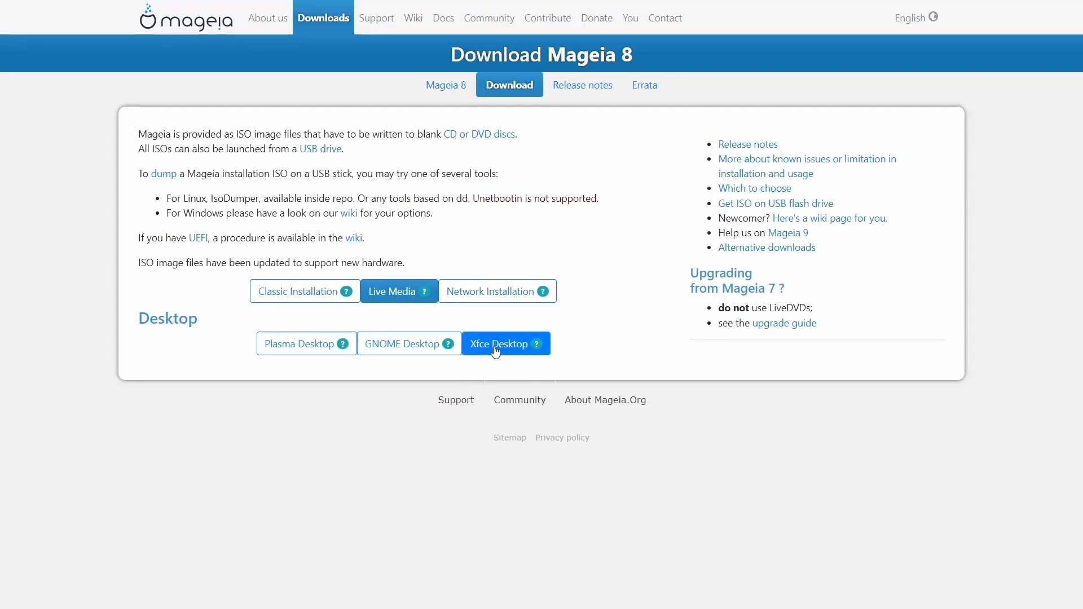
click(505, 343)
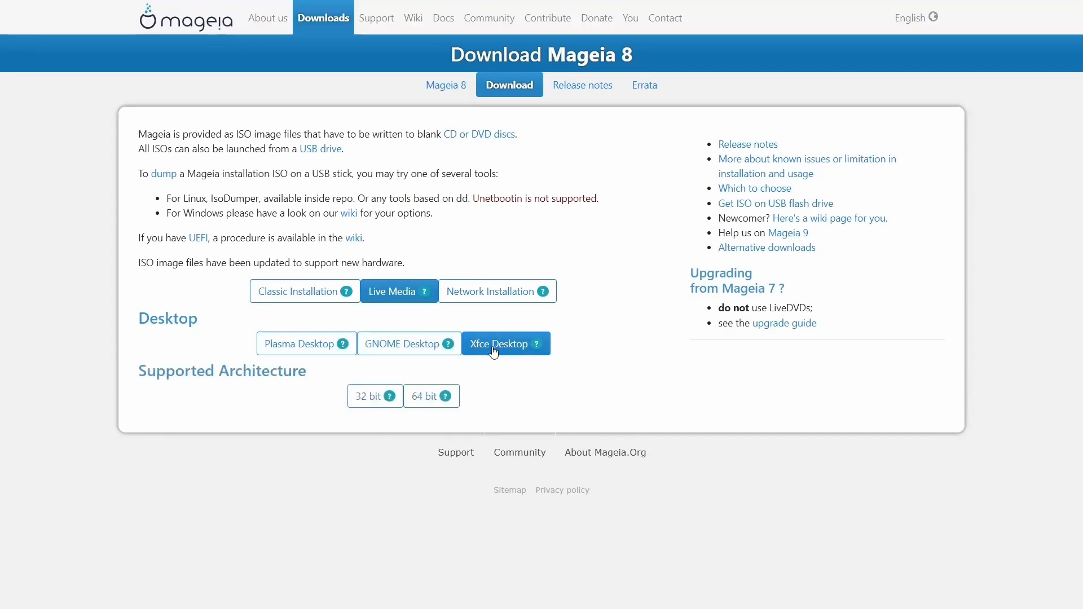
Select the 64-bit architecture, bringing up the download method choices.
click(430, 396)
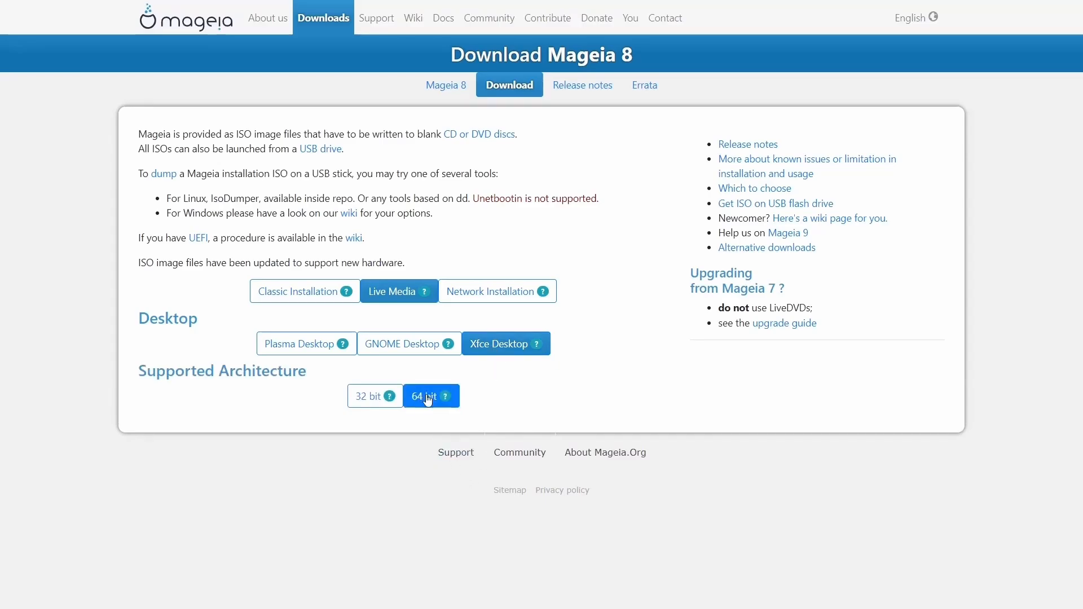
click(368, 396)
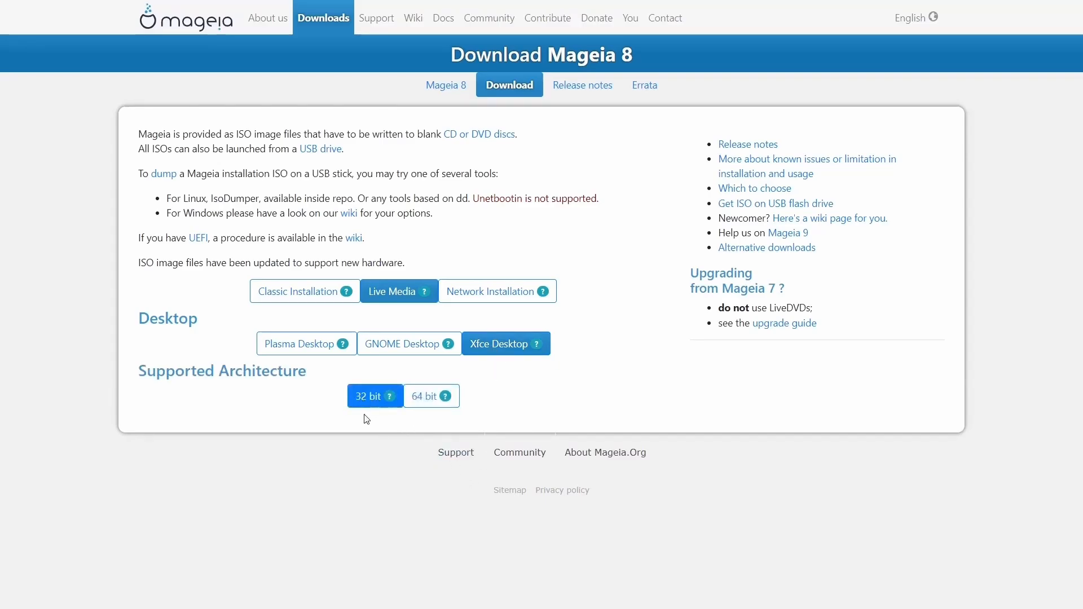
click(425, 396)
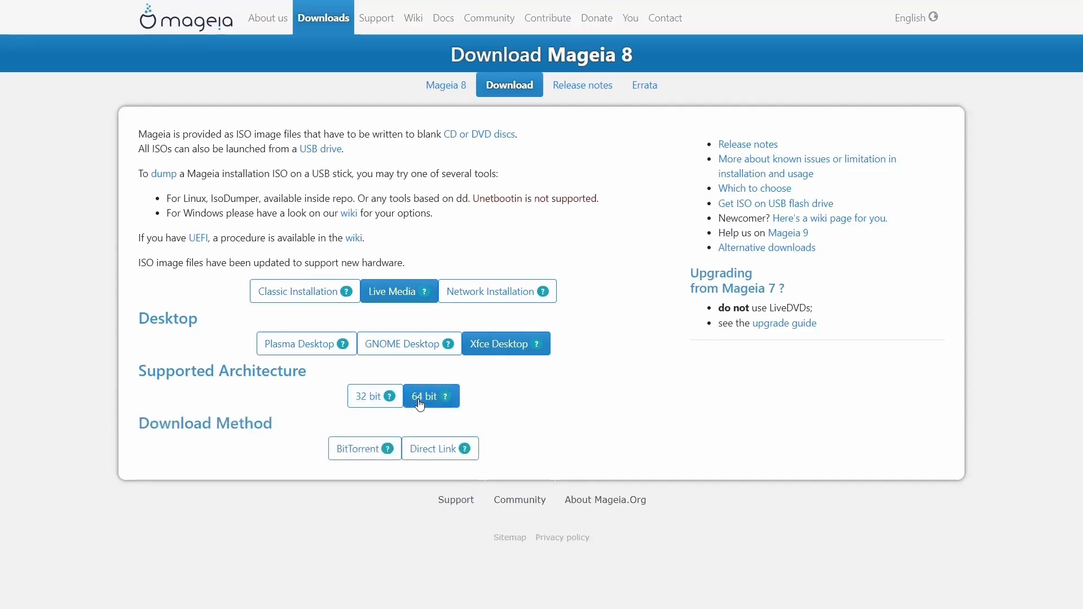
click(359, 448)
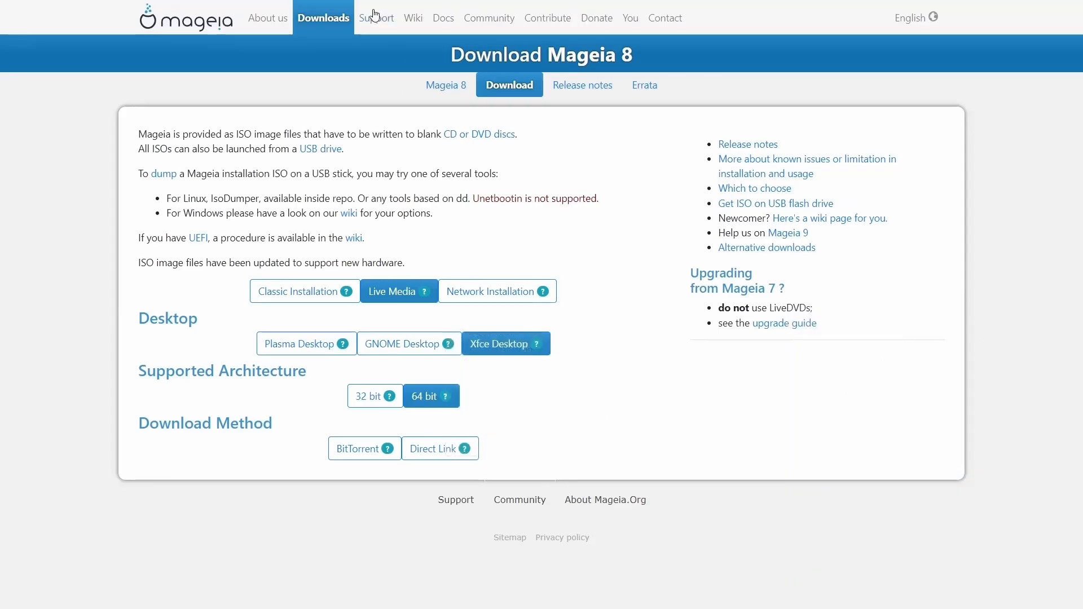
Open the Support page and read through its documentation, updates and lifecycle sections.
click(371, 17)
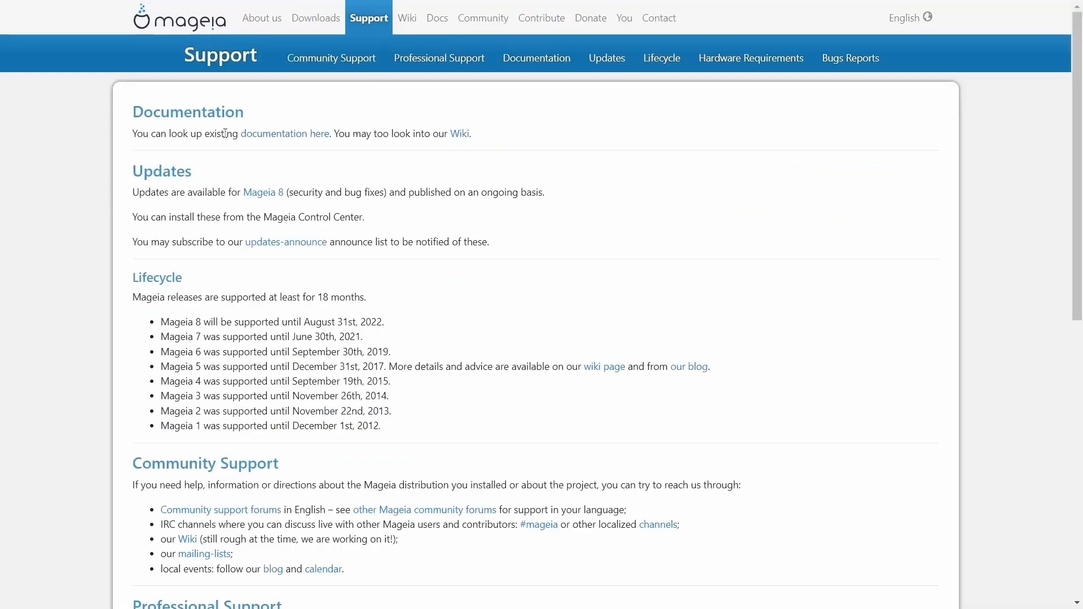
scroll(down, 3)
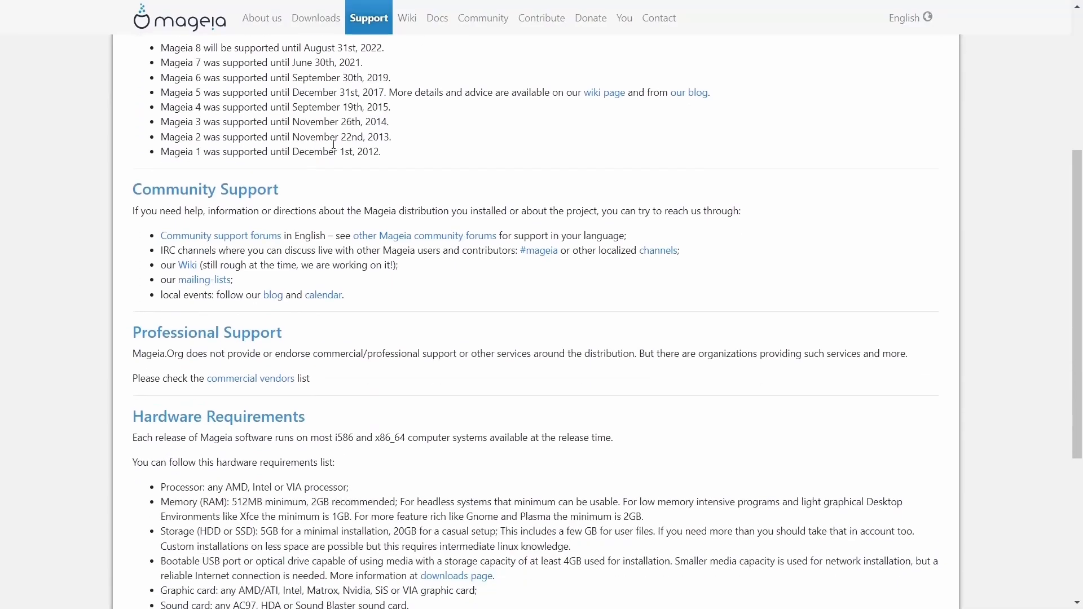
mouse_move(183, 242)
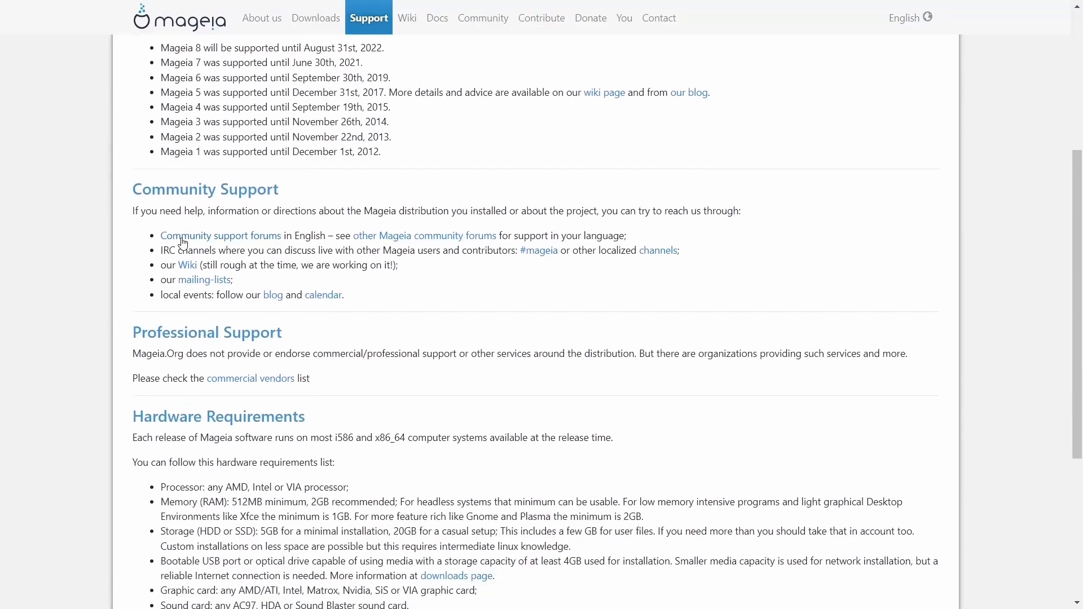
mouse_move(424, 236)
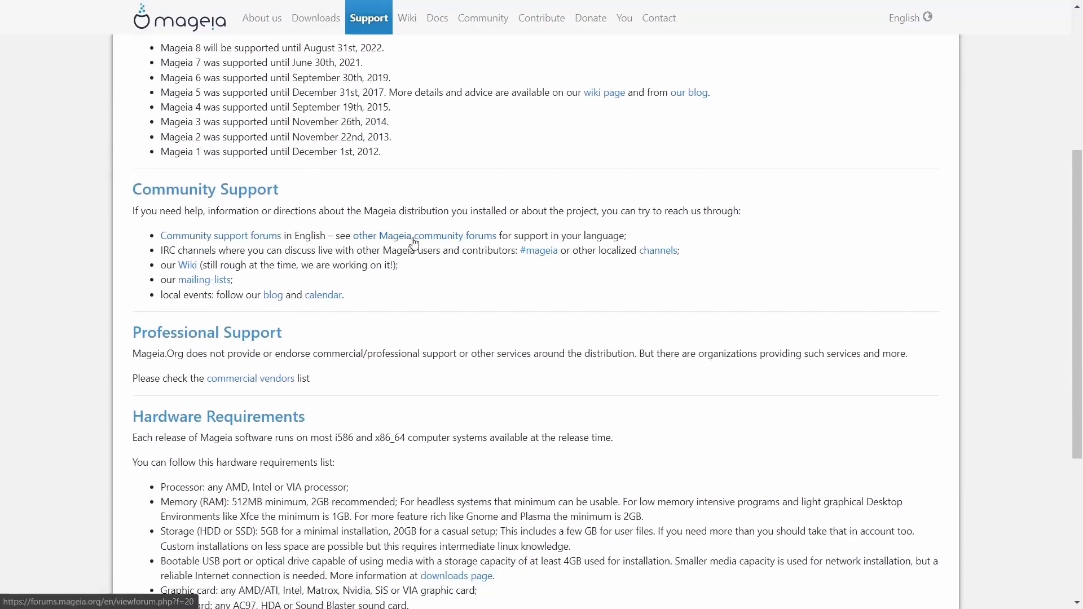
mouse_move(436, 245)
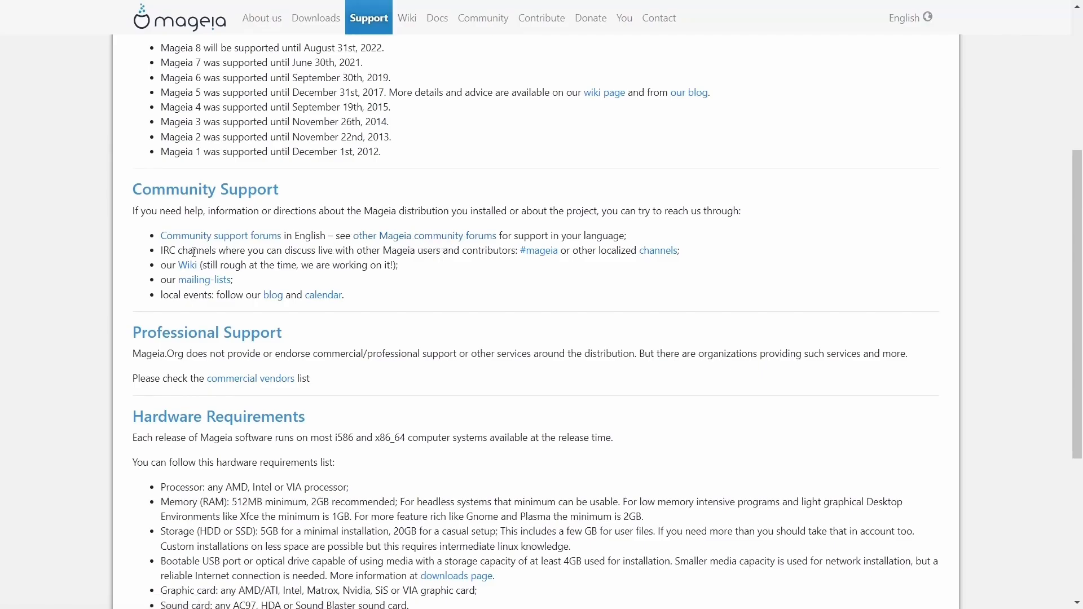
scroll(down, 3)
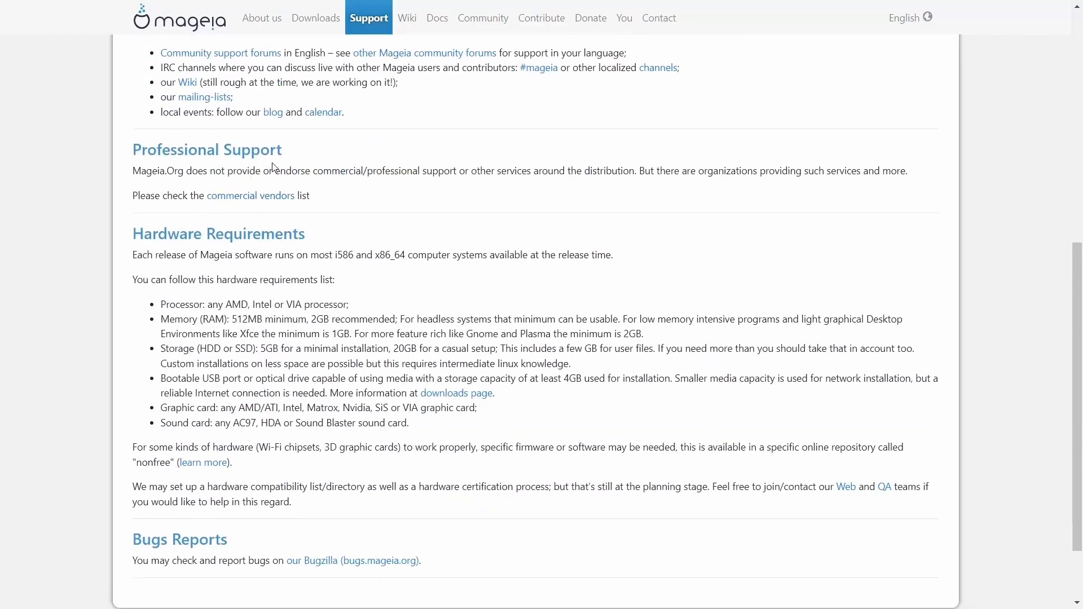
mouse_move(254, 420)
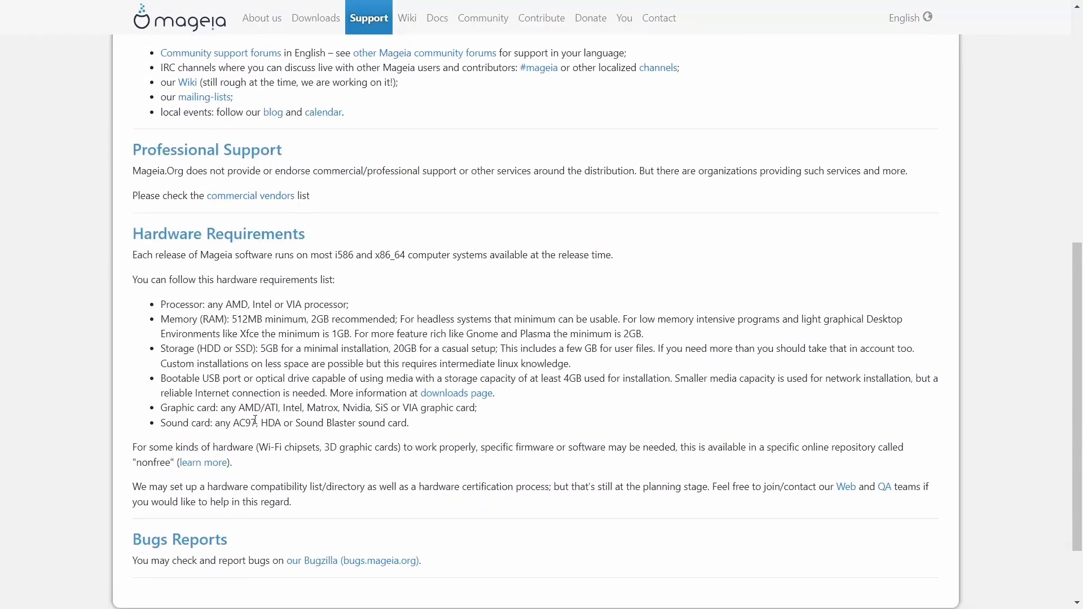
mouse_move(400, 413)
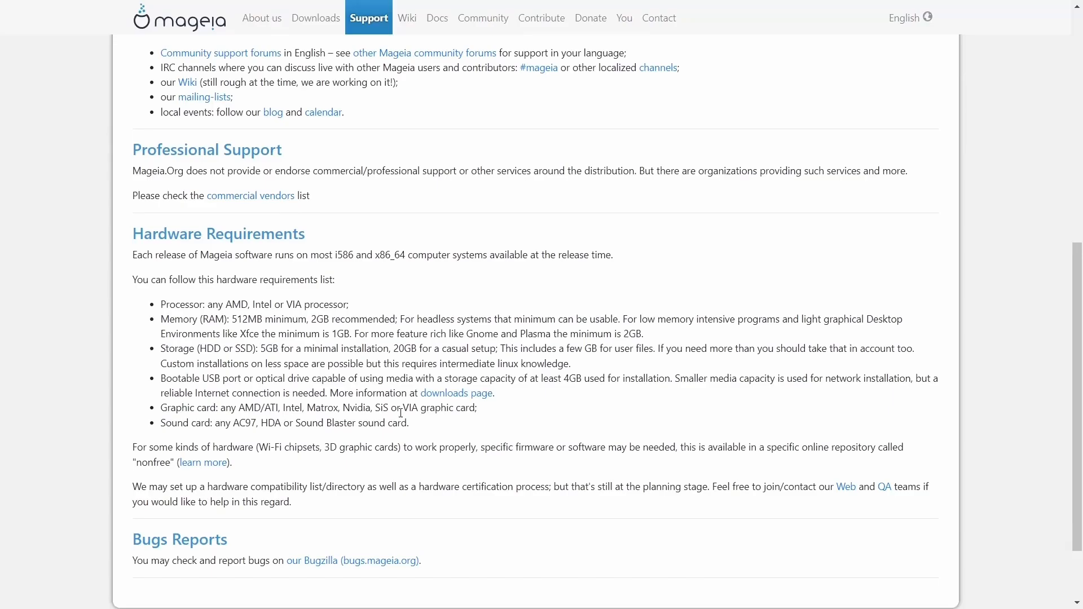
scroll(up, 3)
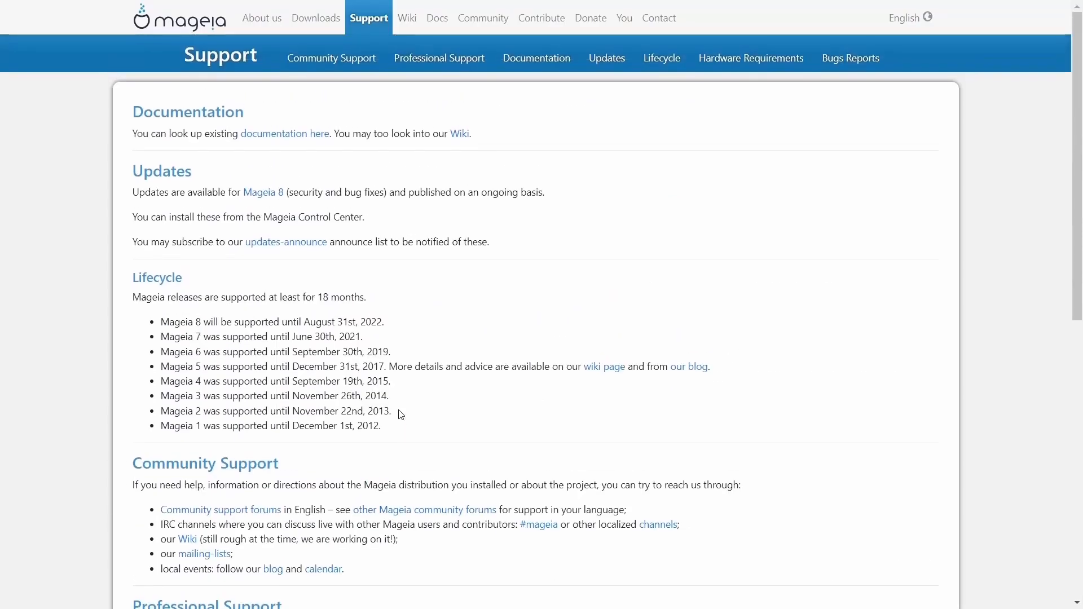
mouse_move(482, 17)
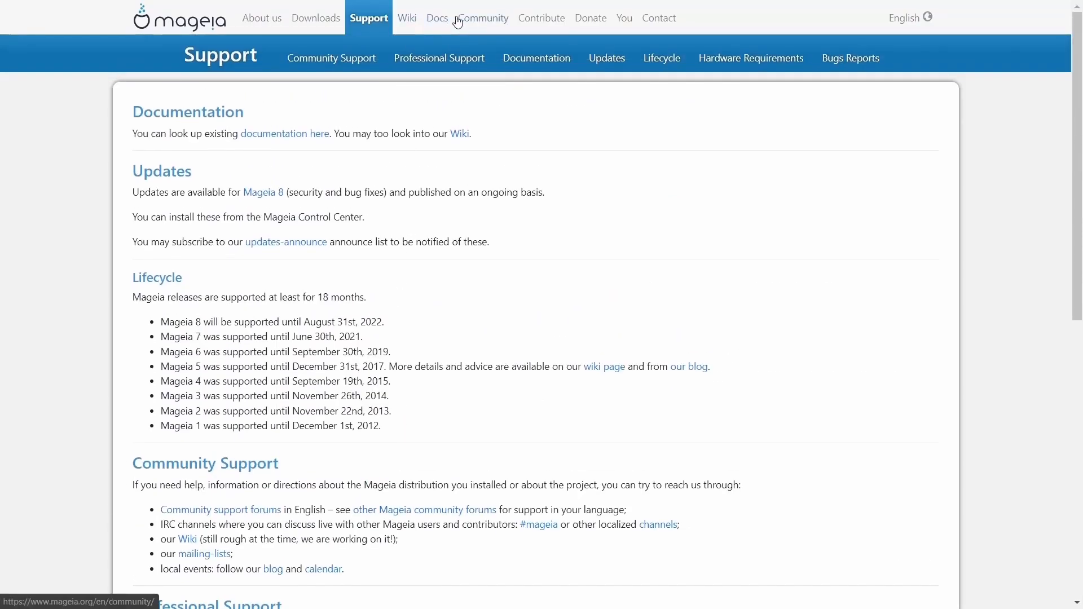
mouse_move(589, 18)
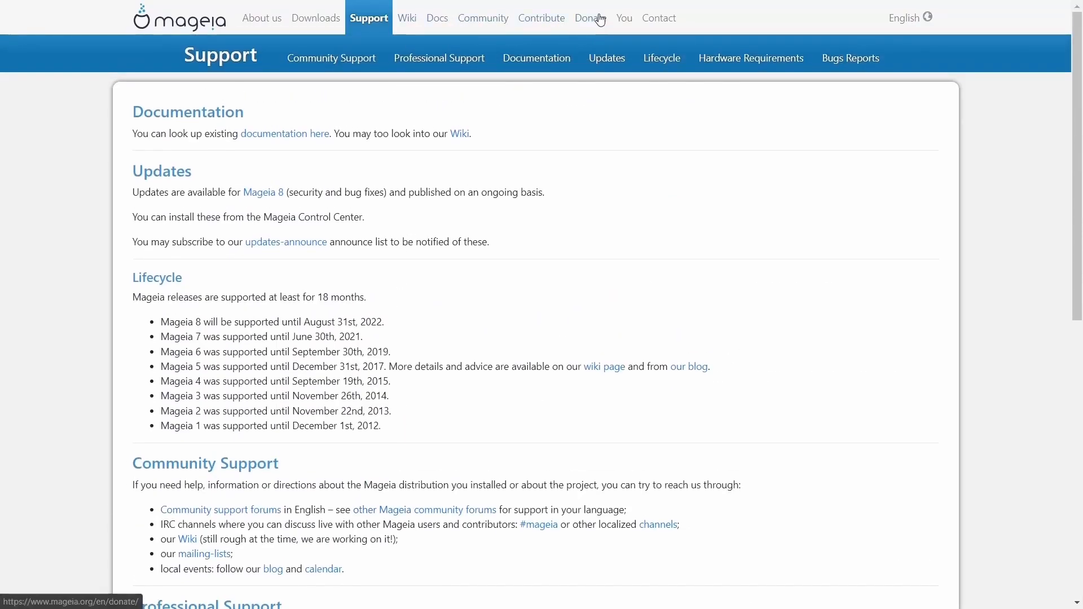
mouse_move(657, 17)
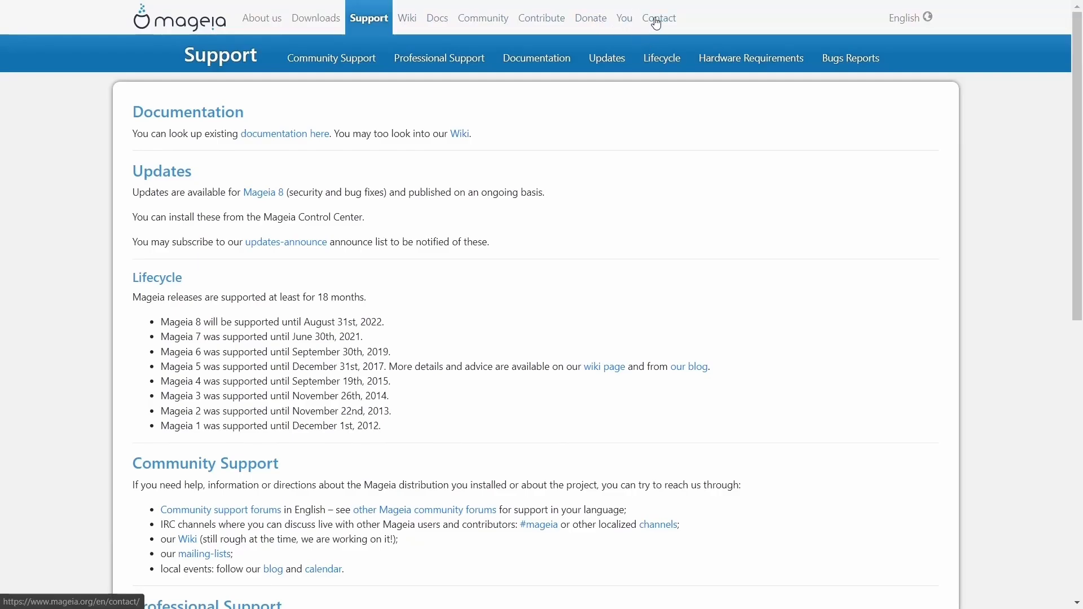
mouse_move(919, 53)
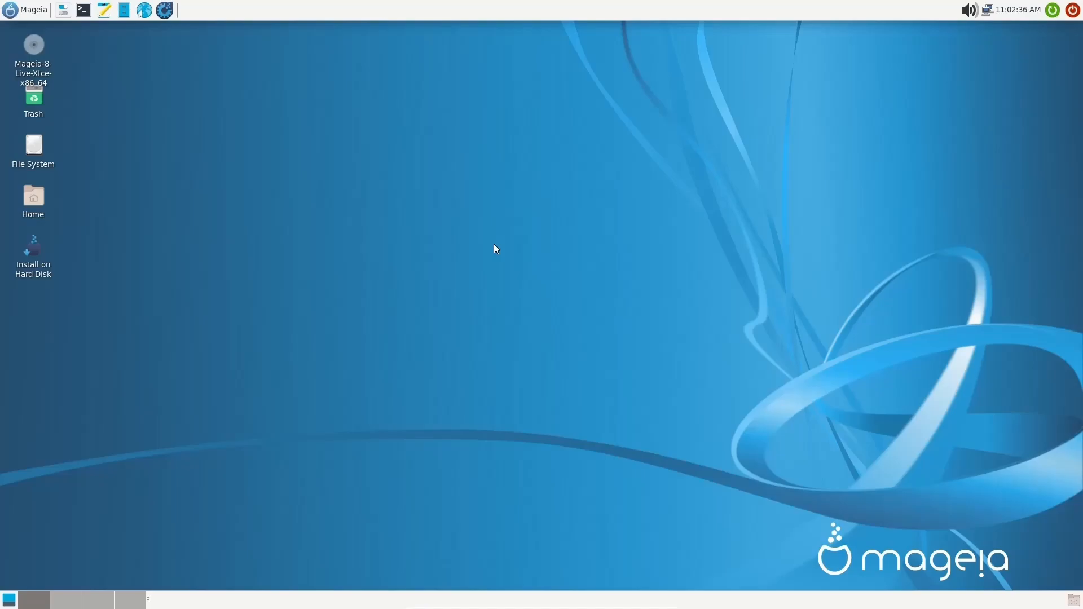
mouse_move(503, 275)
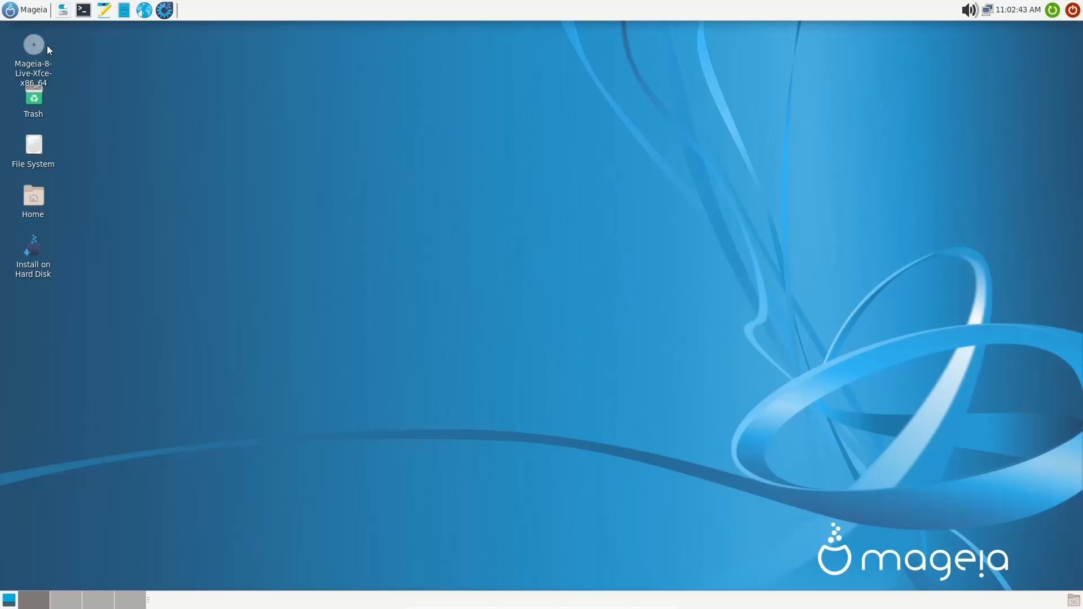
mouse_move(34, 44)
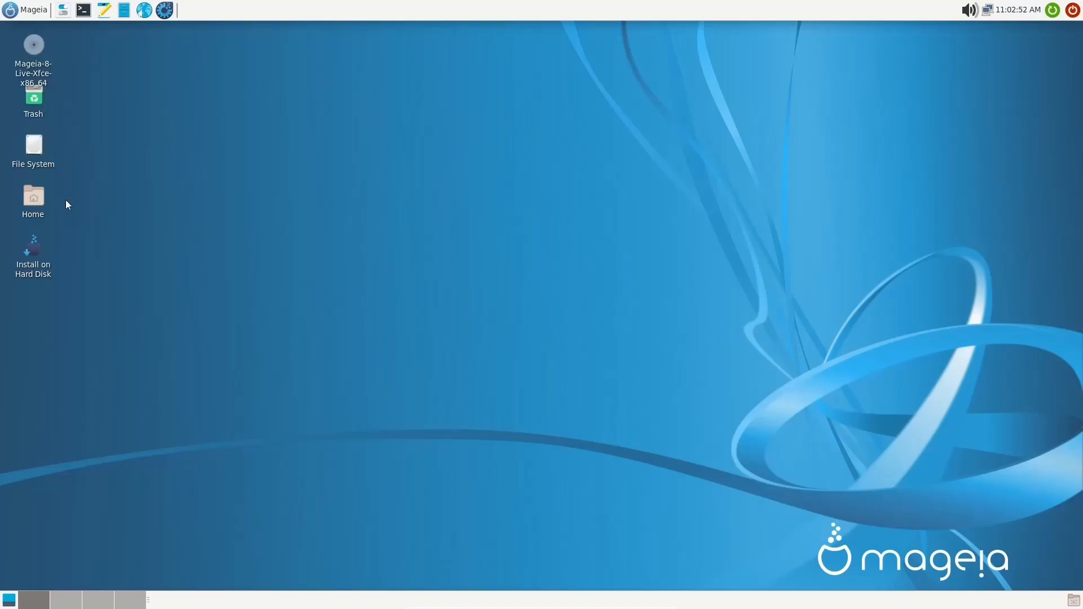
mouse_move(33, 263)
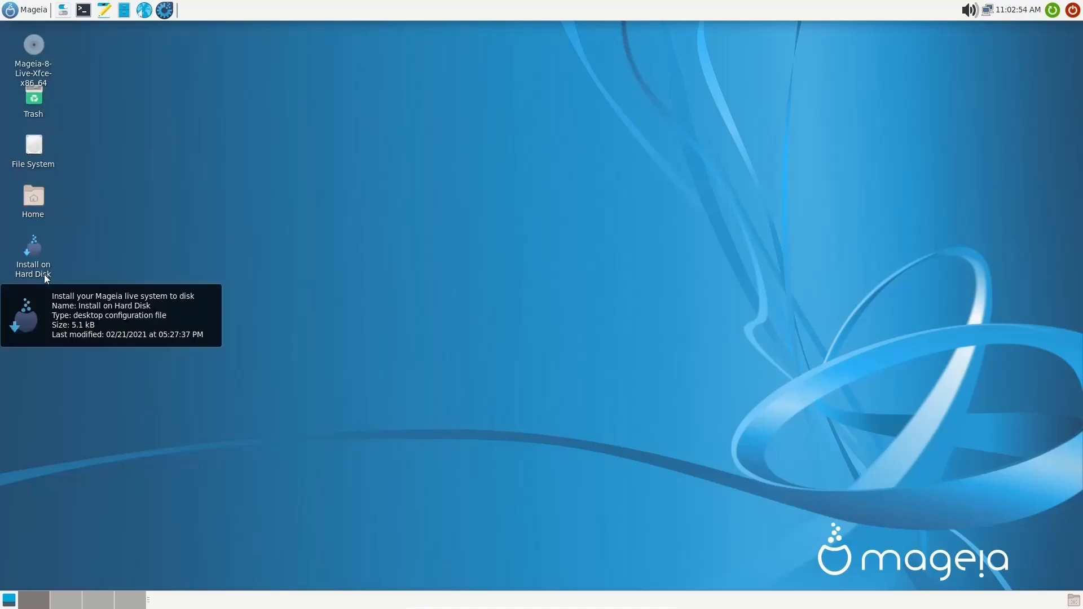
mouse_move(673, 219)
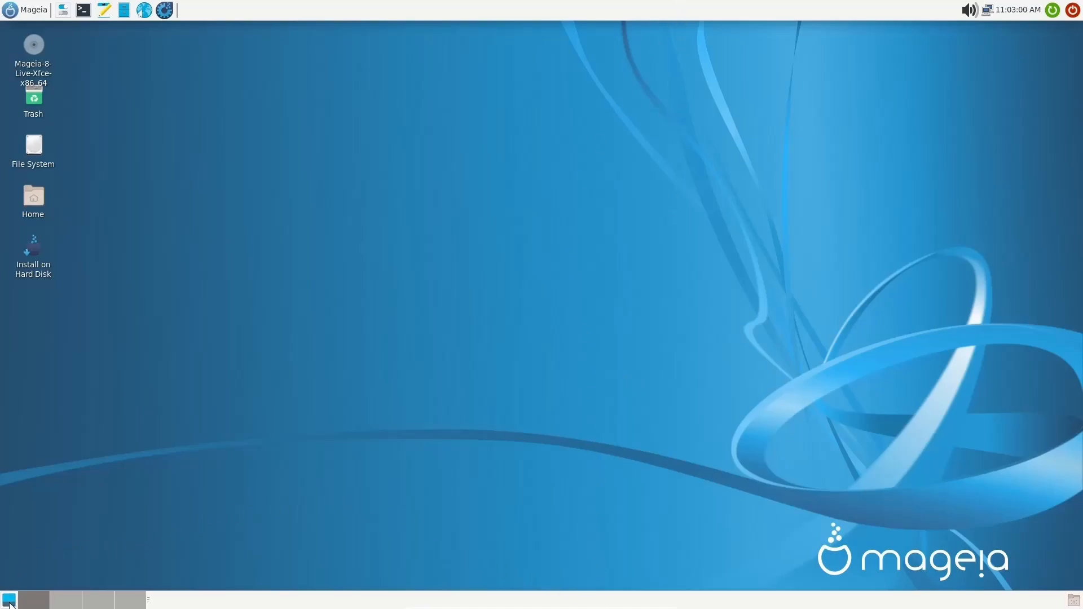
mouse_move(256, 322)
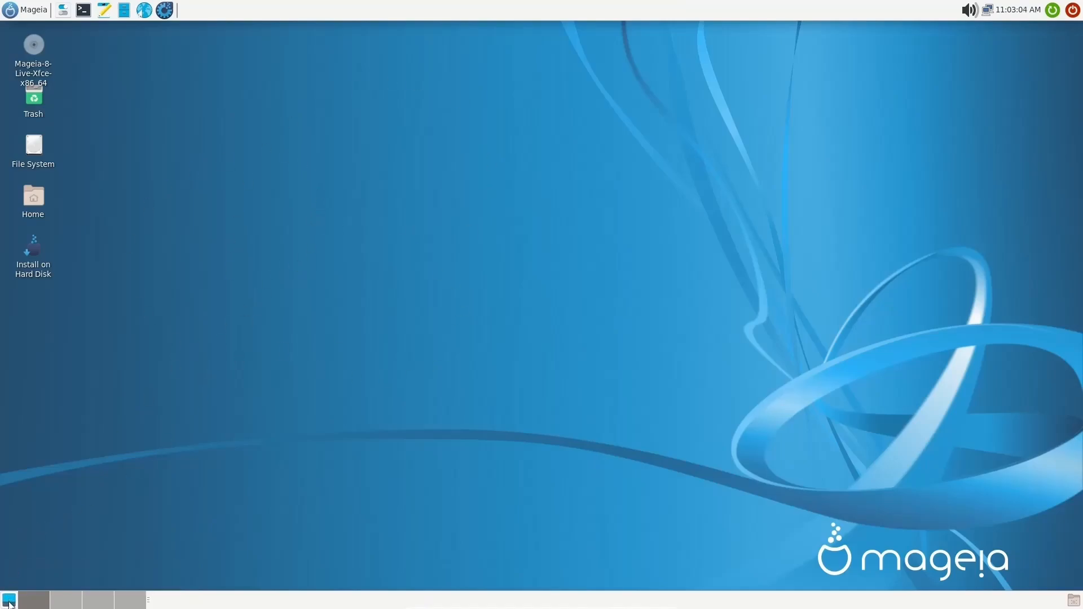
mouse_move(66, 599)
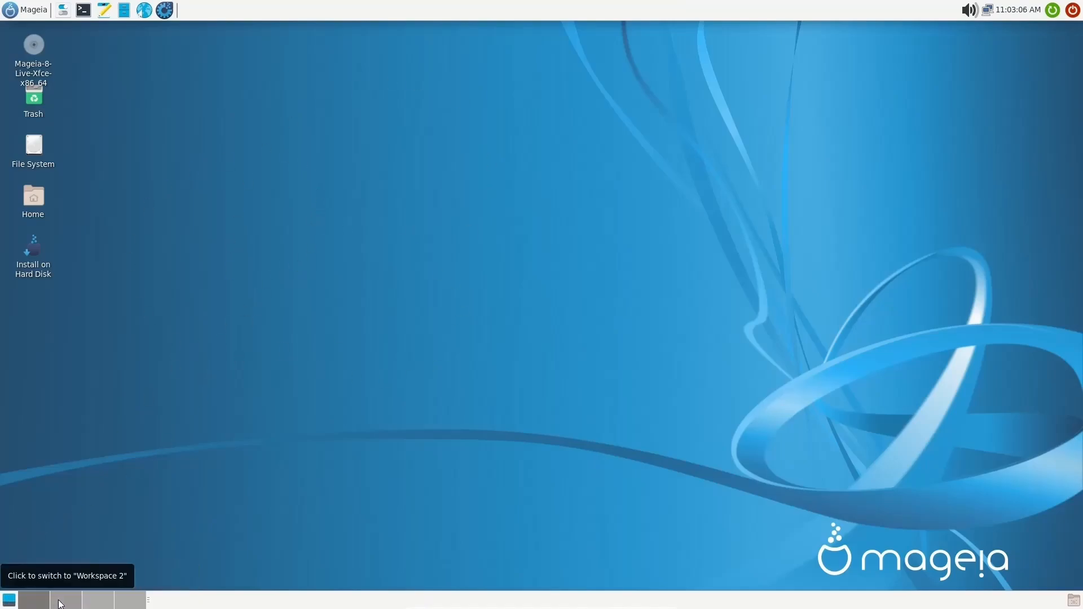
mouse_move(127, 602)
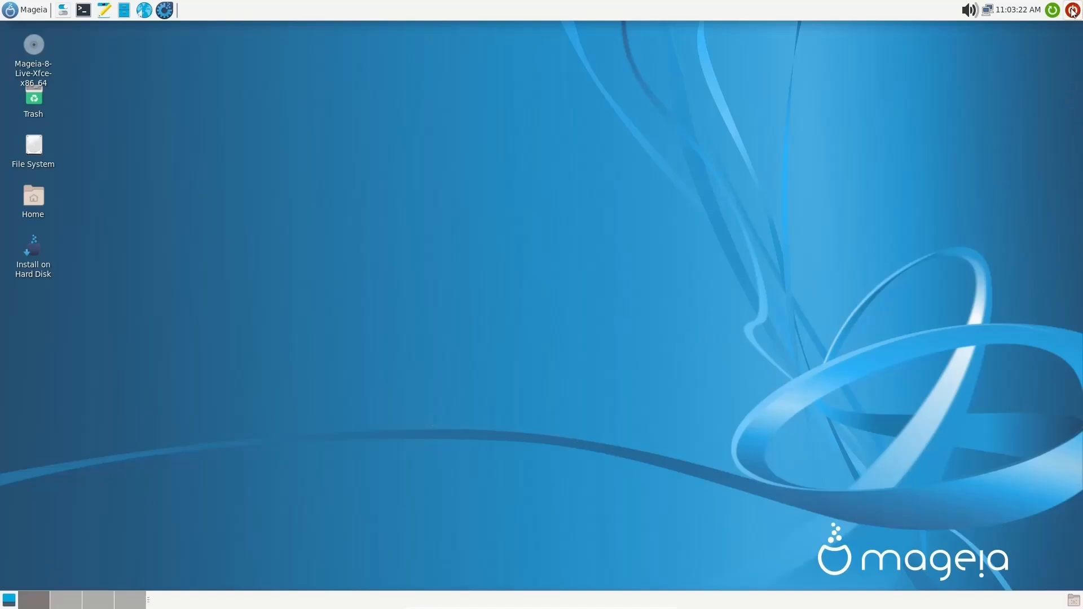
mouse_move(1019, 19)
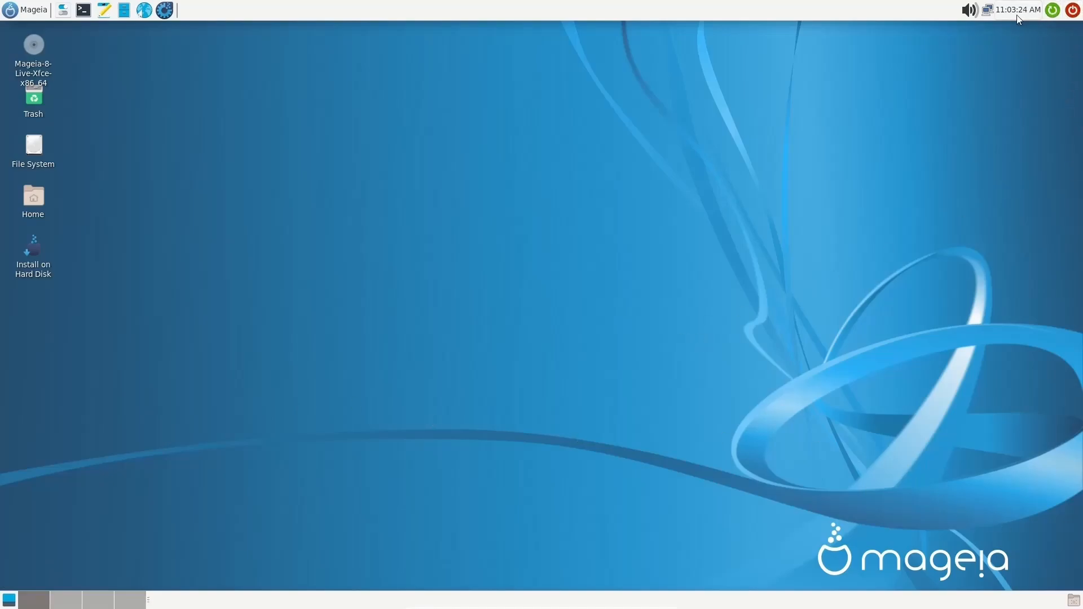
mouse_move(629, 79)
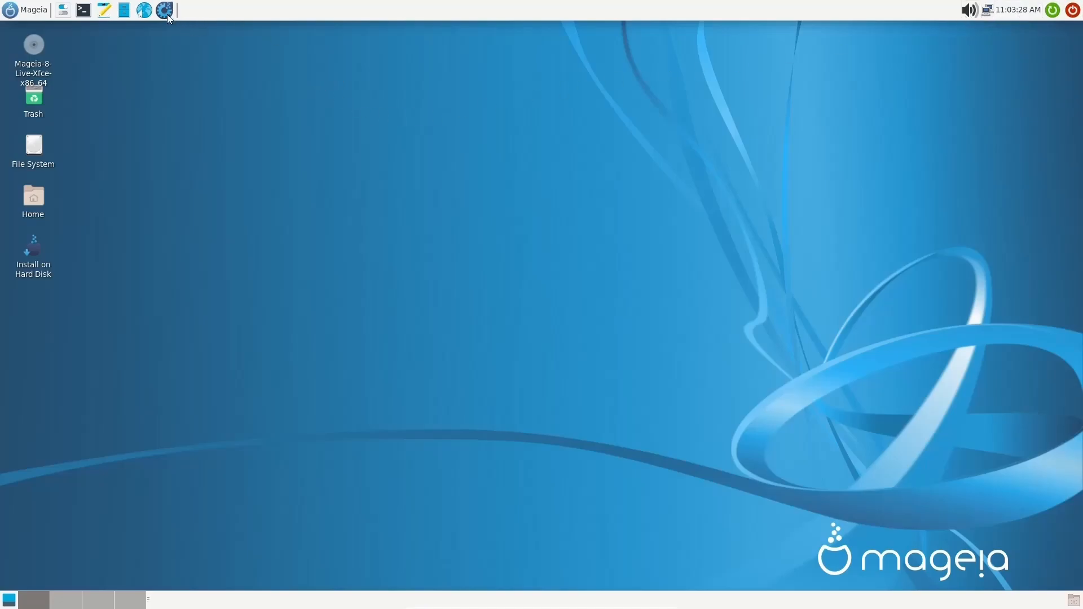
mouse_move(144, 10)
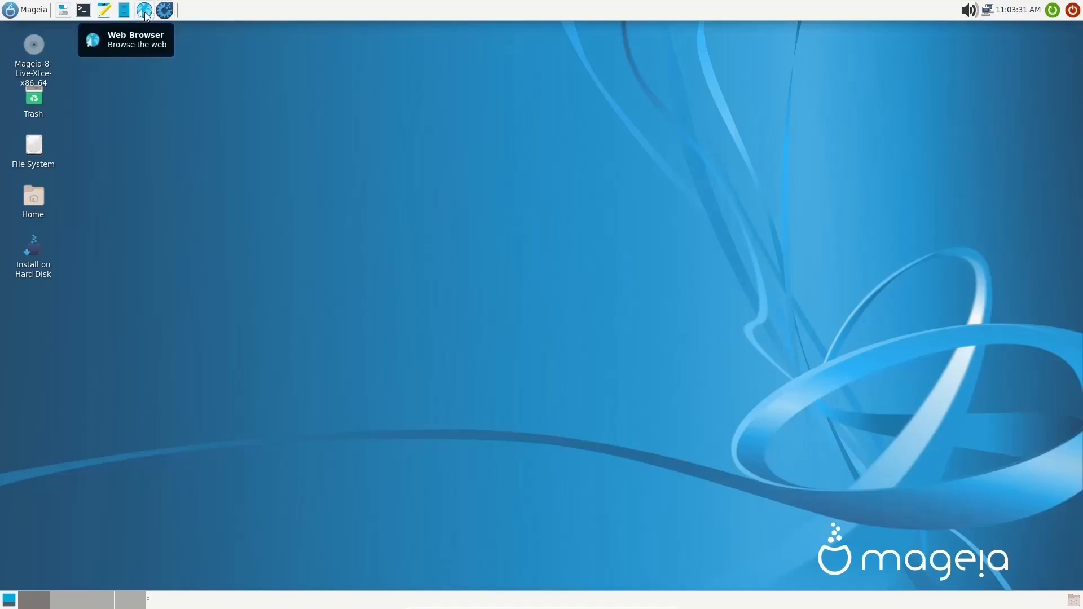
mouse_move(104, 10)
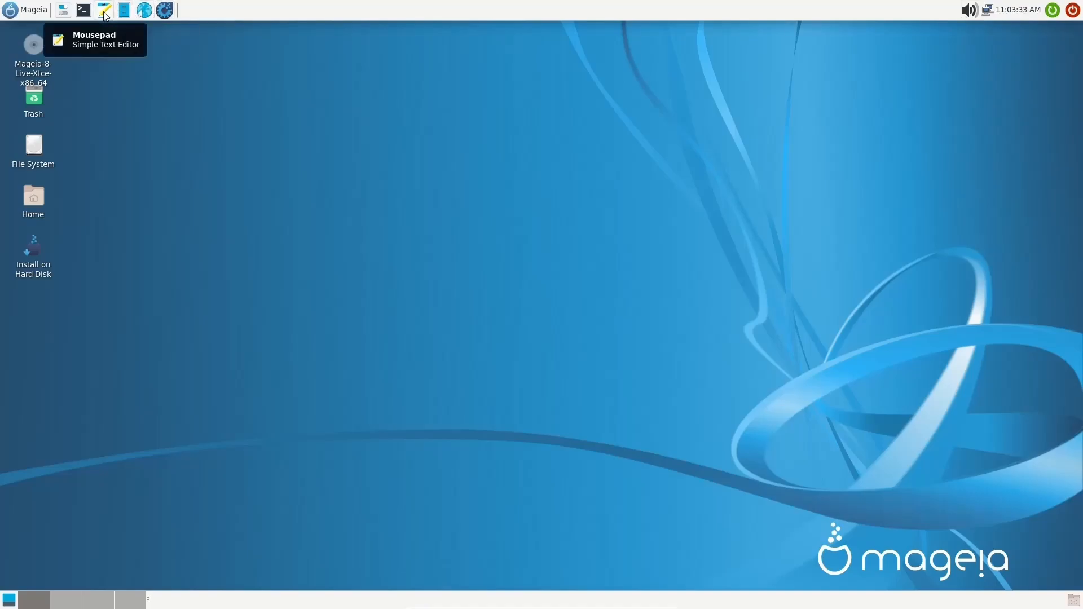
mouse_move(63, 11)
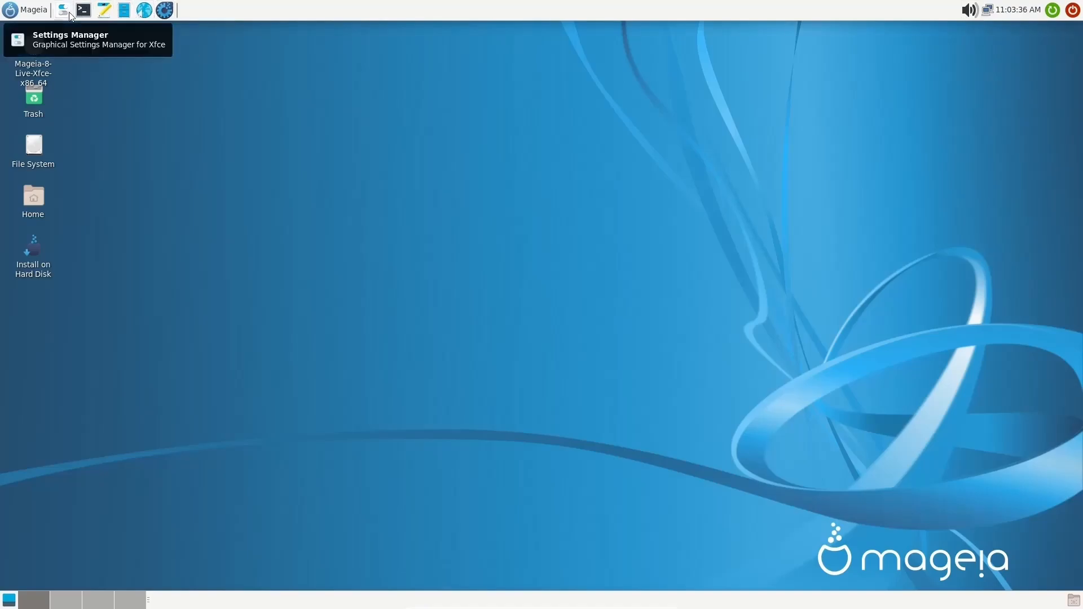
mouse_move(665, 23)
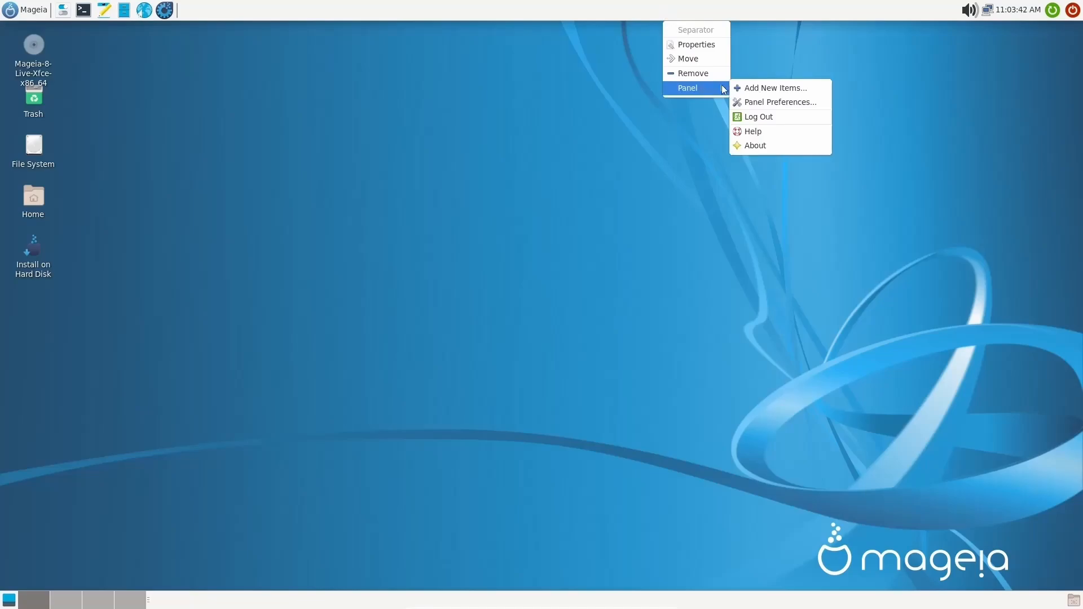
mouse_move(780, 102)
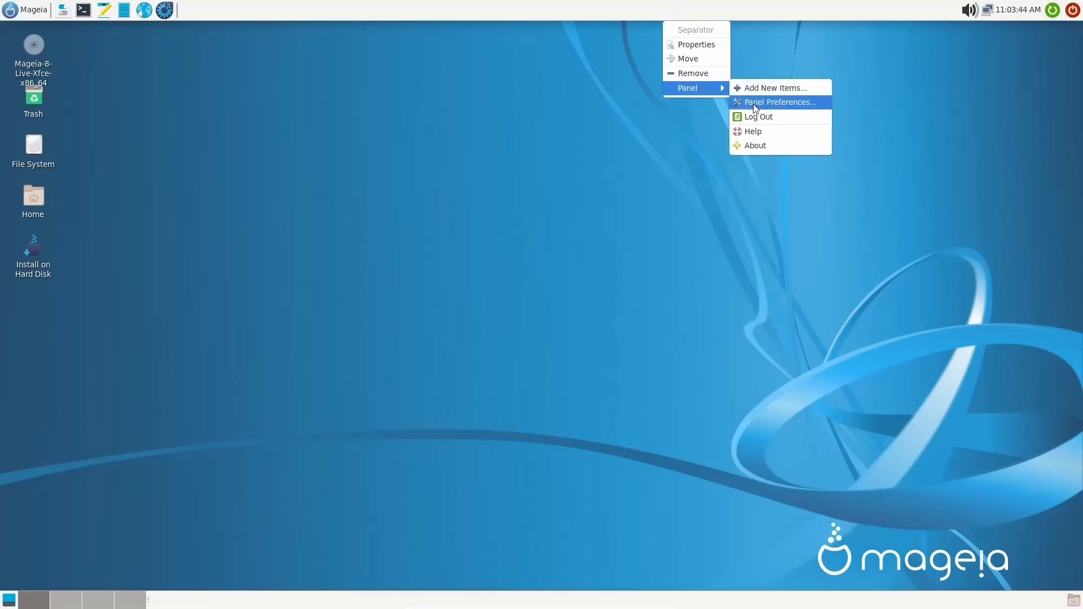
Open Panel 1's preferences and look at the automatic hiding options.
click(780, 102)
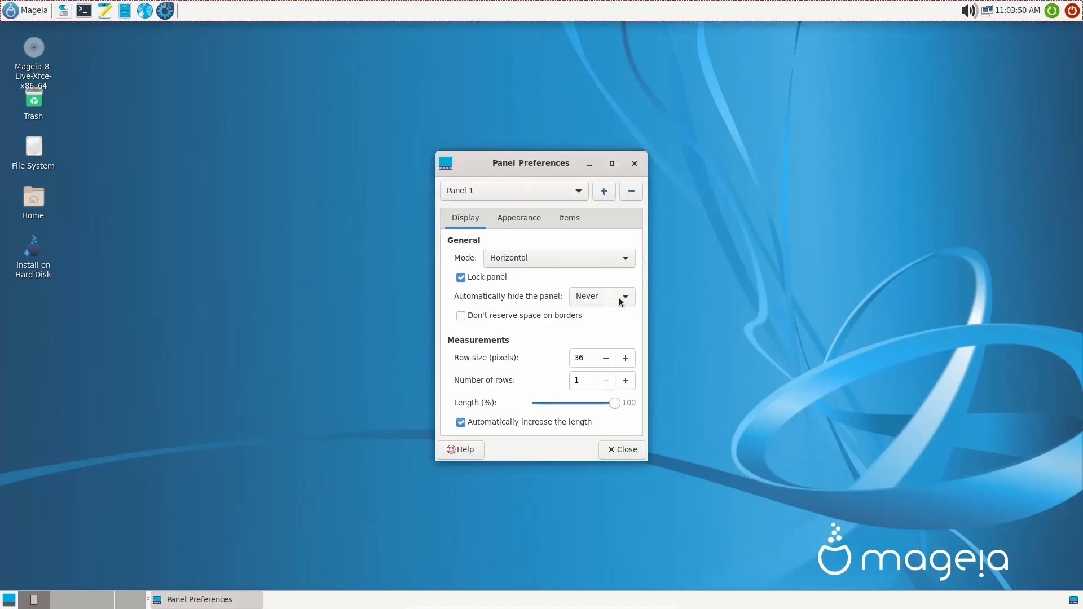
click(601, 296)
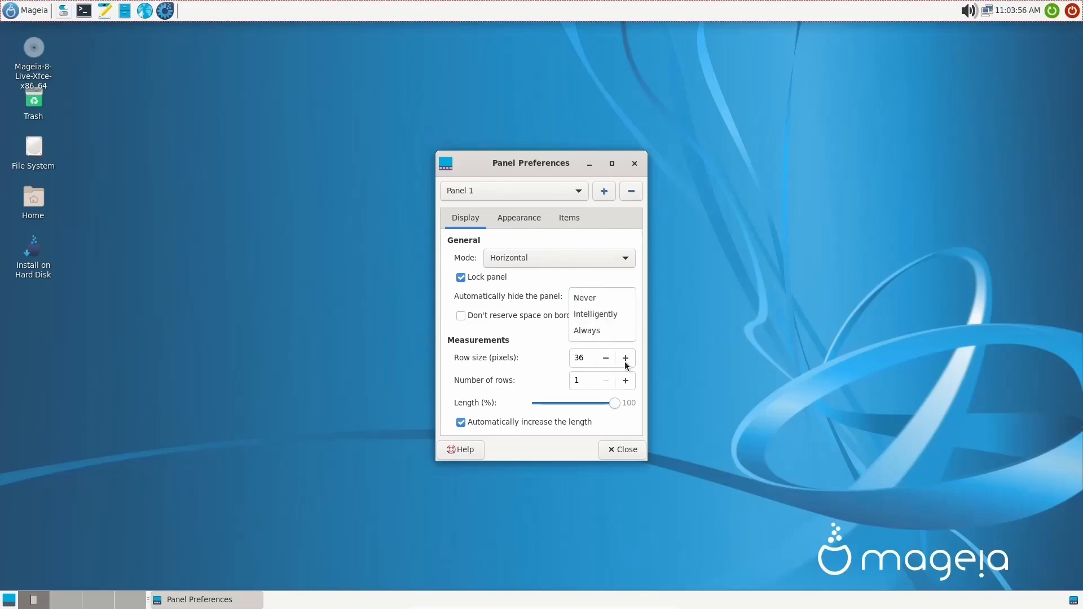
Try larger row sizes and a second row, then restore 36 pixels and a single row.
click(625, 358)
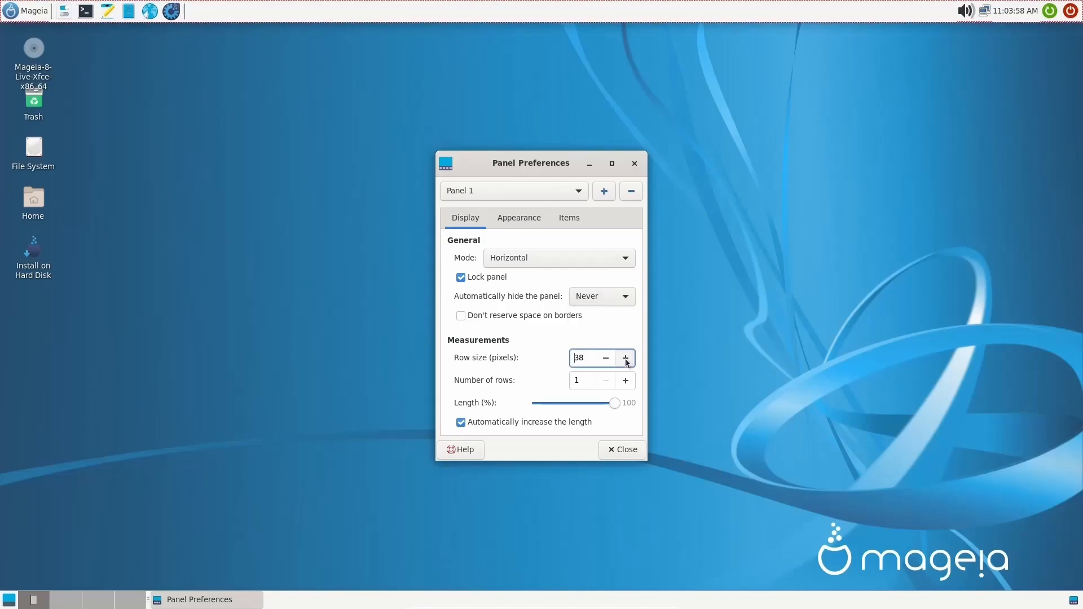
click(624, 358)
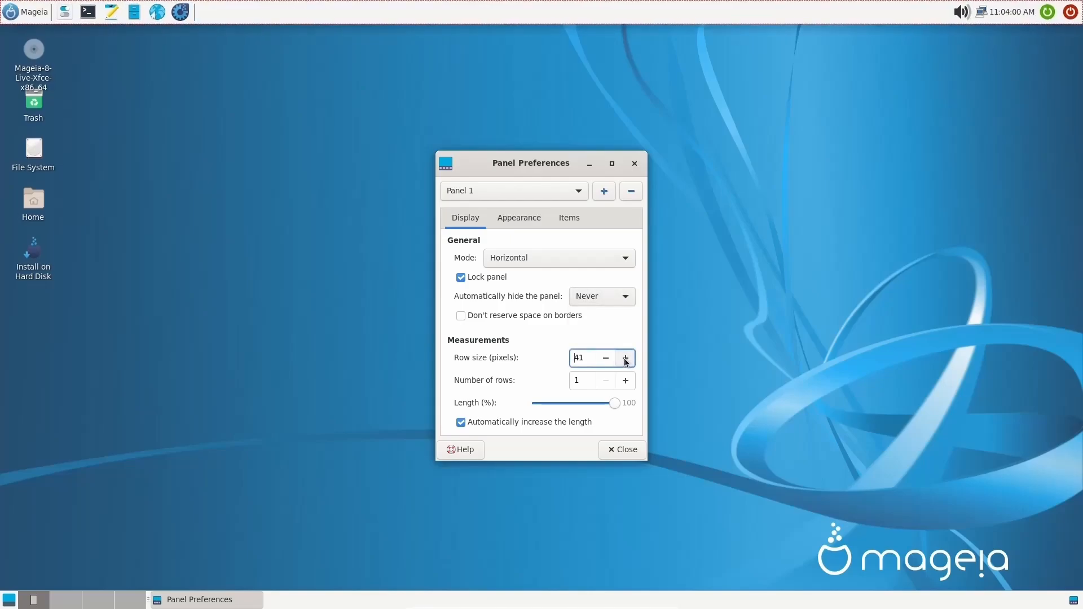
click(605, 357)
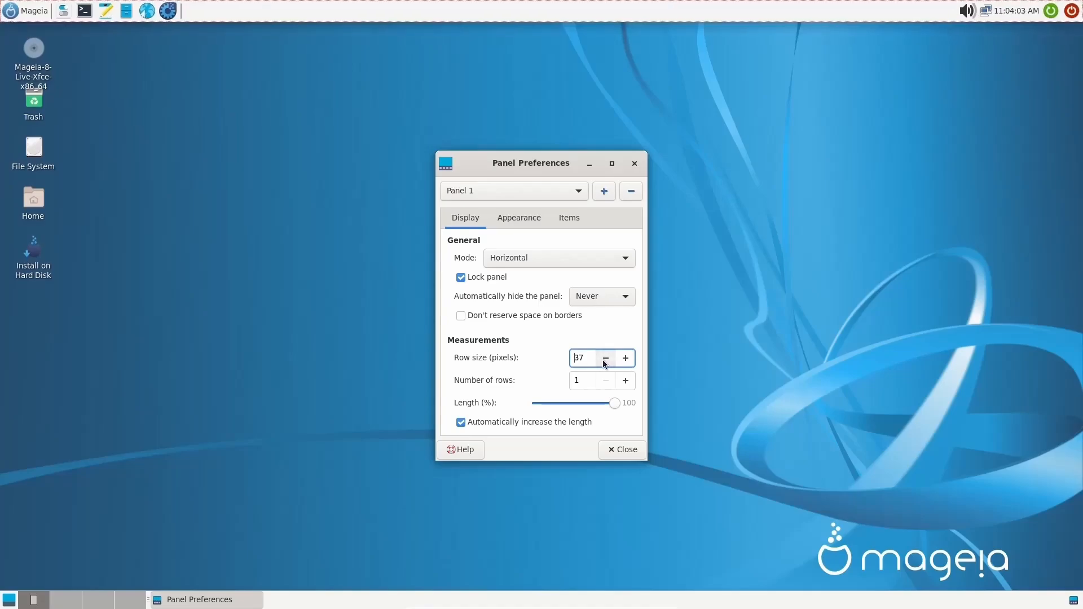
click(605, 357)
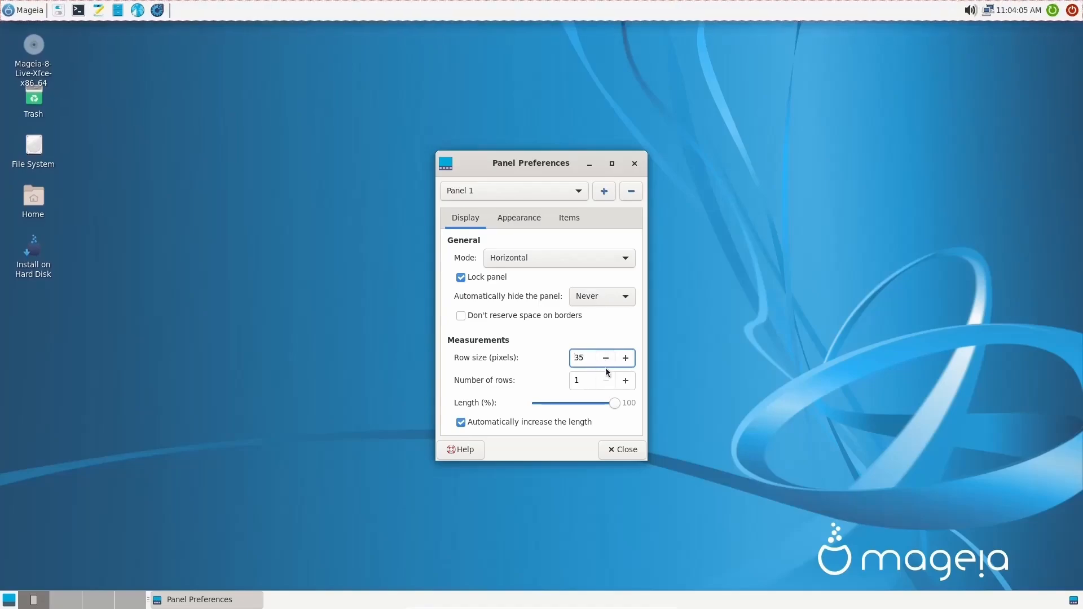
click(624, 380)
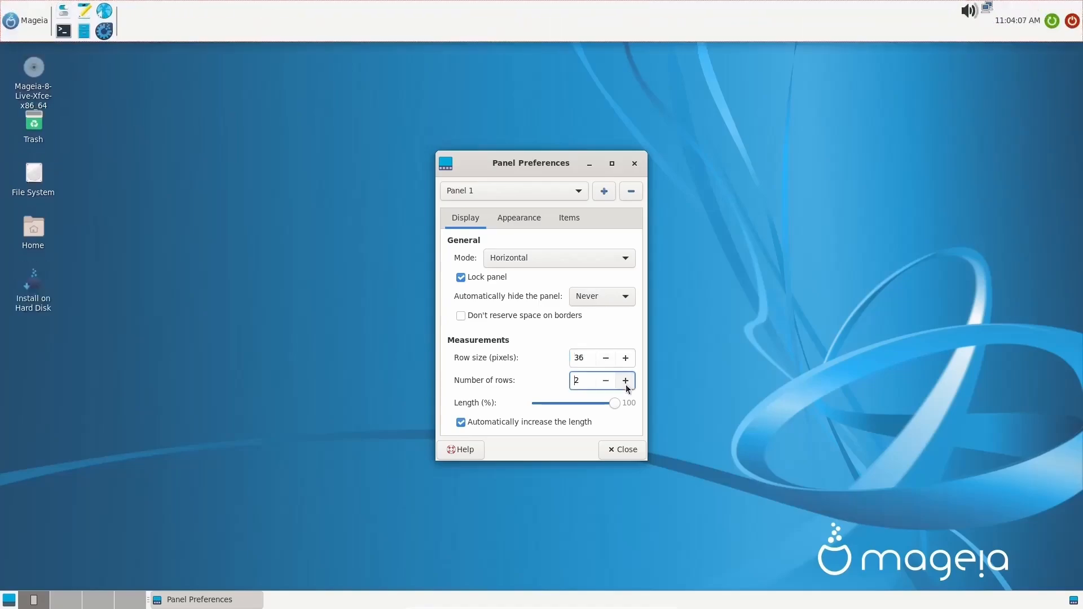
click(605, 381)
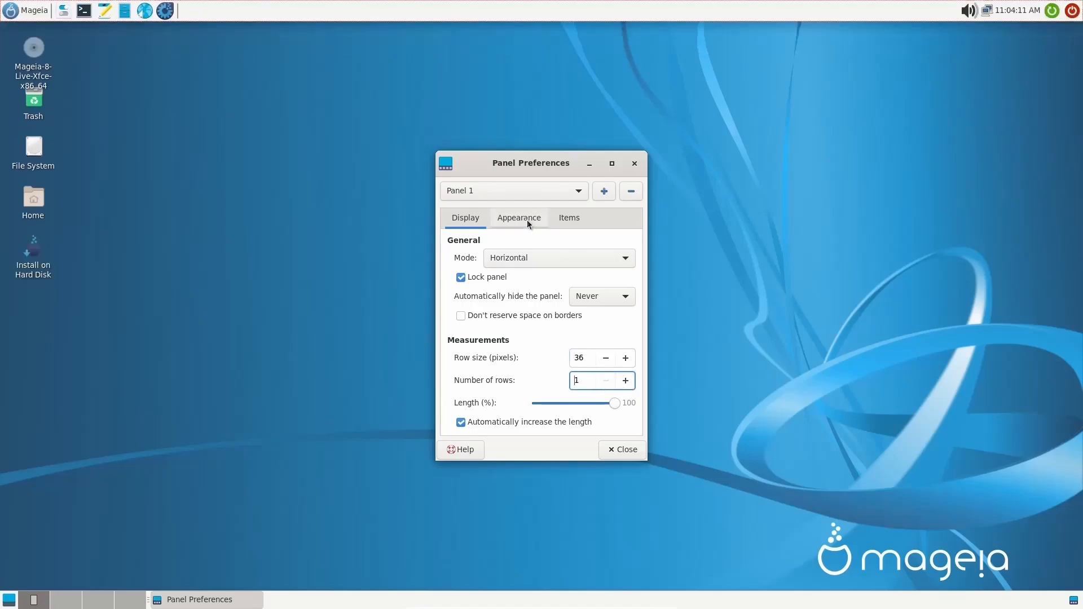
In the Appearance settings, turn on dark mode and keep the system-style background.
click(519, 218)
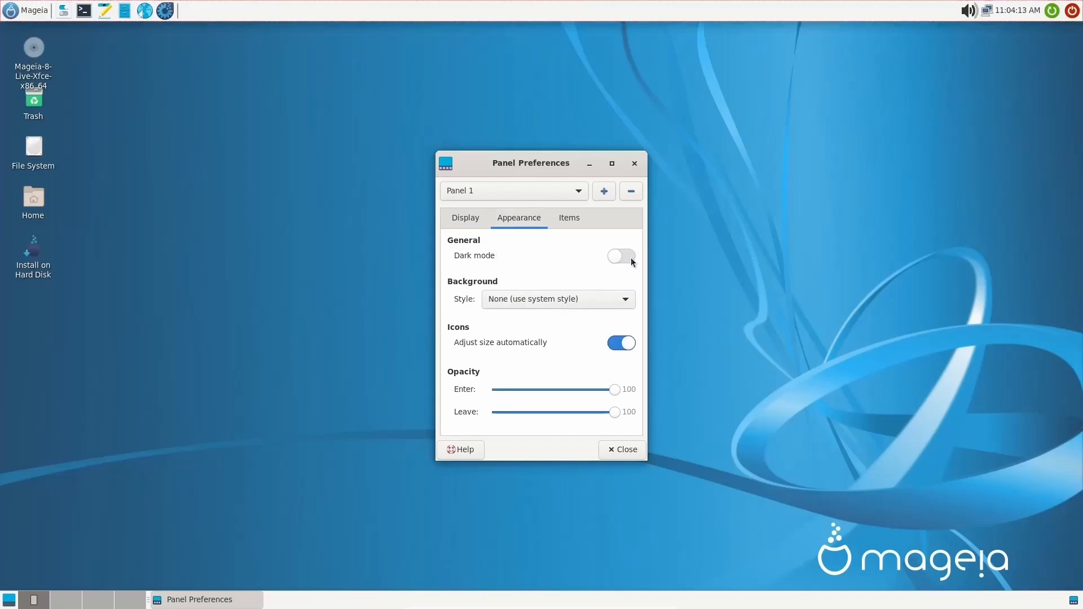
click(619, 256)
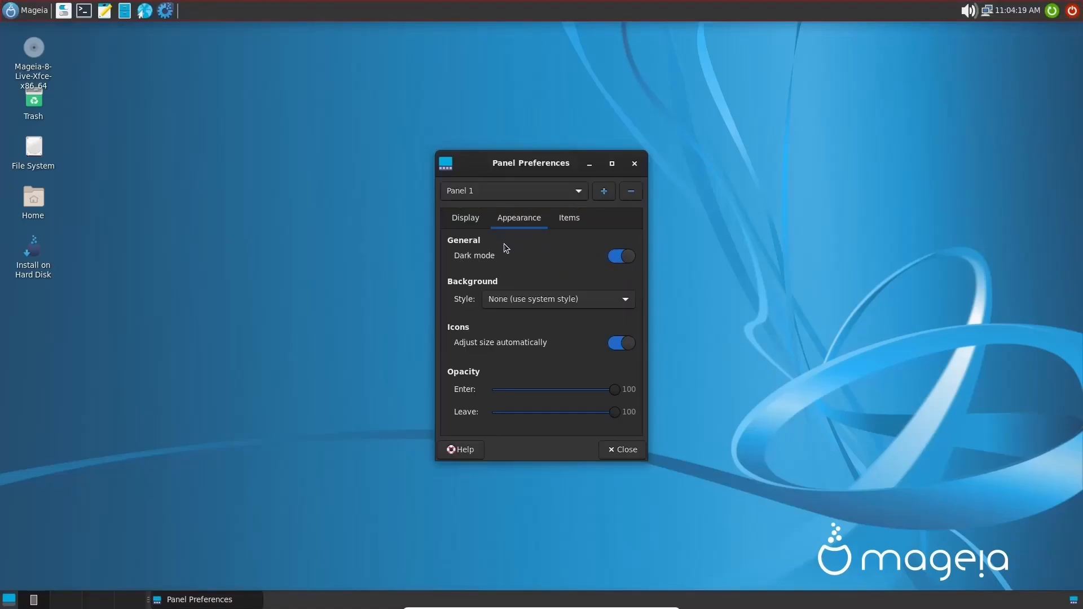
mouse_move(538, 32)
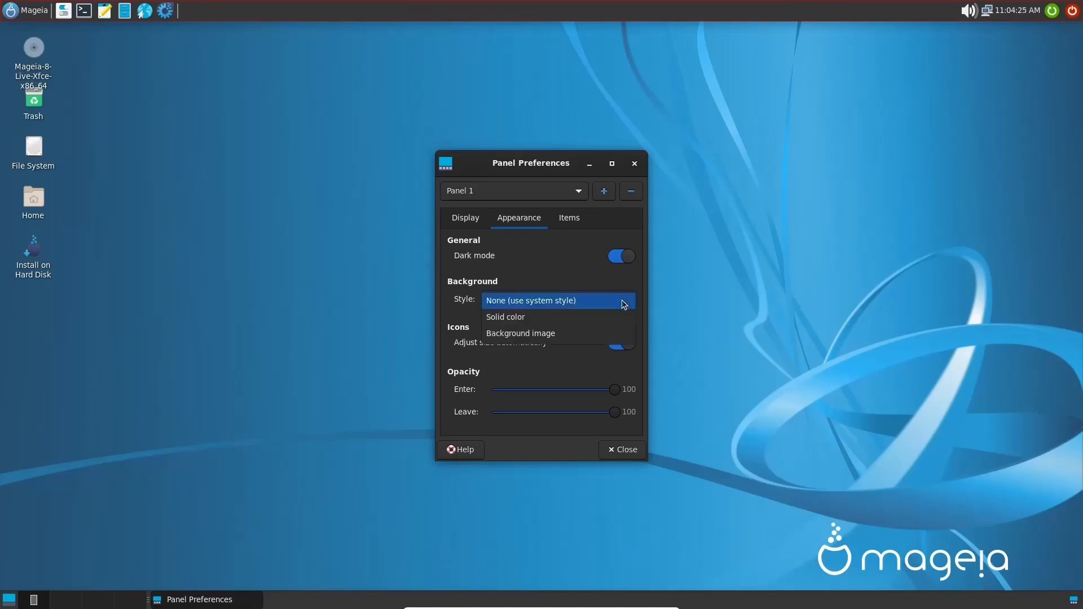
mouse_move(596, 316)
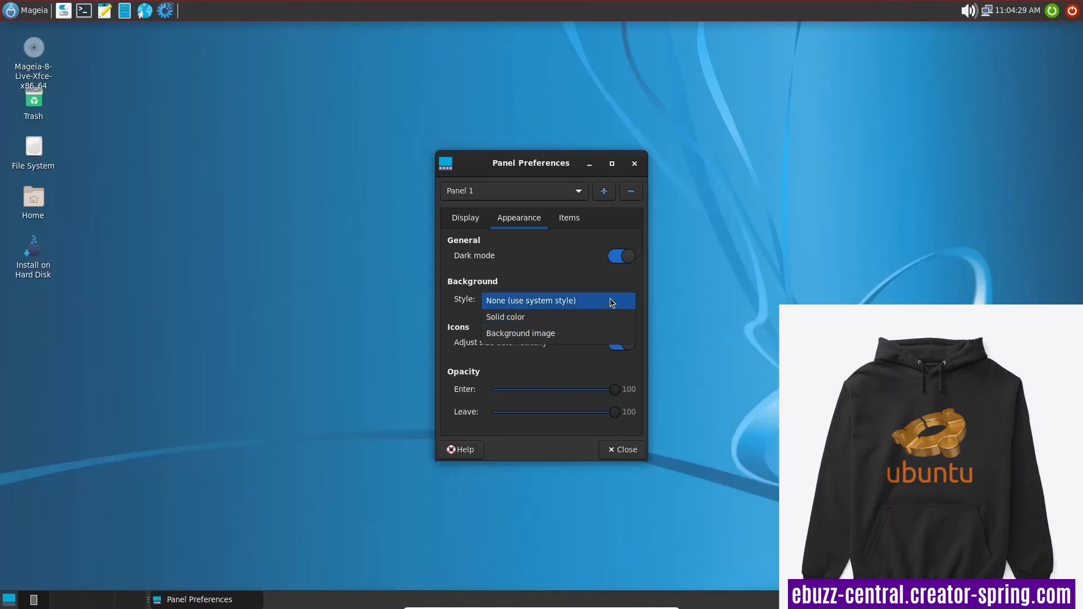
click(531, 301)
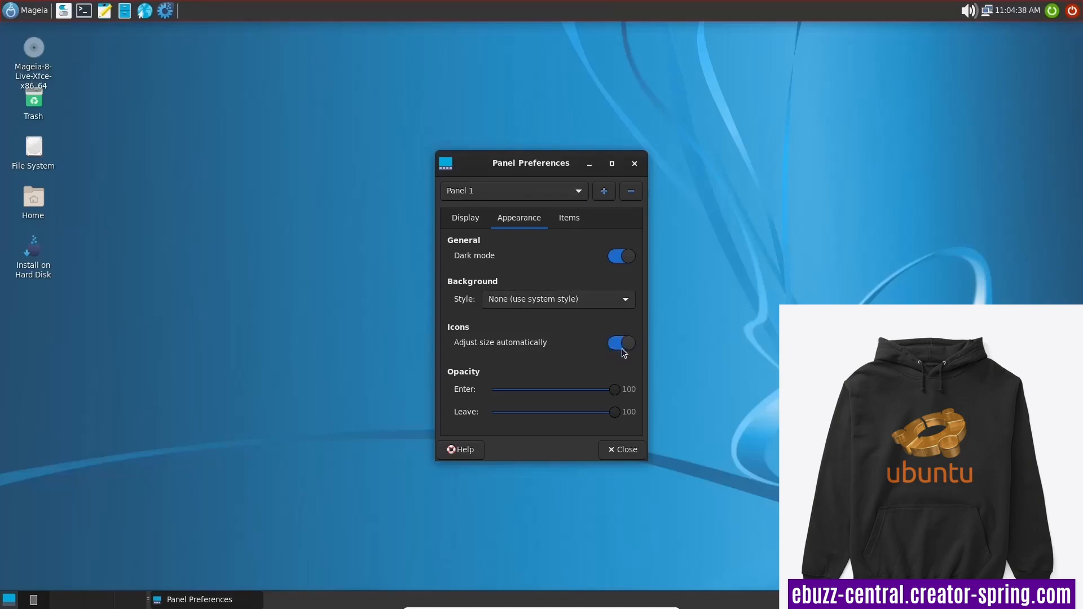
mouse_move(648, 356)
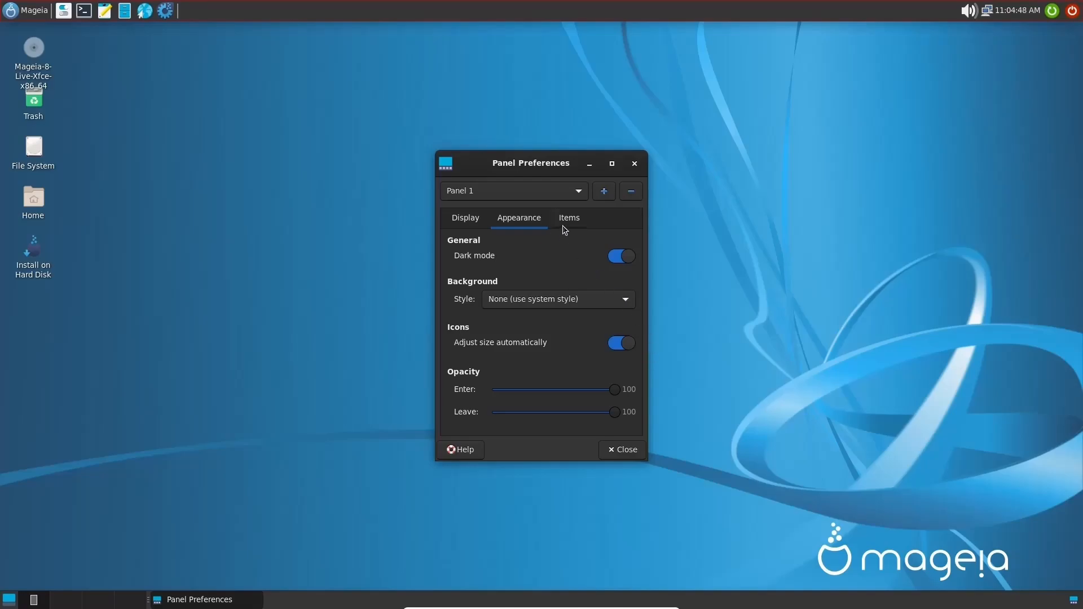
Review the panel's item list and close Panel Preferences.
click(569, 218)
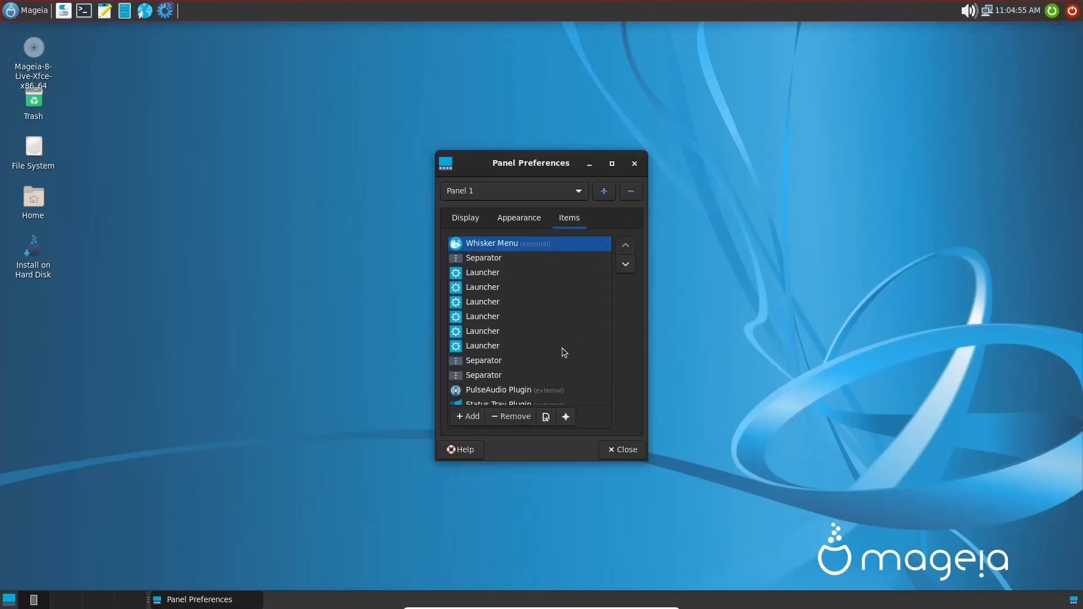
scroll(down, 3)
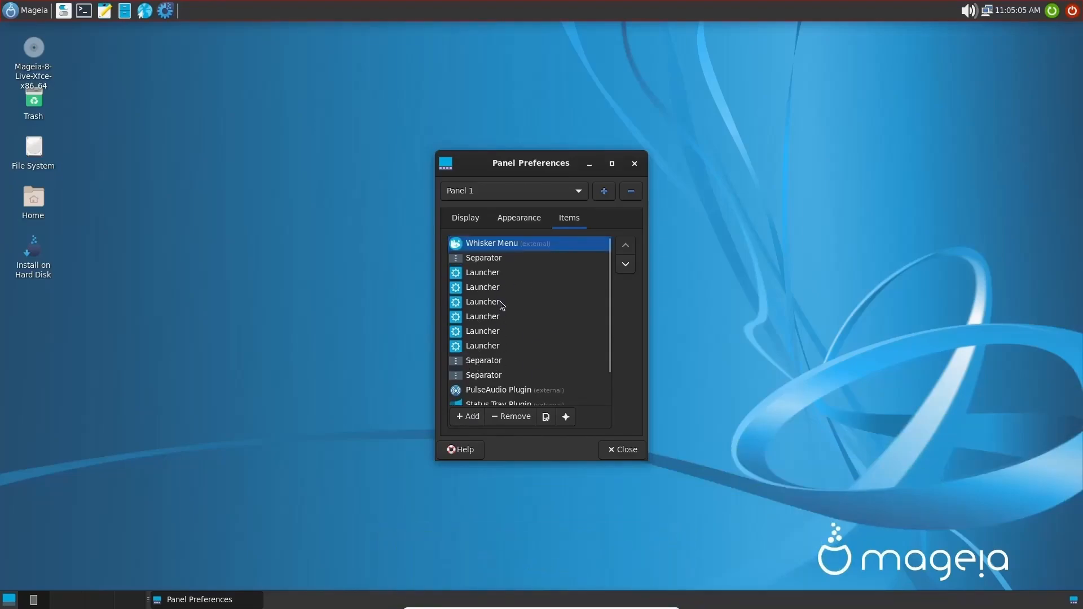
mouse_move(502, 297)
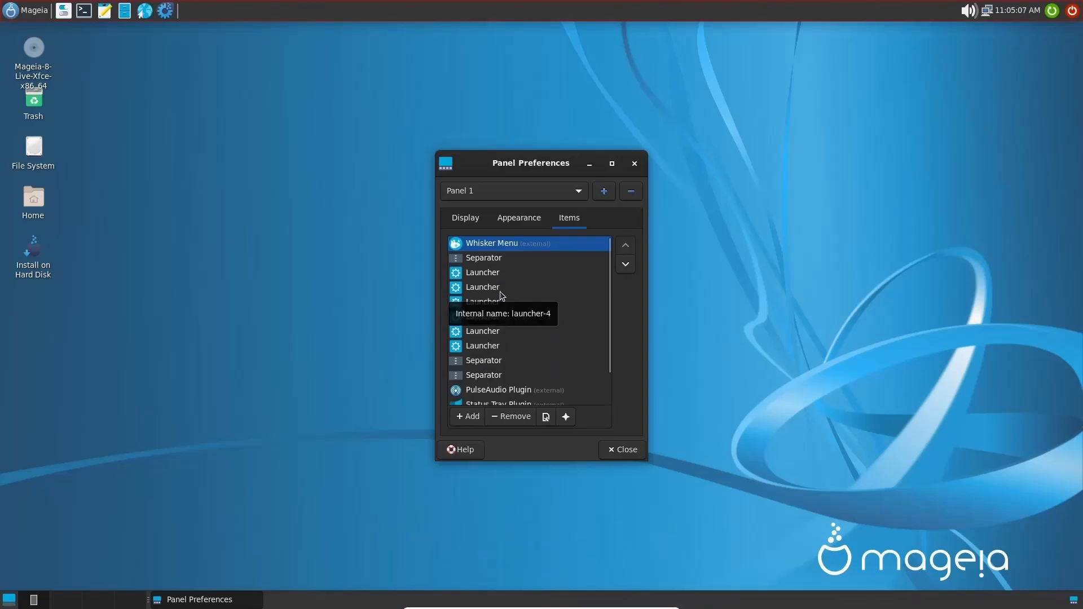
mouse_move(620, 455)
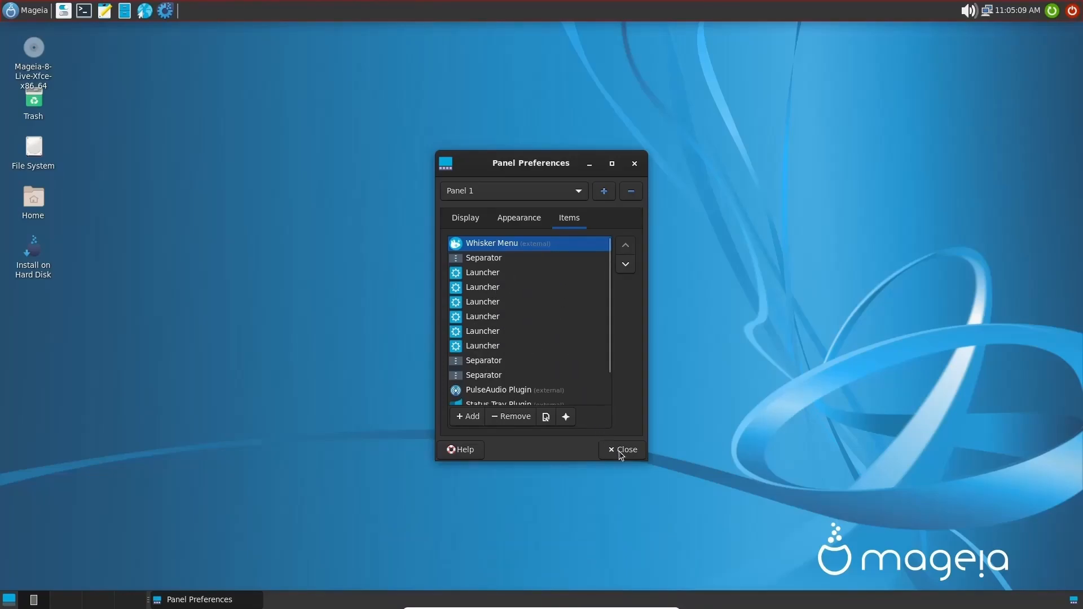
click(624, 450)
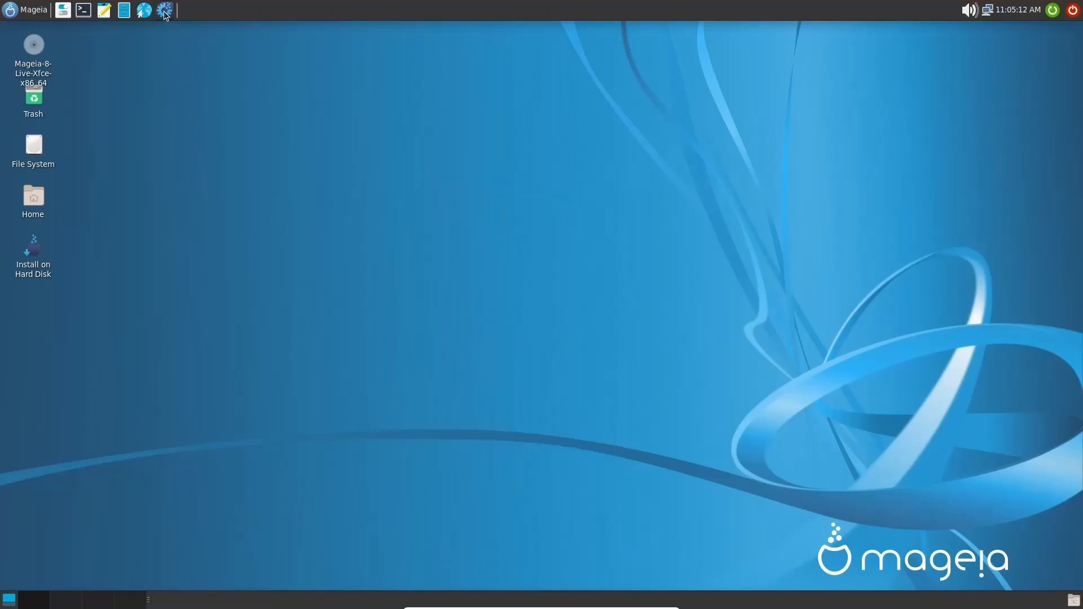
mouse_move(266, 75)
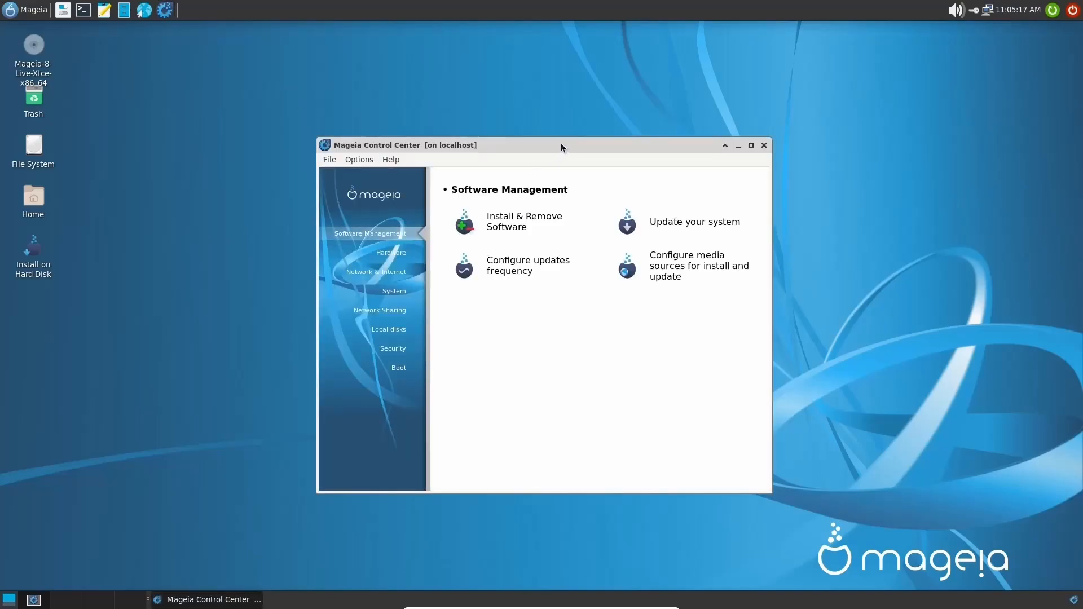
Maximize the Mageia Control Center window showing Software Management.
click(752, 146)
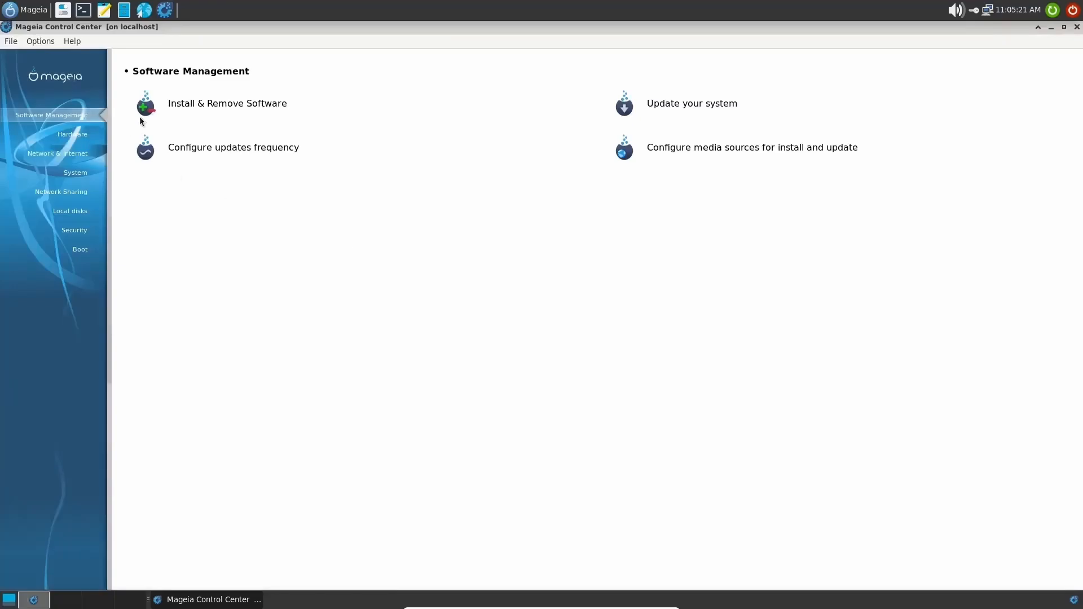
mouse_move(225, 111)
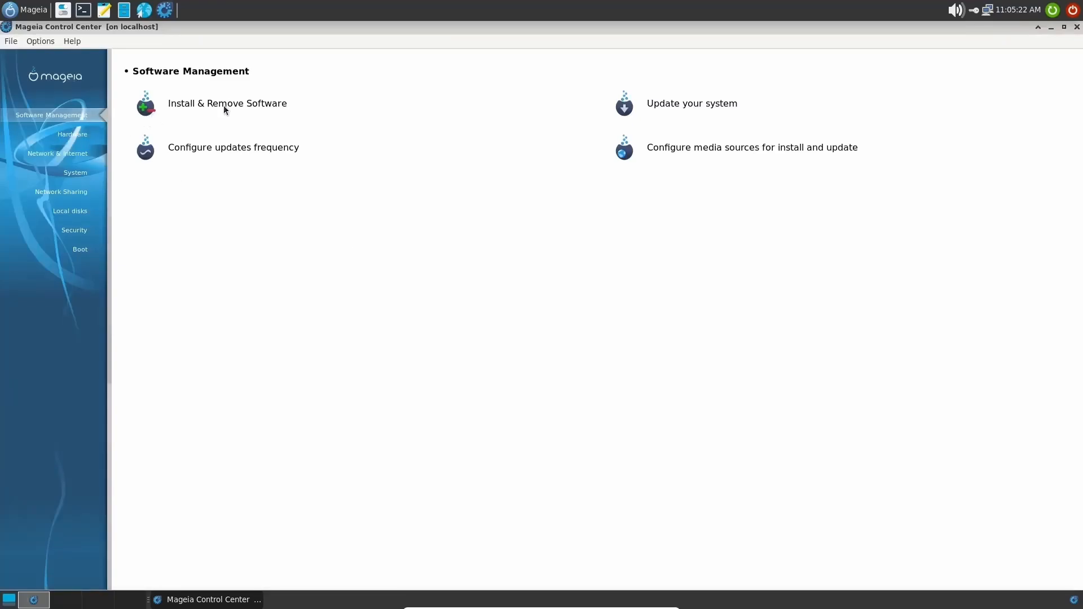
Open Install & Remove Software and list the Accessibility, Editors and File tools packages.
click(227, 103)
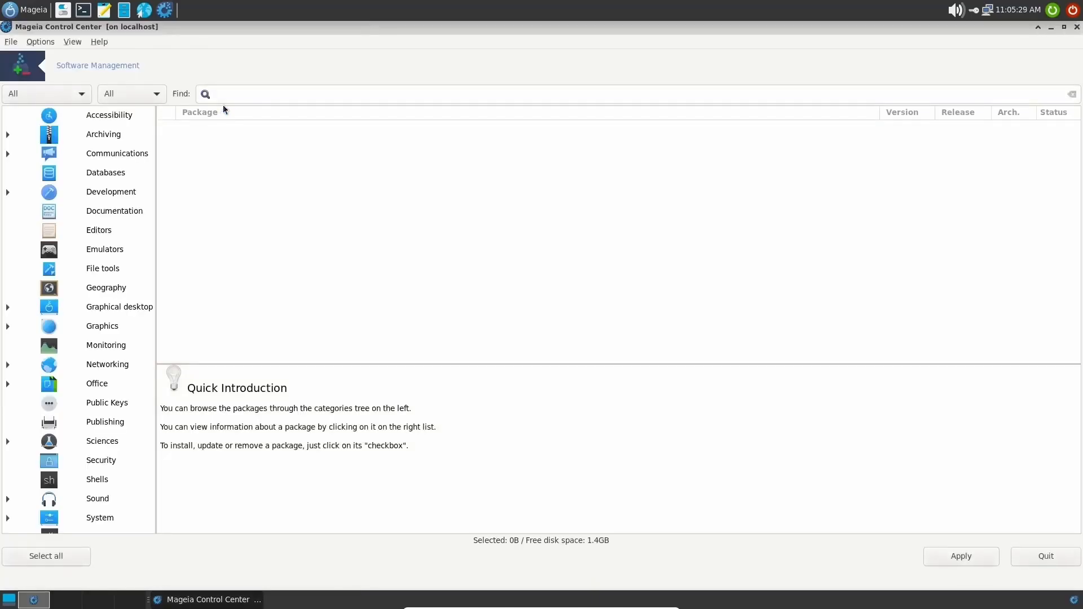
mouse_move(94, 238)
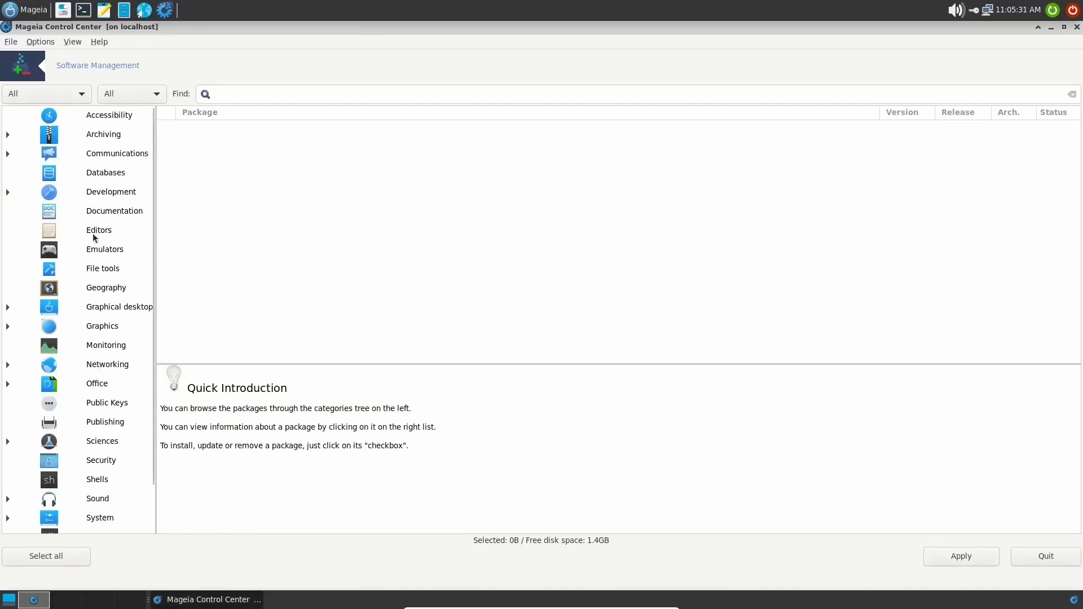
mouse_move(110, 250)
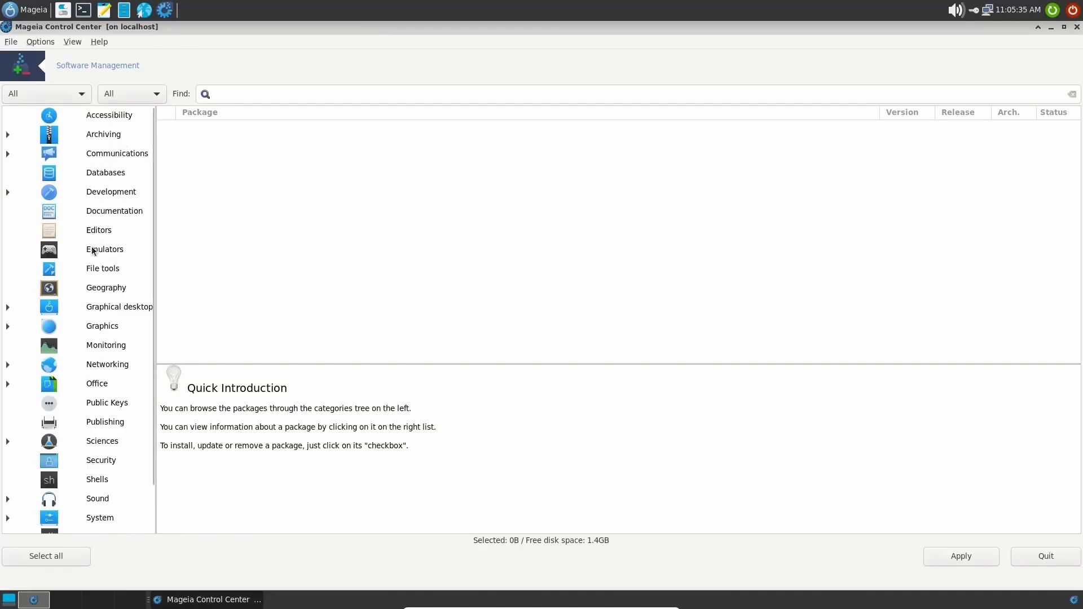
scroll(down, 3)
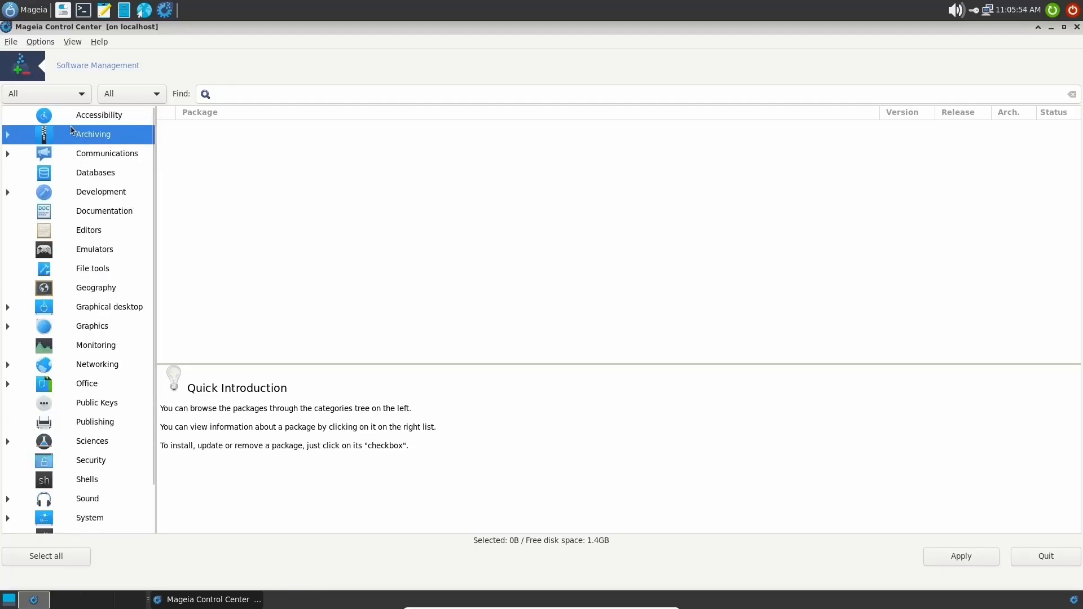
mouse_move(99, 120)
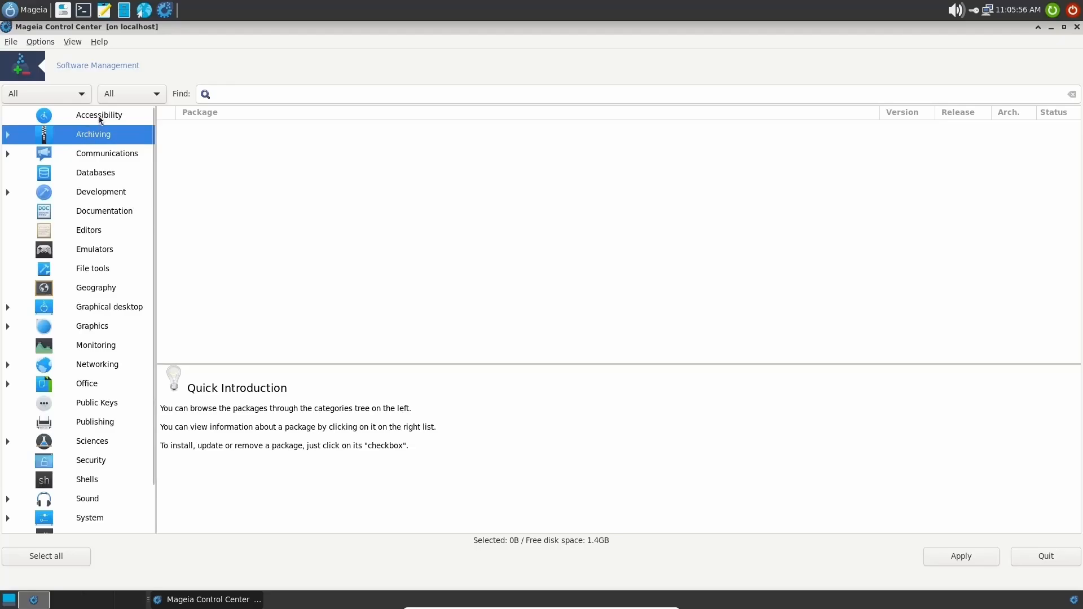
click(100, 115)
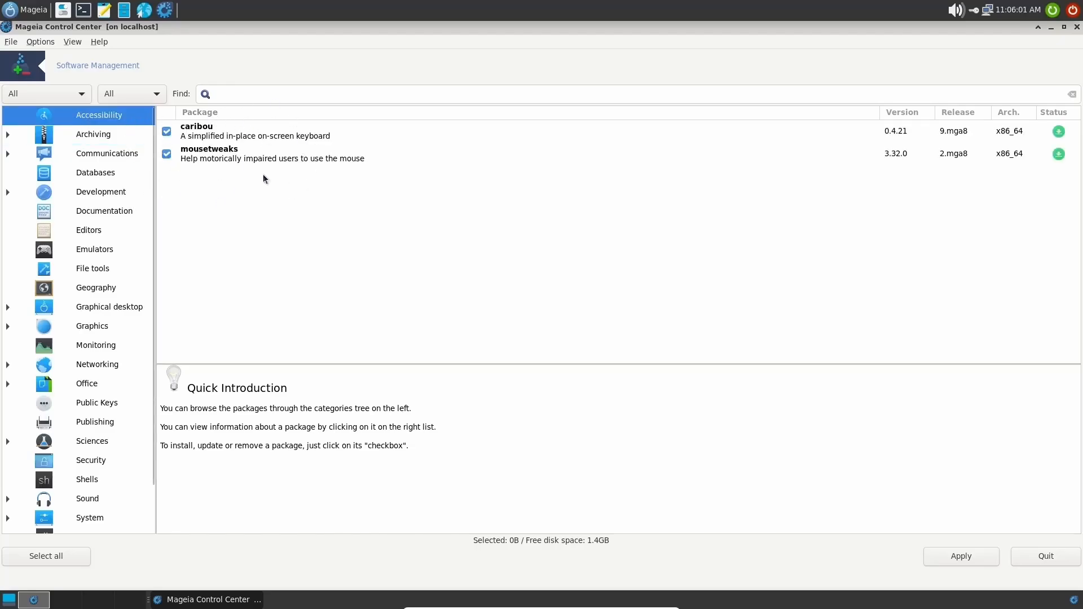
click(88, 230)
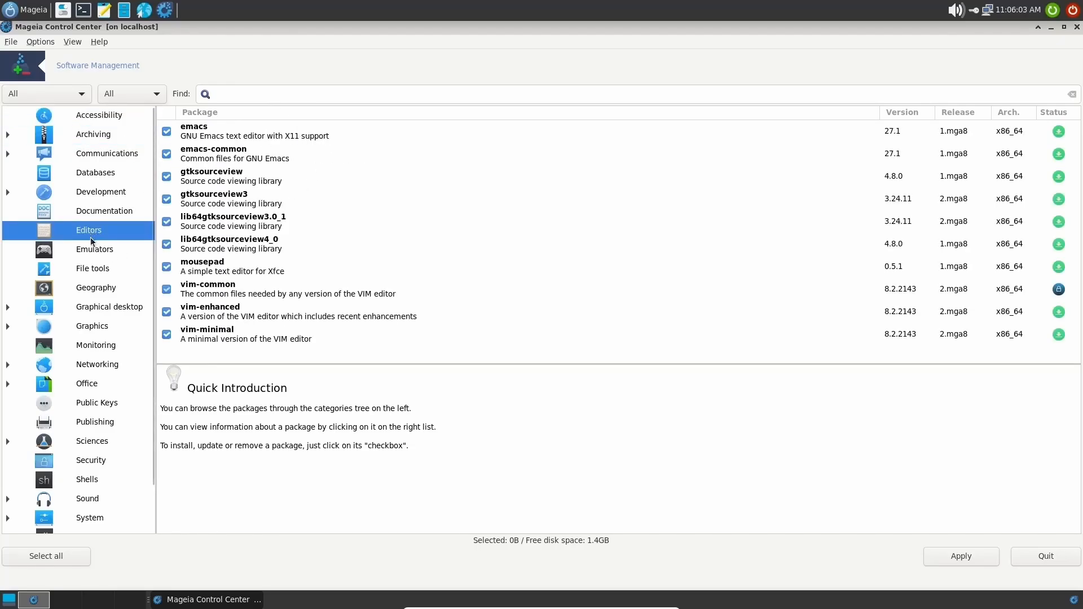
click(91, 269)
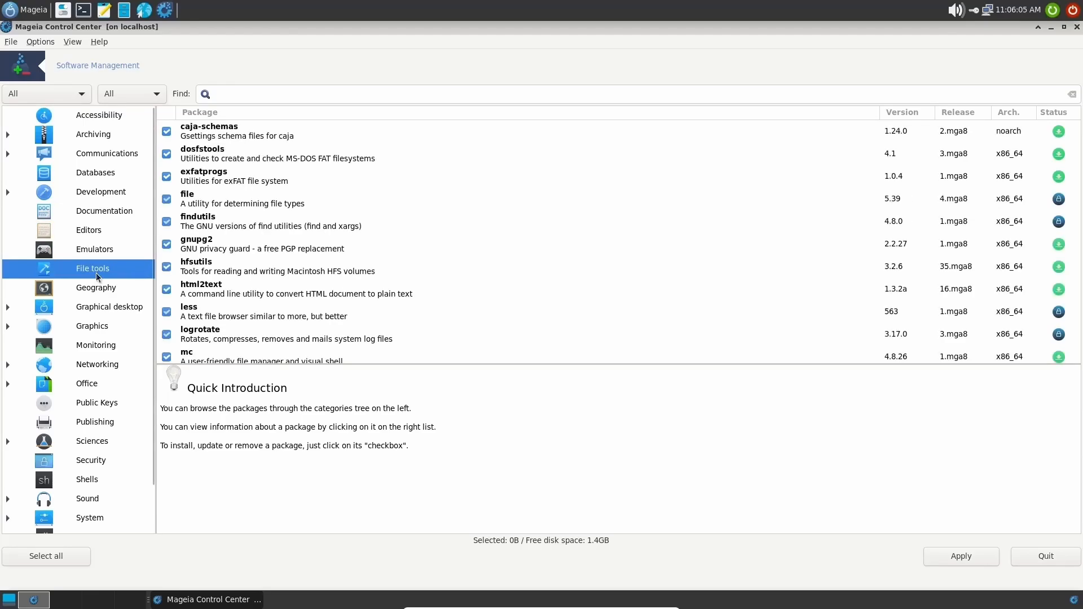
List the Geography, Emulators, Graphics and Monitoring package categories.
click(96, 288)
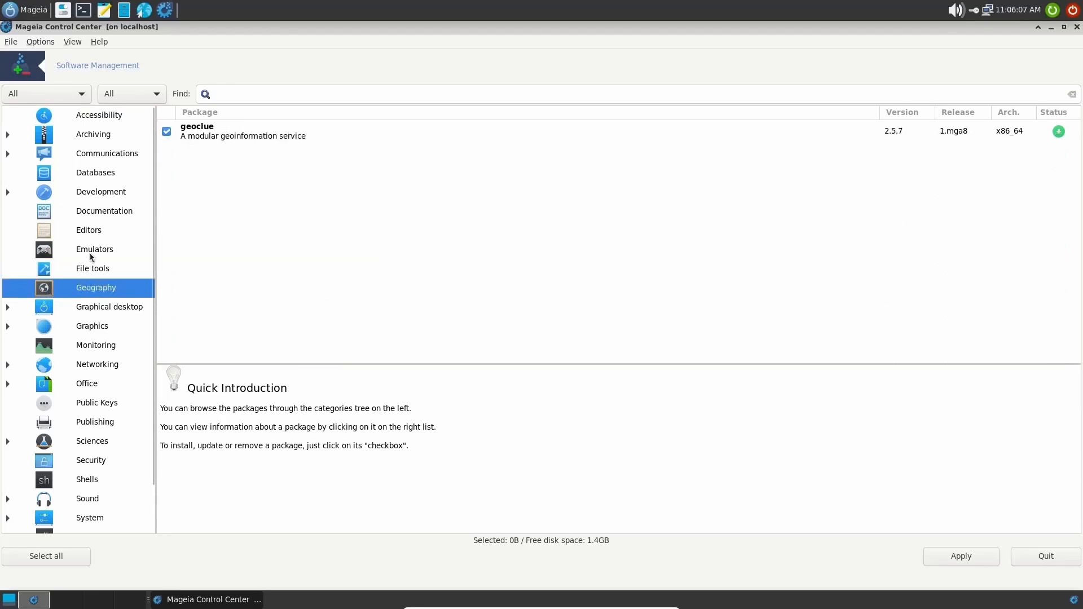
click(95, 249)
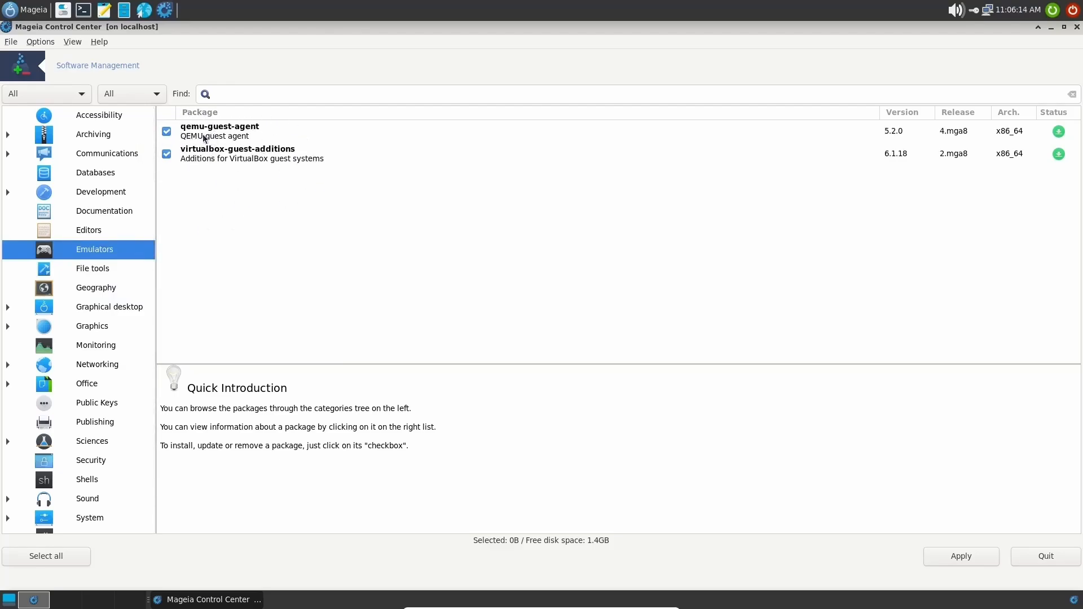
click(95, 288)
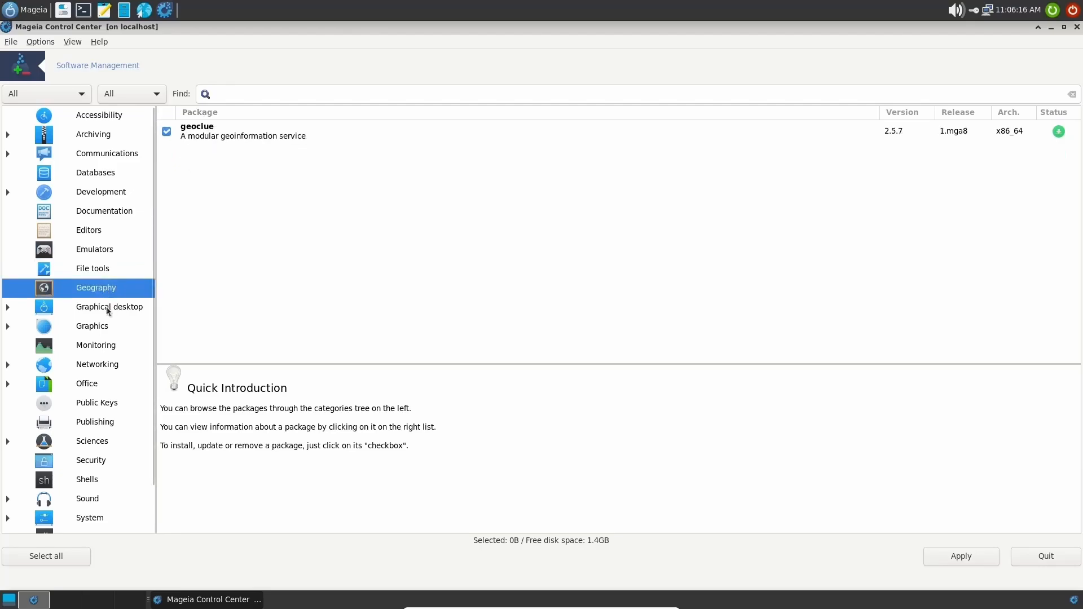
click(92, 325)
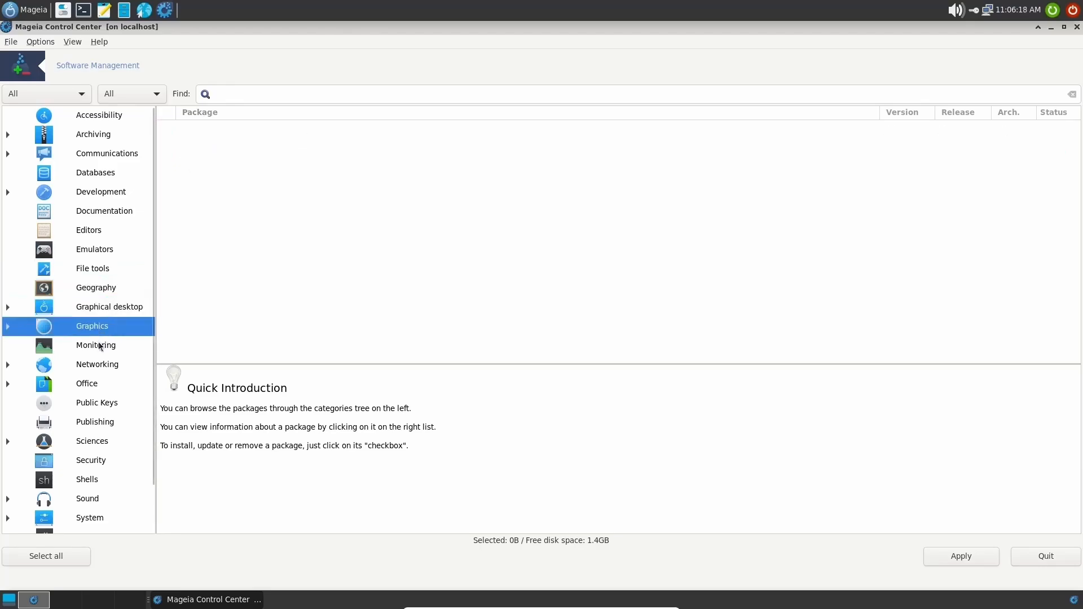
click(95, 346)
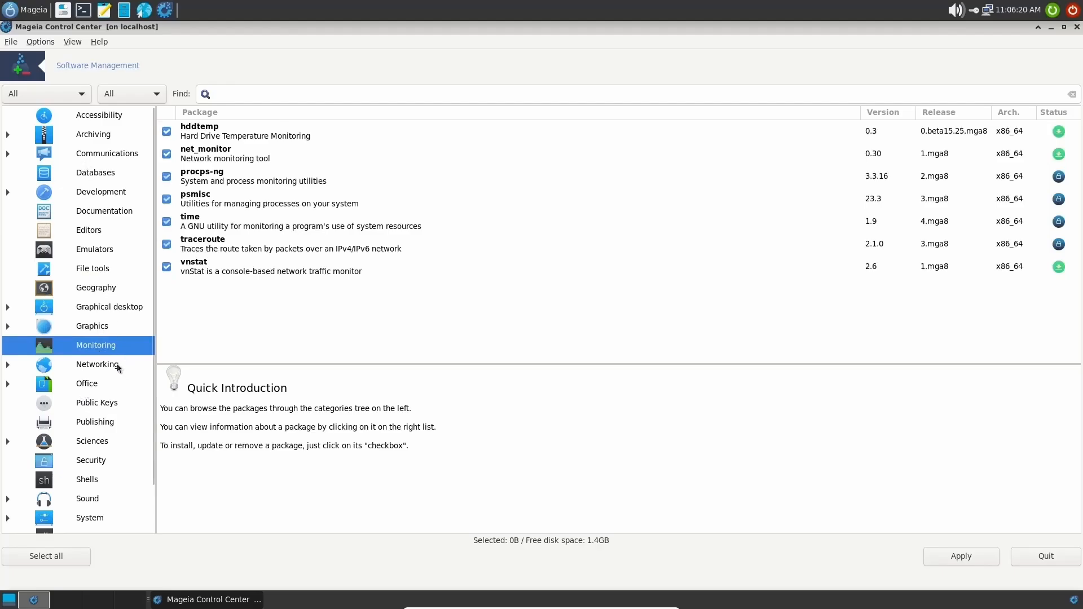
mouse_move(116, 438)
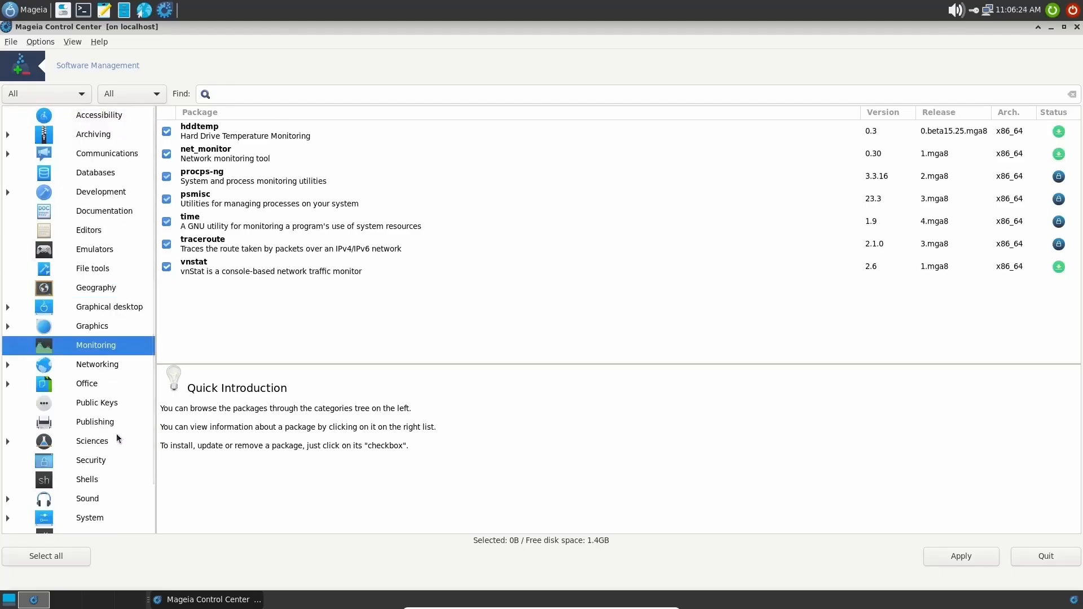
Search the packages for 'gimp', listing GIMP and its help translations.
click(622, 93)
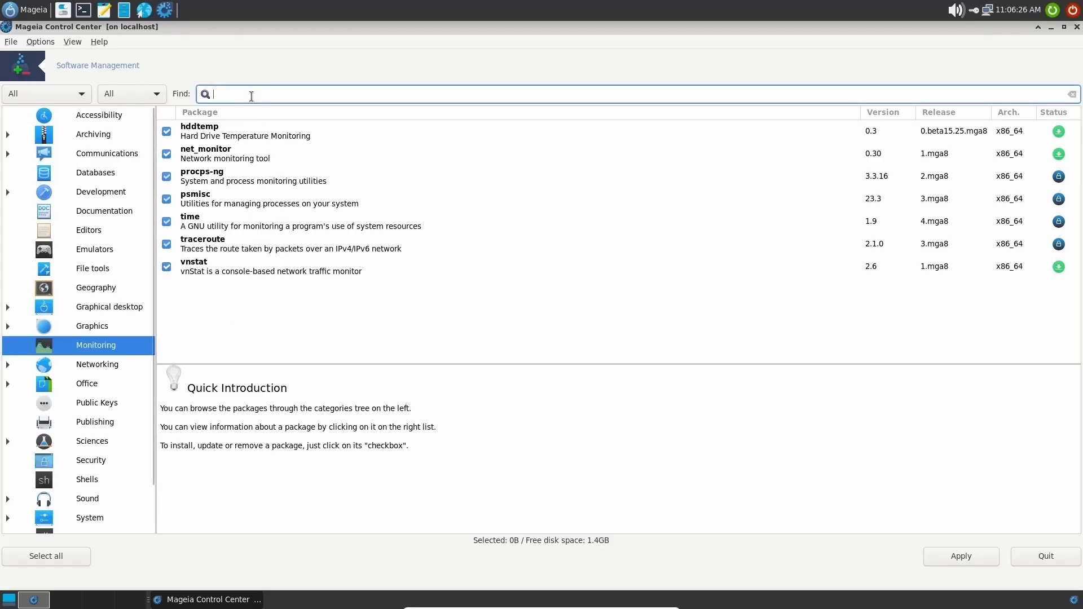
text(gimp)
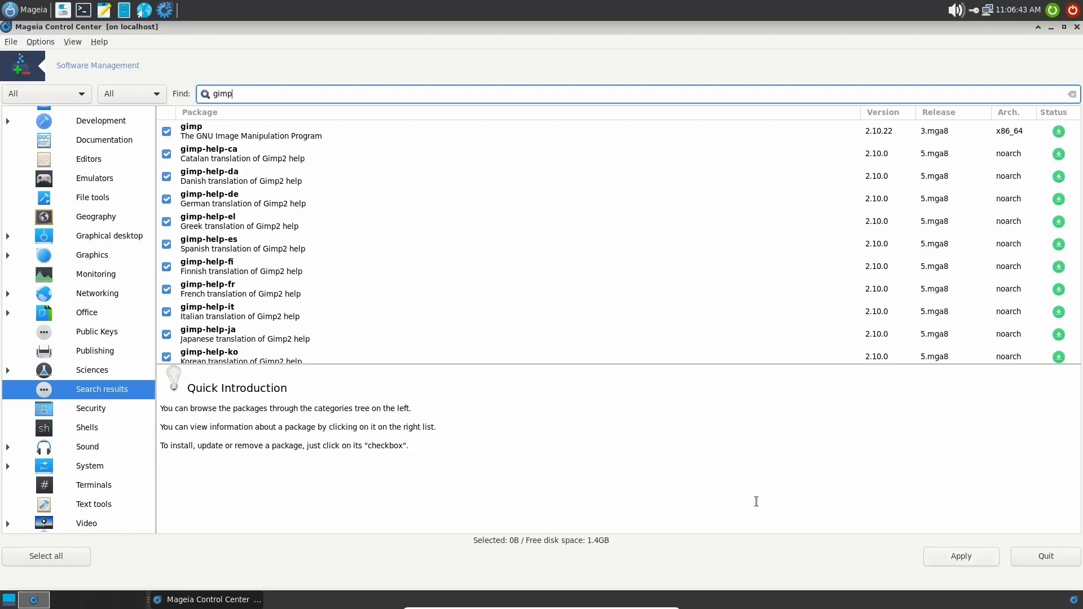
mouse_move(627, 134)
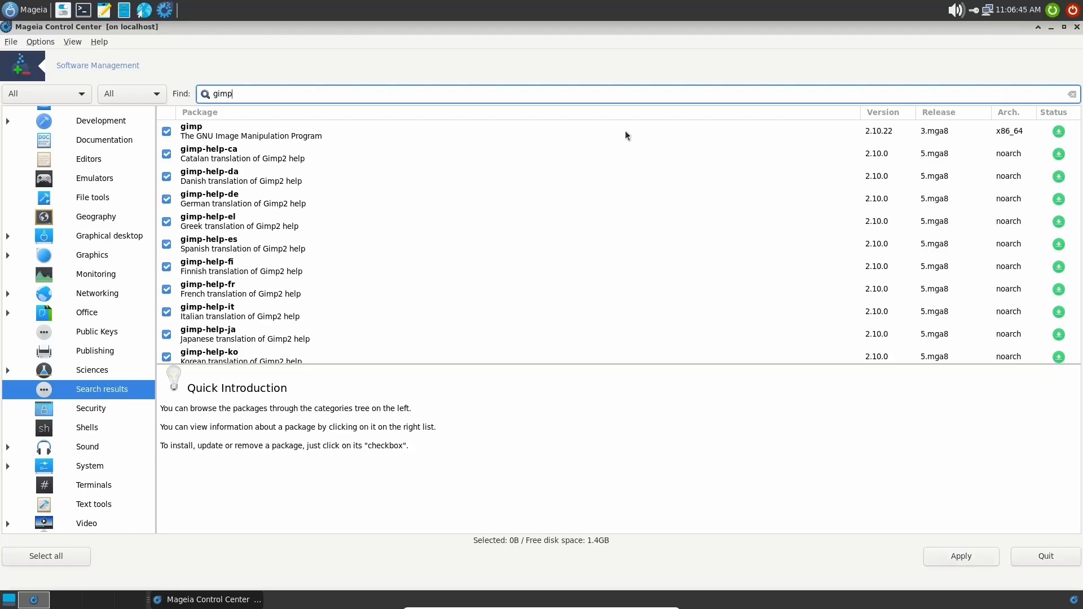
Quit the Software Management installer, returning to Control Center's Hardware section.
click(1064, 26)
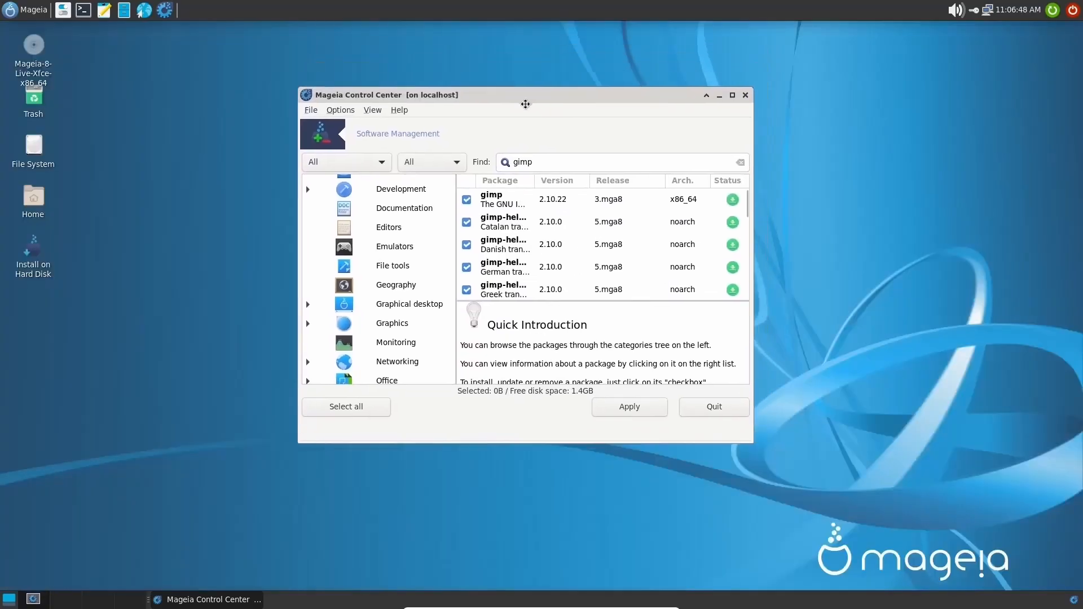
click(733, 95)
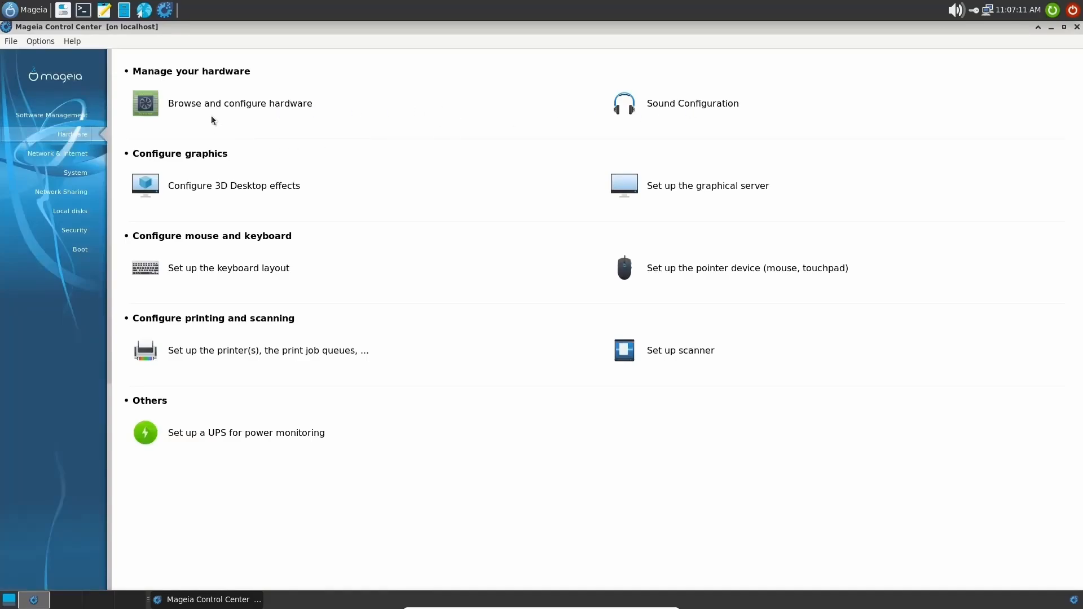
mouse_move(196, 275)
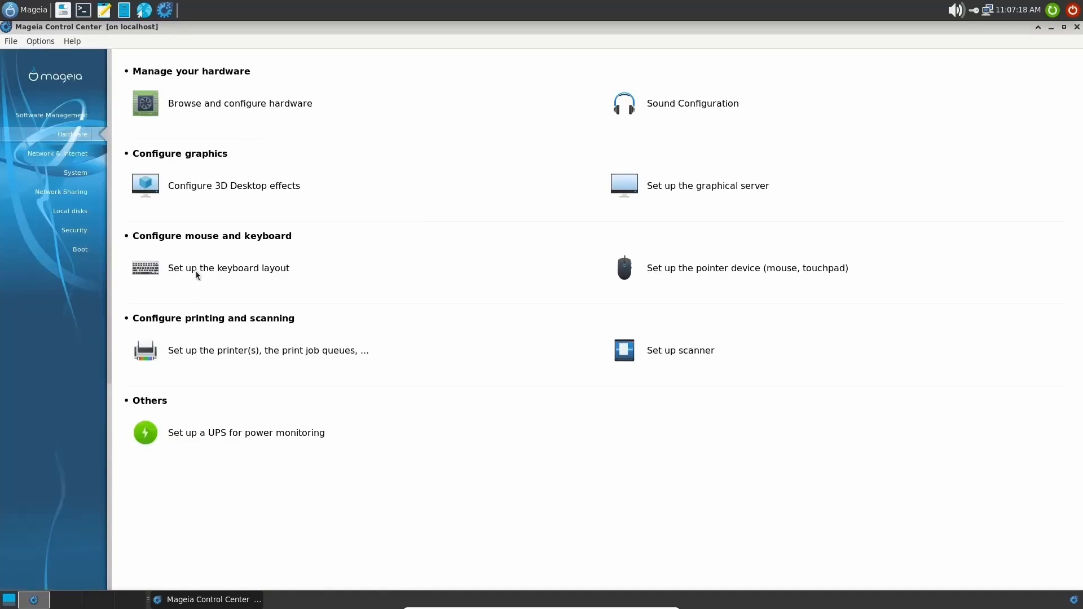
mouse_move(696, 309)
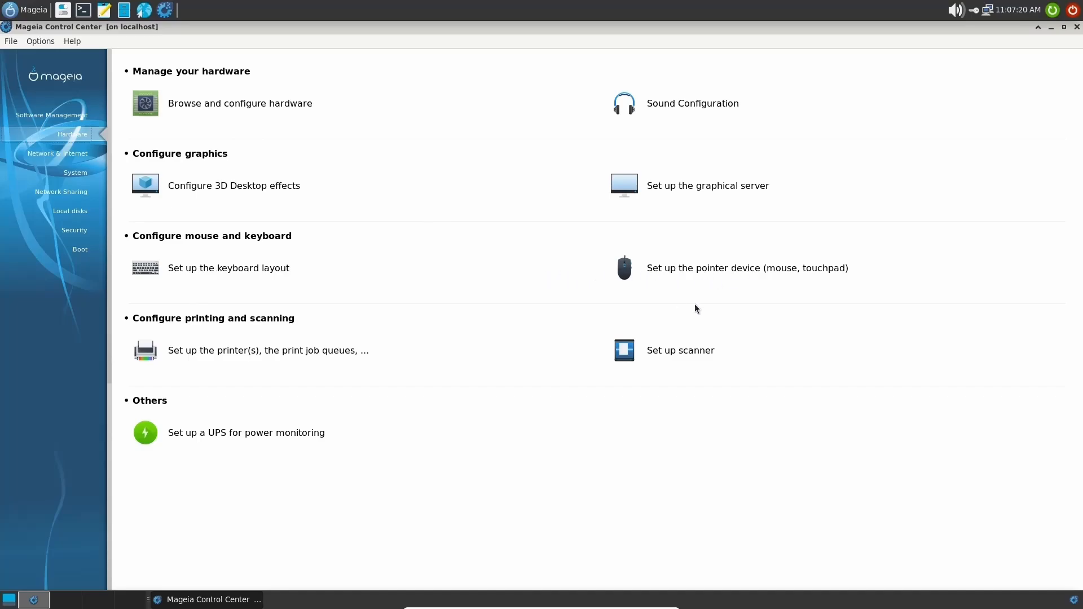
mouse_move(327, 420)
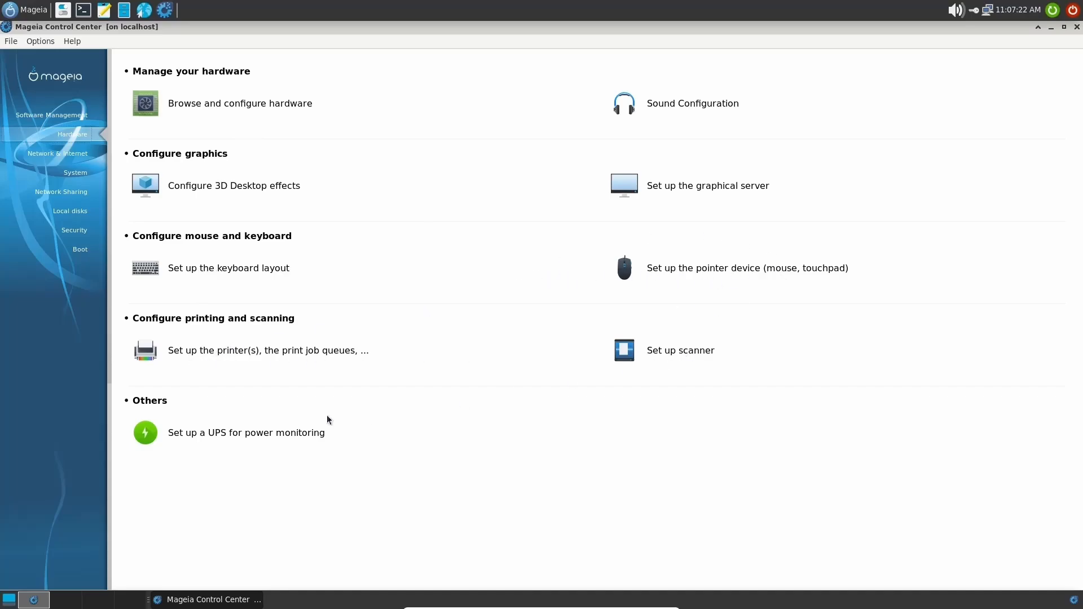
mouse_move(58, 152)
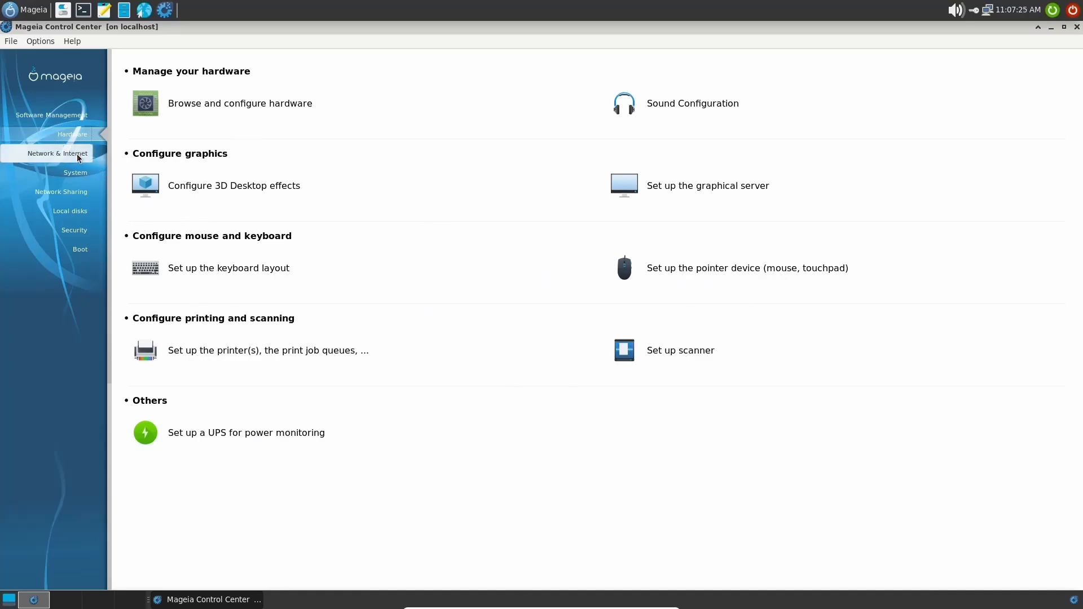
Show the Network & Internet section with device, proxy, VPN and host tools.
click(58, 153)
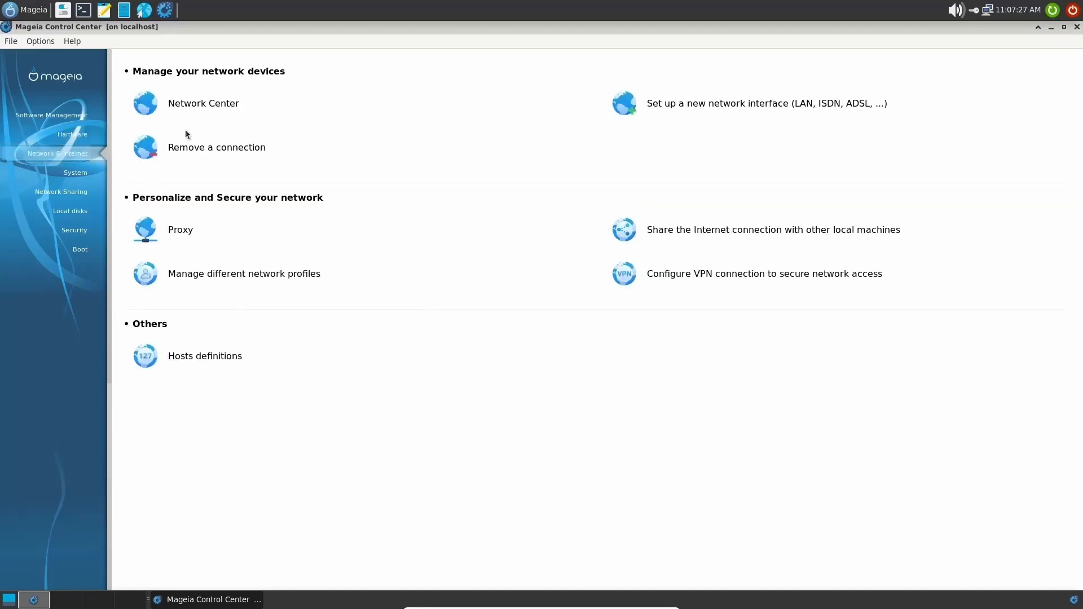
mouse_move(669, 113)
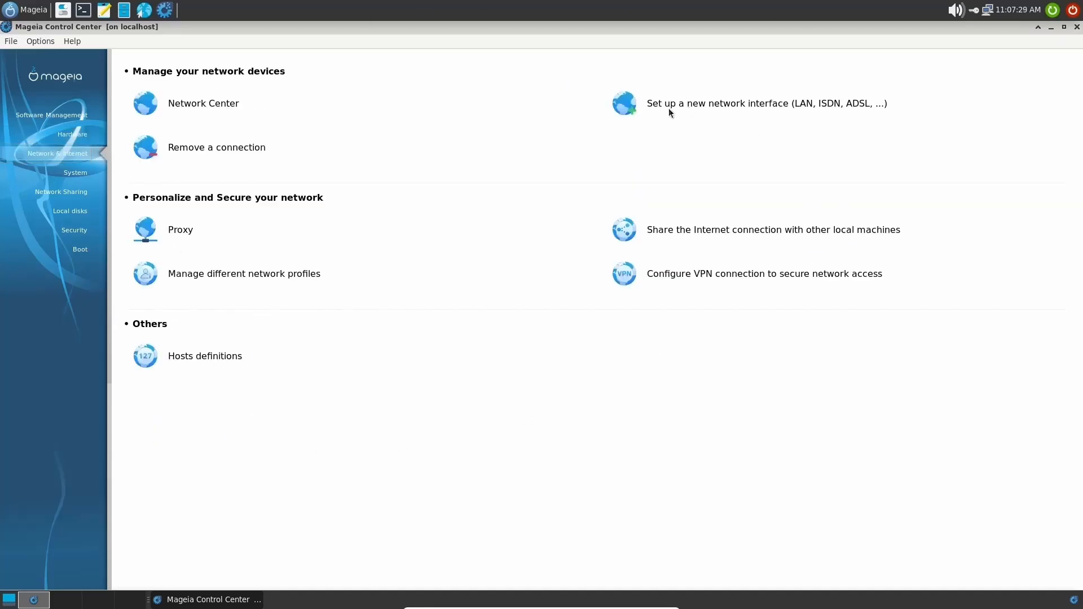
mouse_move(644, 132)
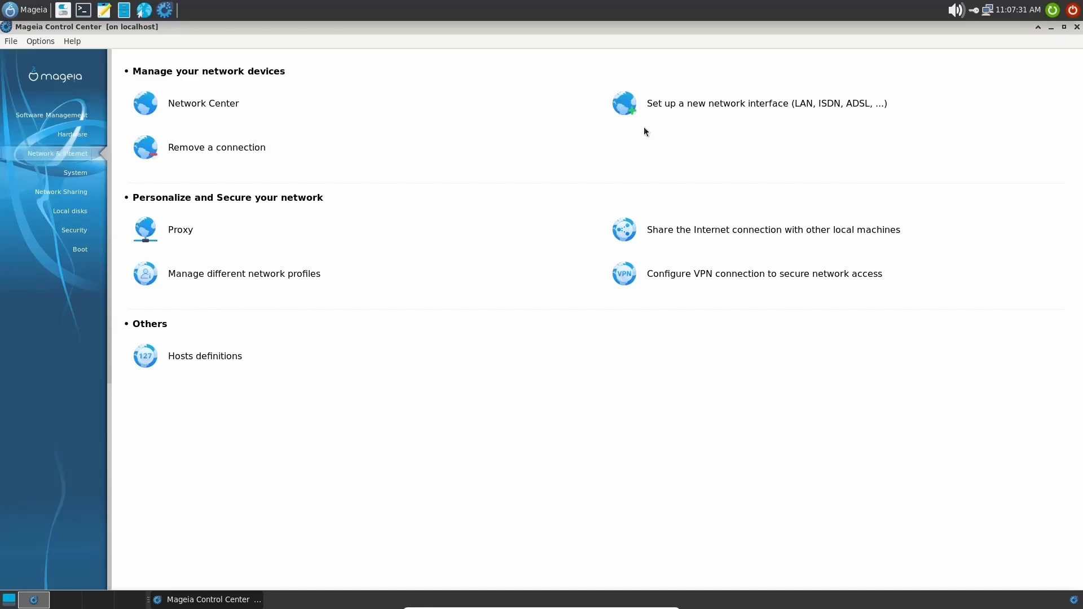
Show the System section listing services, fonts, localization and administration tools.
click(76, 172)
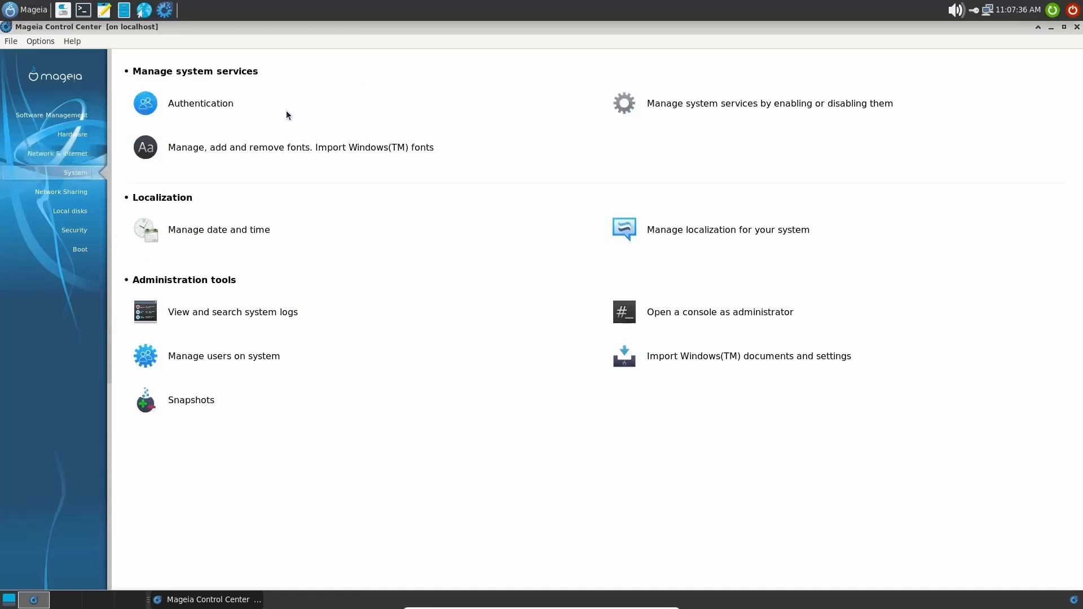
mouse_move(368, 96)
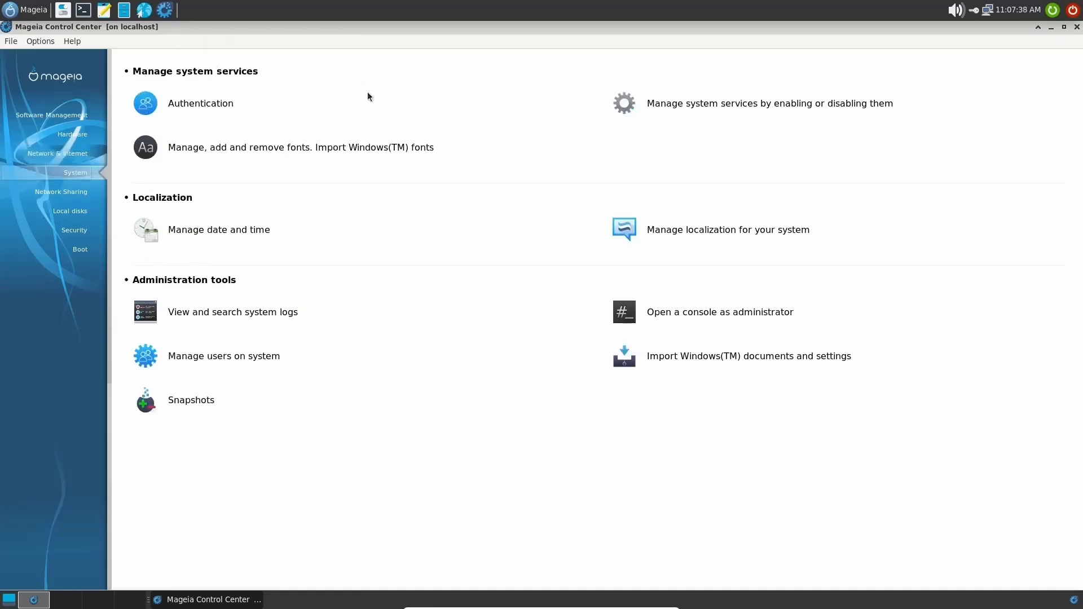
mouse_move(611, 229)
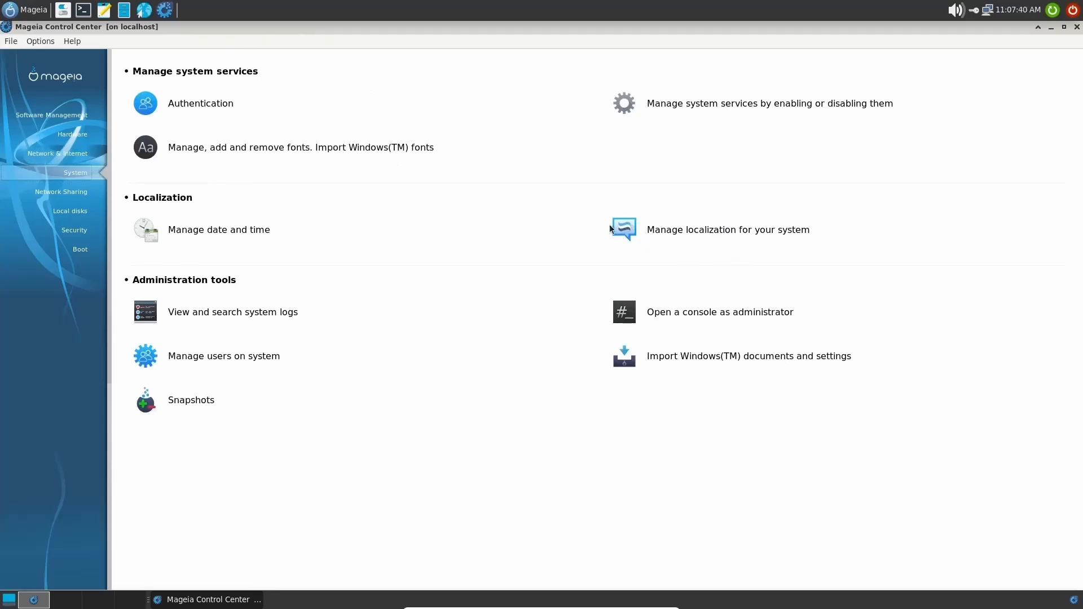
mouse_move(247, 358)
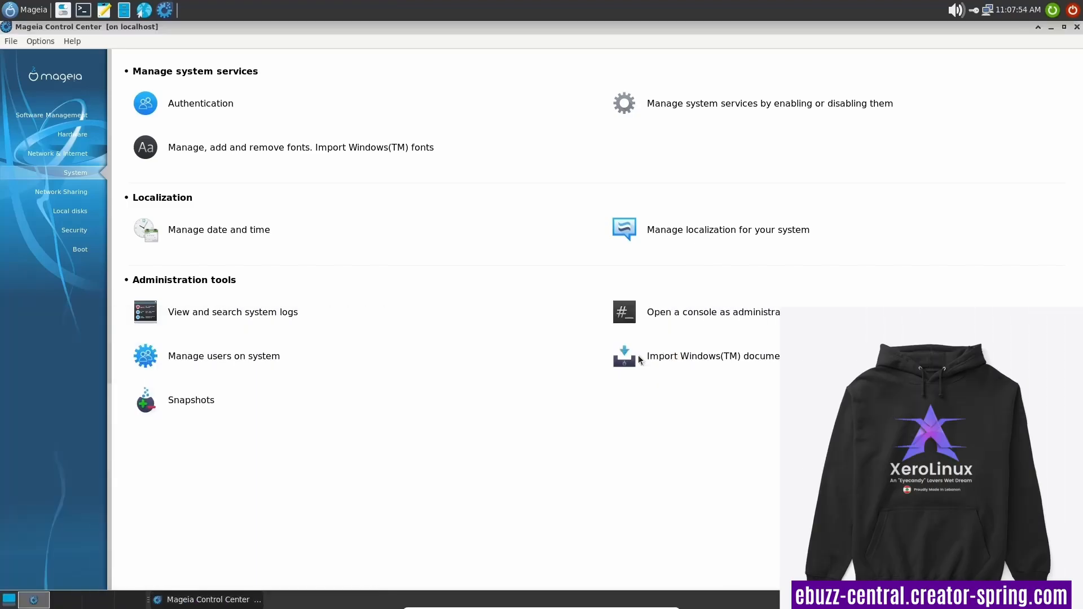
mouse_move(308, 417)
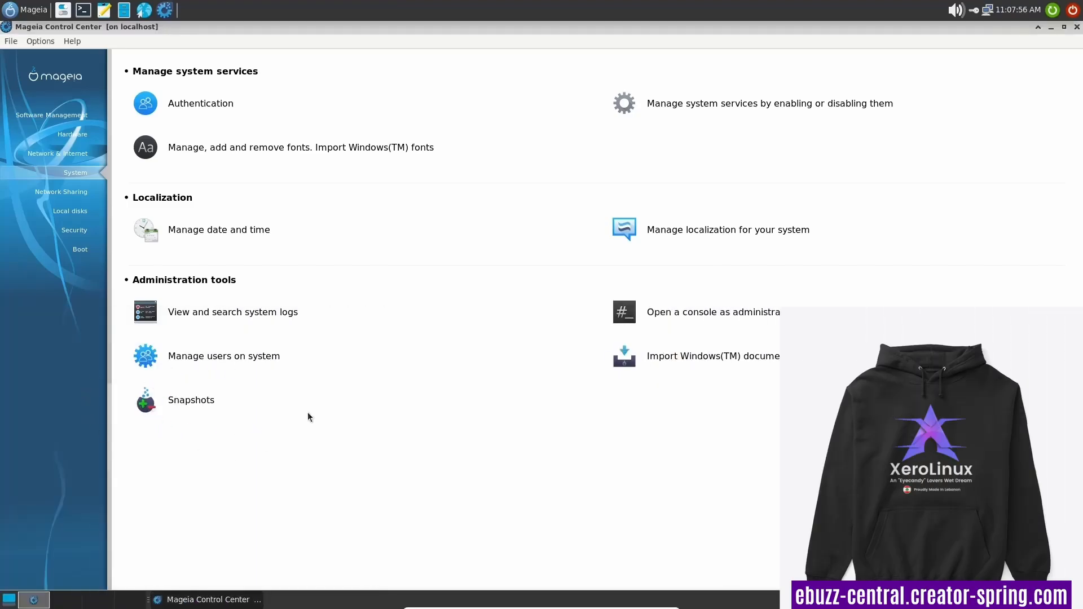
mouse_move(311, 442)
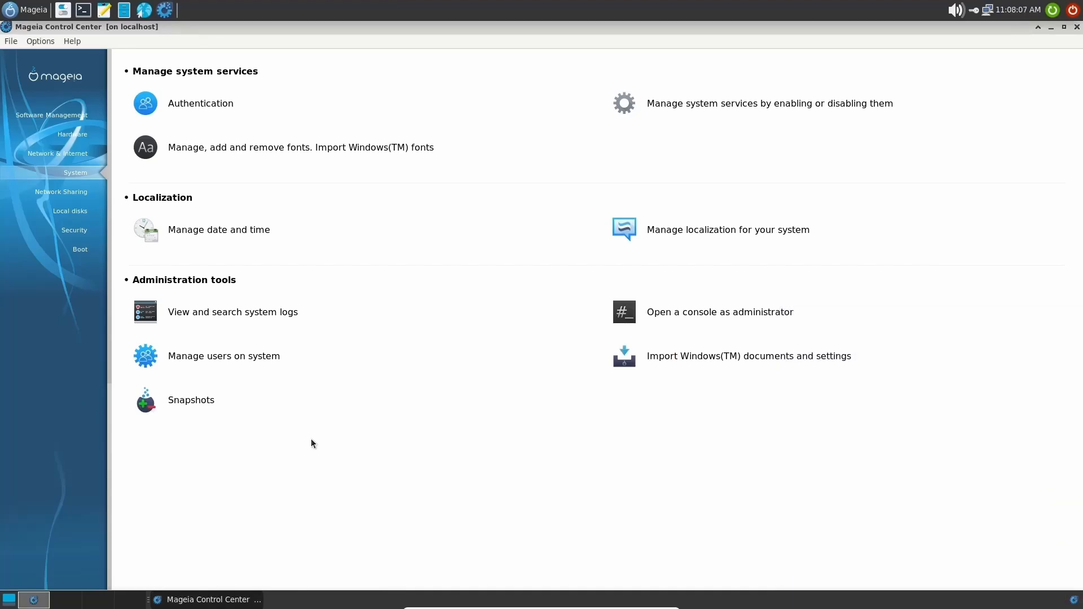
mouse_move(241, 384)
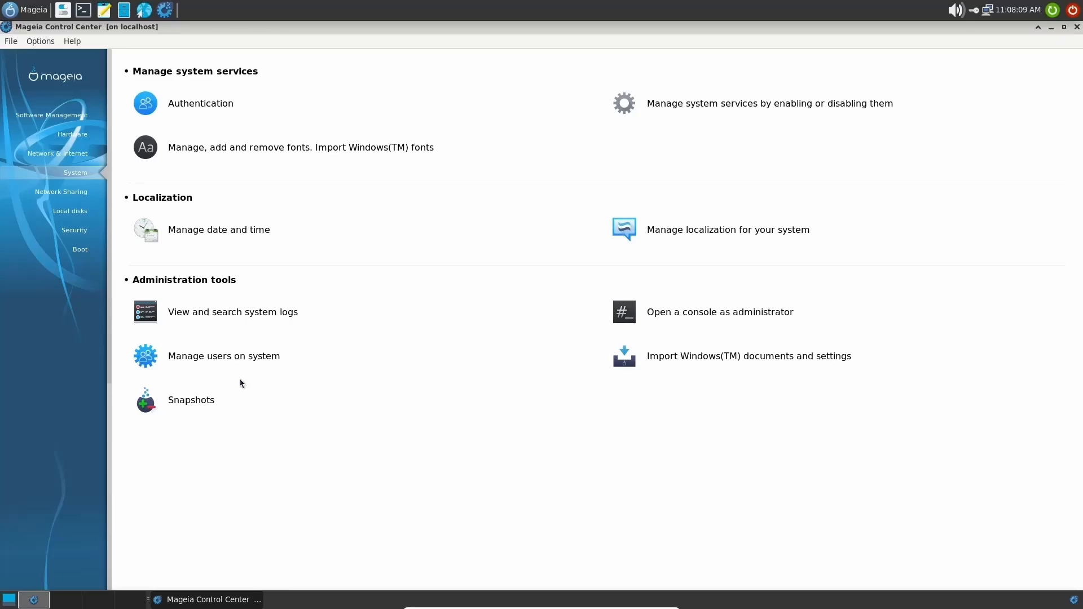
Browse the Network Sharing and Security sections, ending on Boot with autologin and display manager tools.
click(61, 192)
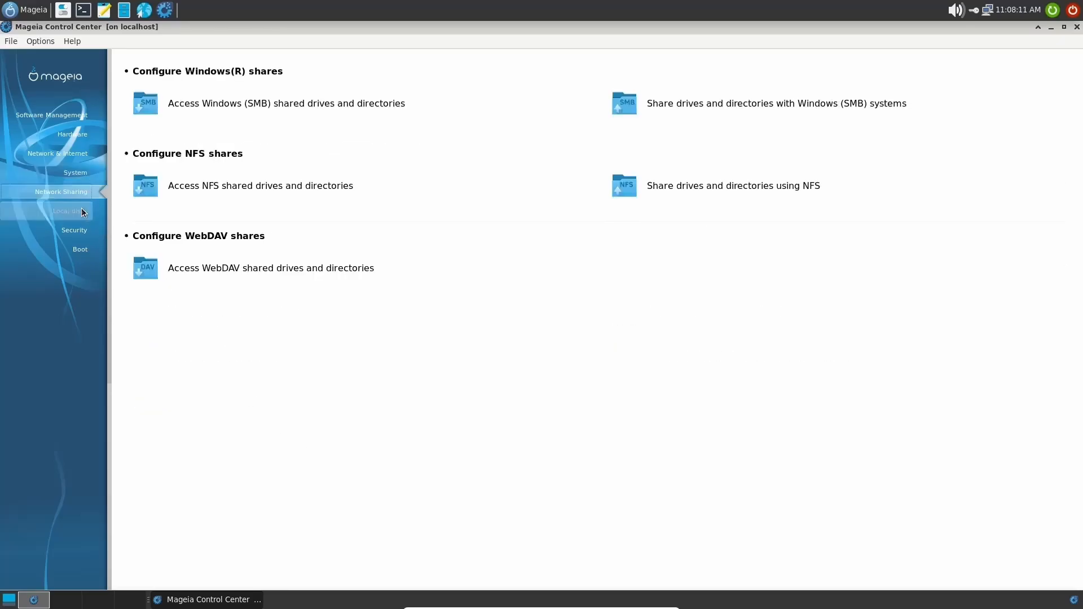
click(73, 230)
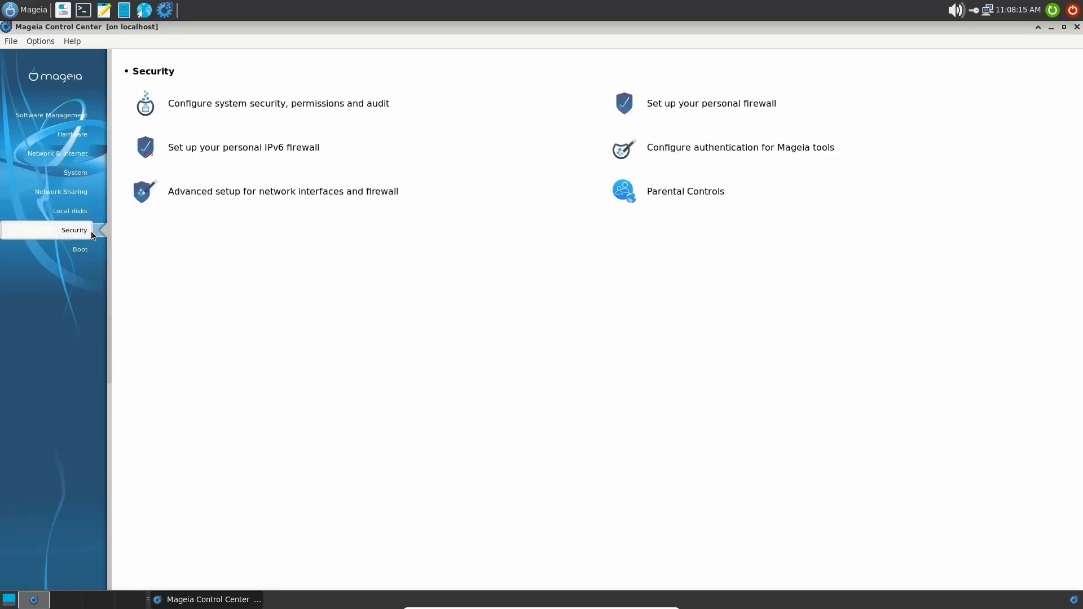
click(79, 248)
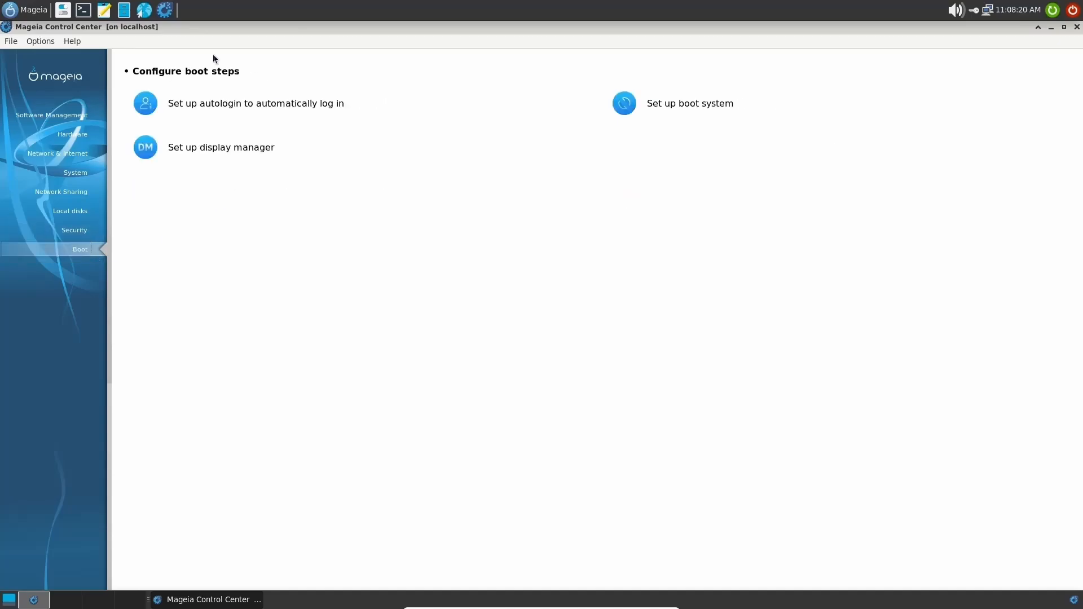
mouse_move(178, 103)
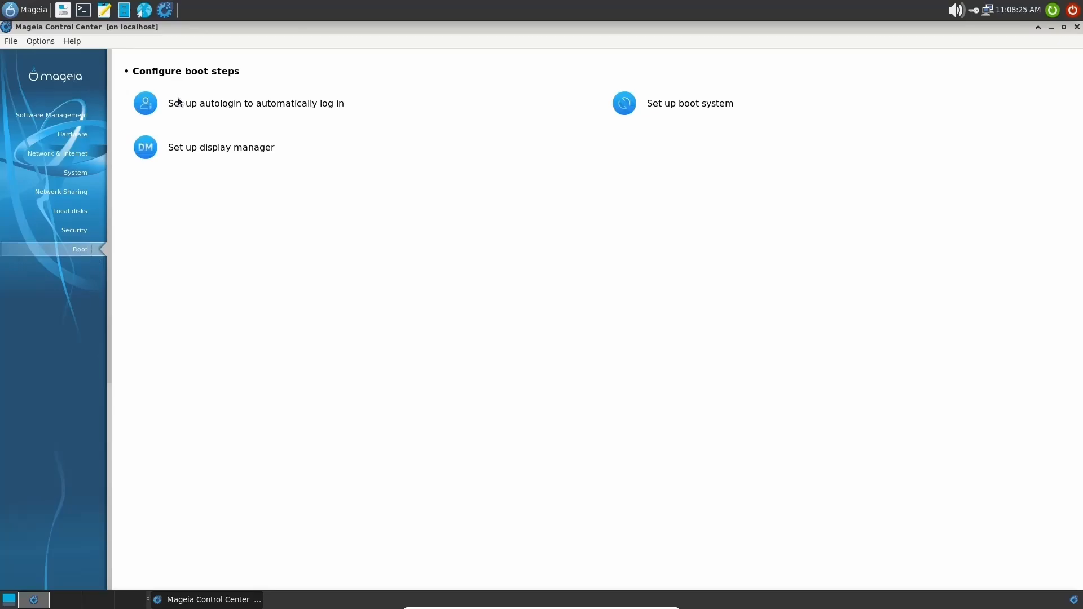
mouse_move(796, 50)
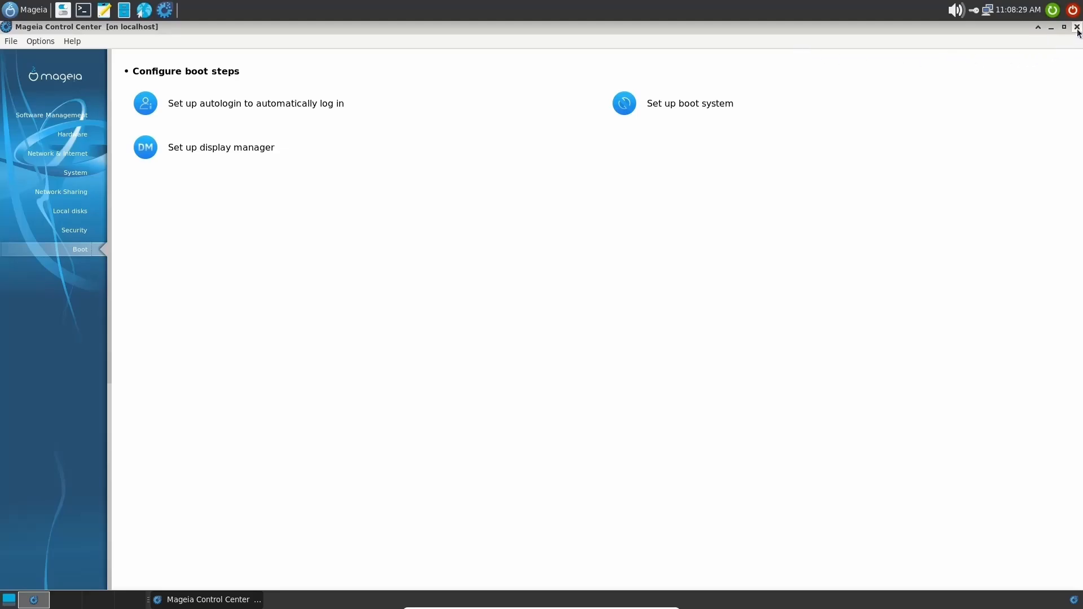
Close Control Center, then view and dismiss Thunar's About dialog showing version 4.16.2.
click(1077, 27)
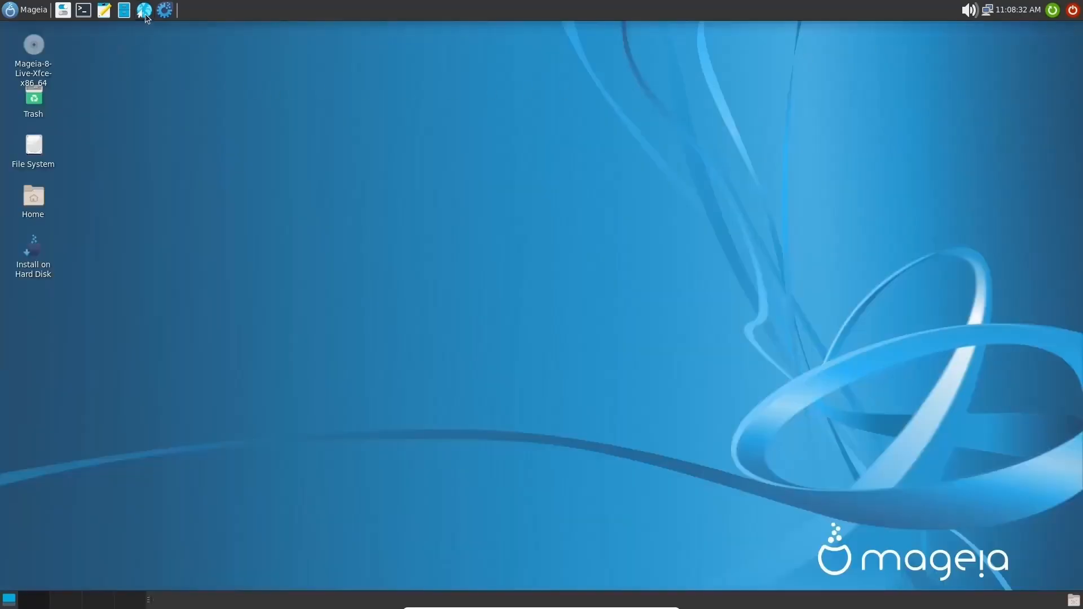
mouse_move(124, 42)
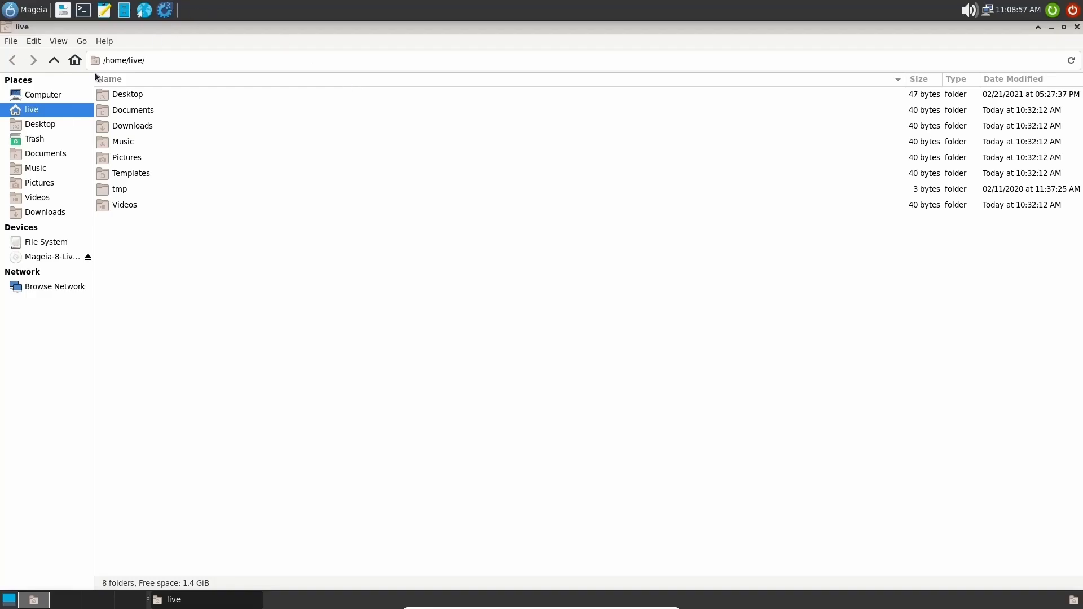
mouse_move(12, 169)
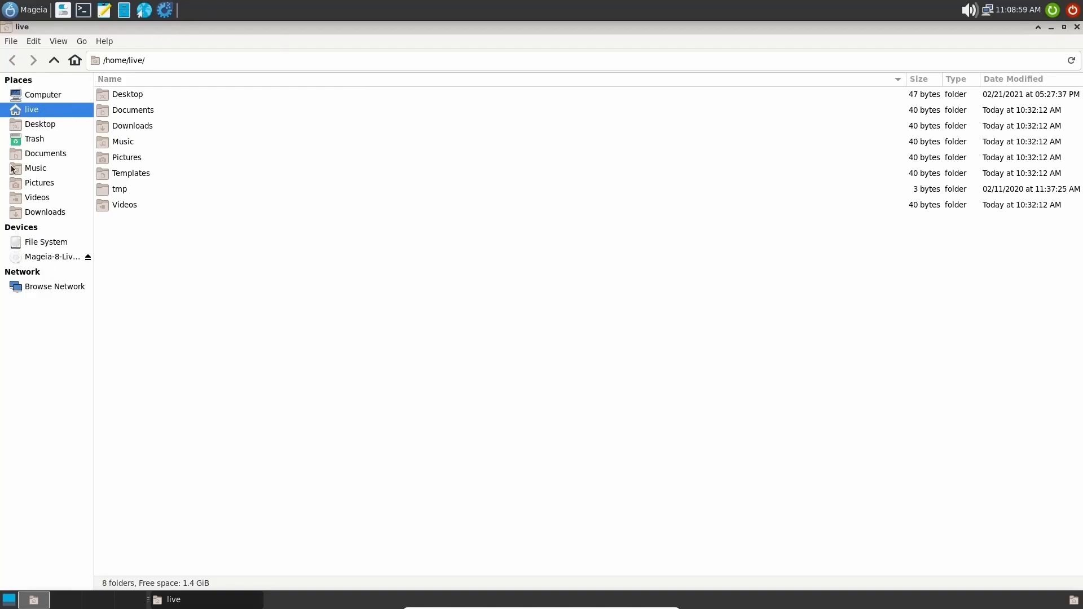
mouse_move(159, 235)
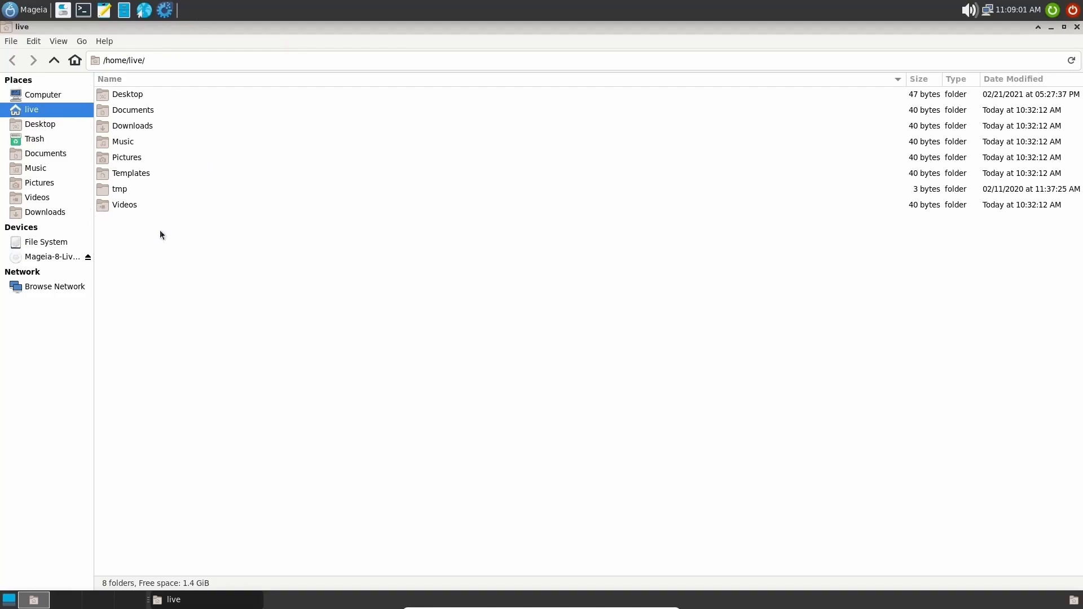
mouse_move(81, 42)
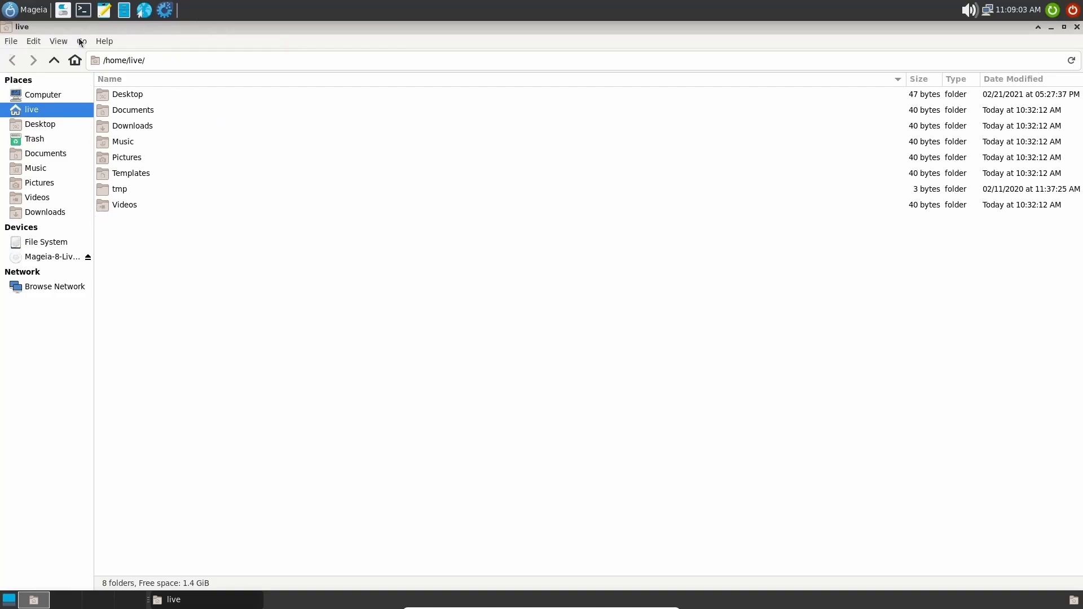
click(103, 40)
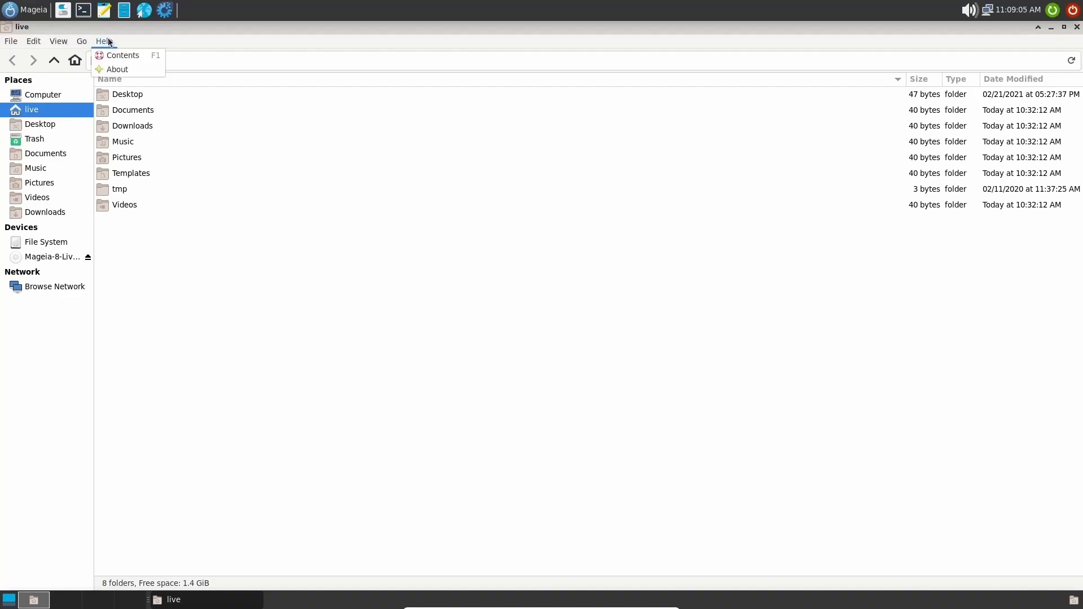
click(117, 69)
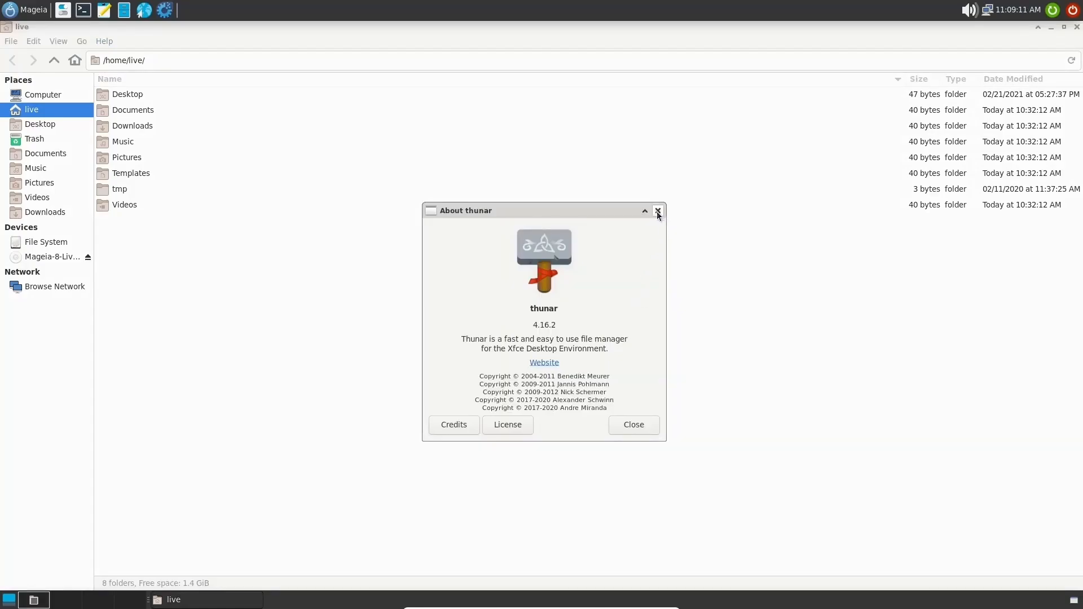
click(658, 211)
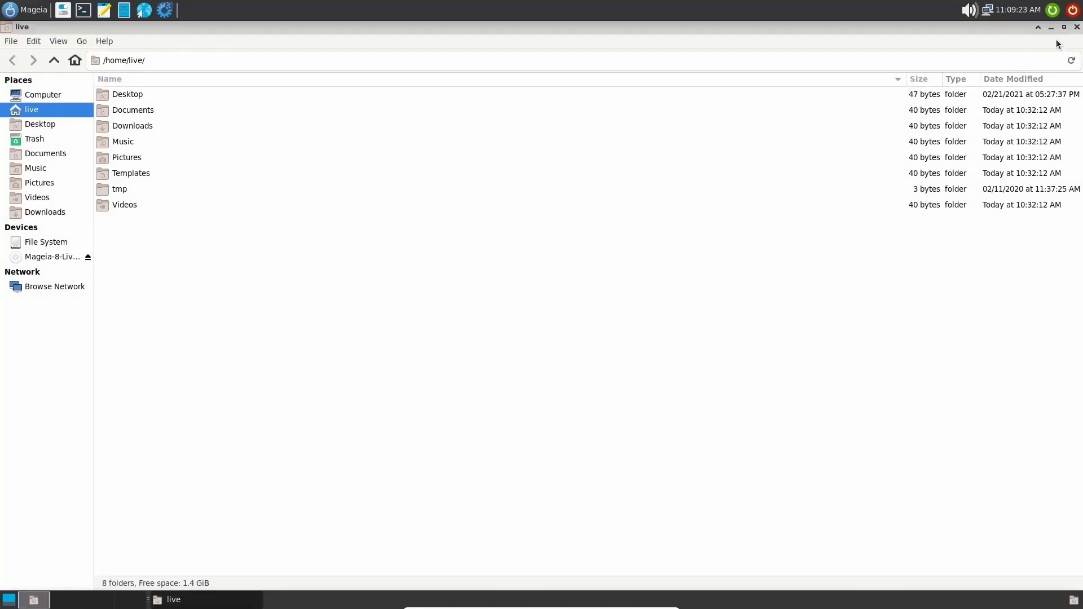
Close Thunar, launch a blank Mousepad document from the panel, then close it.
click(1051, 27)
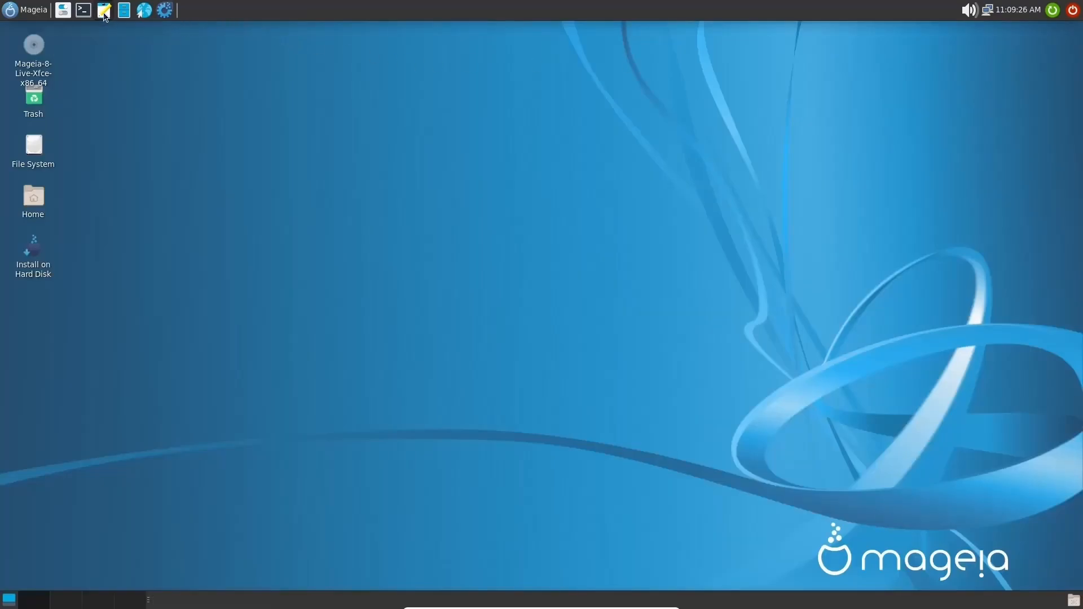
click(103, 10)
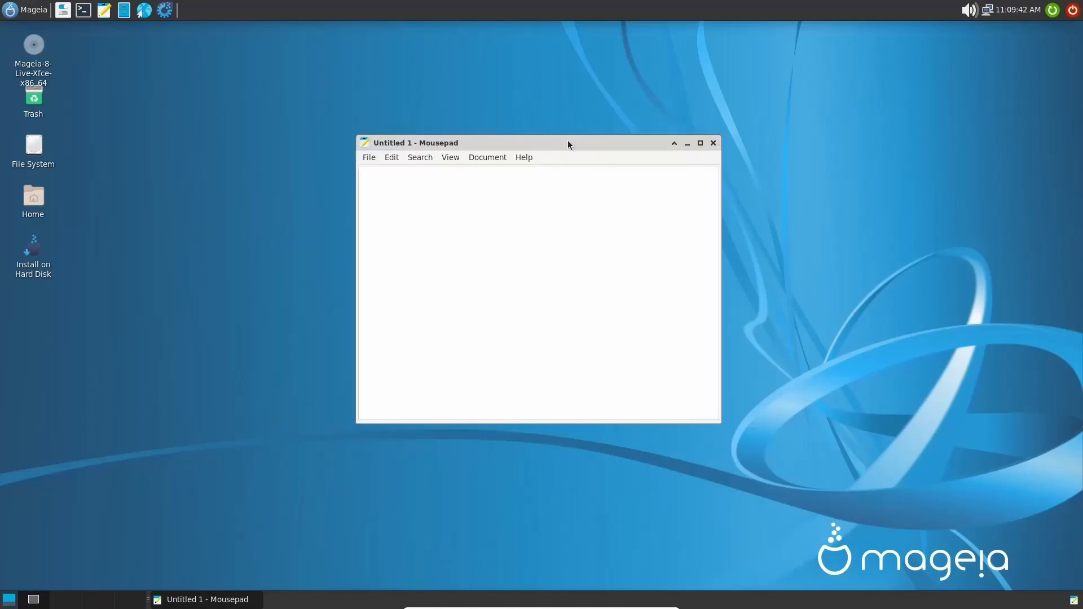
mouse_move(654, 171)
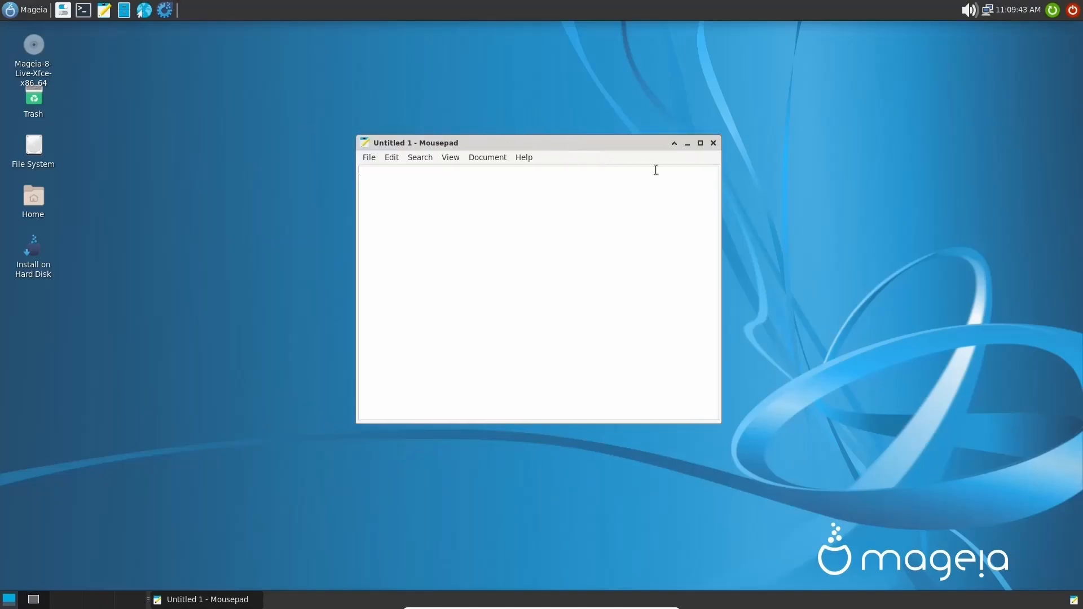
click(713, 143)
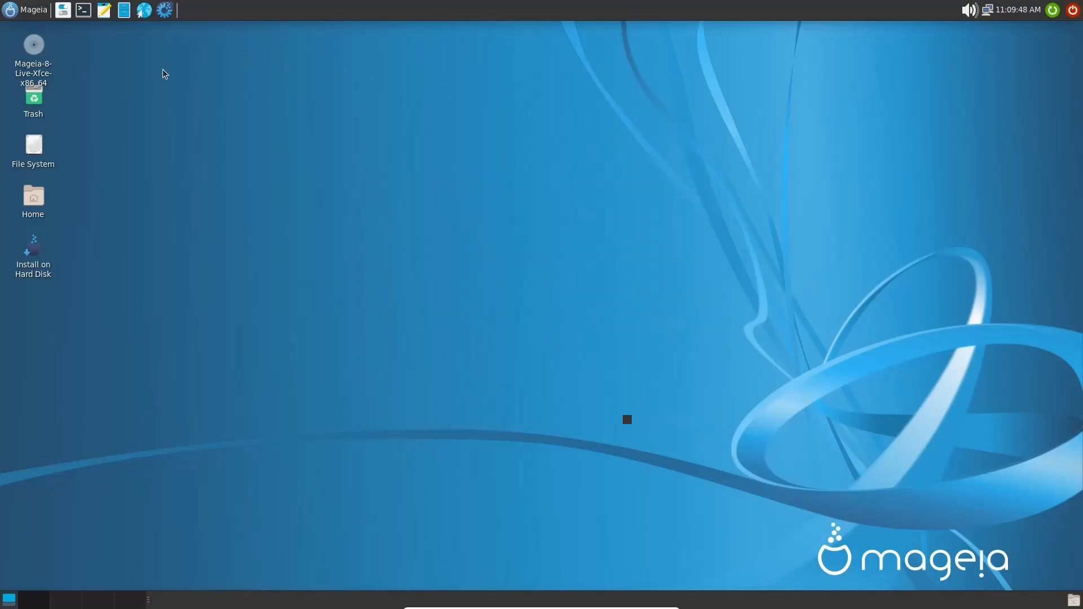
Launch a maximized terminal running htop, then attempt to close it, triggering the confirm warning.
click(83, 11)
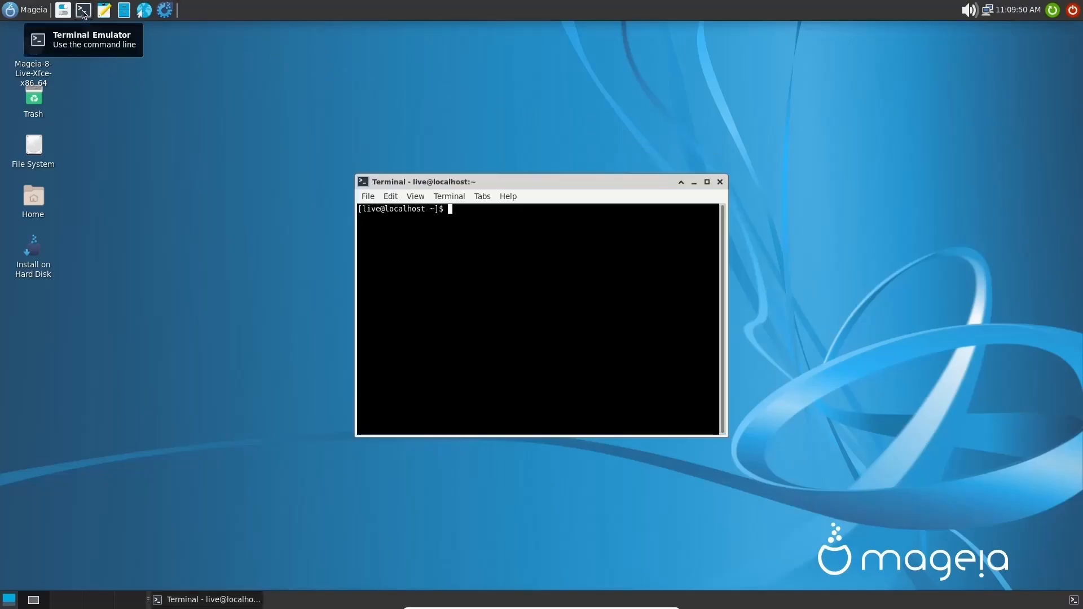
click(706, 182)
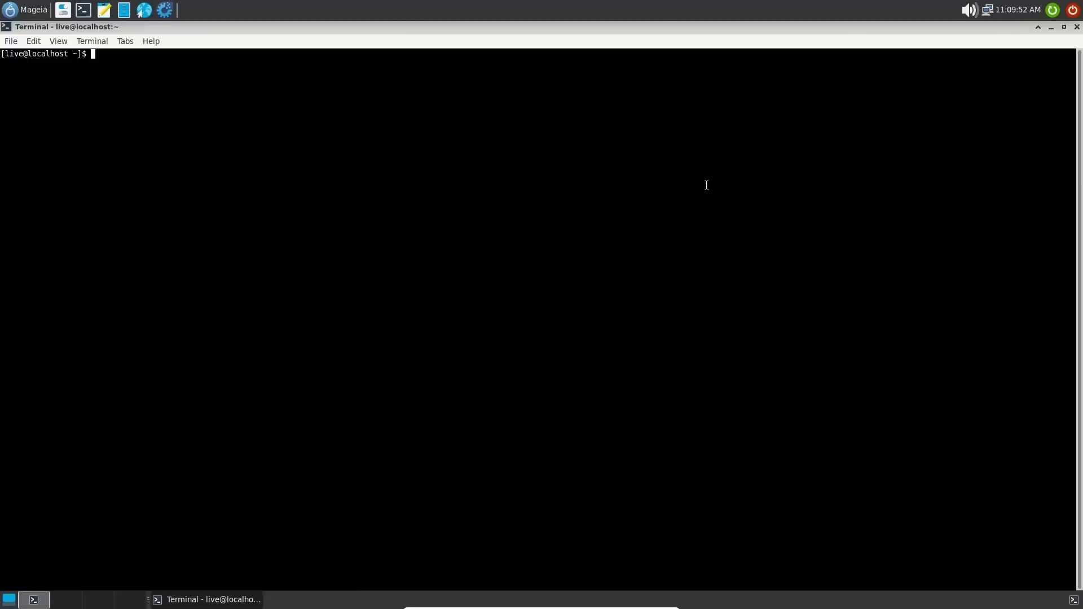
text(htop)
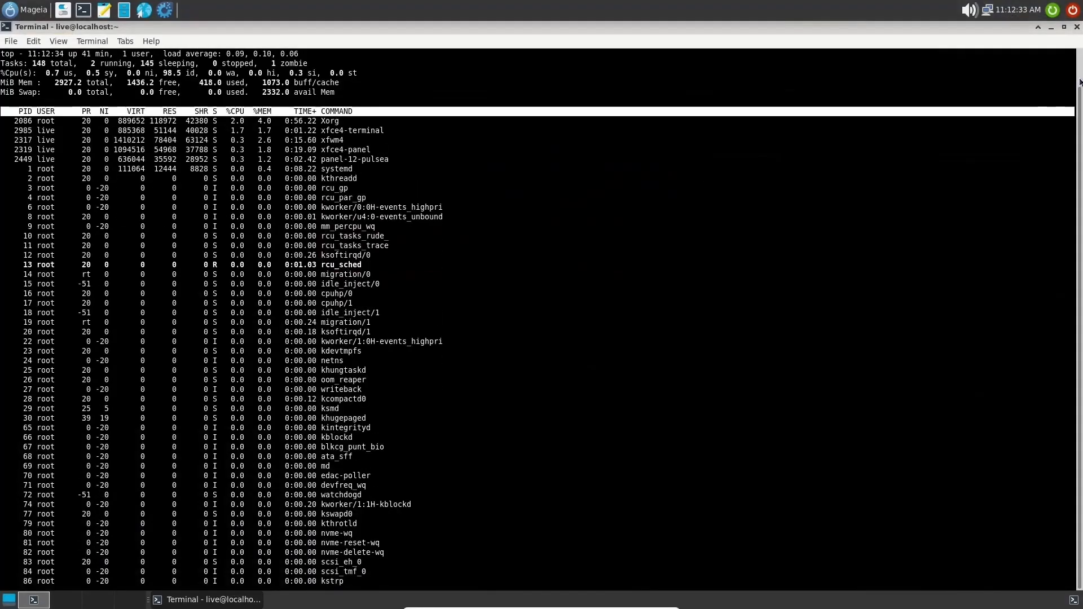
click(1076, 27)
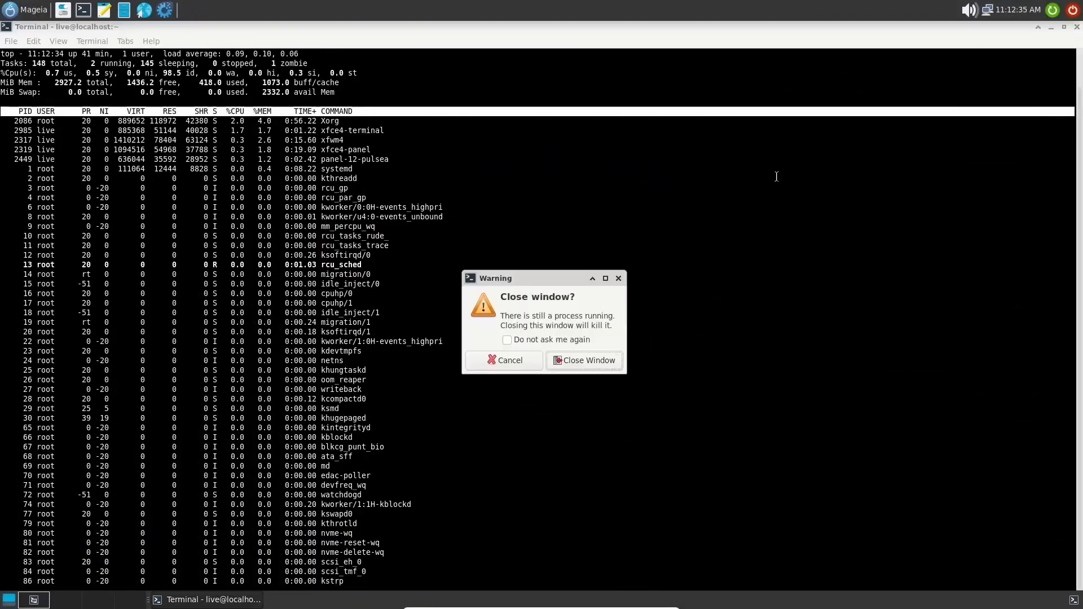
Confirm closing the terminal, then launch and maximize the Xfce Settings Manager.
click(584, 360)
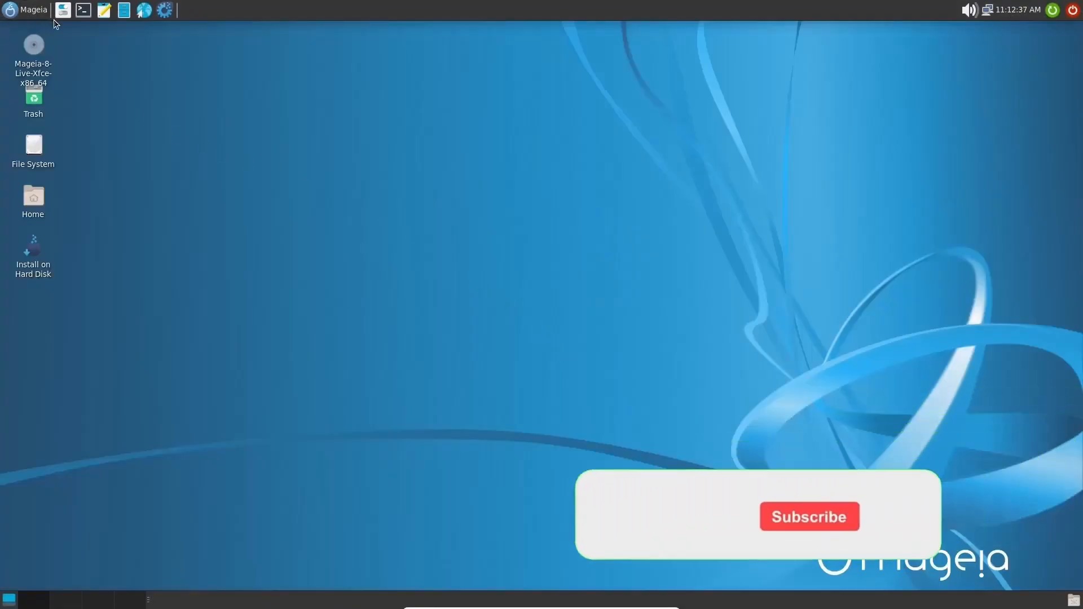
click(165, 10)
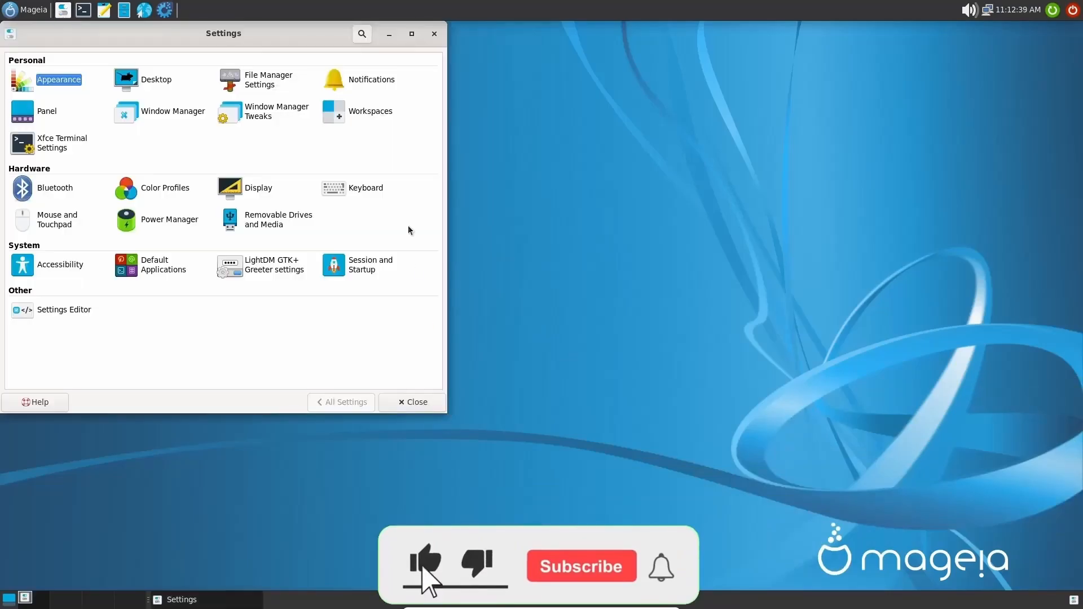
click(411, 33)
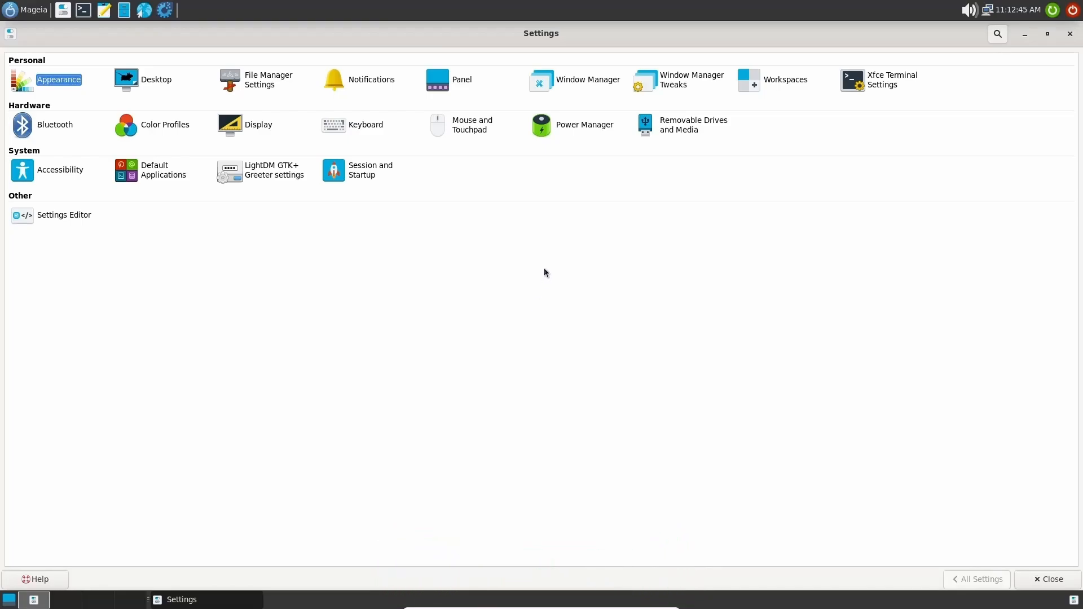
mouse_move(413, 345)
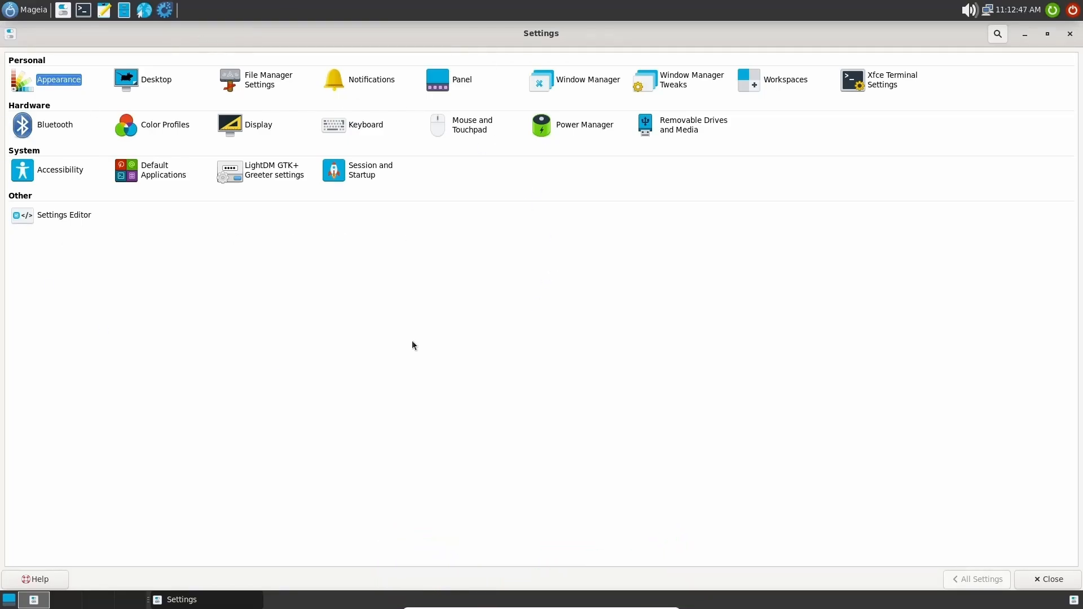
Apply the Adwaita-dark style in Appearance settings and show the icon theme choices.
click(58, 79)
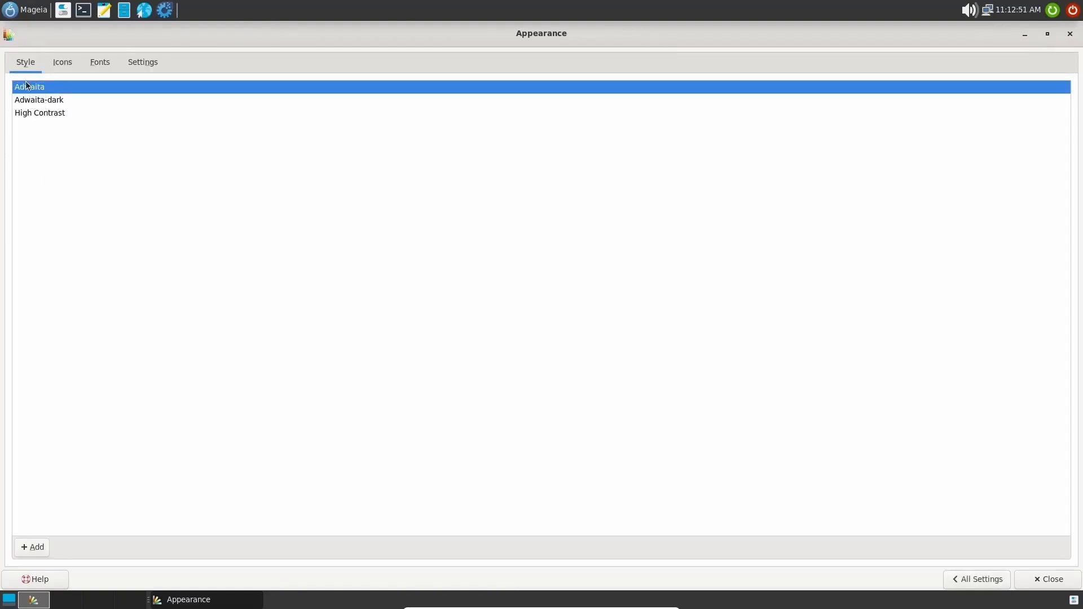
mouse_move(48, 111)
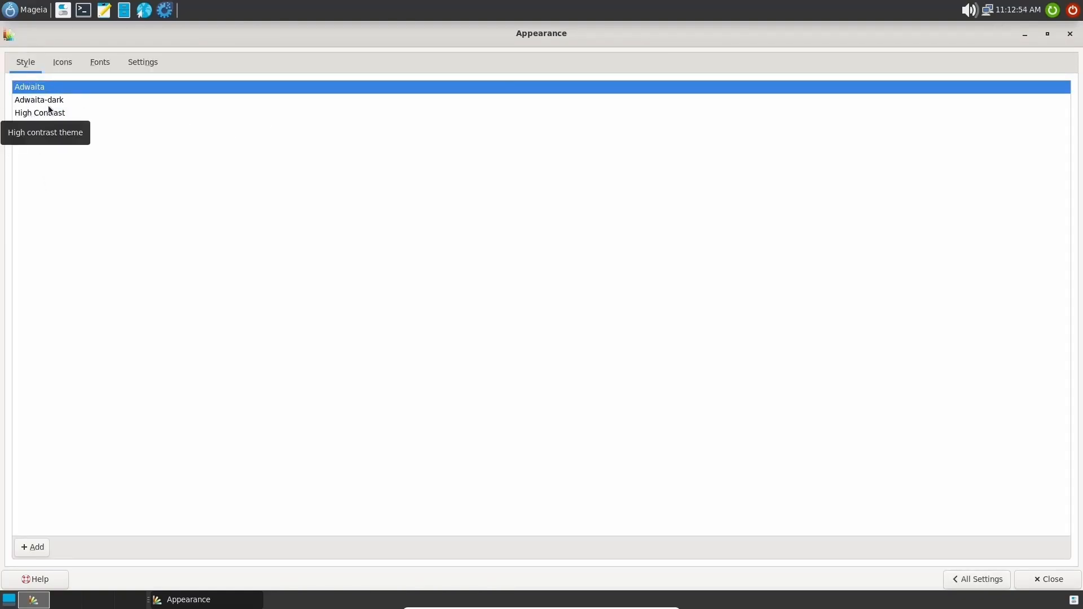
click(38, 99)
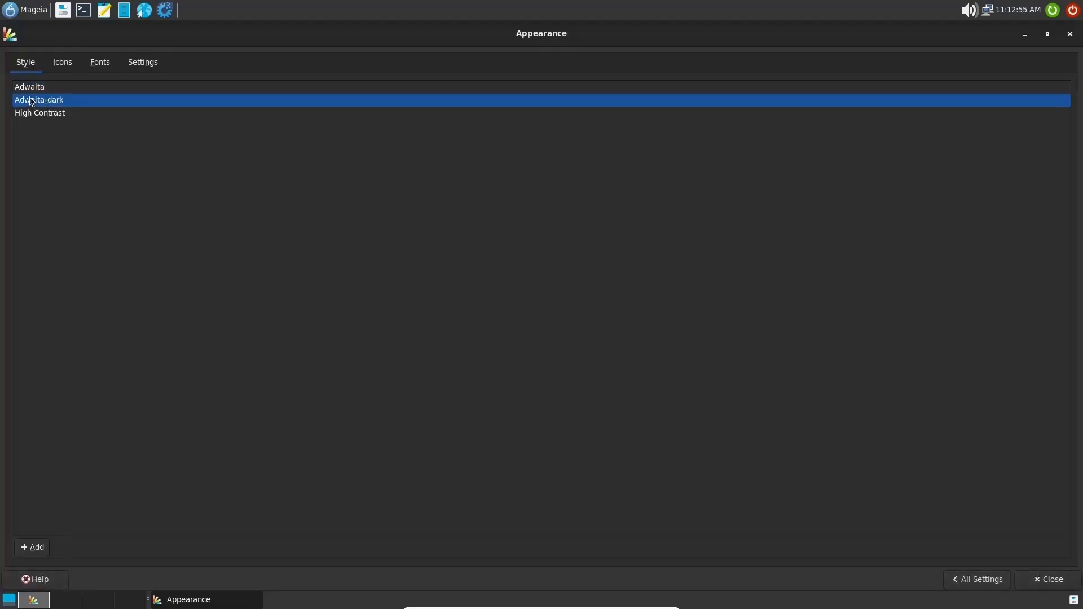
mouse_move(429, 197)
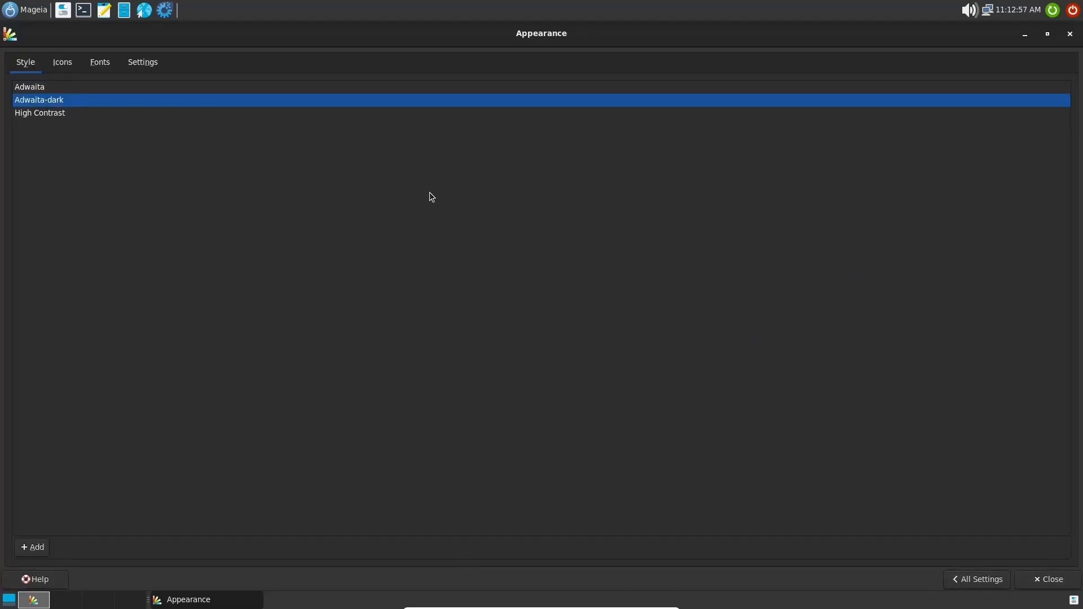
click(61, 62)
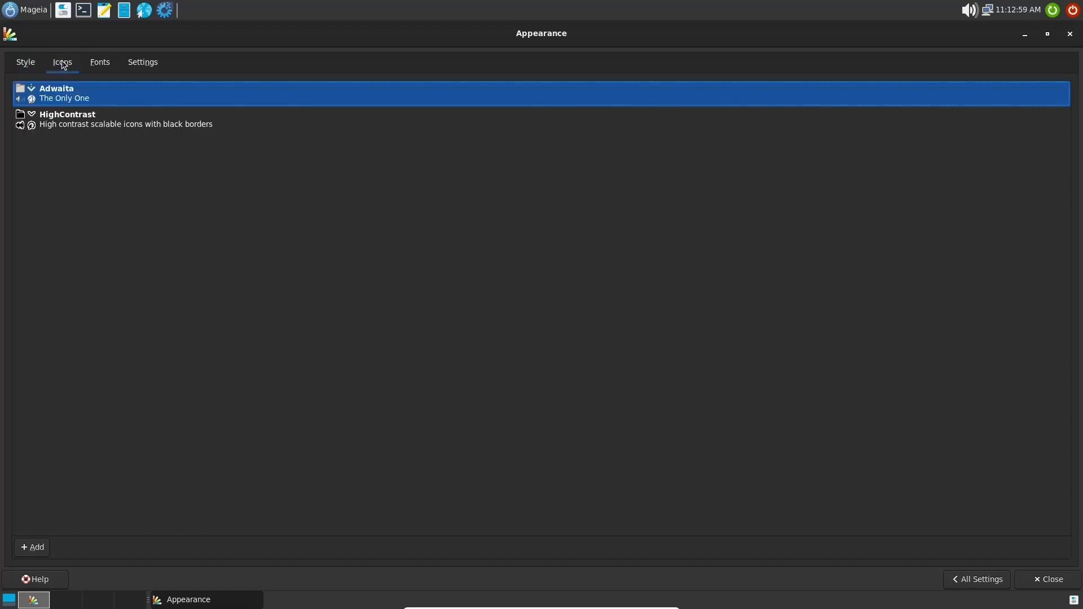
mouse_move(65, 185)
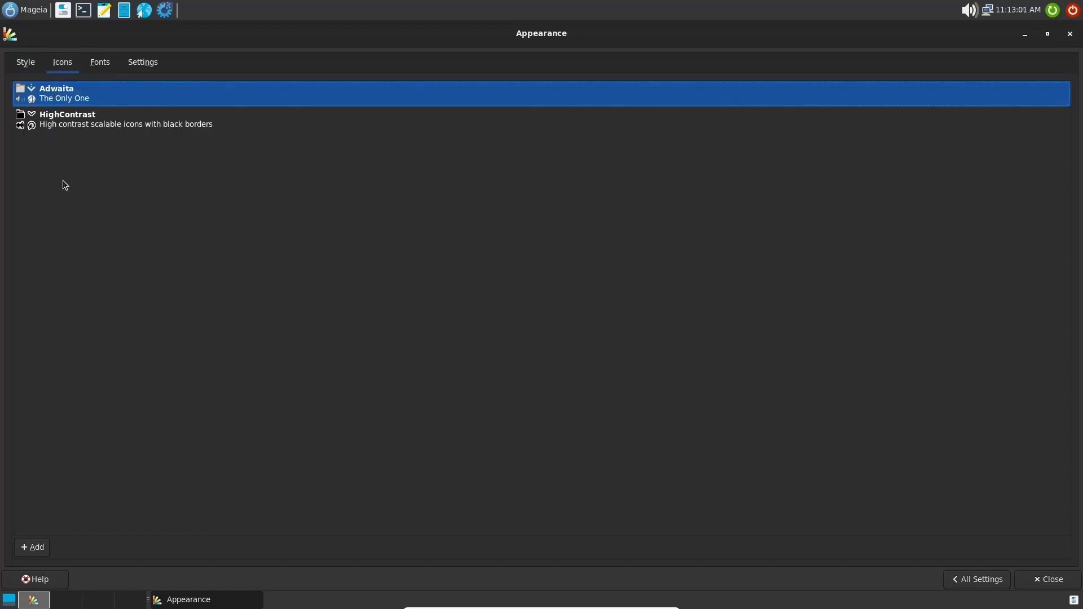
mouse_move(146, 256)
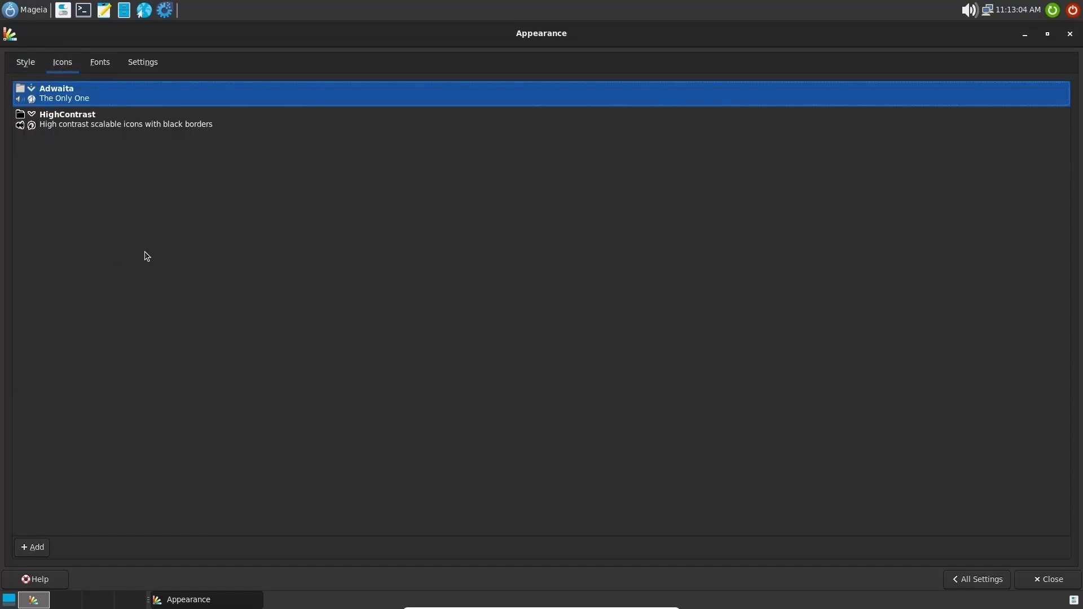
mouse_move(79, 269)
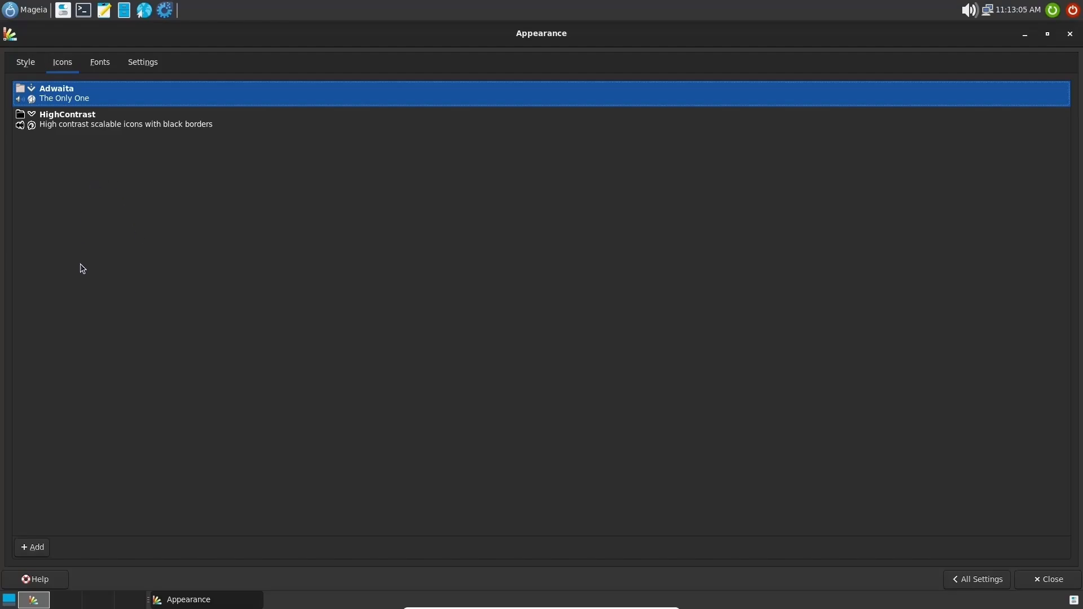
mouse_move(108, 472)
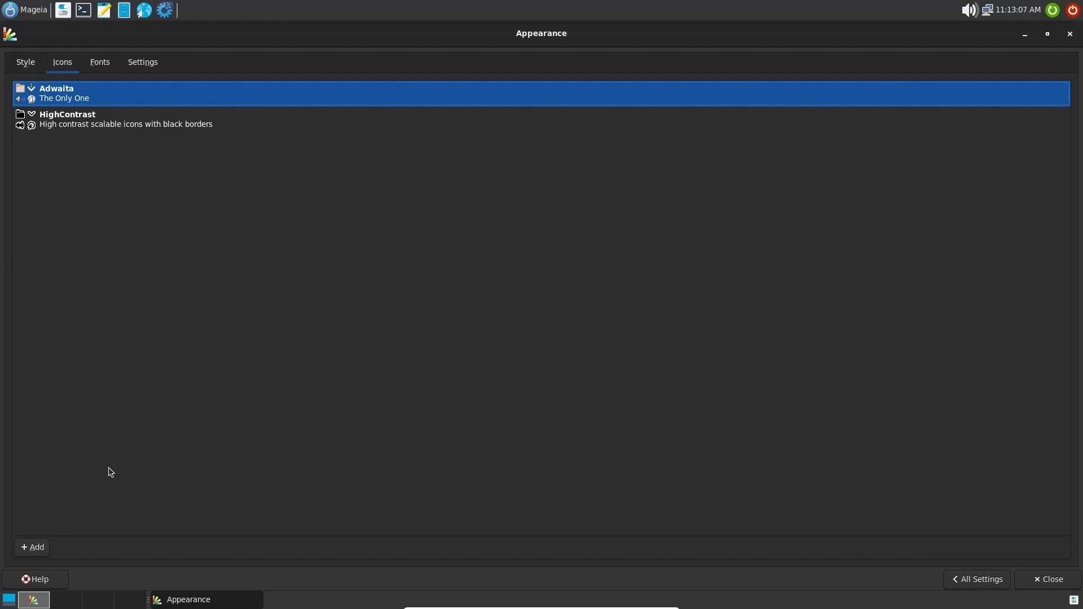
mouse_move(100, 72)
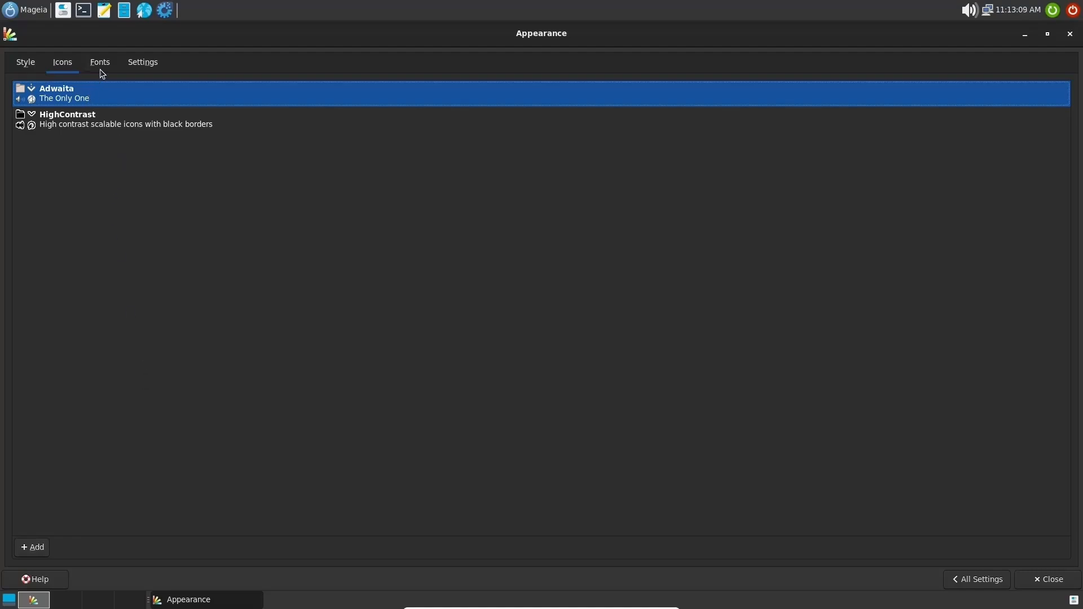
Show the Appearance font options: Sans Regular 10, monospace 12, slight hinting, 96 DPI.
click(99, 62)
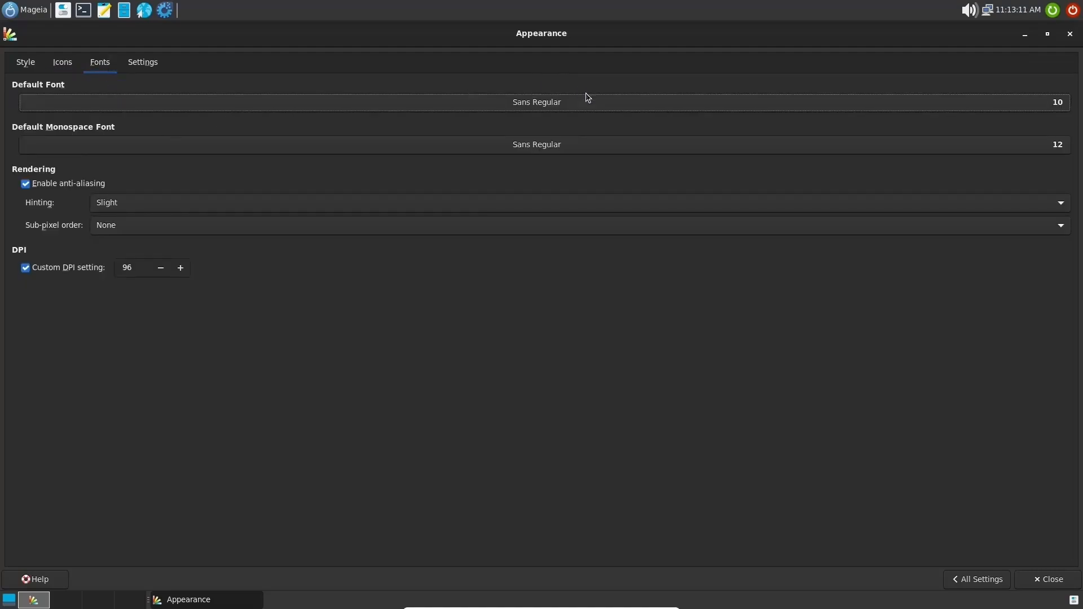
mouse_move(61, 205)
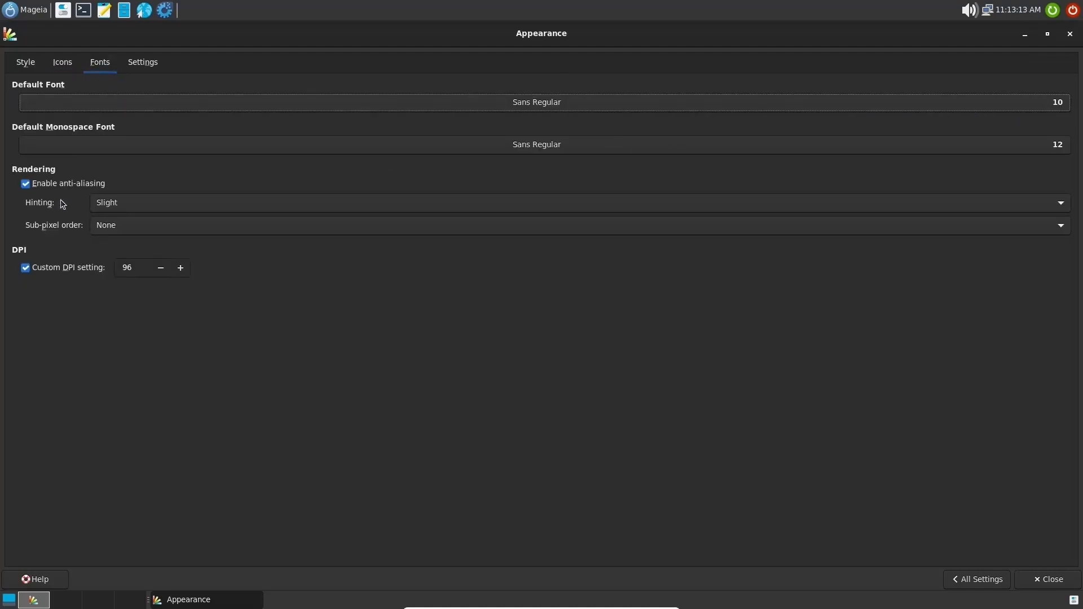
mouse_move(75, 196)
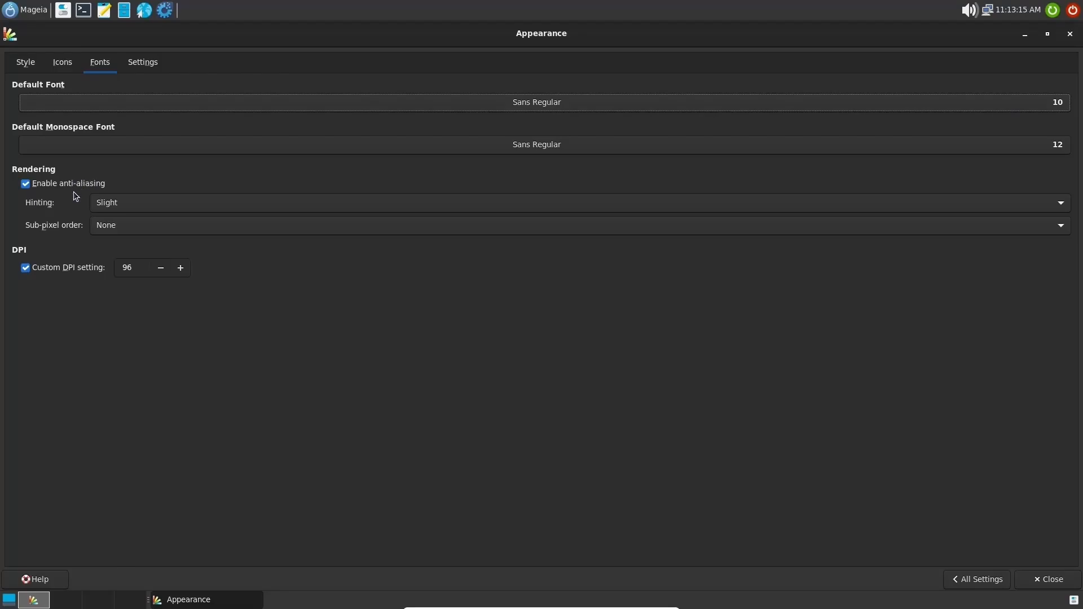
mouse_move(289, 195)
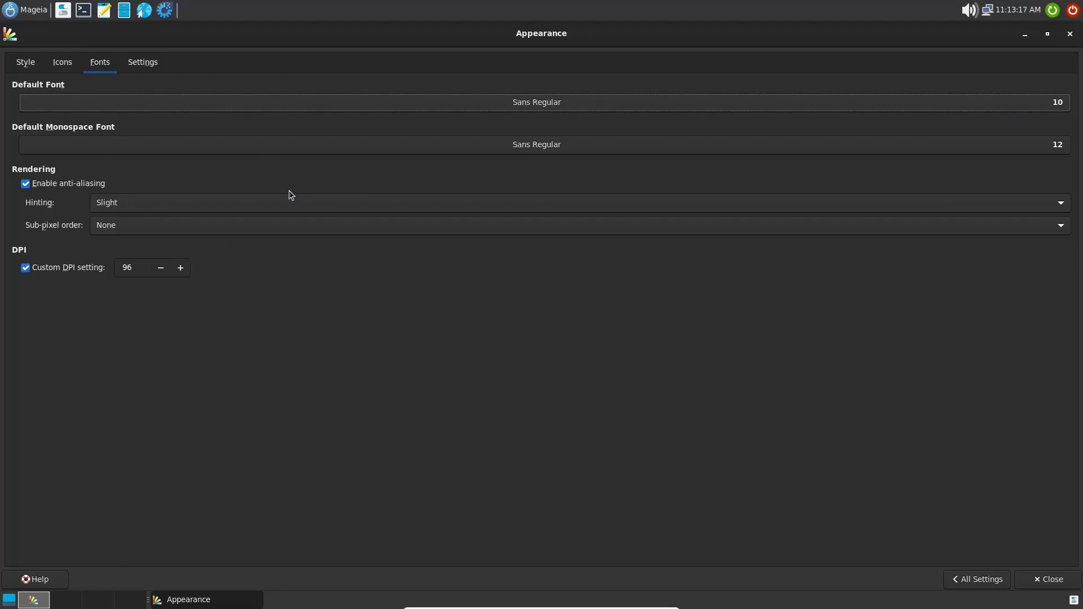
mouse_move(86, 161)
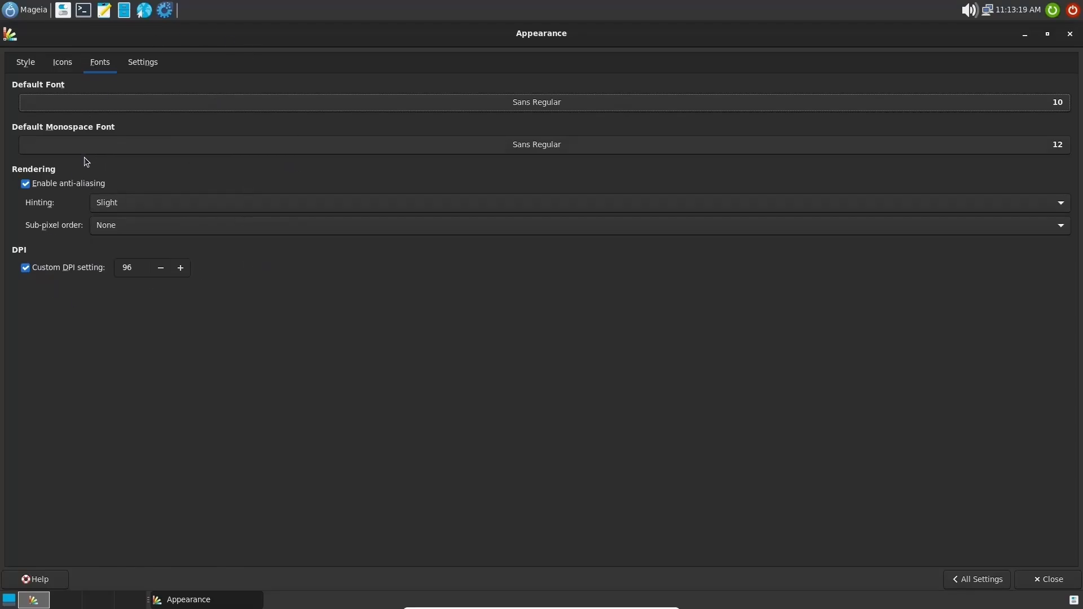
Show the Appearance Settings options and toggle 'Show images on buttons' off and back on.
click(143, 61)
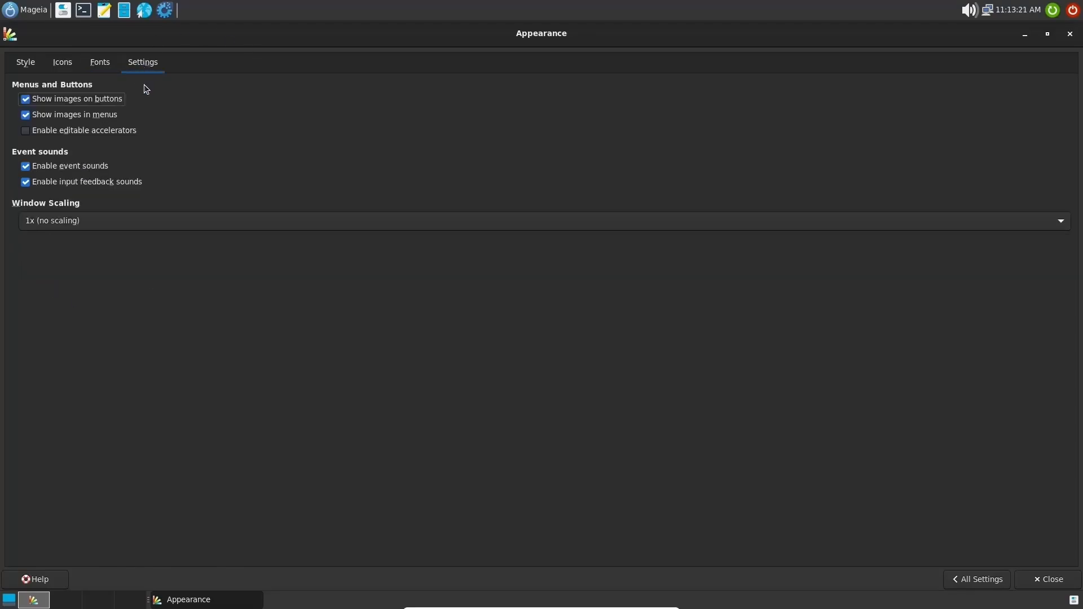
mouse_move(23, 589)
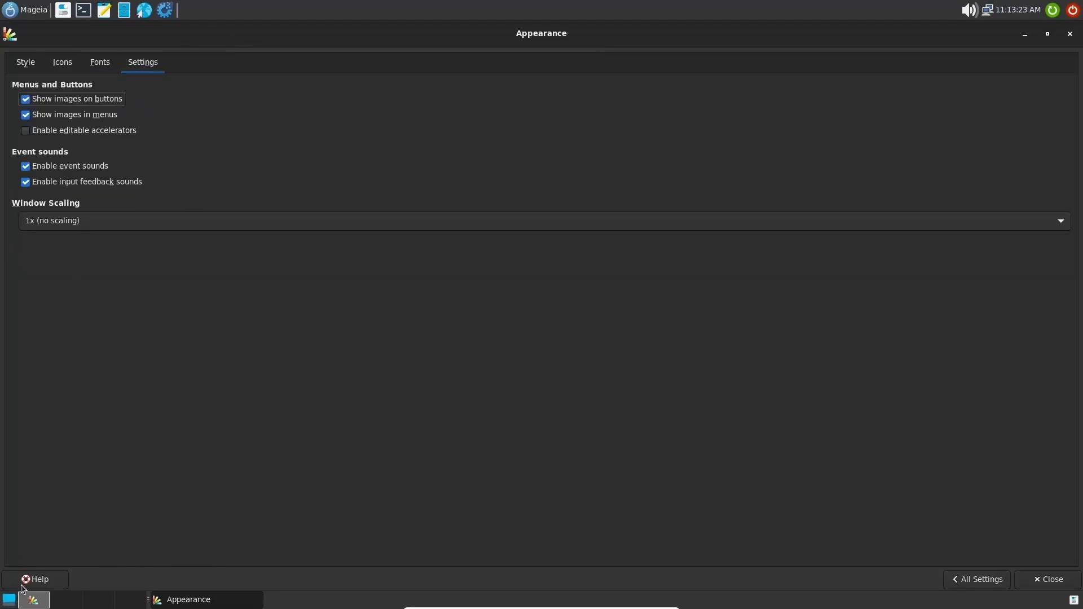
click(26, 99)
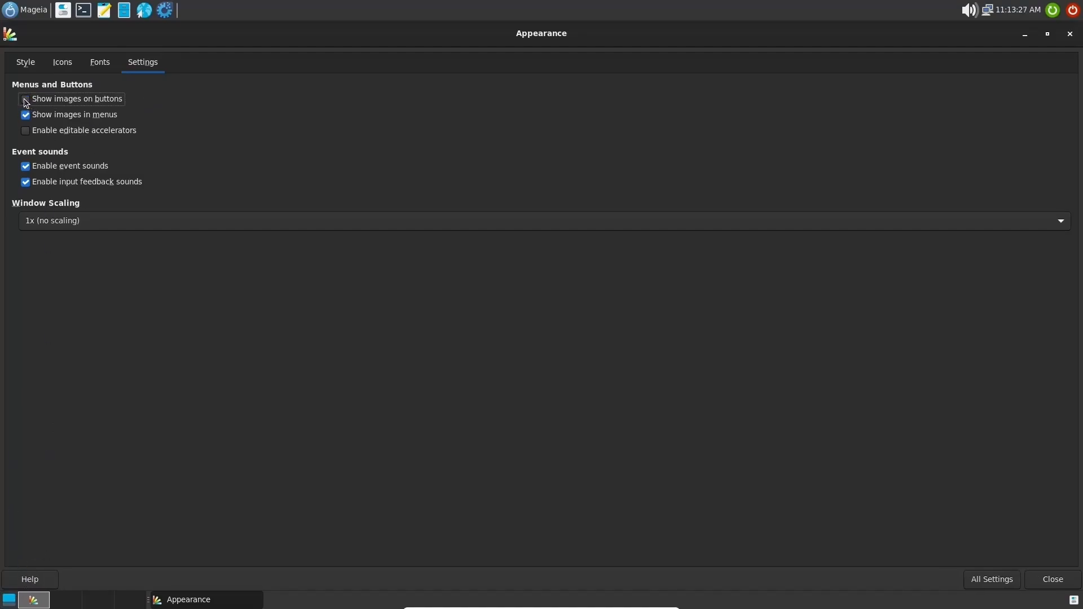
click(26, 99)
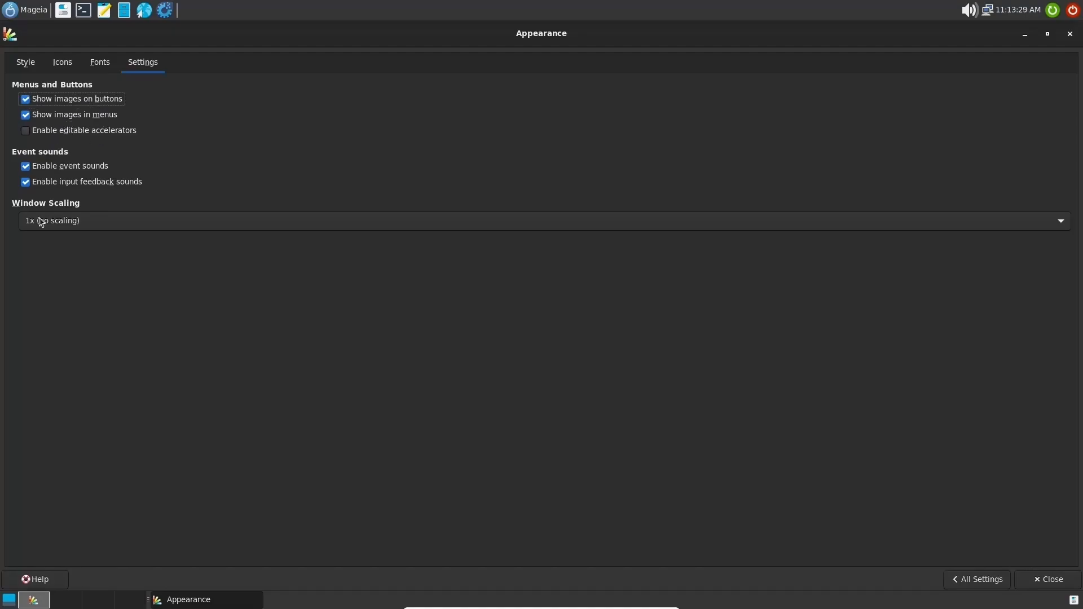
mouse_move(160, 222)
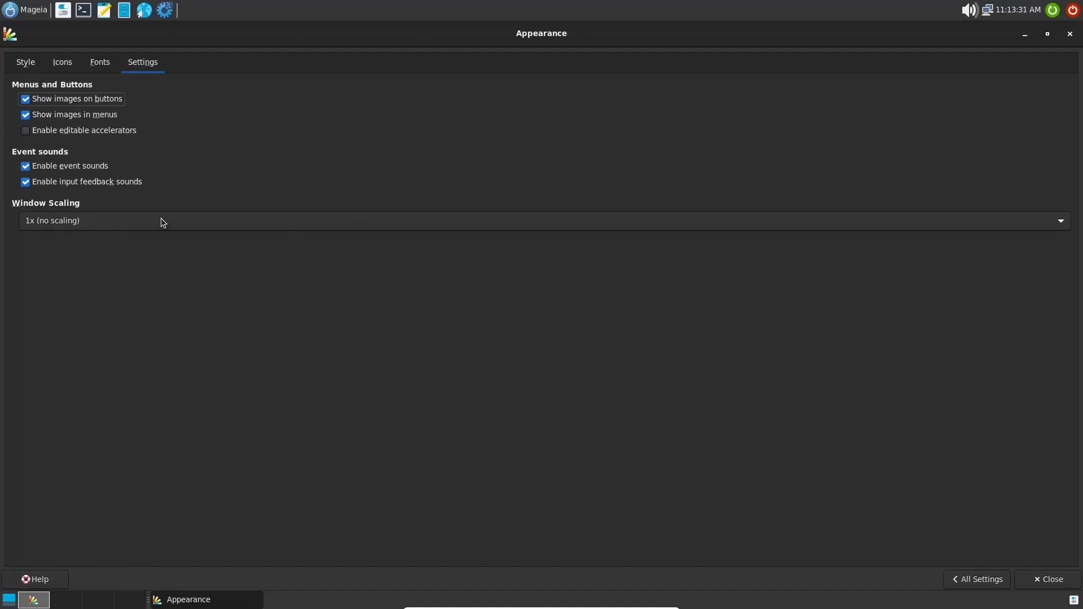
mouse_move(74, 184)
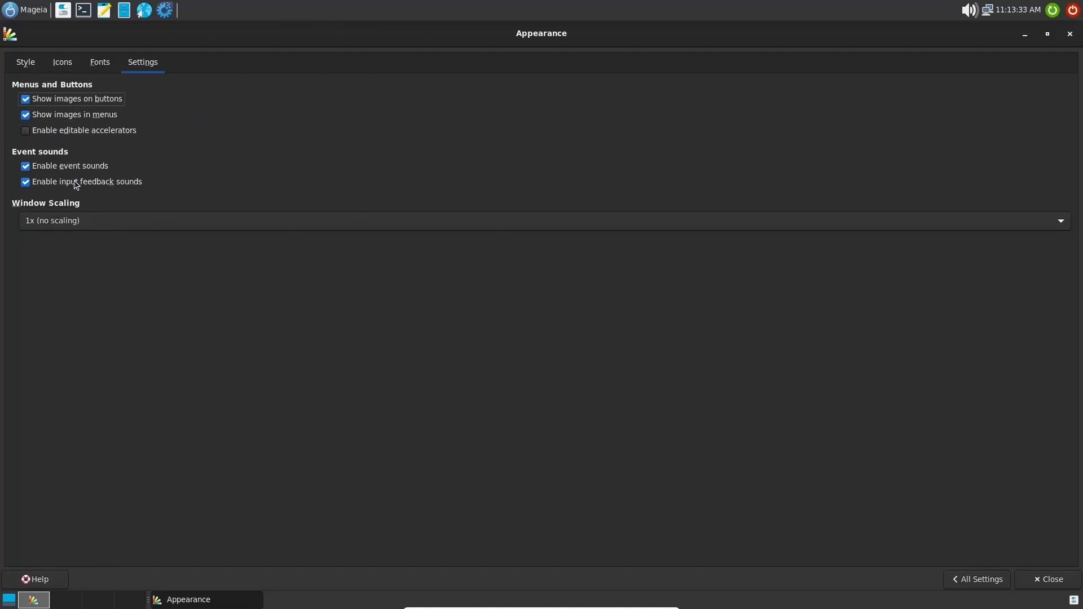
mouse_move(988, 118)
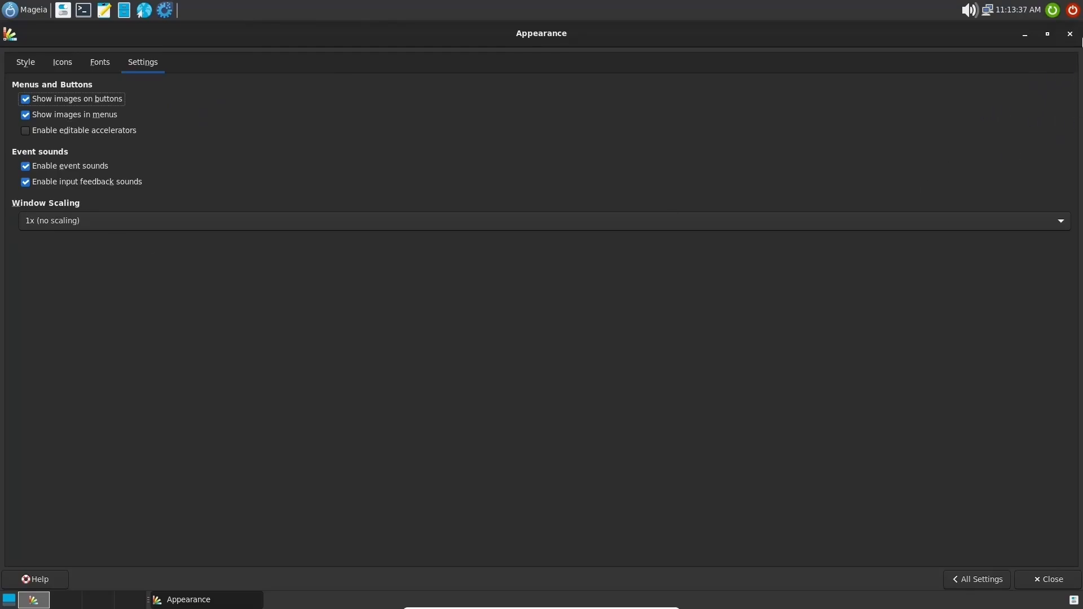
Close Appearance and reopen the Settings Manager overview, maximized to full screen.
click(1050, 579)
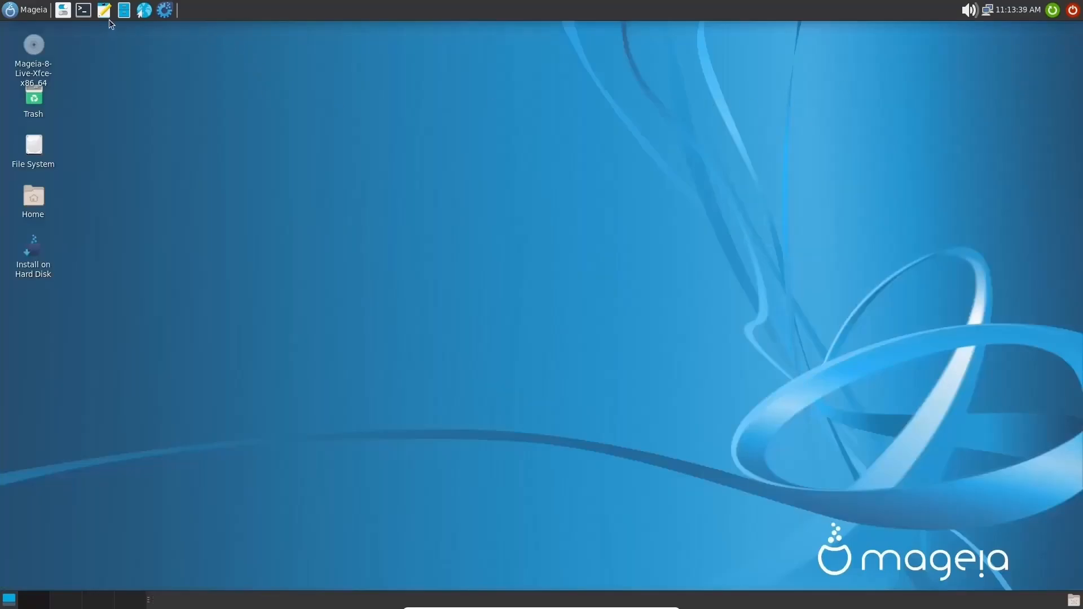
click(164, 10)
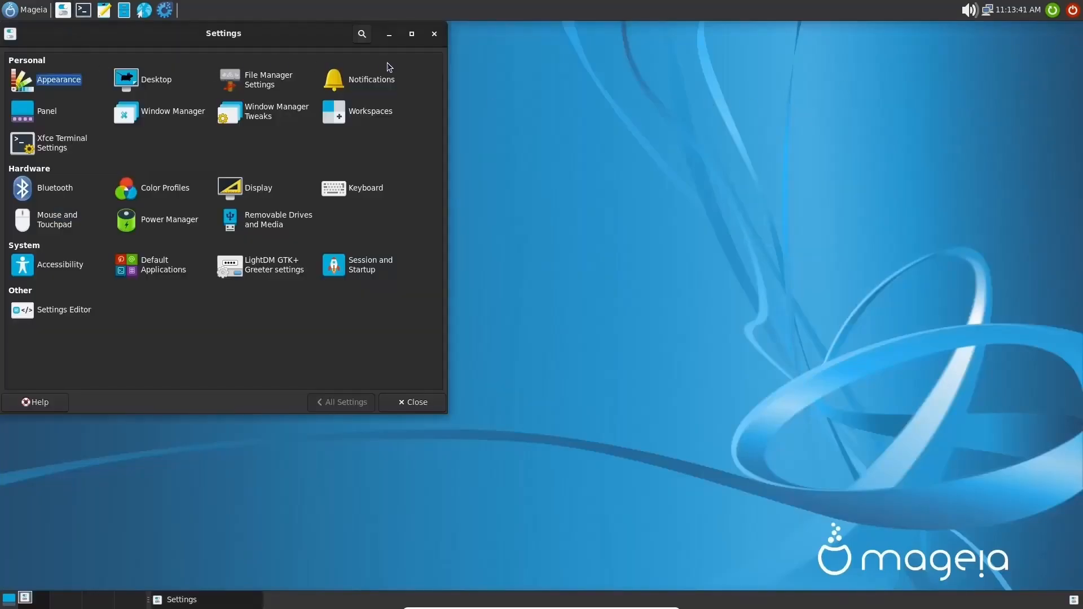
click(412, 33)
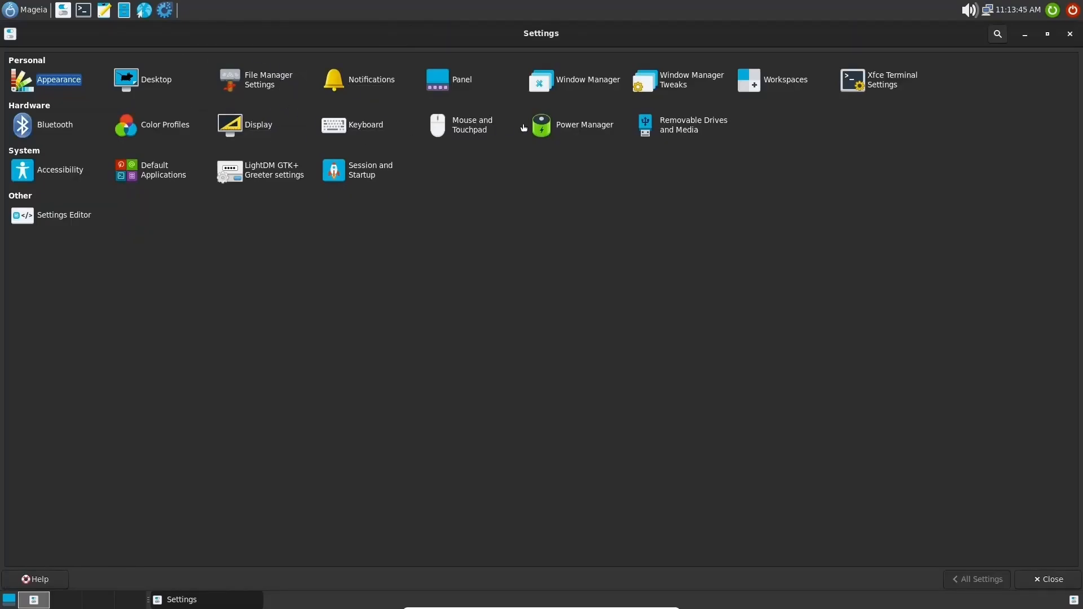
mouse_move(266, 172)
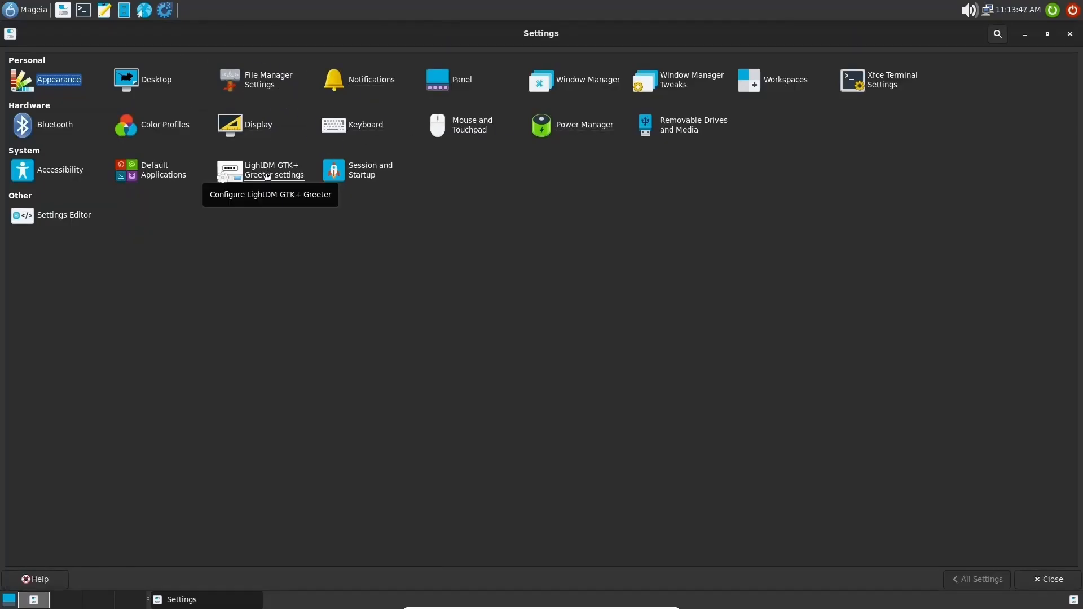
mouse_move(39, 241)
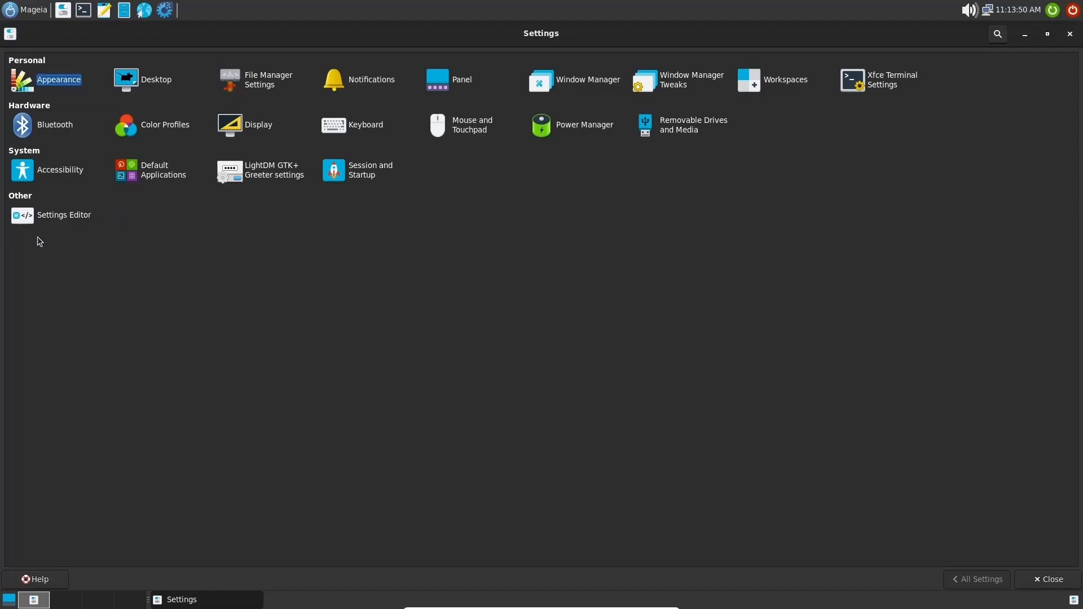
mouse_move(718, 122)
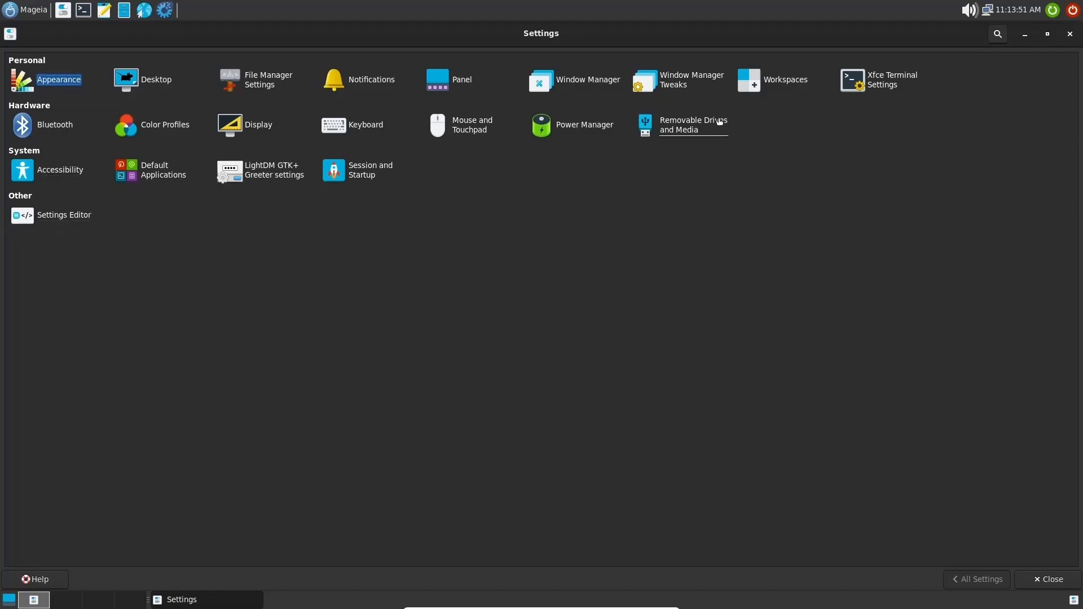
mouse_move(395, 241)
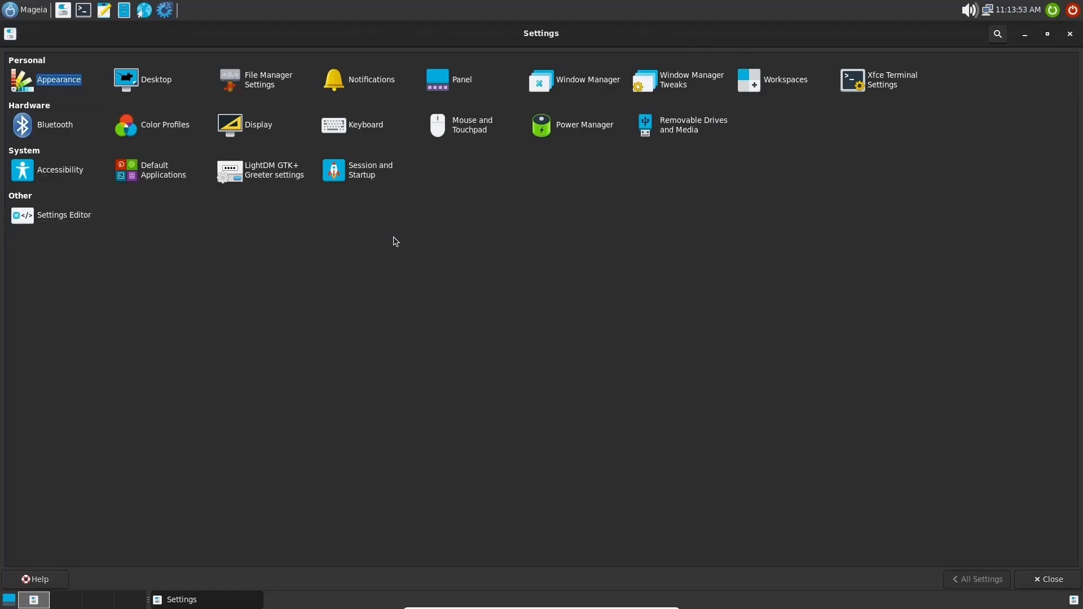
Close Settings and browse Whisker Menu categories: Recently Used, Development, then Internet.
click(1070, 33)
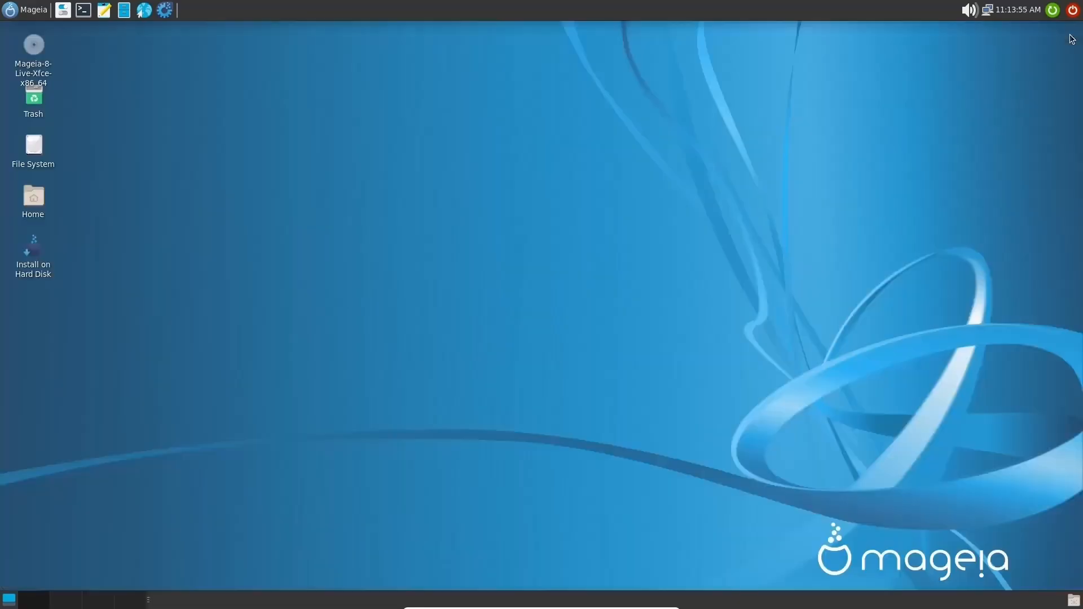
mouse_move(20, 22)
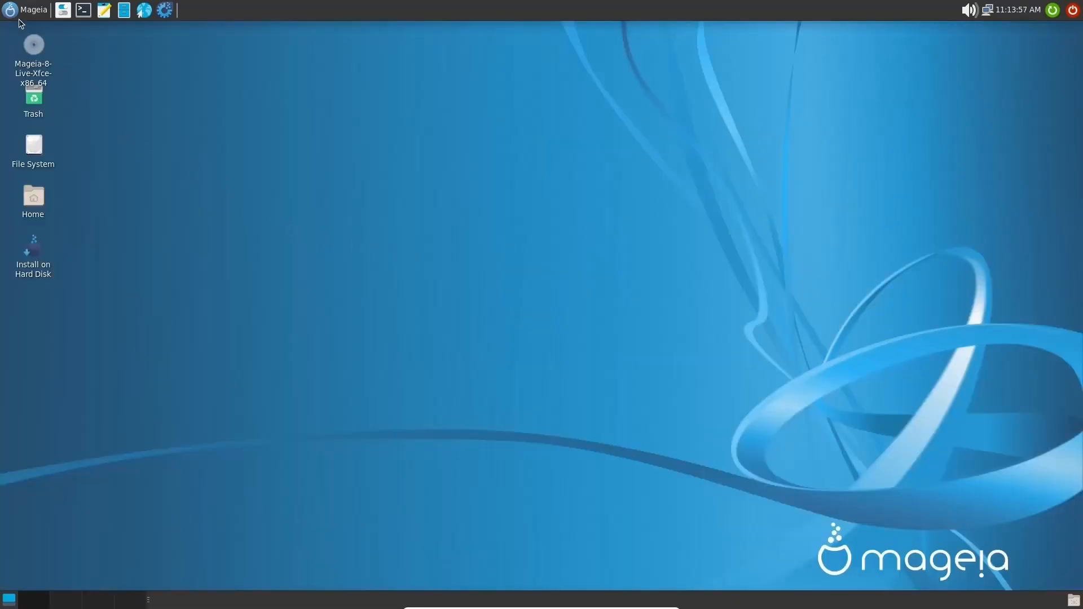
click(27, 10)
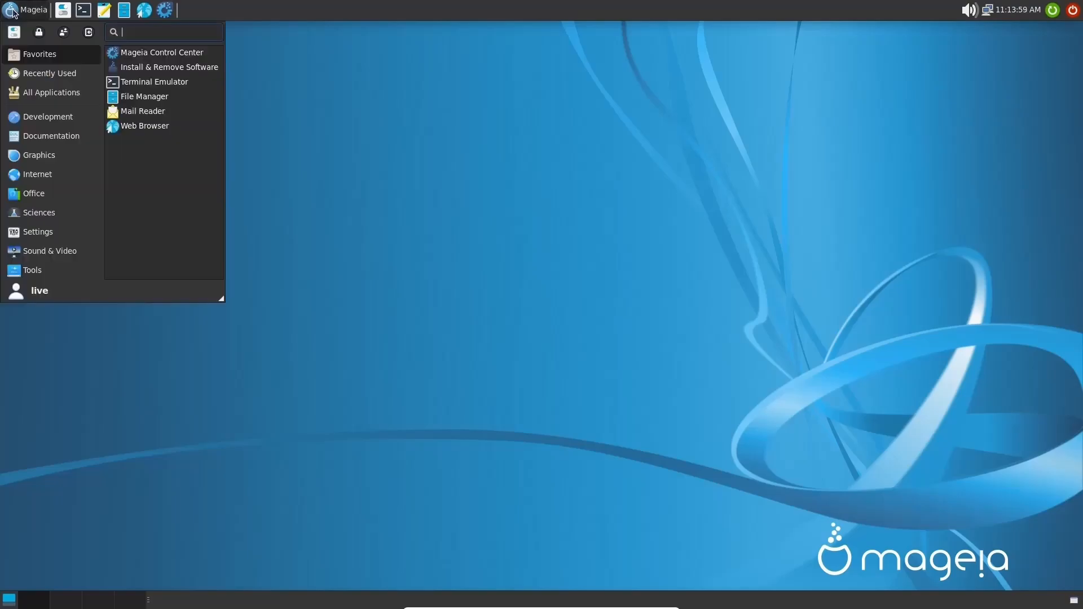
click(49, 74)
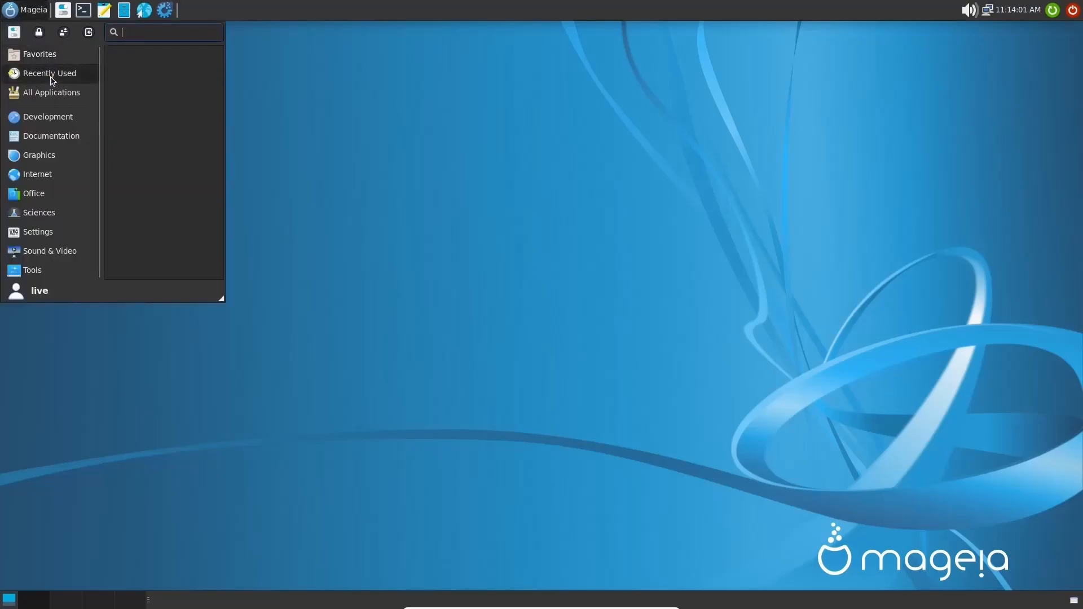
click(51, 92)
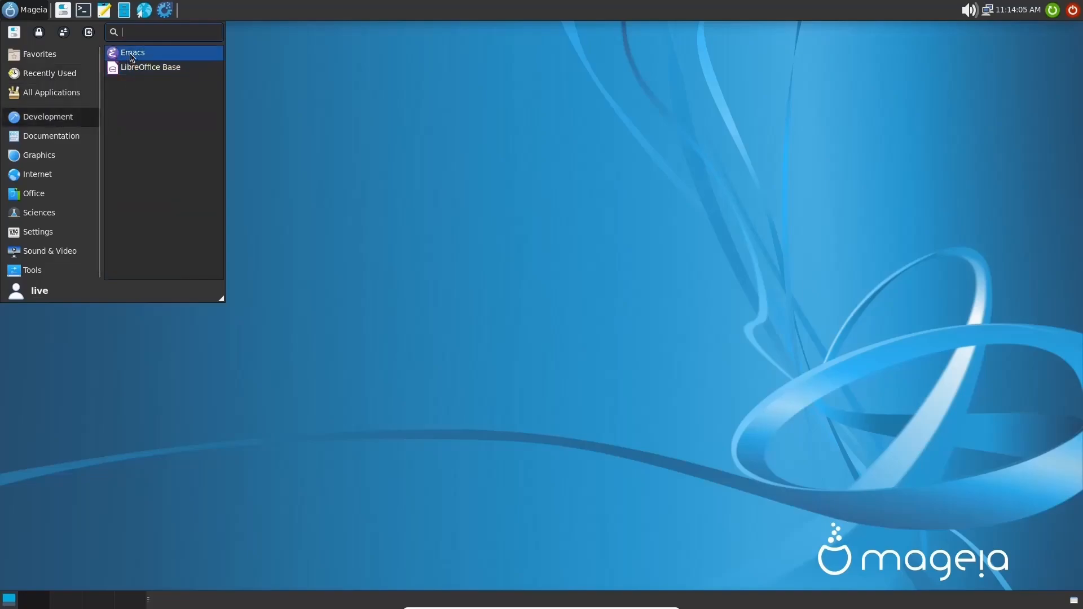
click(50, 135)
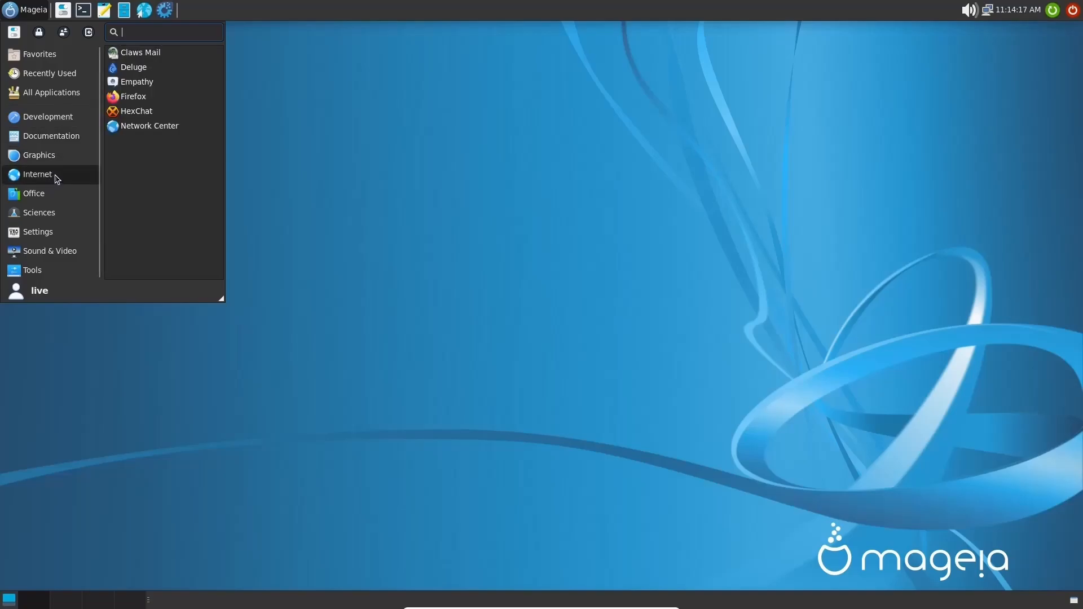
mouse_move(71, 176)
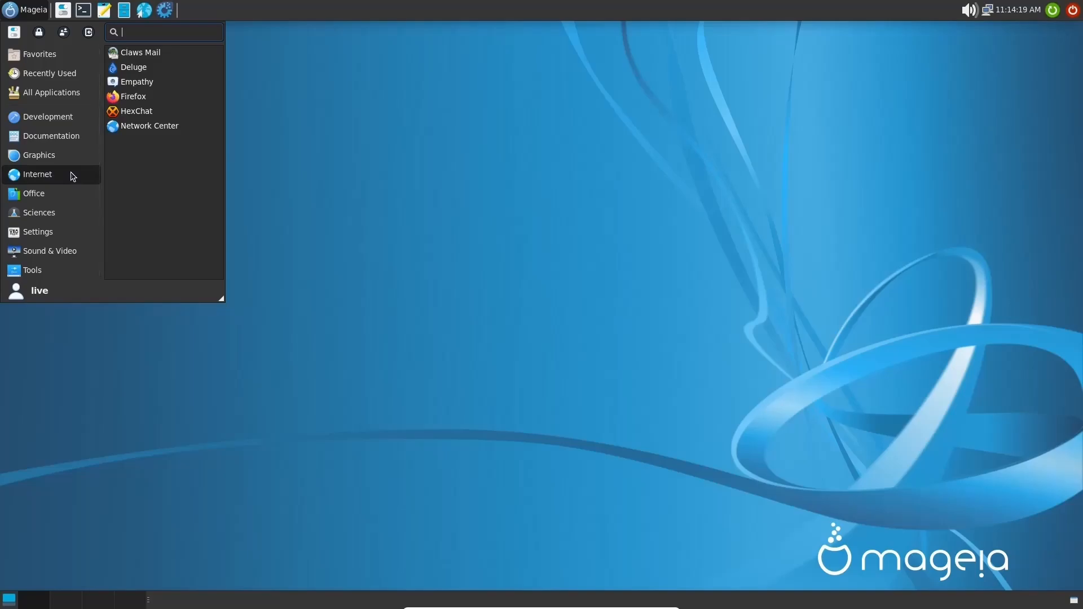
mouse_move(153, 55)
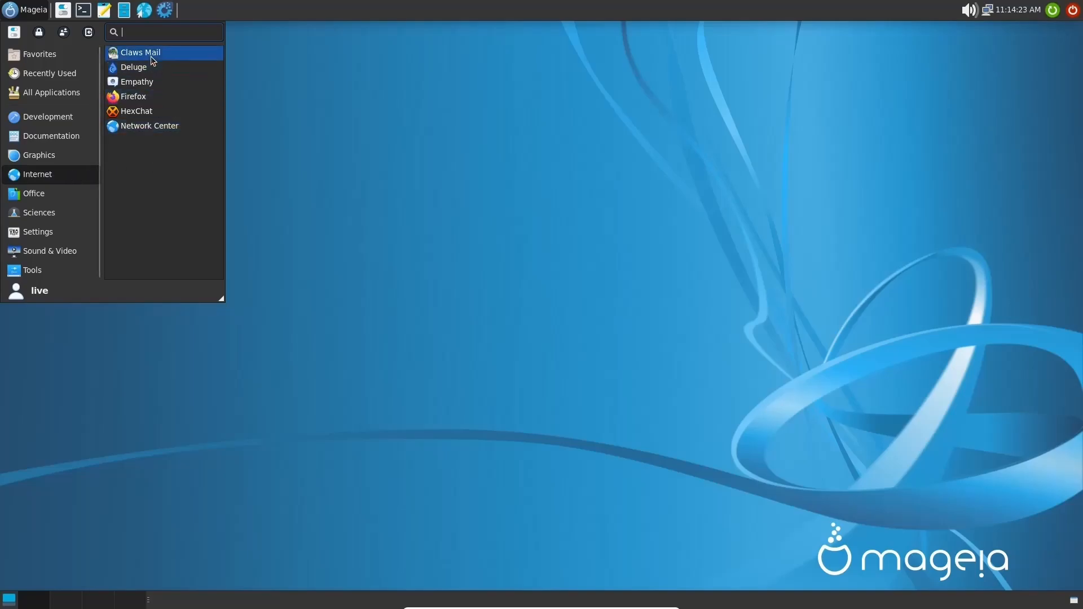
Launch Claws Mail from the Internet category and advance its account setup wizard.
click(140, 52)
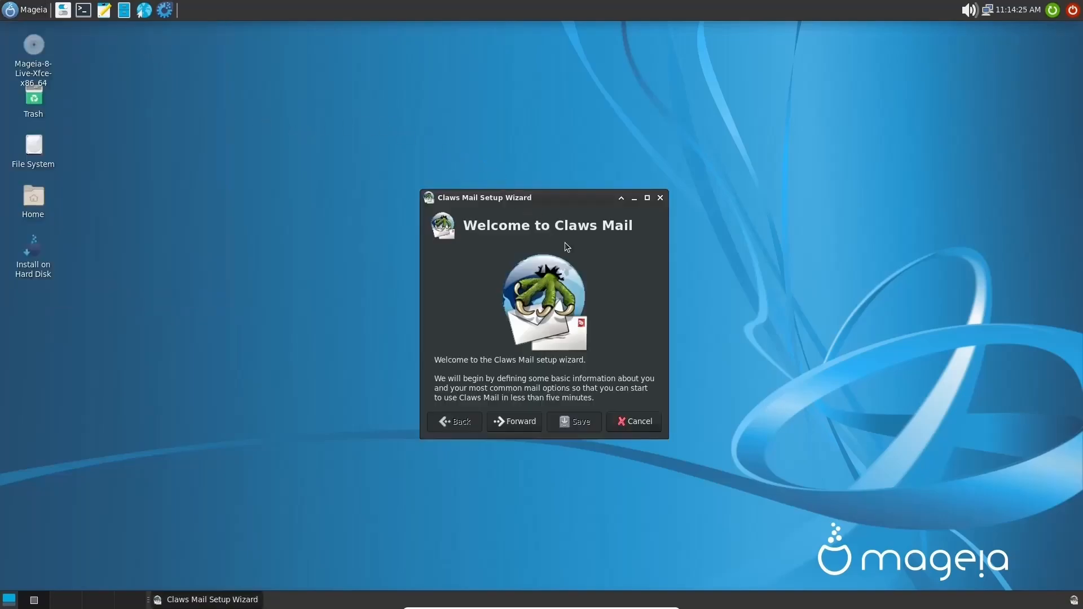
mouse_move(605, 422)
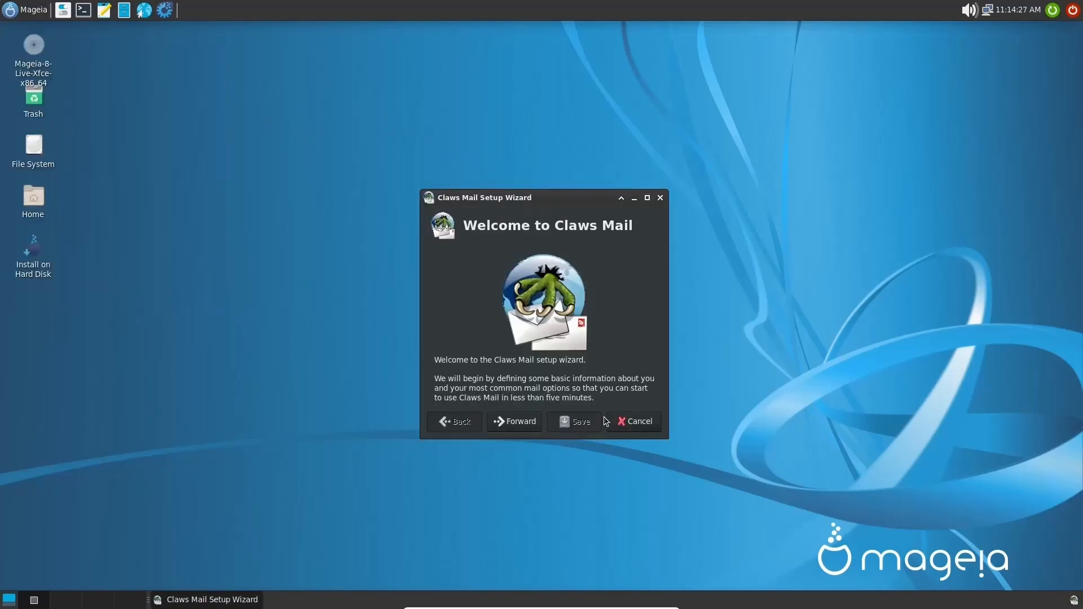
click(515, 421)
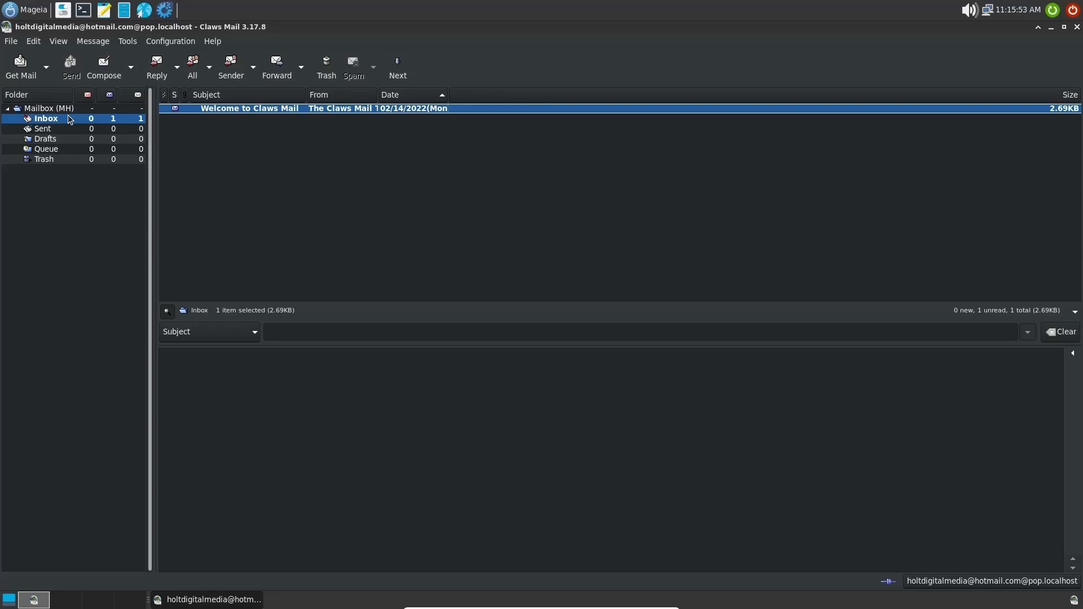
mouse_move(51, 129)
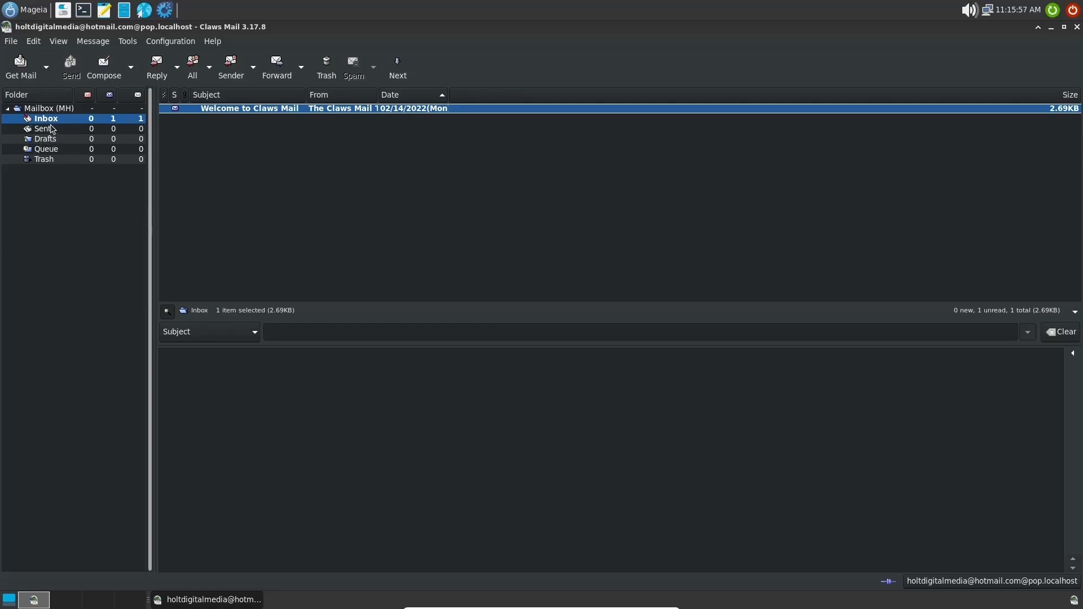
Check the Sent folder, return to Inbox and read the Welcome message in its own enlarged window.
click(43, 129)
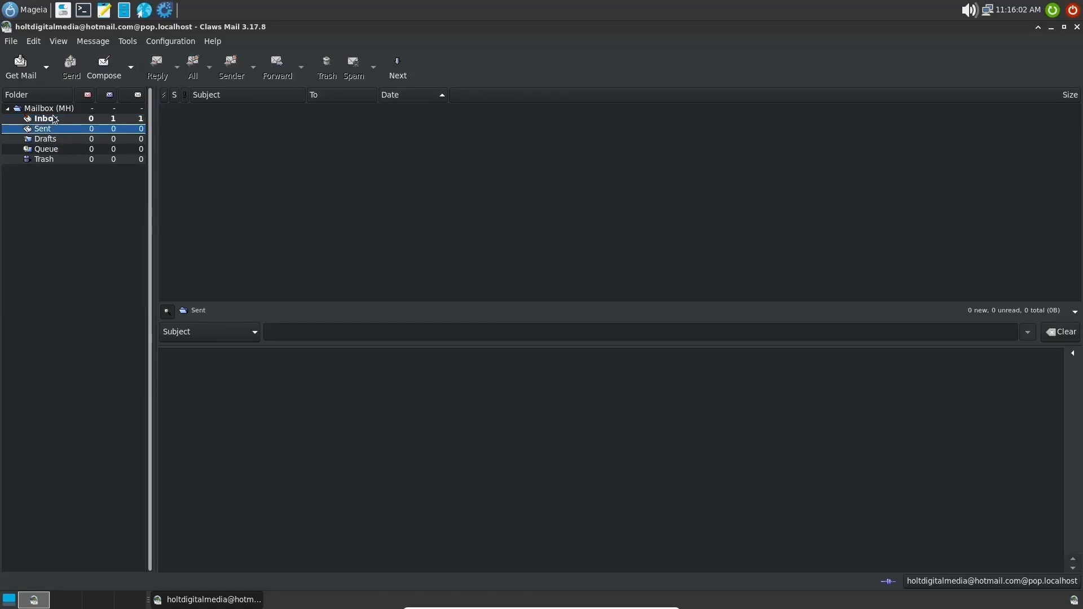
click(44, 119)
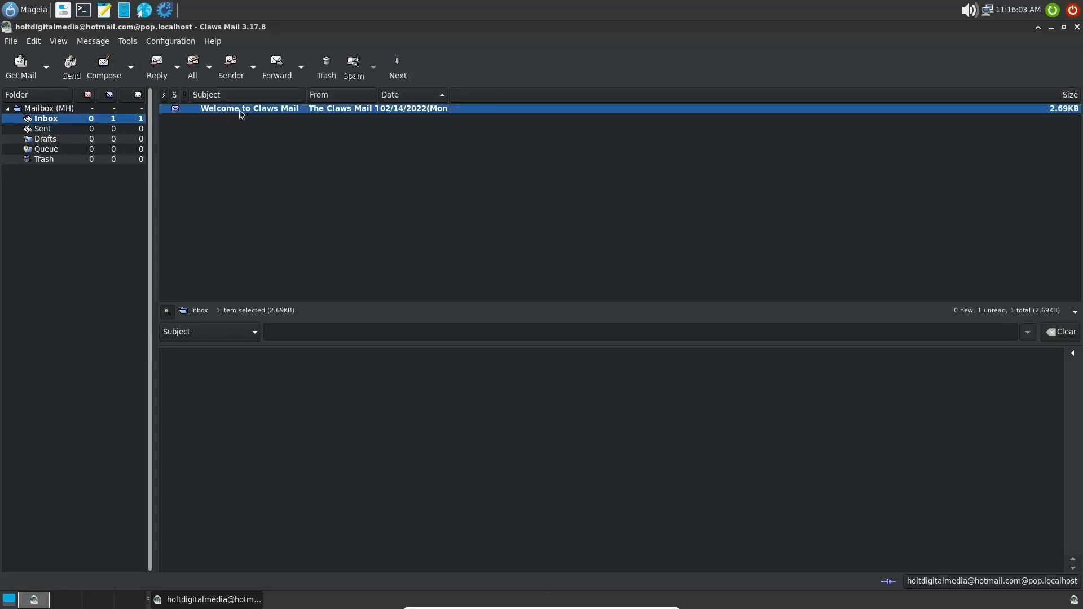
double_click(248, 109)
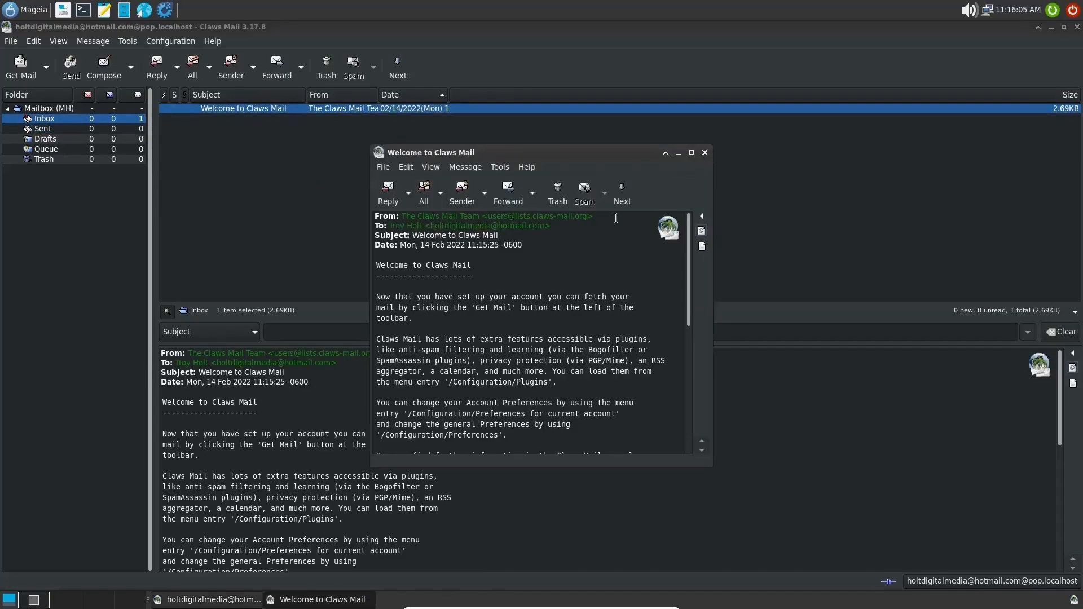
drag(430, 152, 304, 54)
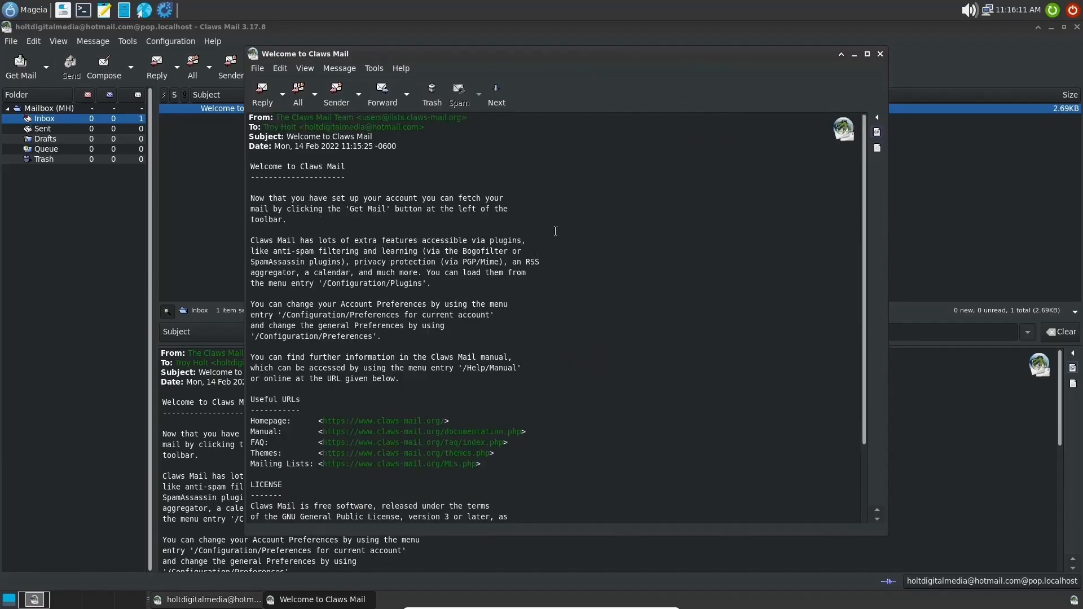
Close the message window and scroll through the welcome text in the preview pane.
click(880, 54)
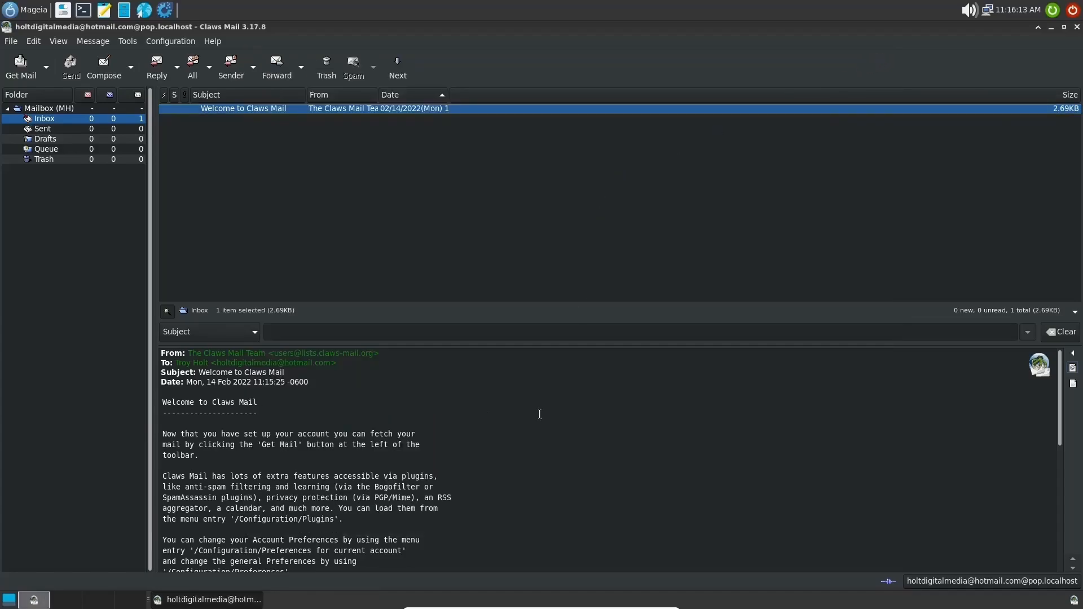
scroll(down, 3)
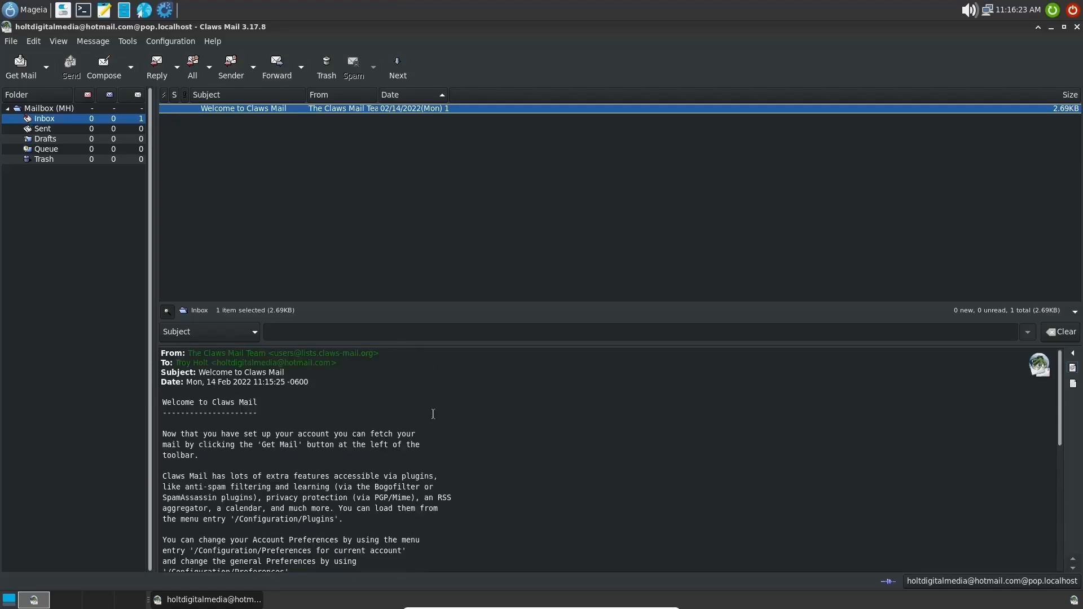
scroll(down, 3)
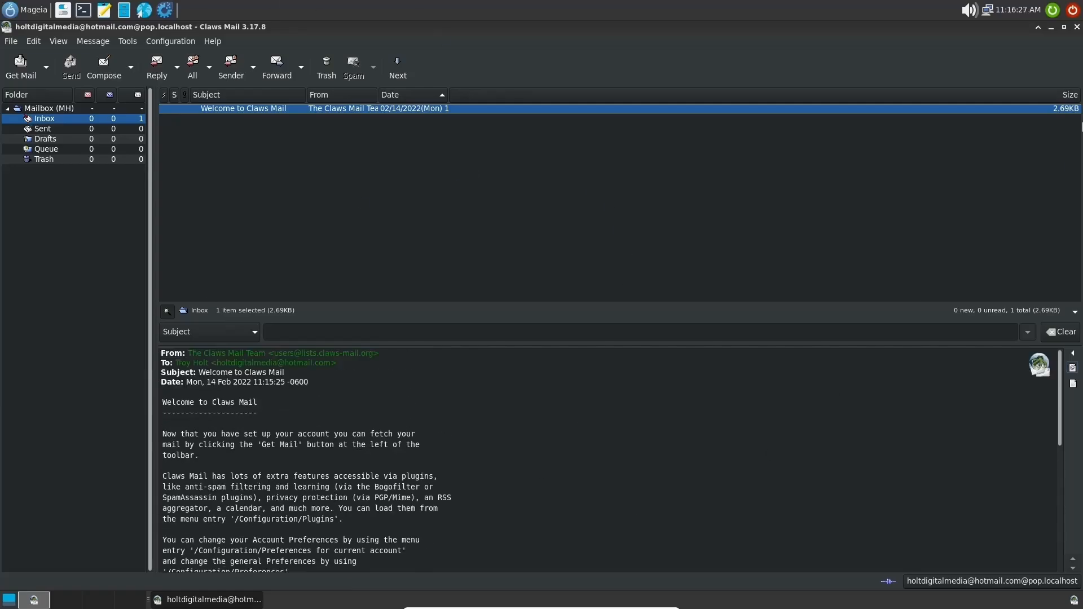
Close Claws Mail and launch LibreOffice Start Center from the Office category.
click(1075, 27)
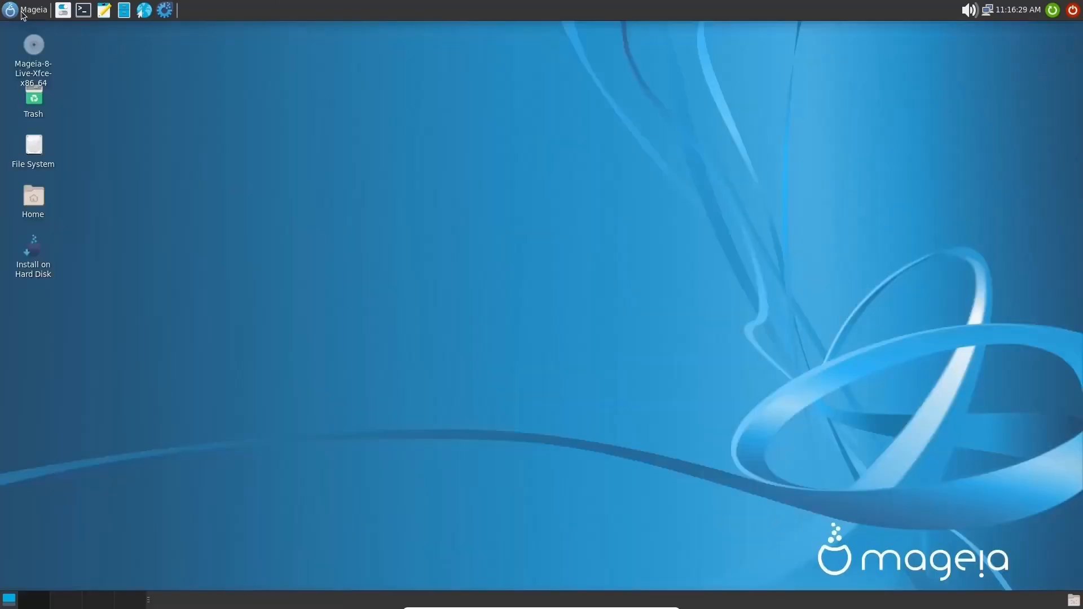
click(10, 10)
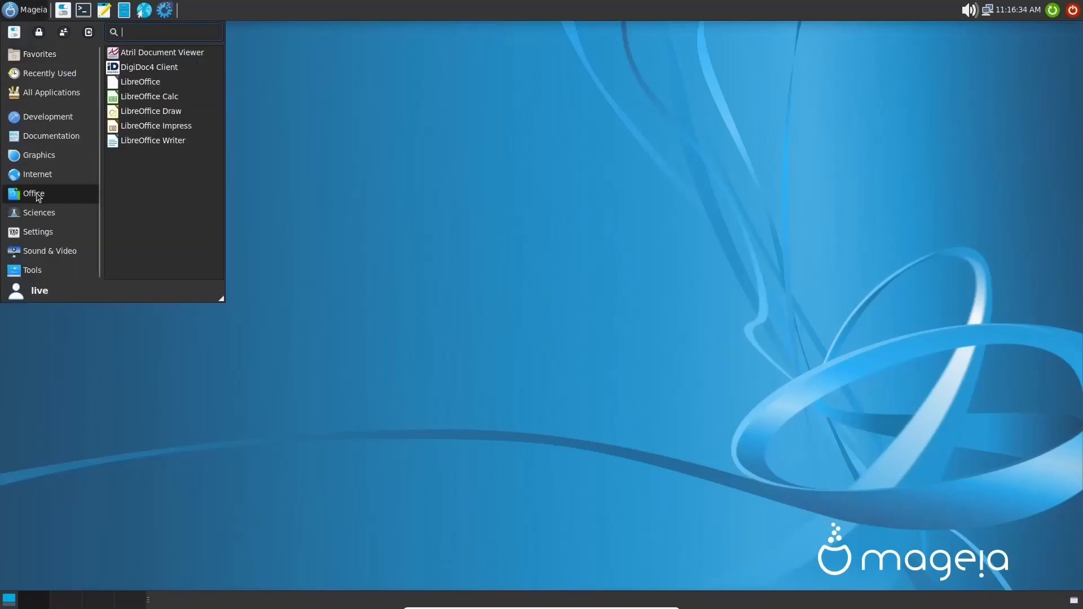
mouse_move(140, 81)
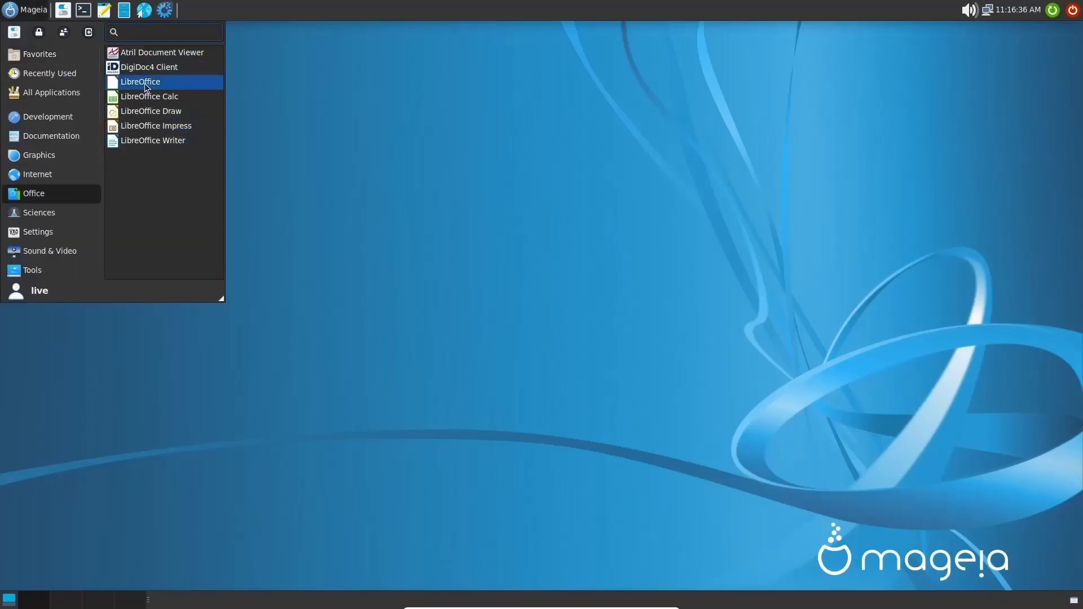
click(140, 81)
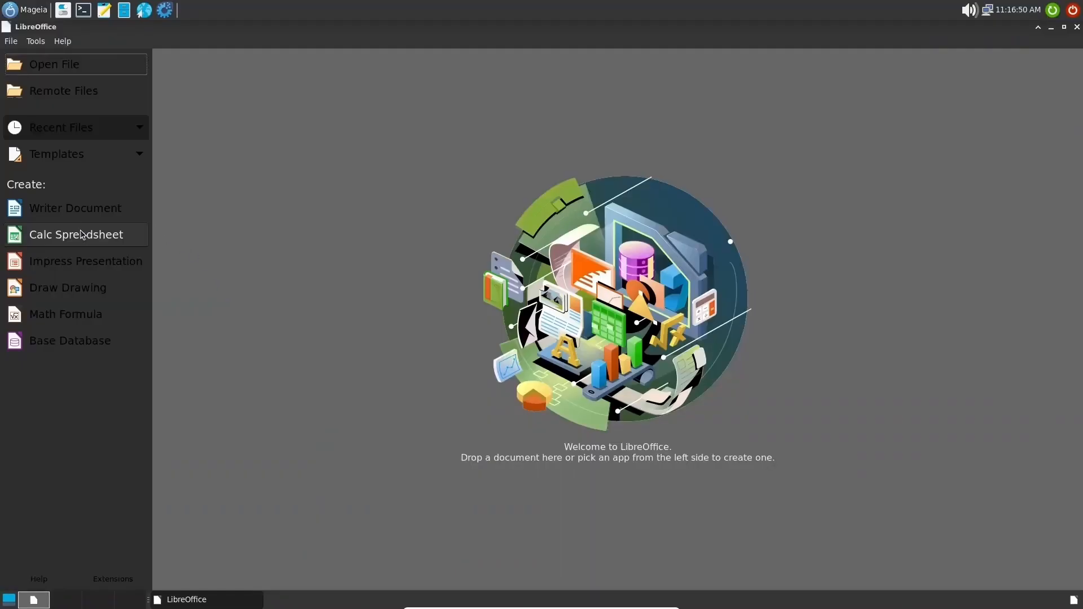
View About LibreOffice showing version 7.0.4.2 via the Help menu, then dismiss it.
click(62, 40)
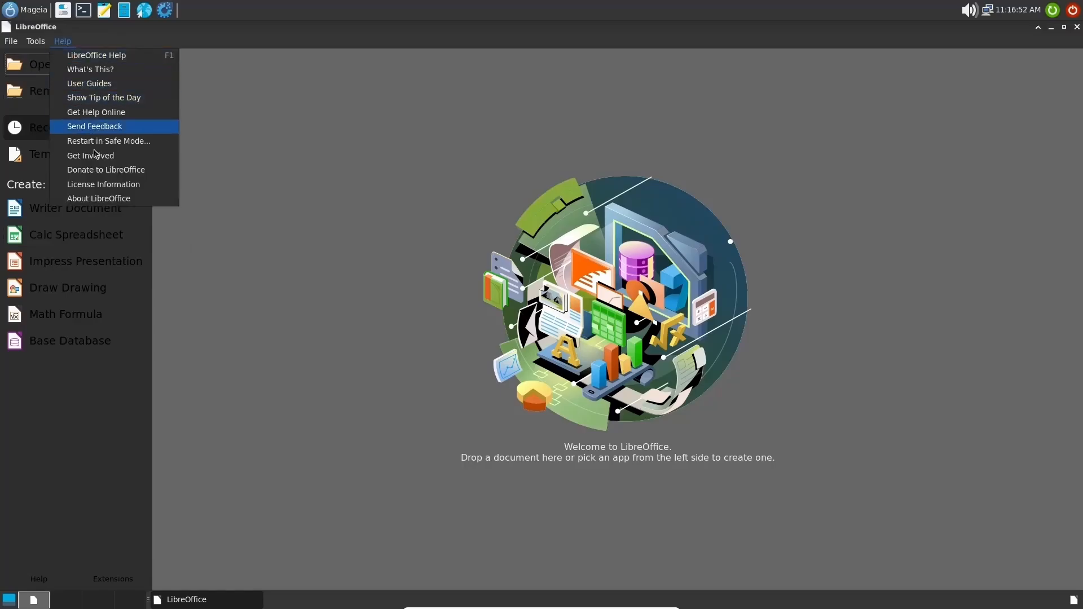
click(99, 198)
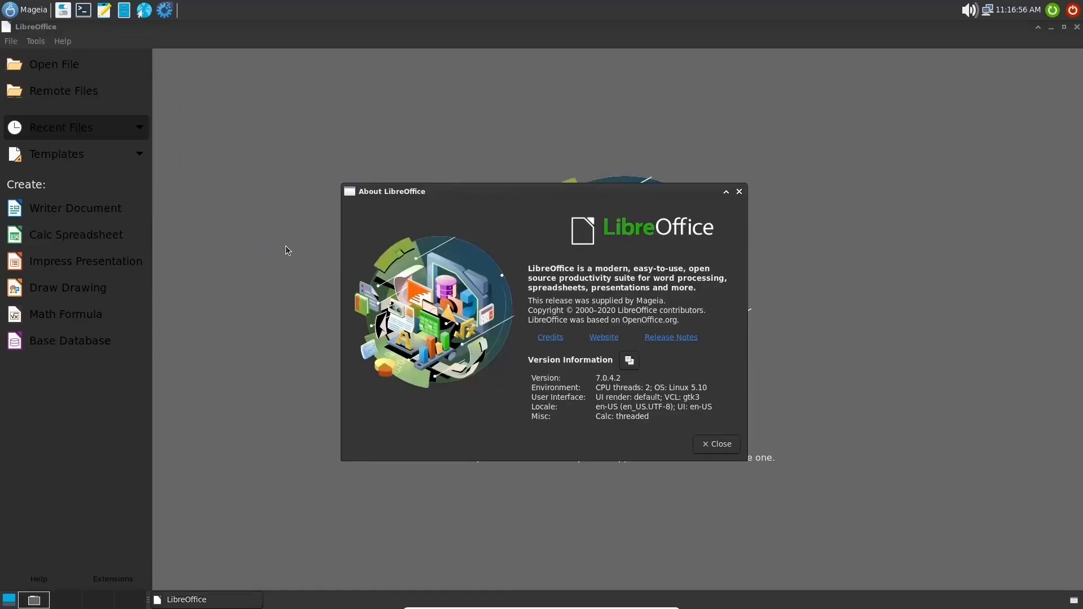
mouse_move(757, 358)
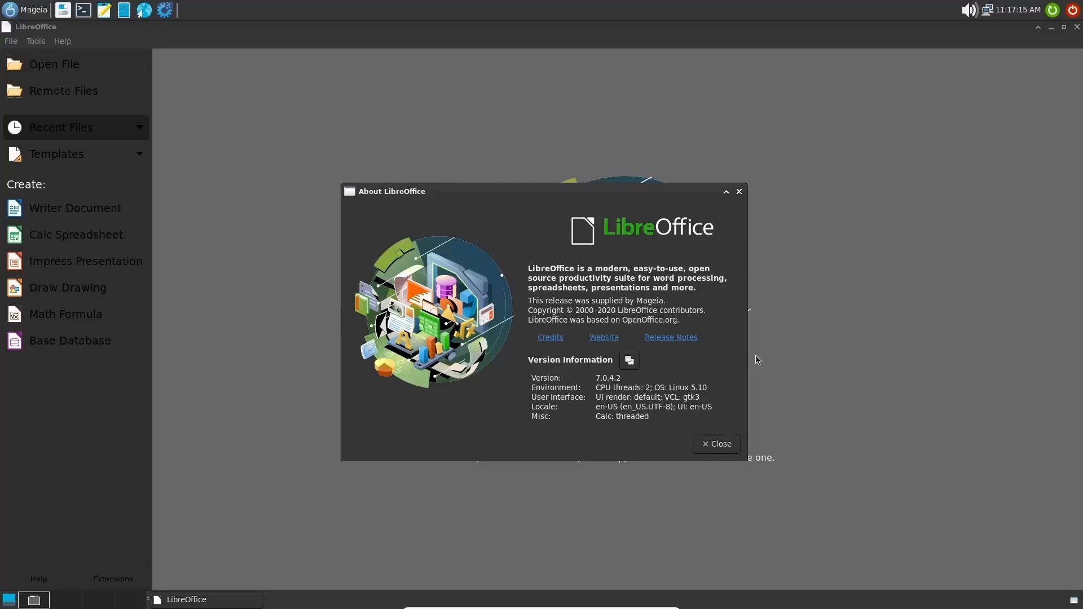
mouse_move(738, 211)
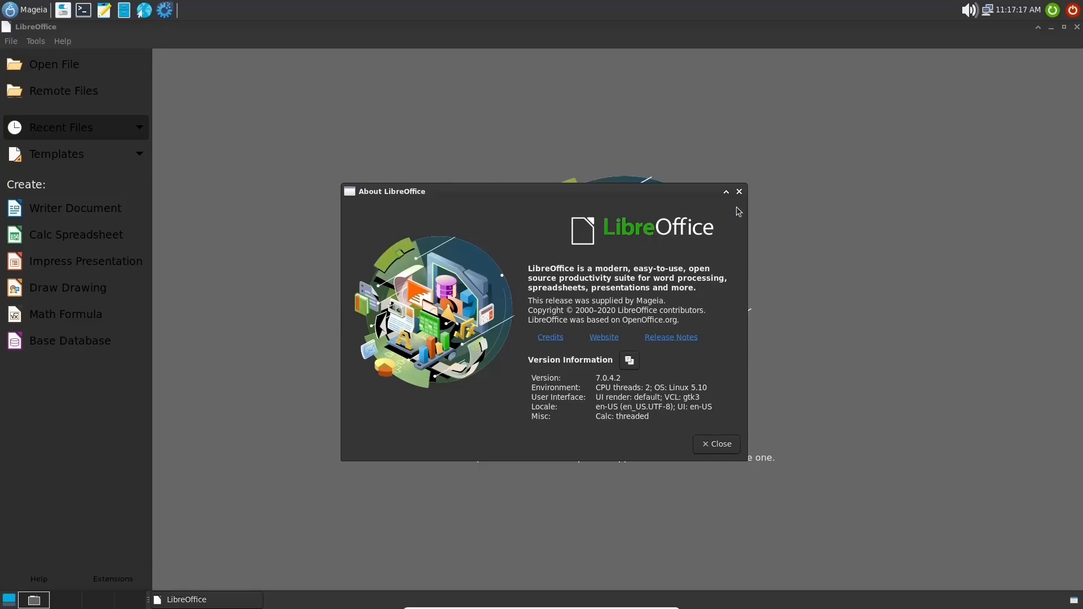
click(716, 444)
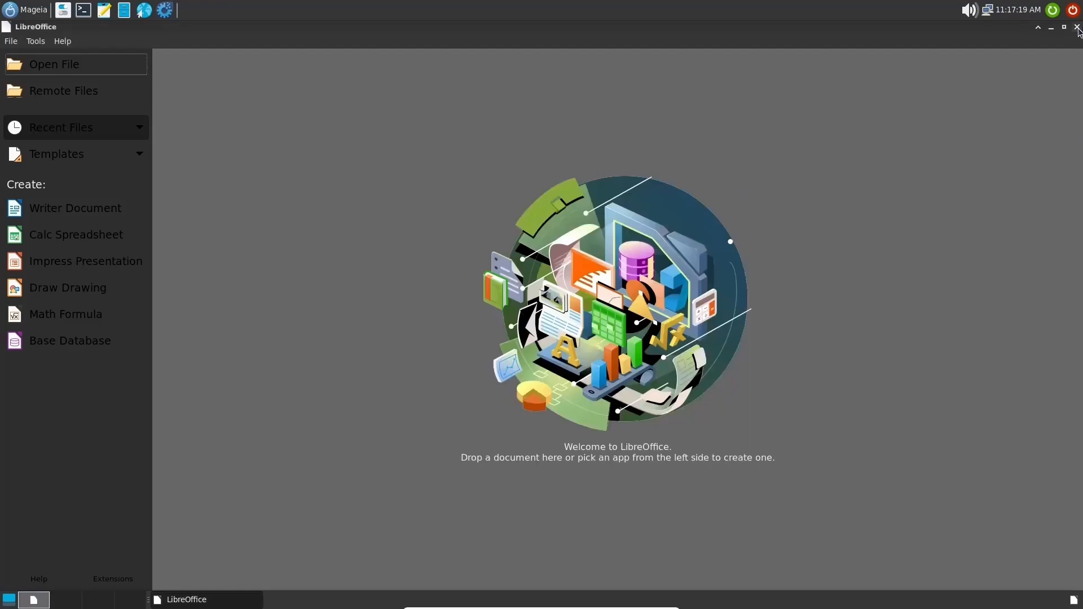
Close LibreOffice and browse the Sciences, Sound & Video and Tools categories in the Whisker Menu.
click(1077, 27)
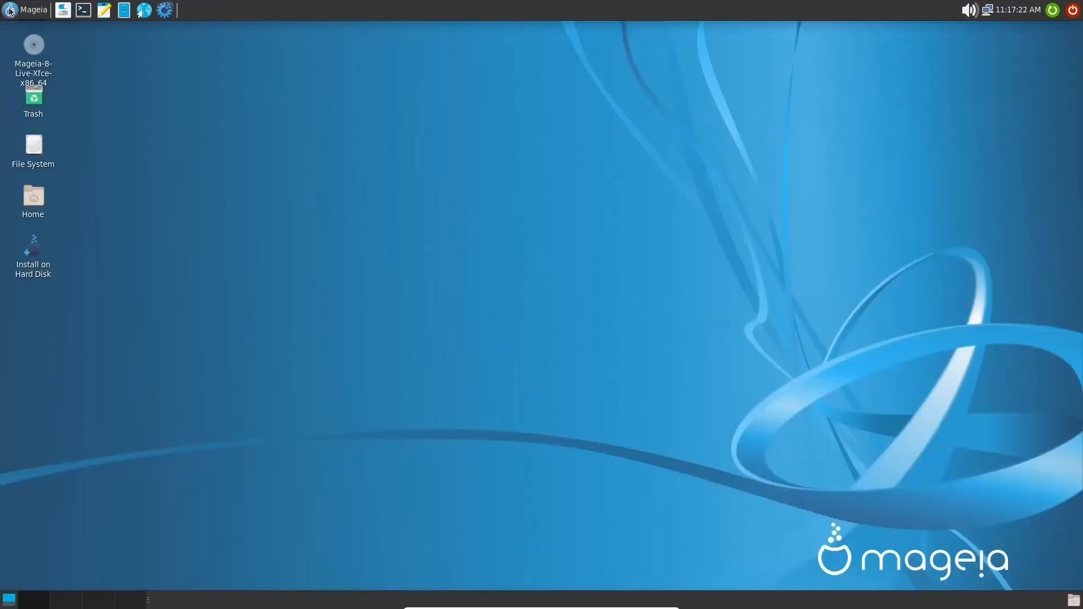
click(27, 11)
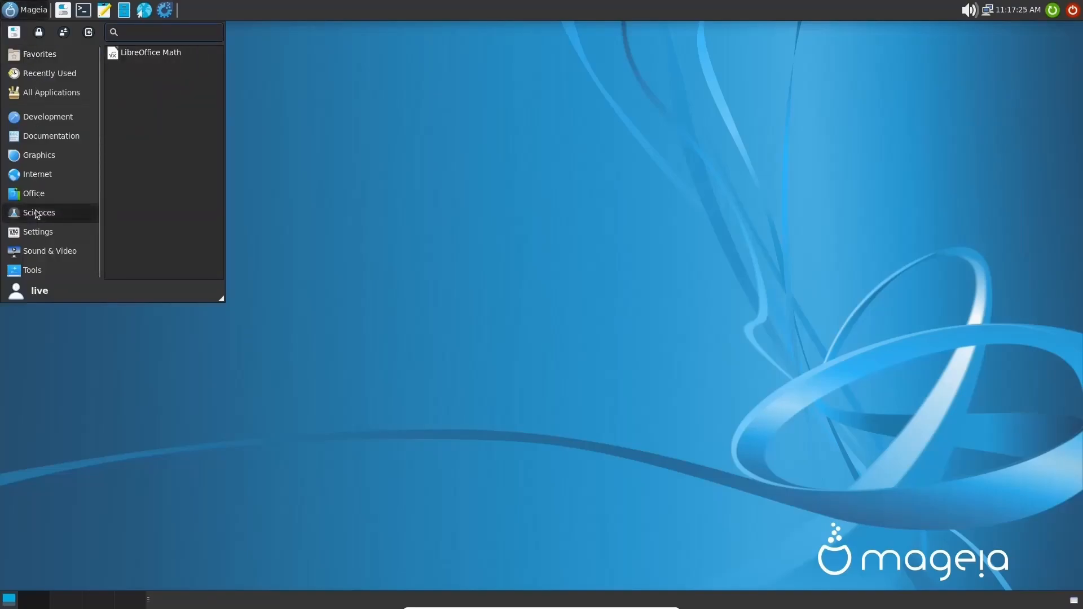
click(38, 232)
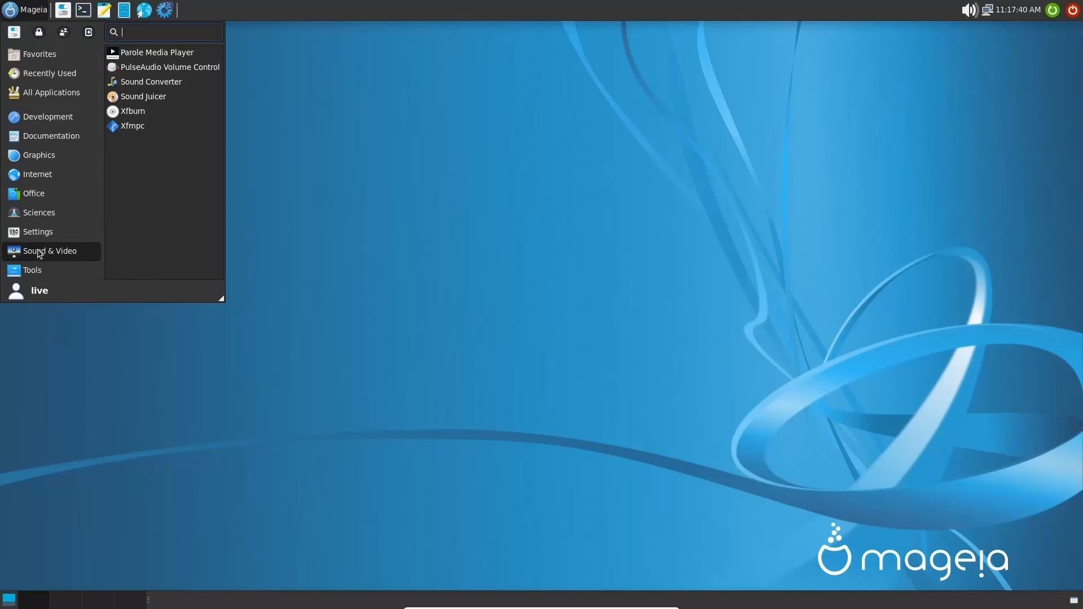
click(33, 270)
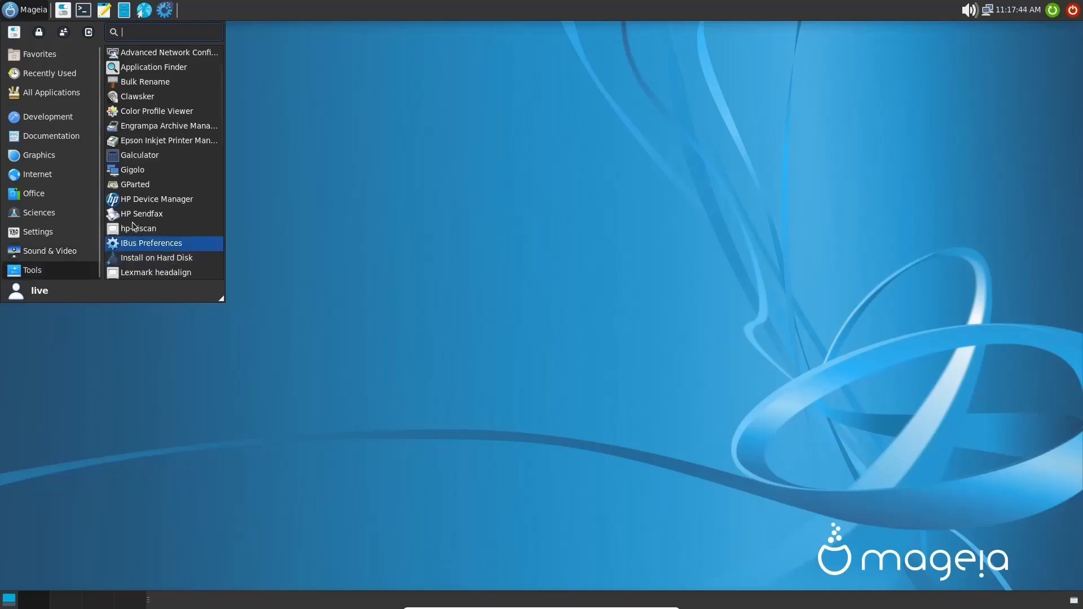
mouse_move(168, 140)
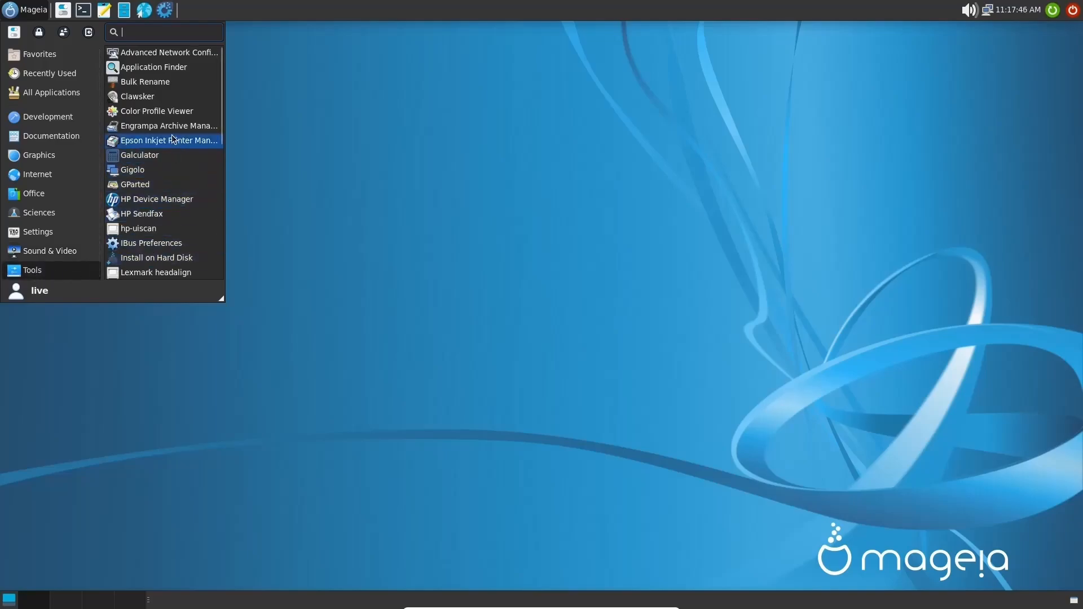
mouse_move(166, 125)
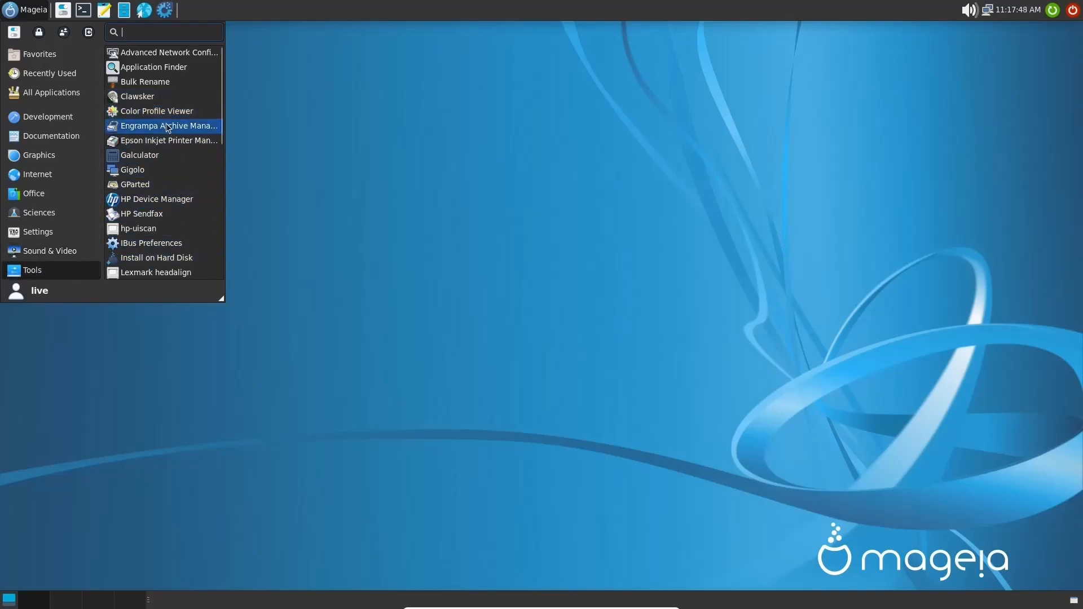
Scroll down the Tools list to utilities like GParted, Mageia Welcome and Mousepad.
scroll(down, 3)
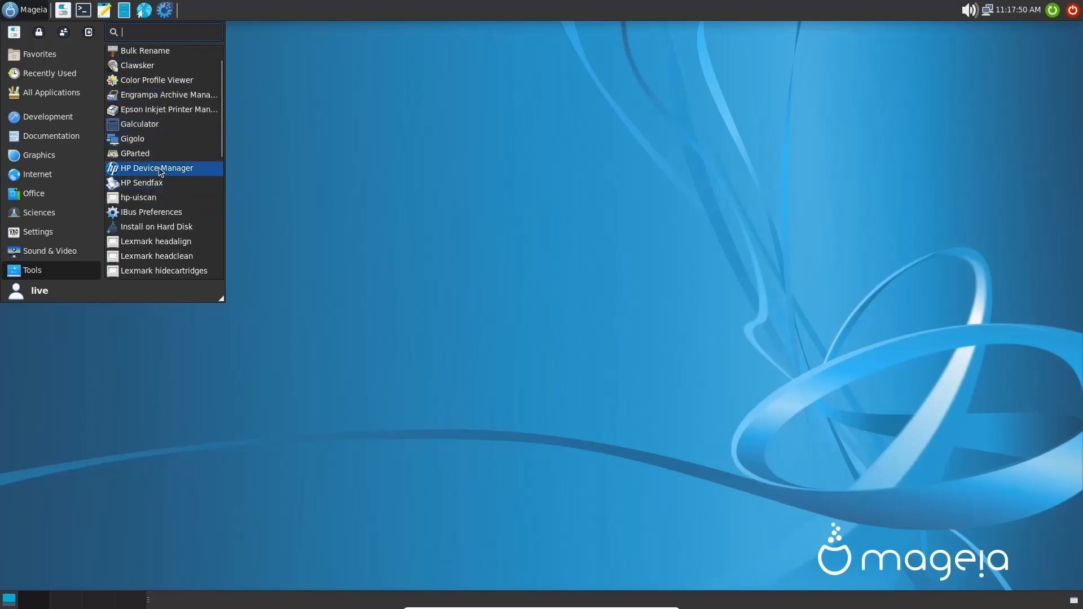
scroll(down, 3)
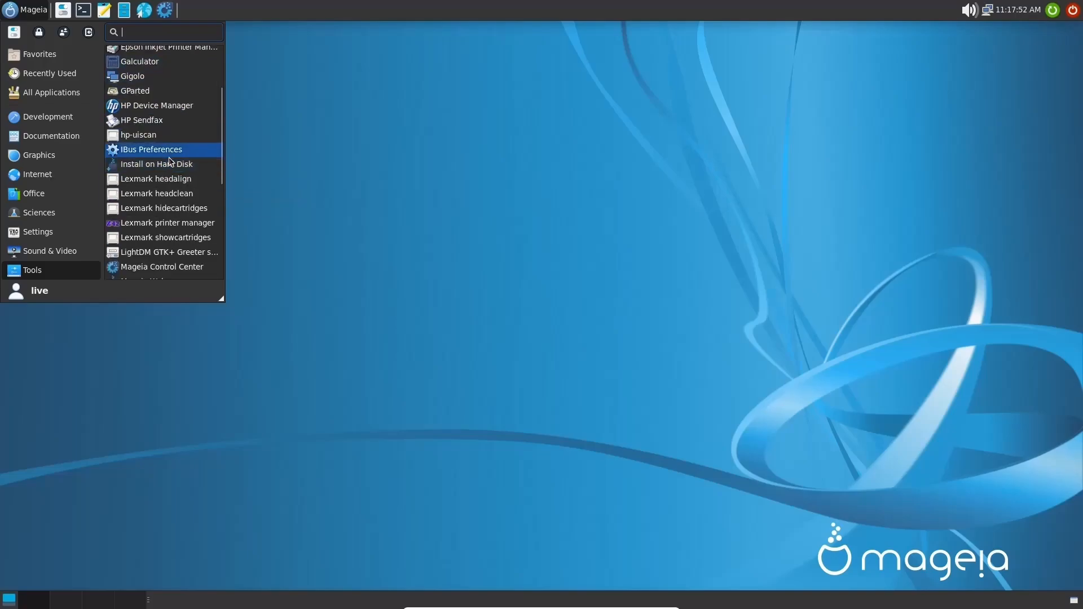
scroll(down, 3)
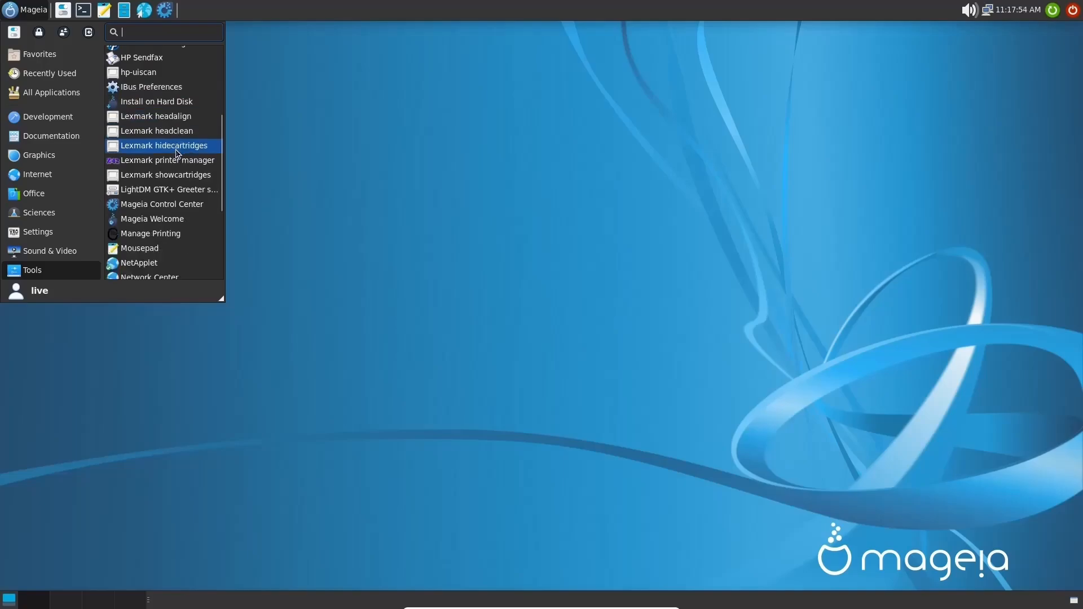
mouse_move(155, 131)
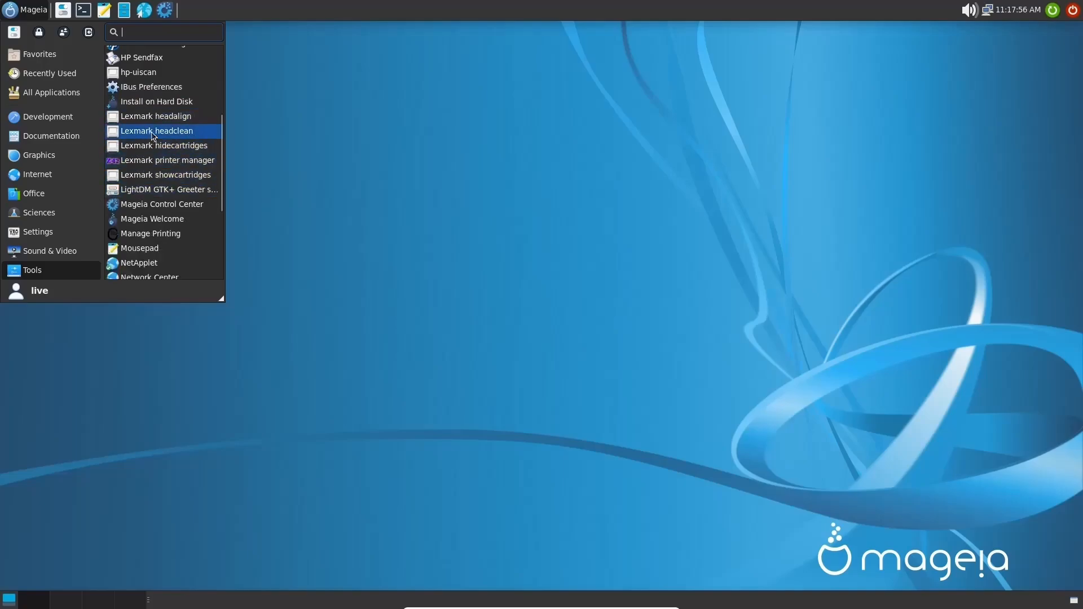
scroll(down, 3)
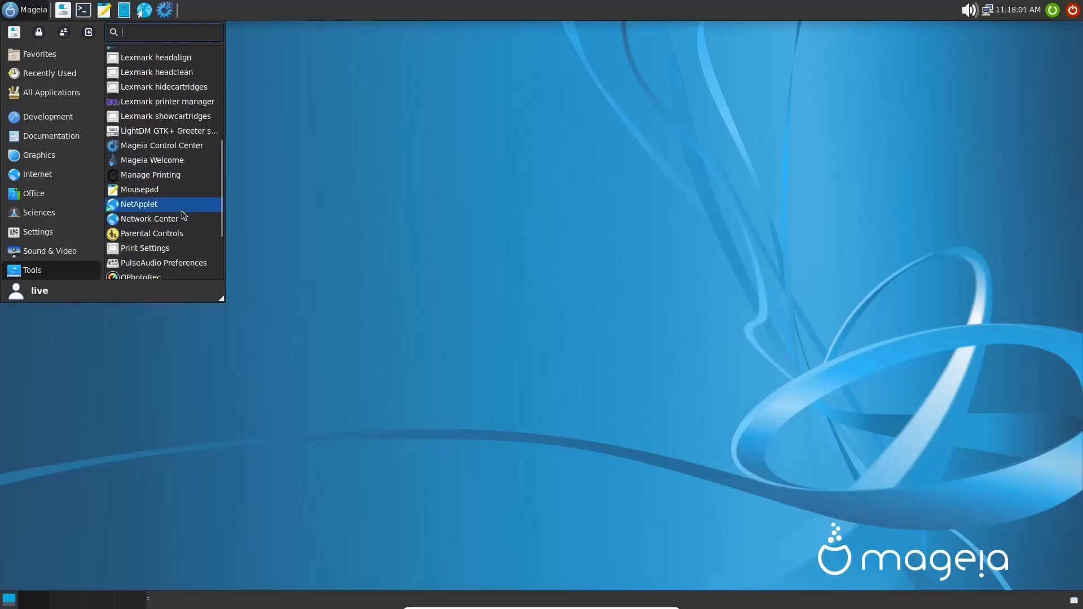
Launch Mageia Welcome and view its Live mode and MCC pages.
click(328, 260)
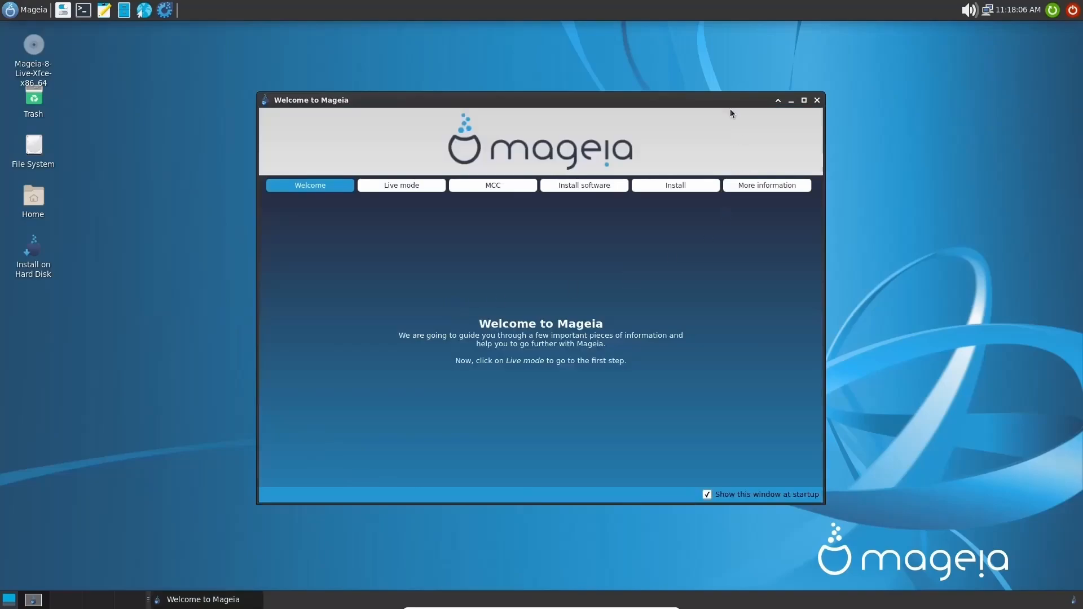
mouse_move(394, 243)
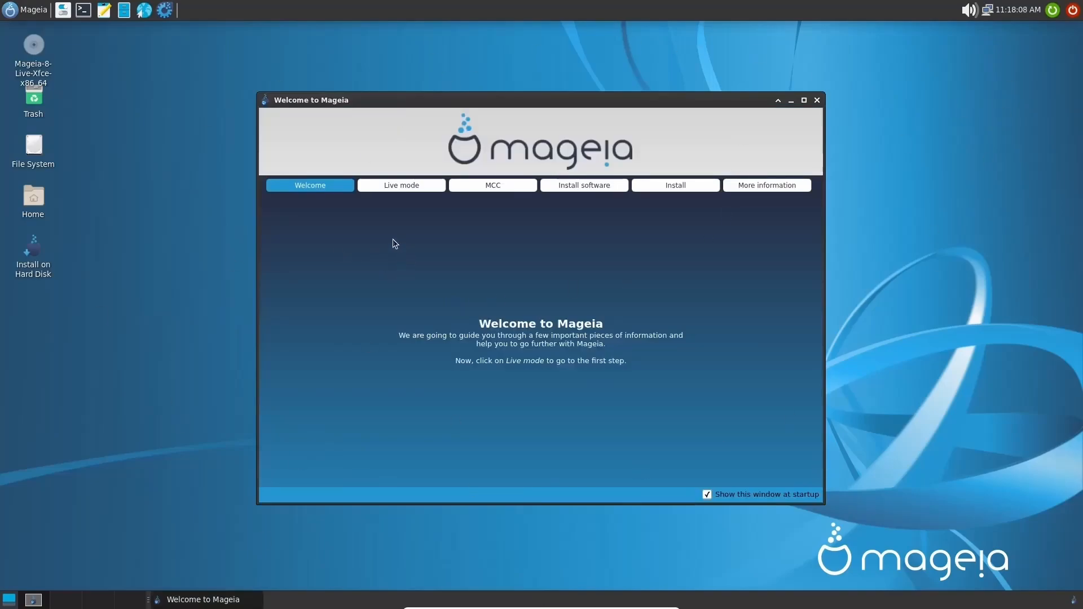
click(400, 185)
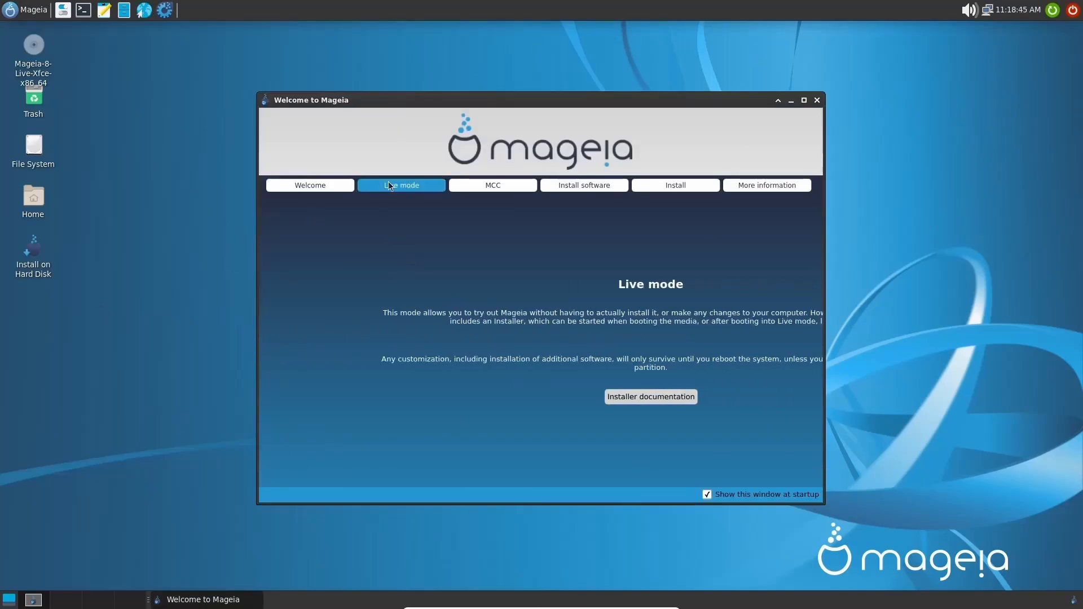
click(492, 185)
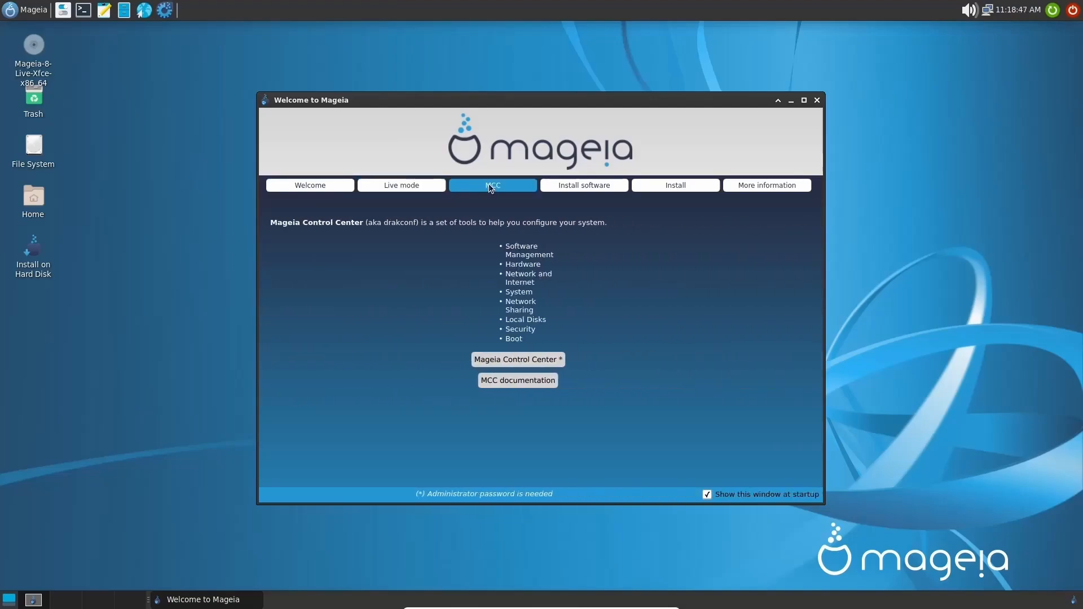
mouse_move(303, 230)
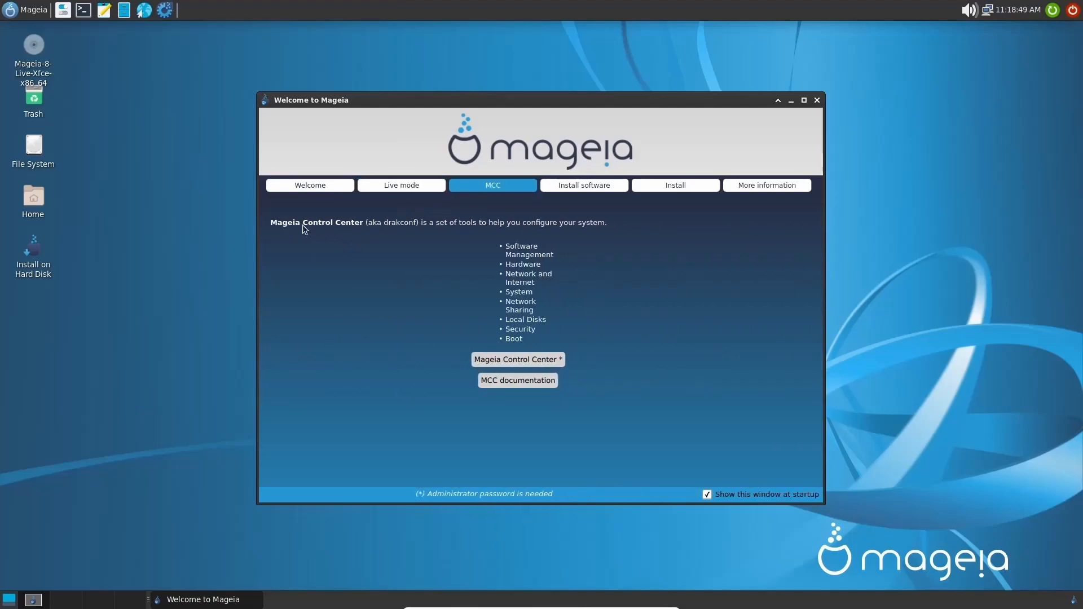
View the Install software, Install and More information pages with documentation and community links.
click(584, 185)
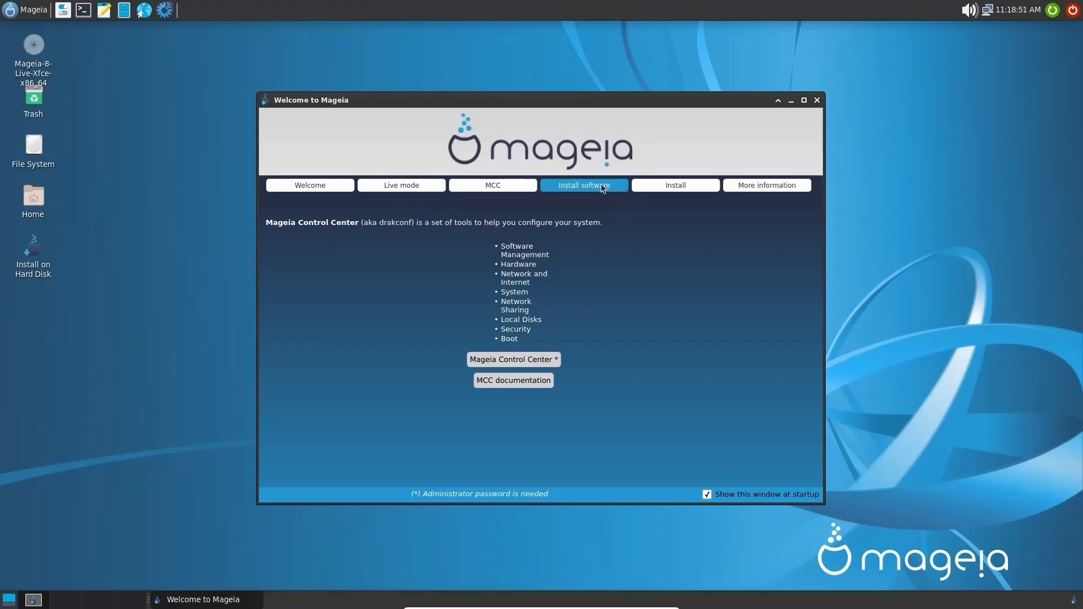
click(584, 185)
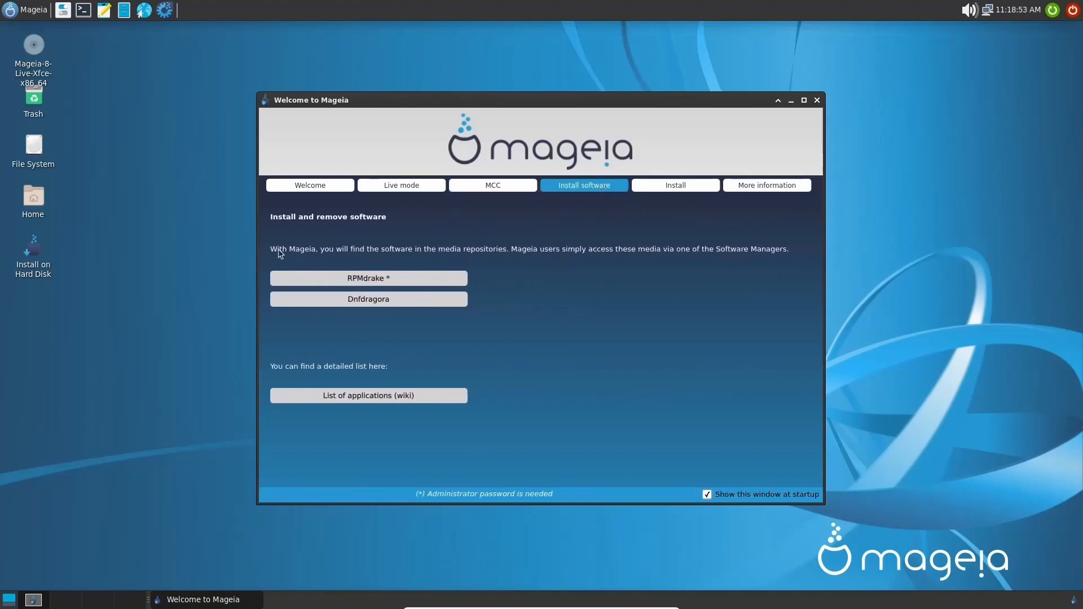
mouse_move(510, 263)
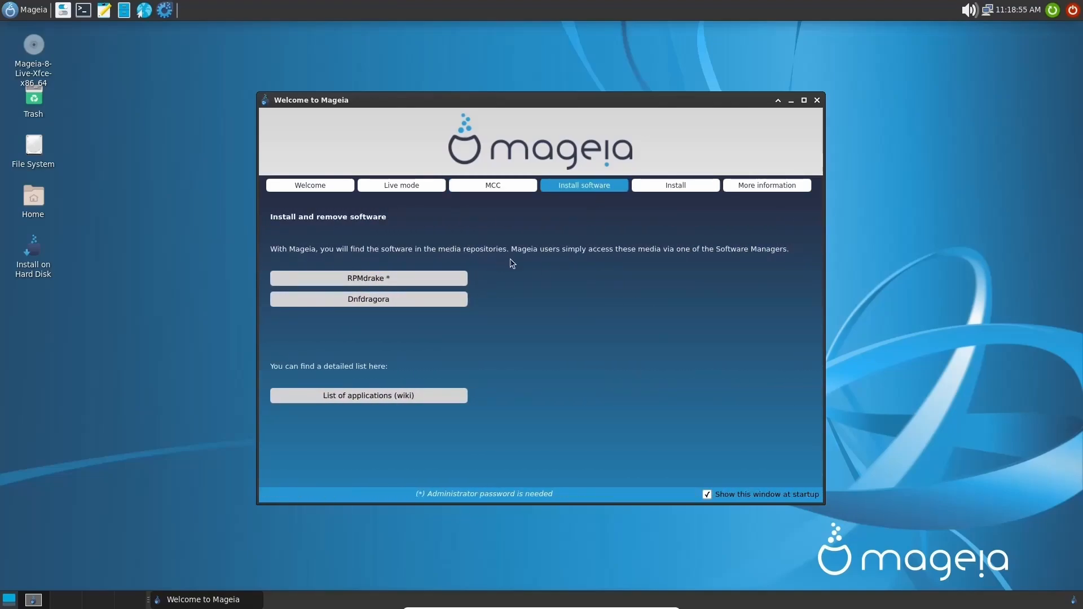
mouse_move(414, 303)
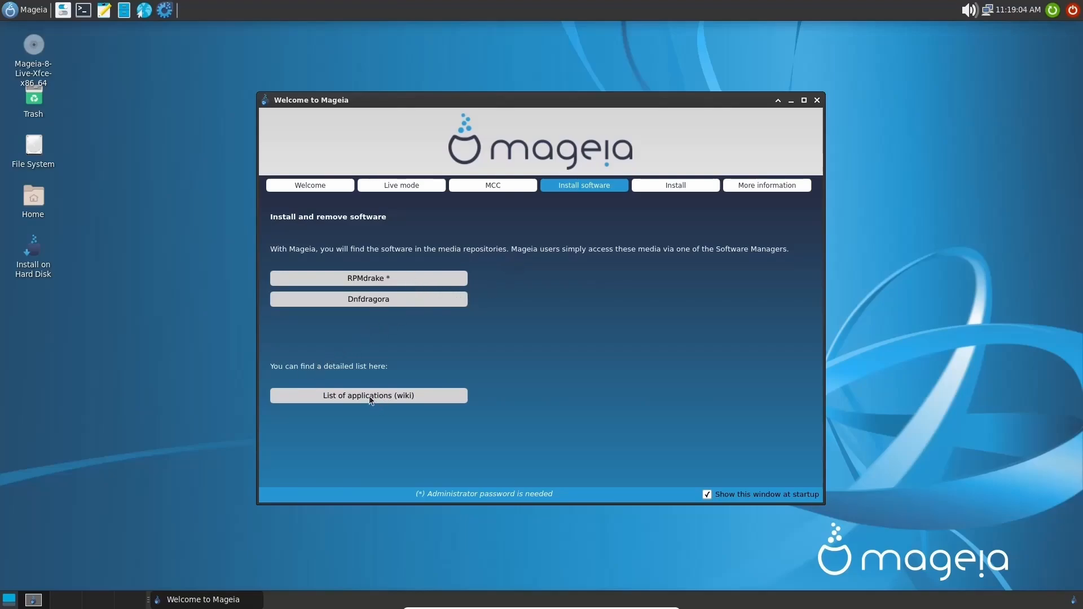
mouse_move(304, 373)
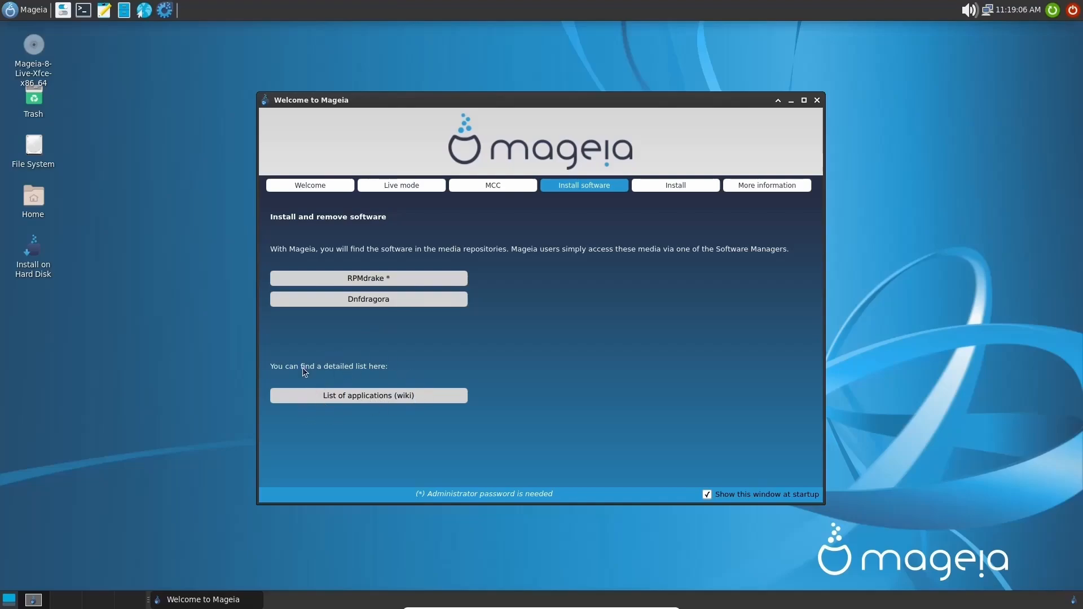
click(675, 185)
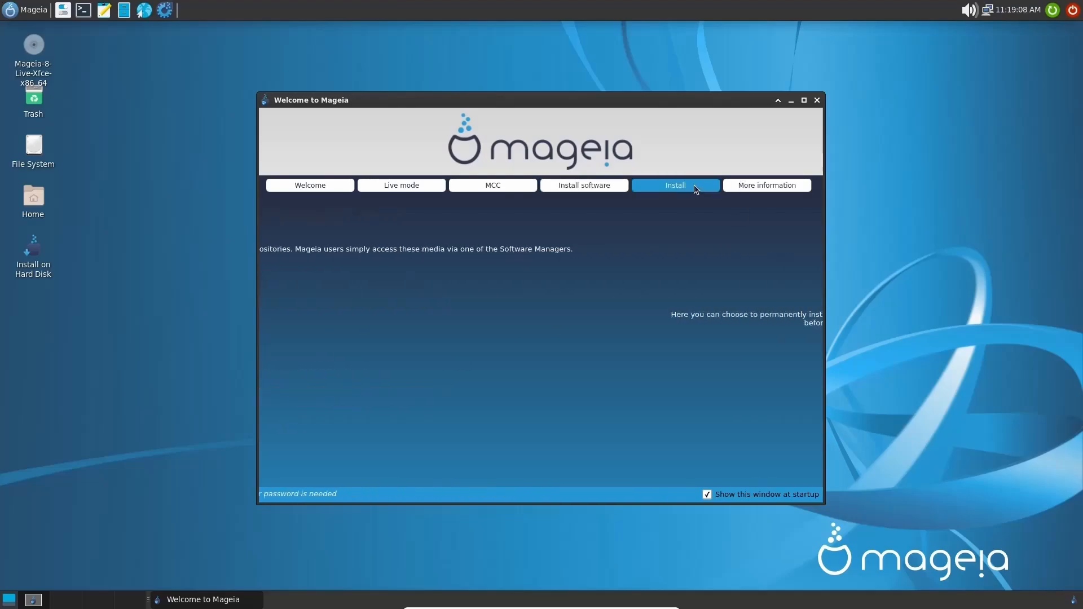
click(766, 185)
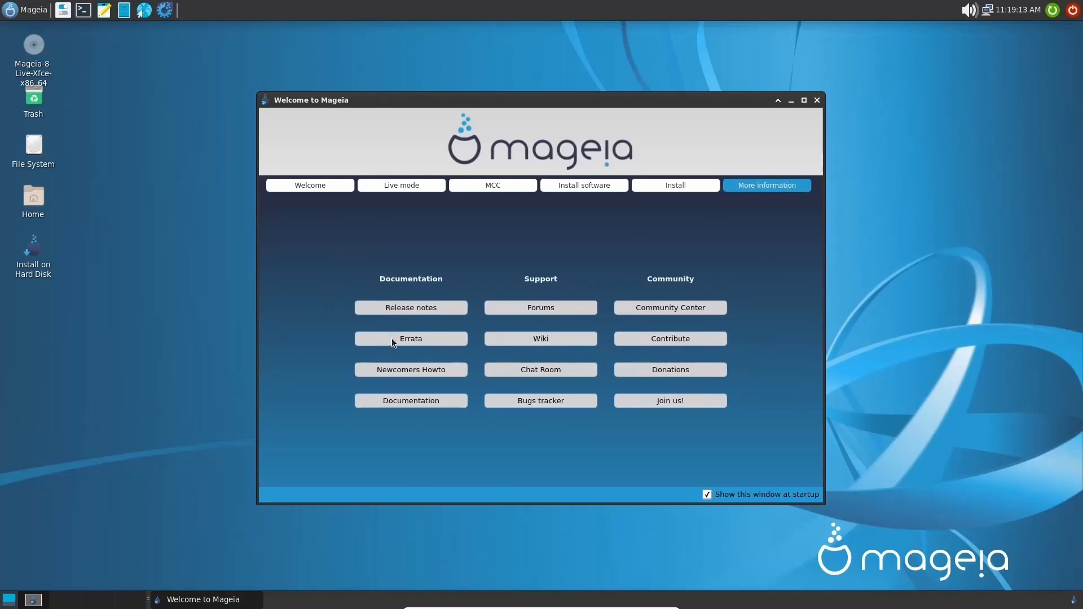
mouse_move(530, 374)
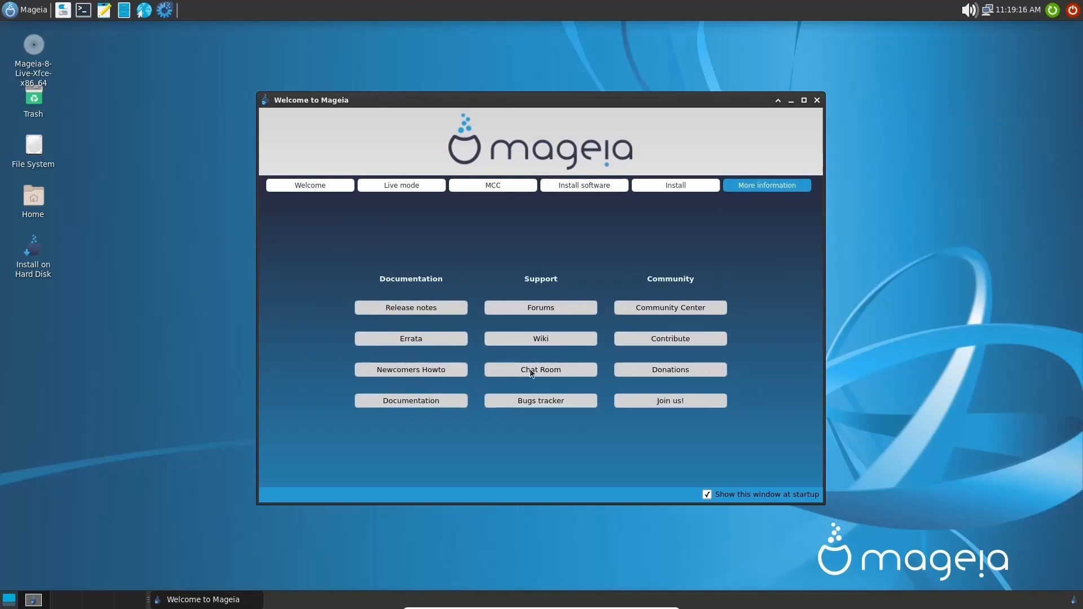
mouse_move(559, 407)
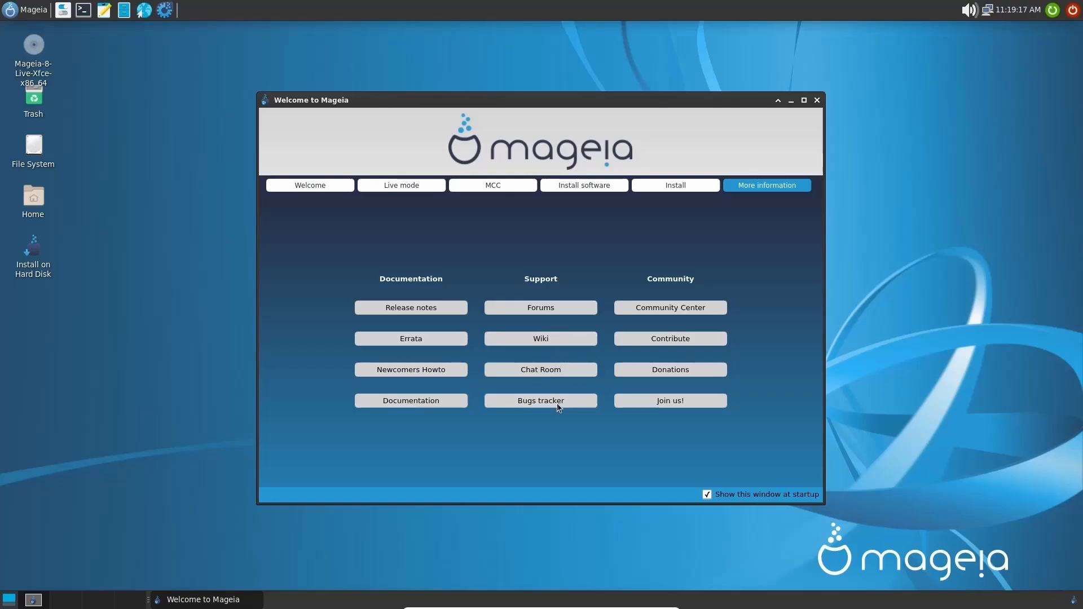
mouse_move(692, 343)
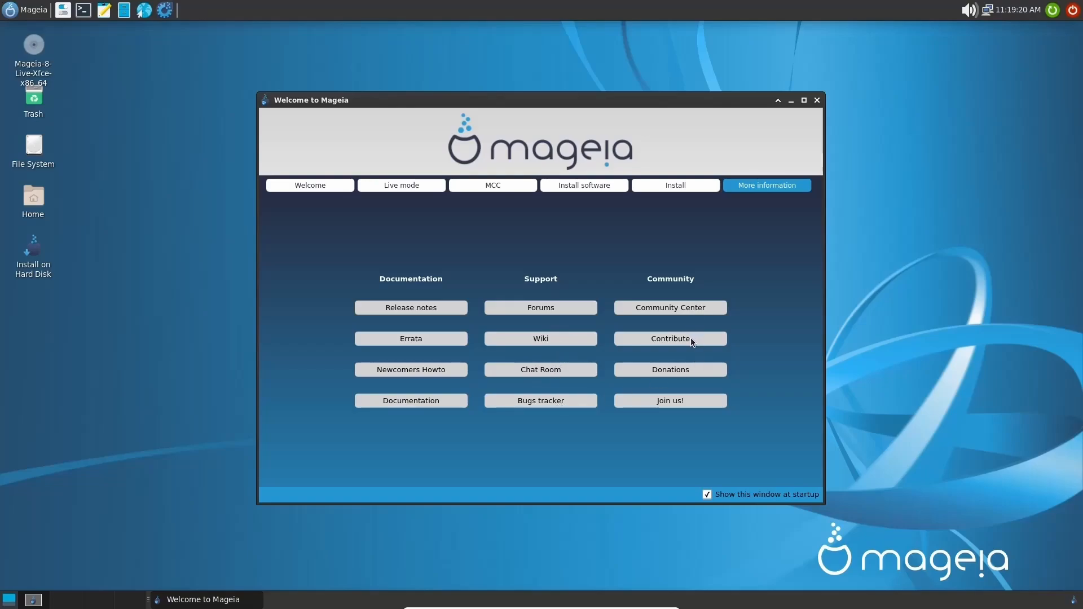
mouse_move(237, 411)
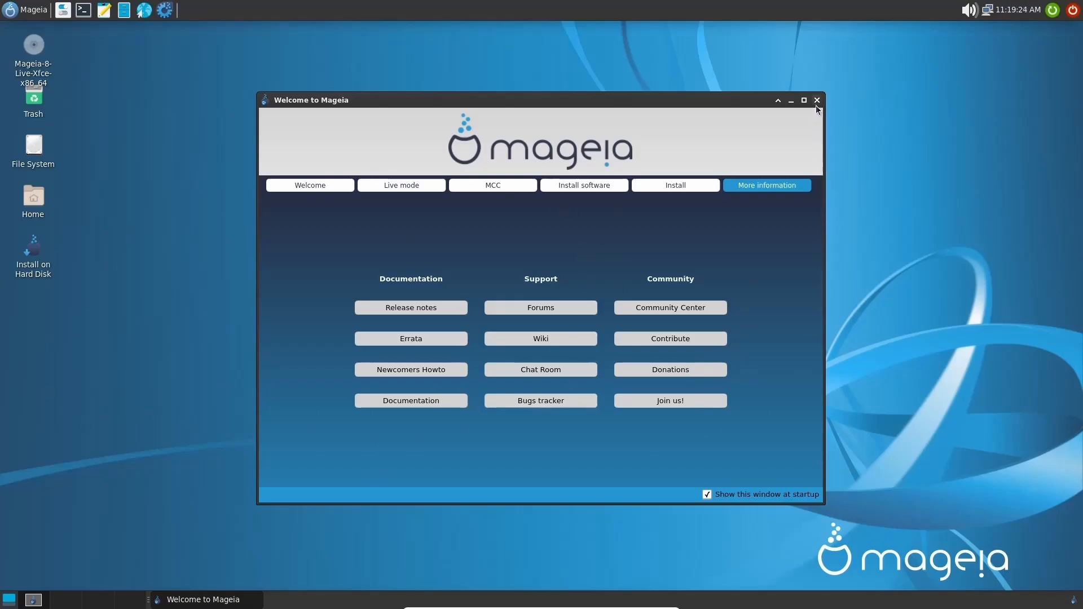
Close the Mageia Welcome window, leaving the empty Xfce desktop.
click(817, 101)
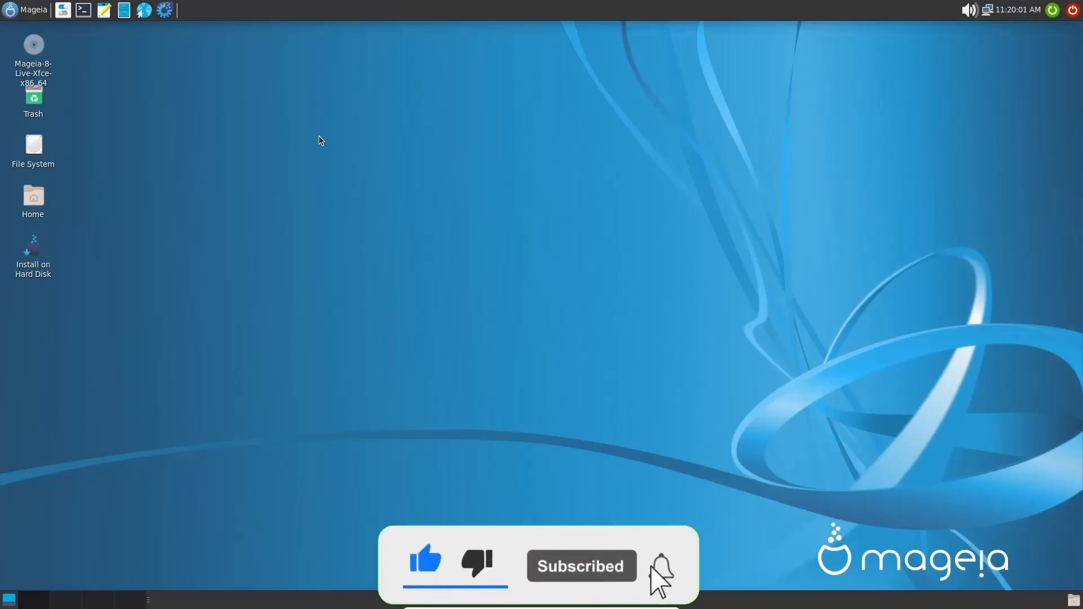
click(659, 565)
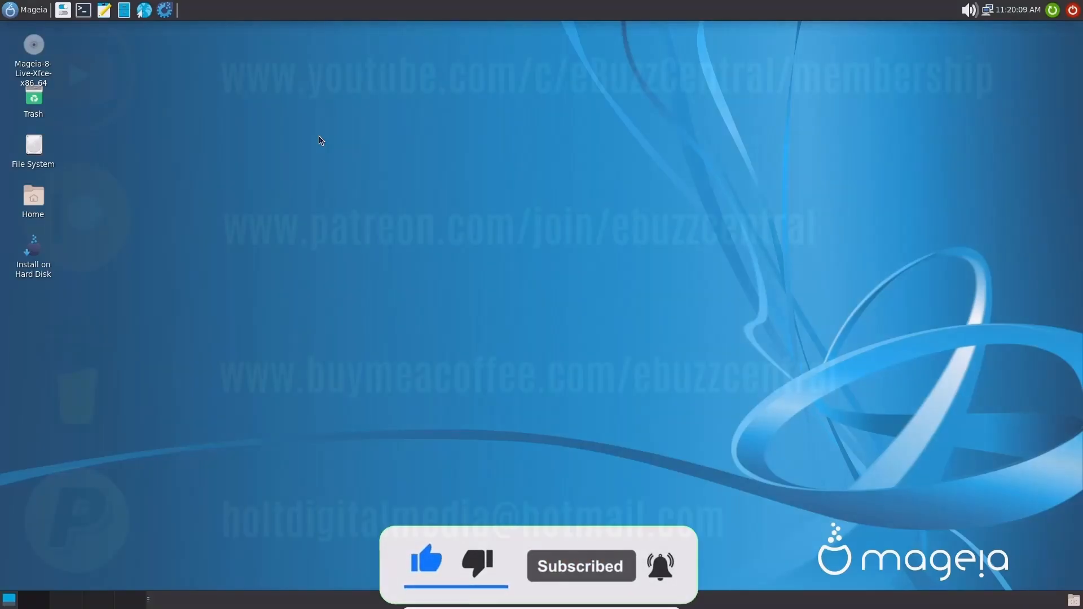